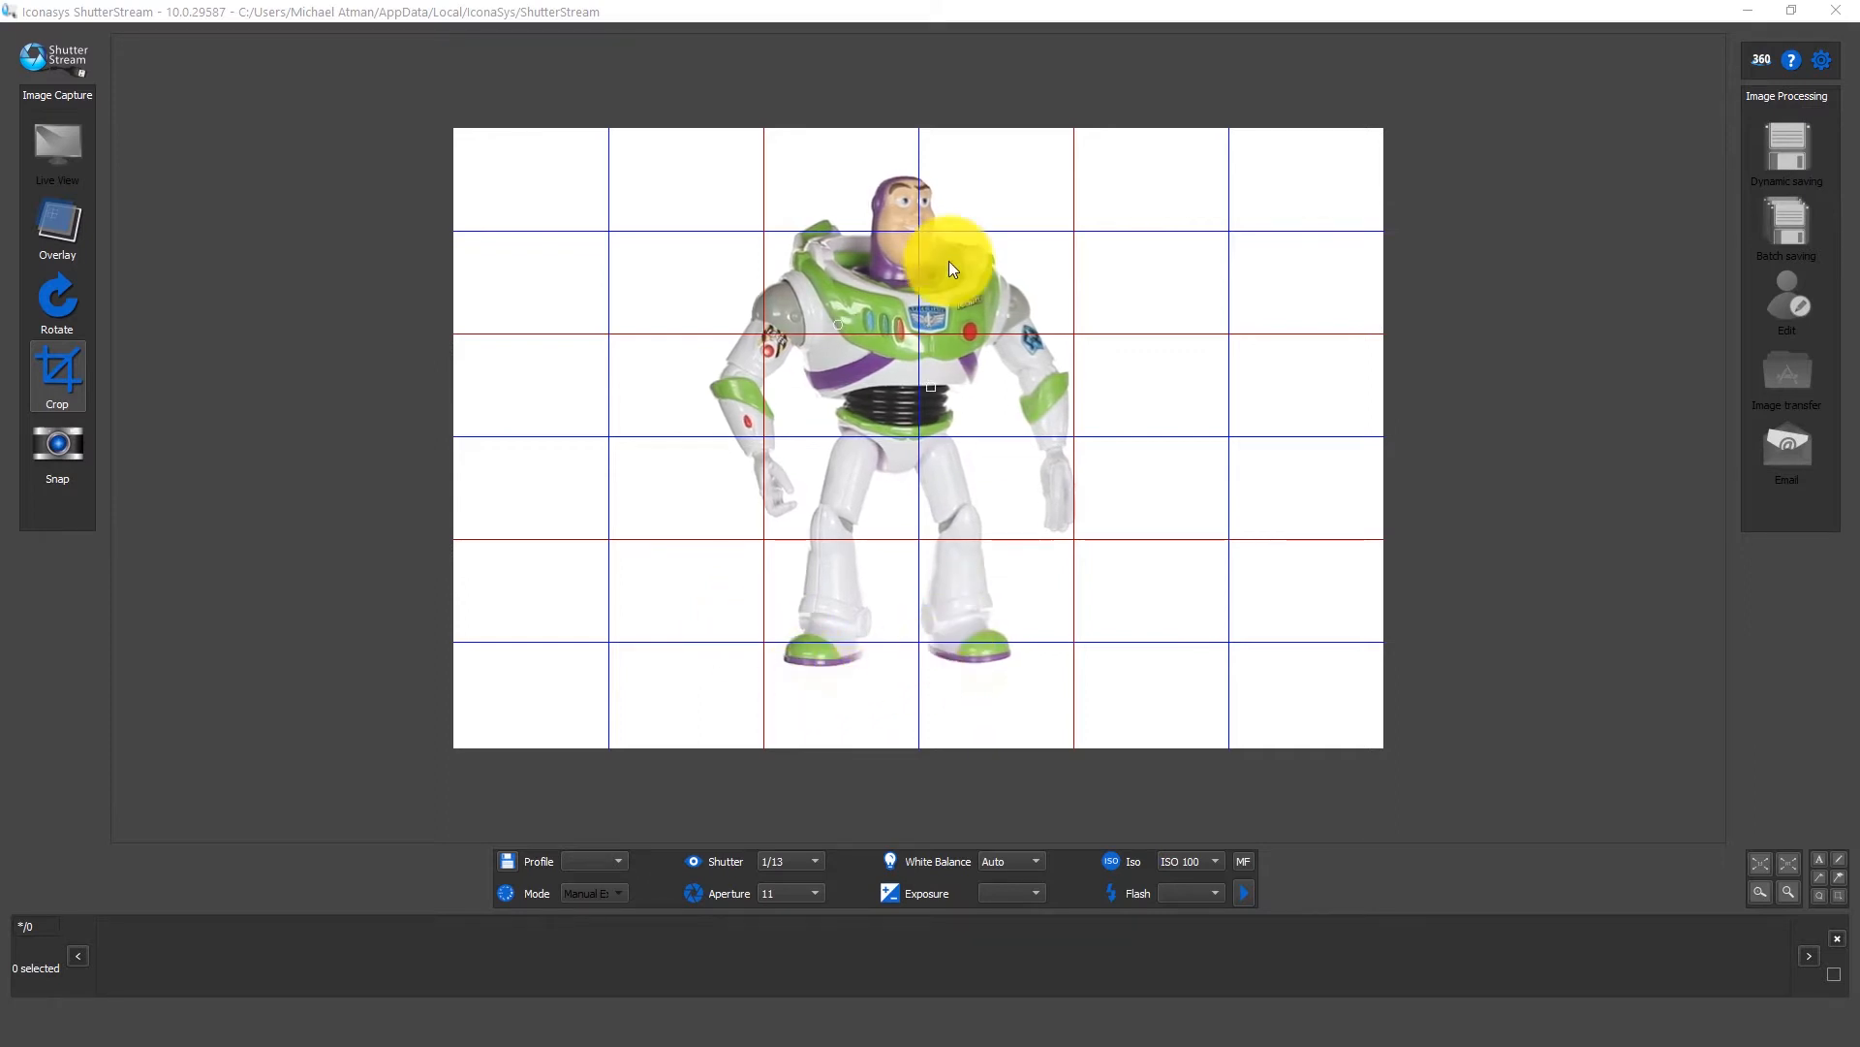
{"action": "mouse_move", "coordinate": [781, 710]}
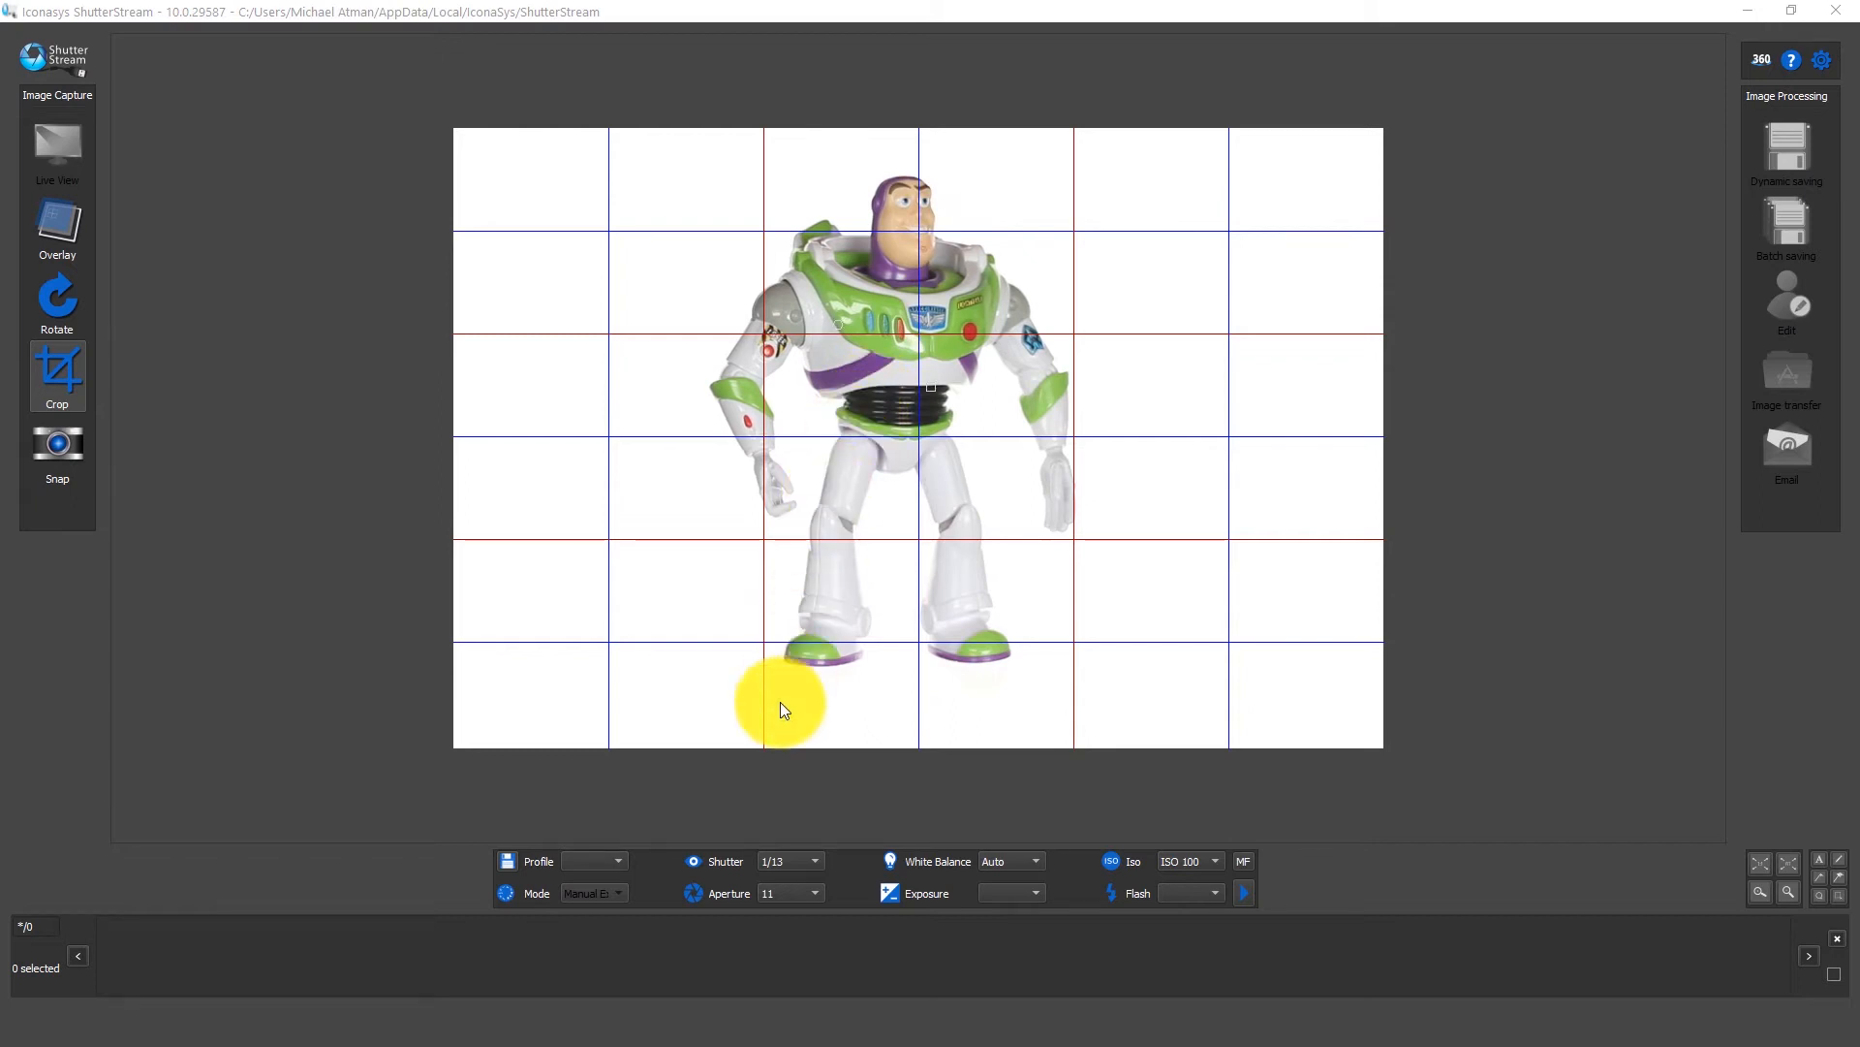
Step: Try faster shutter speeds, then settle on 1/15 for an evenly white background
{"action": "left_click", "coordinate": [787, 860]}
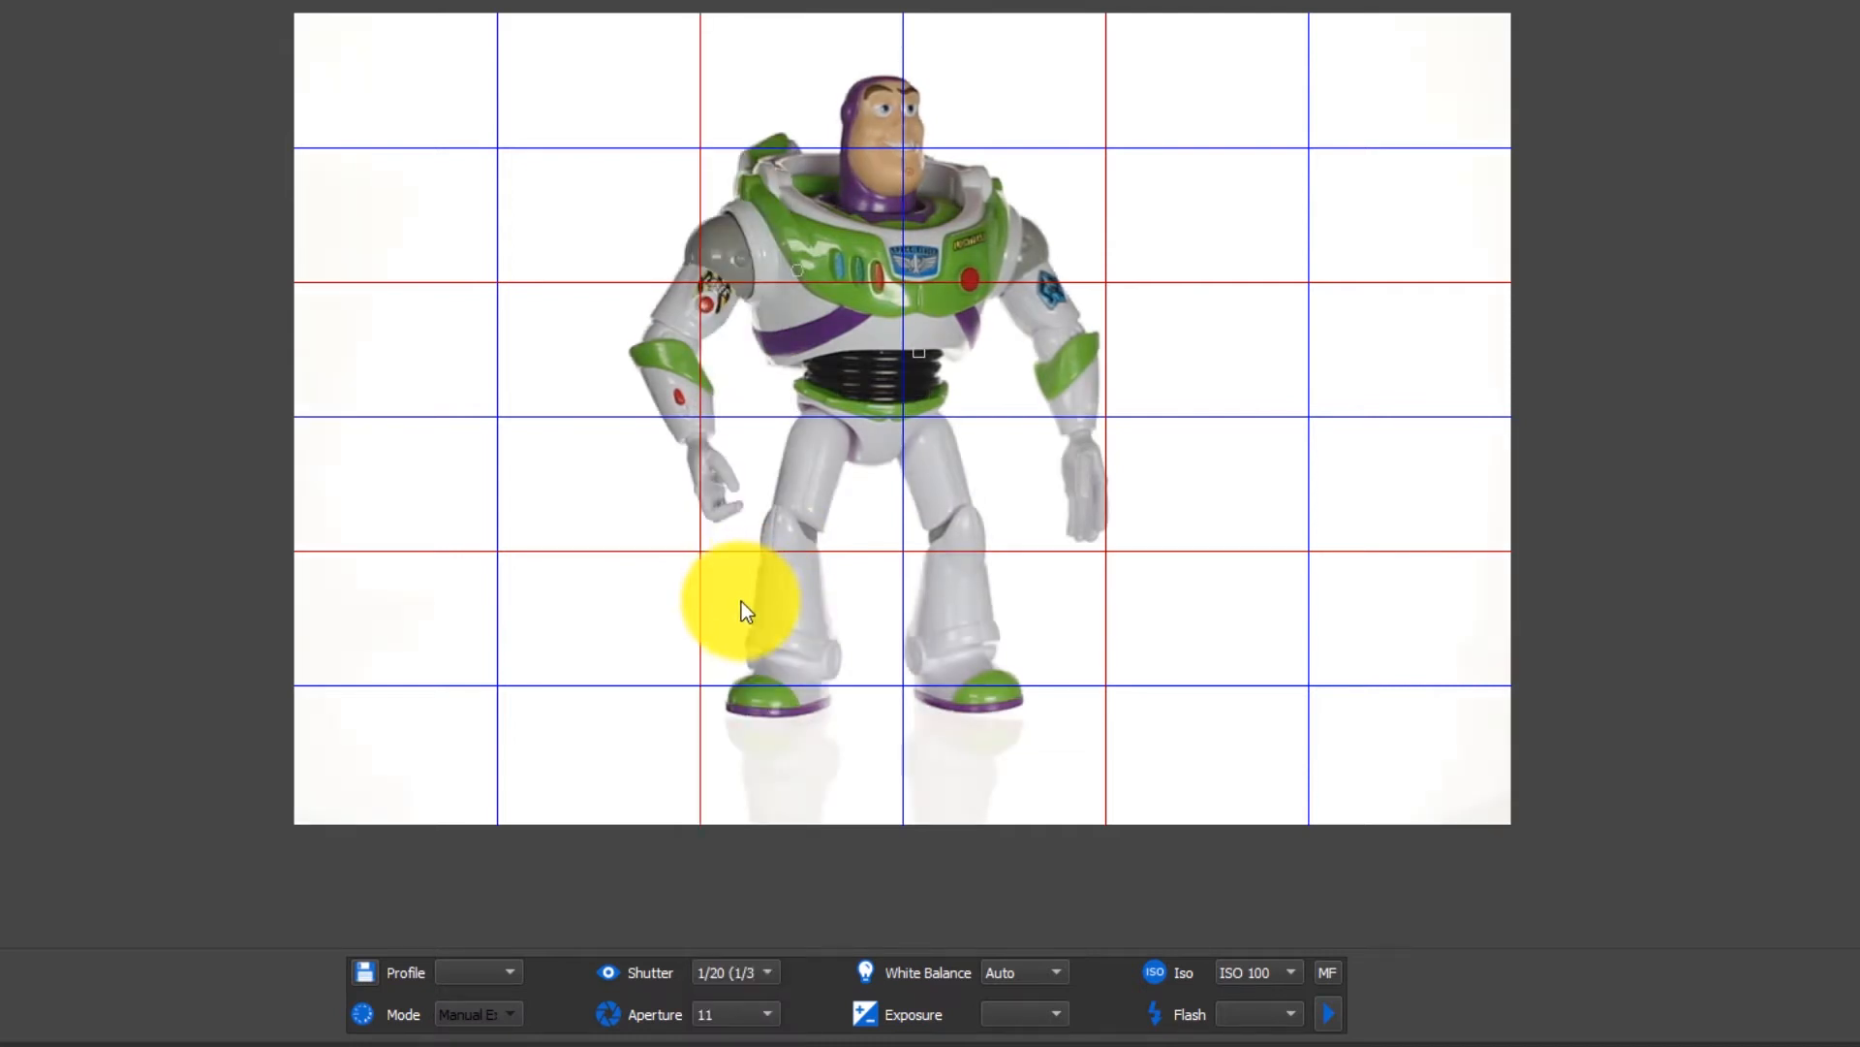
{"action": "left_click", "coordinate": [732, 971]}
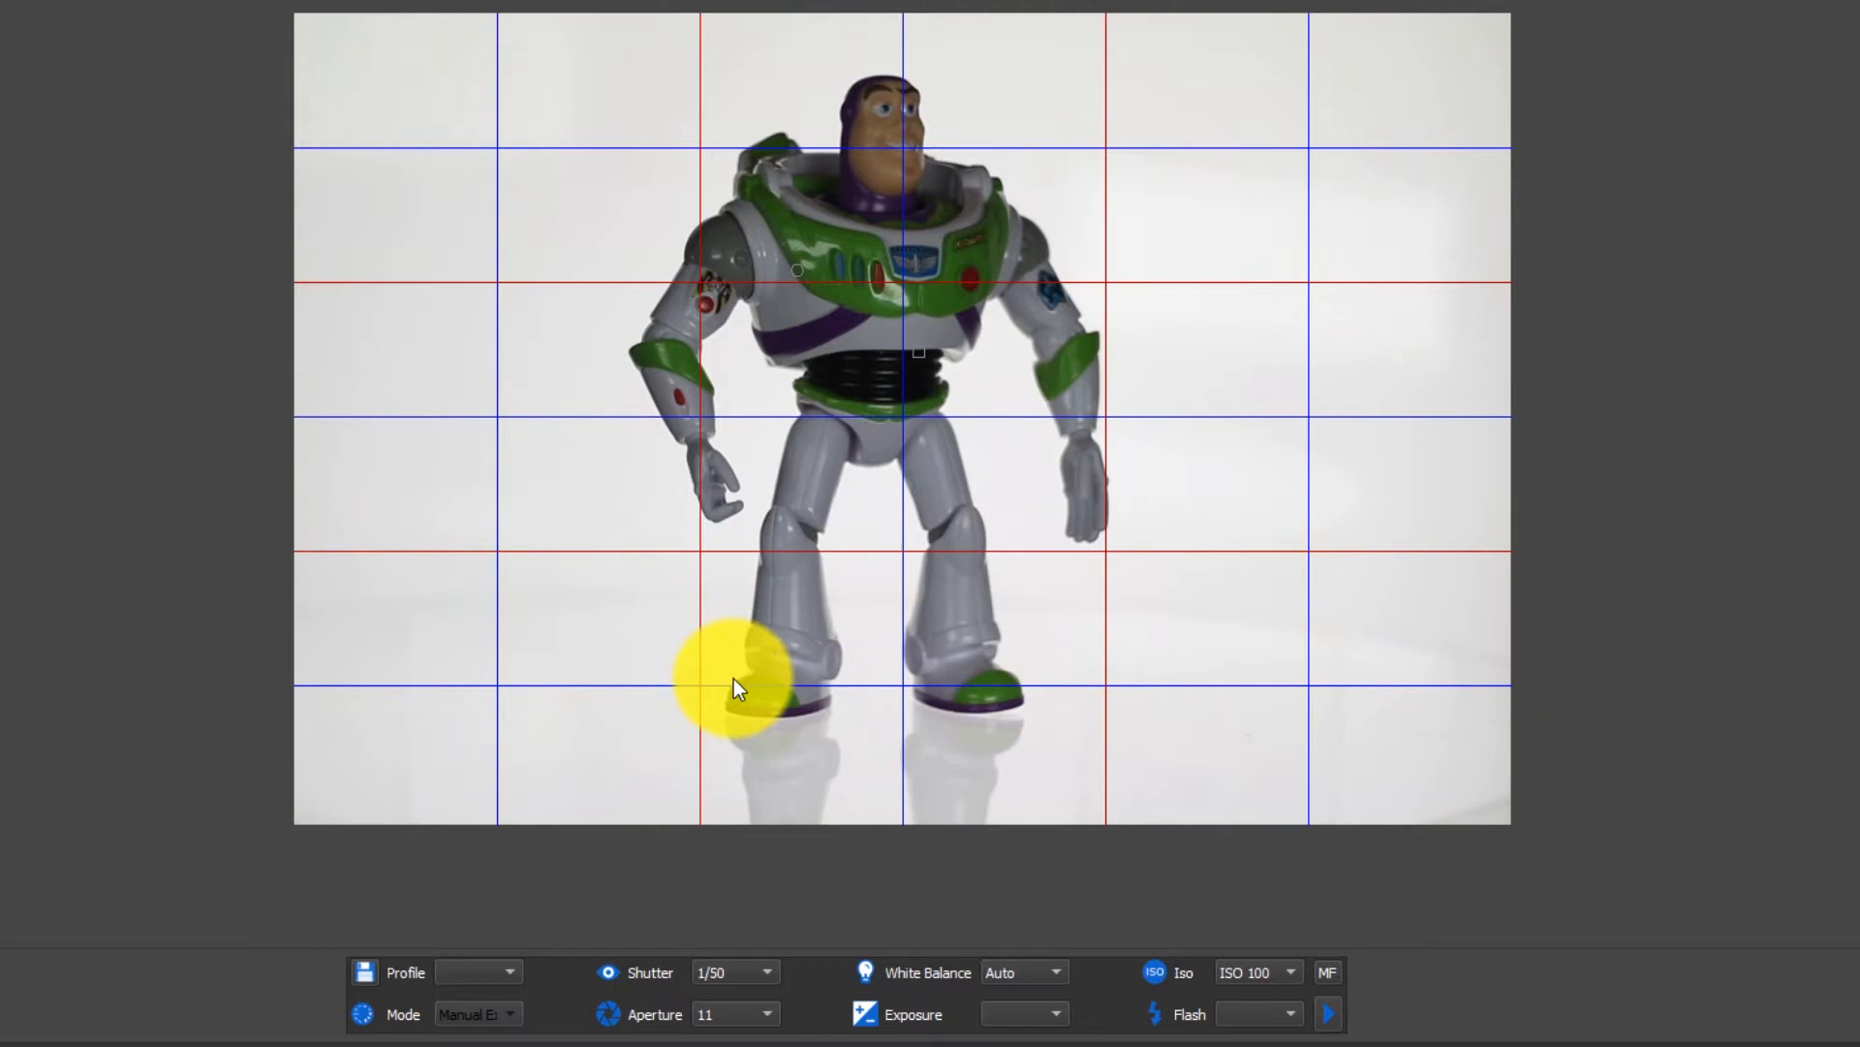
{"action": "left_click", "coordinate": [767, 971]}
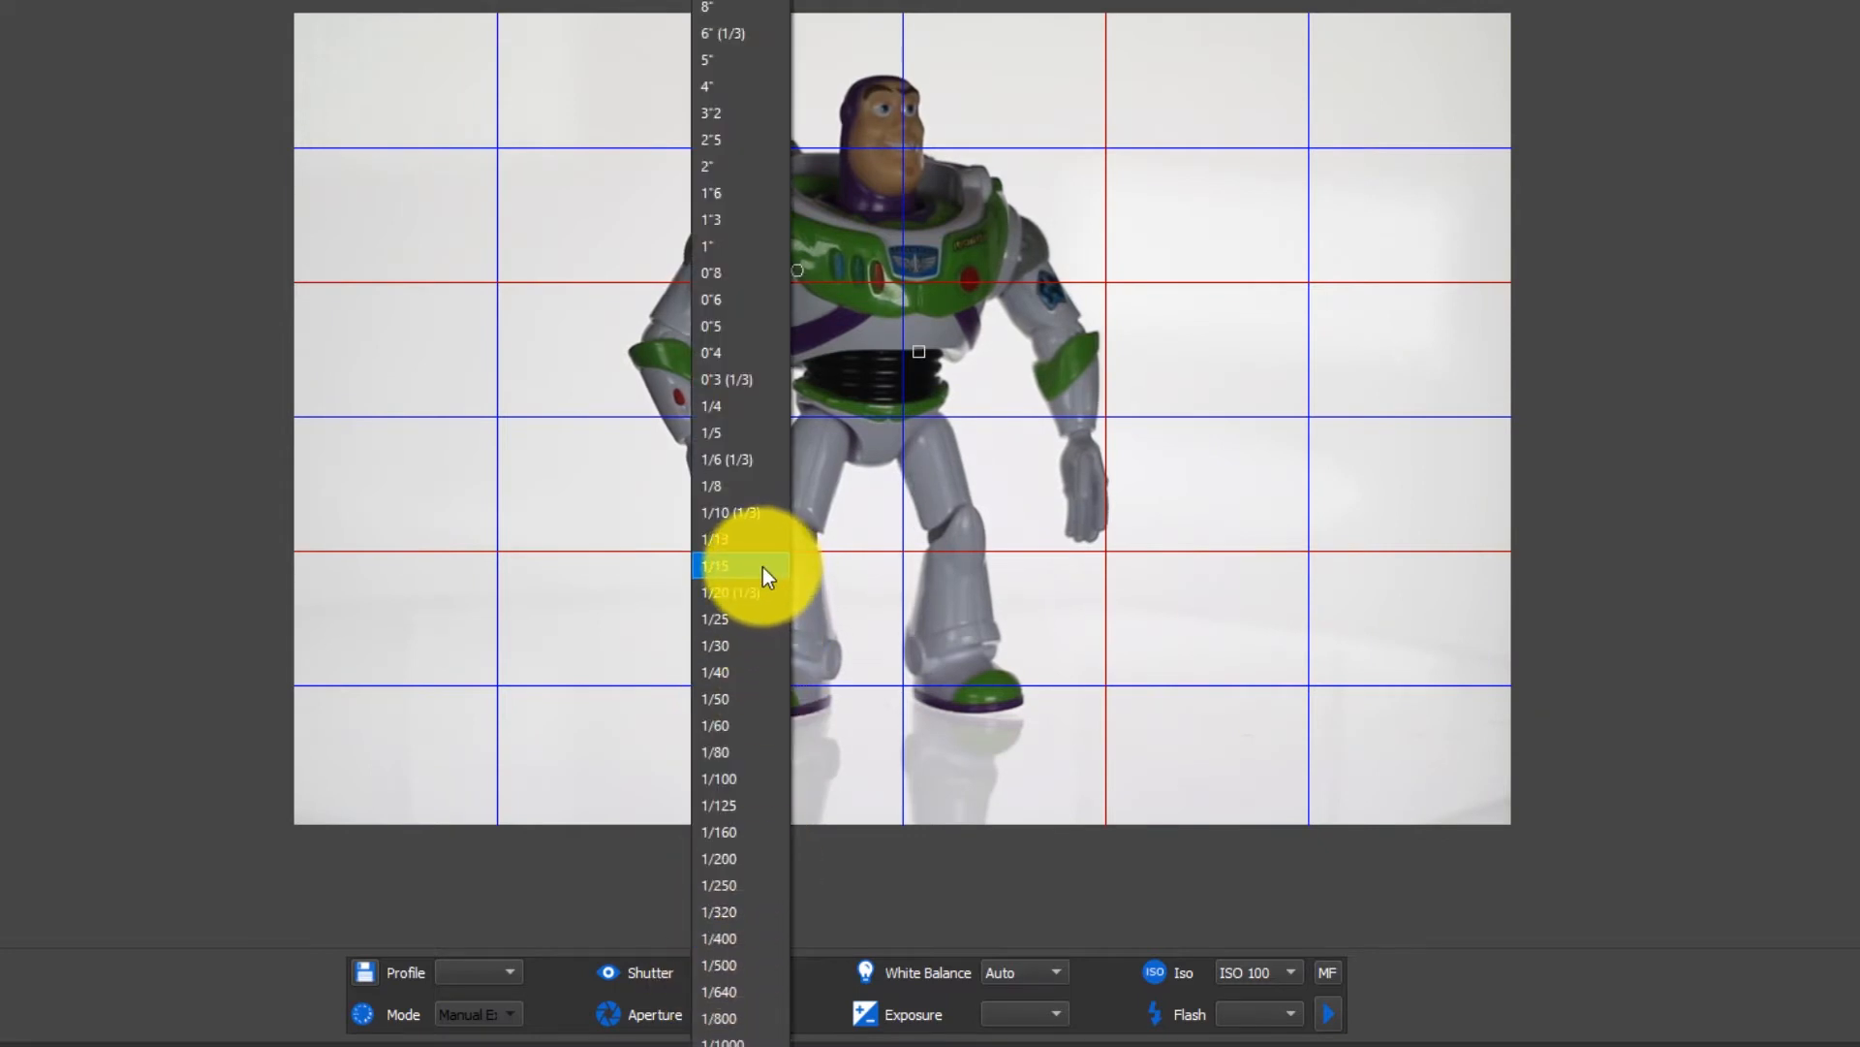
{"action": "left_click", "coordinate": [715, 564]}
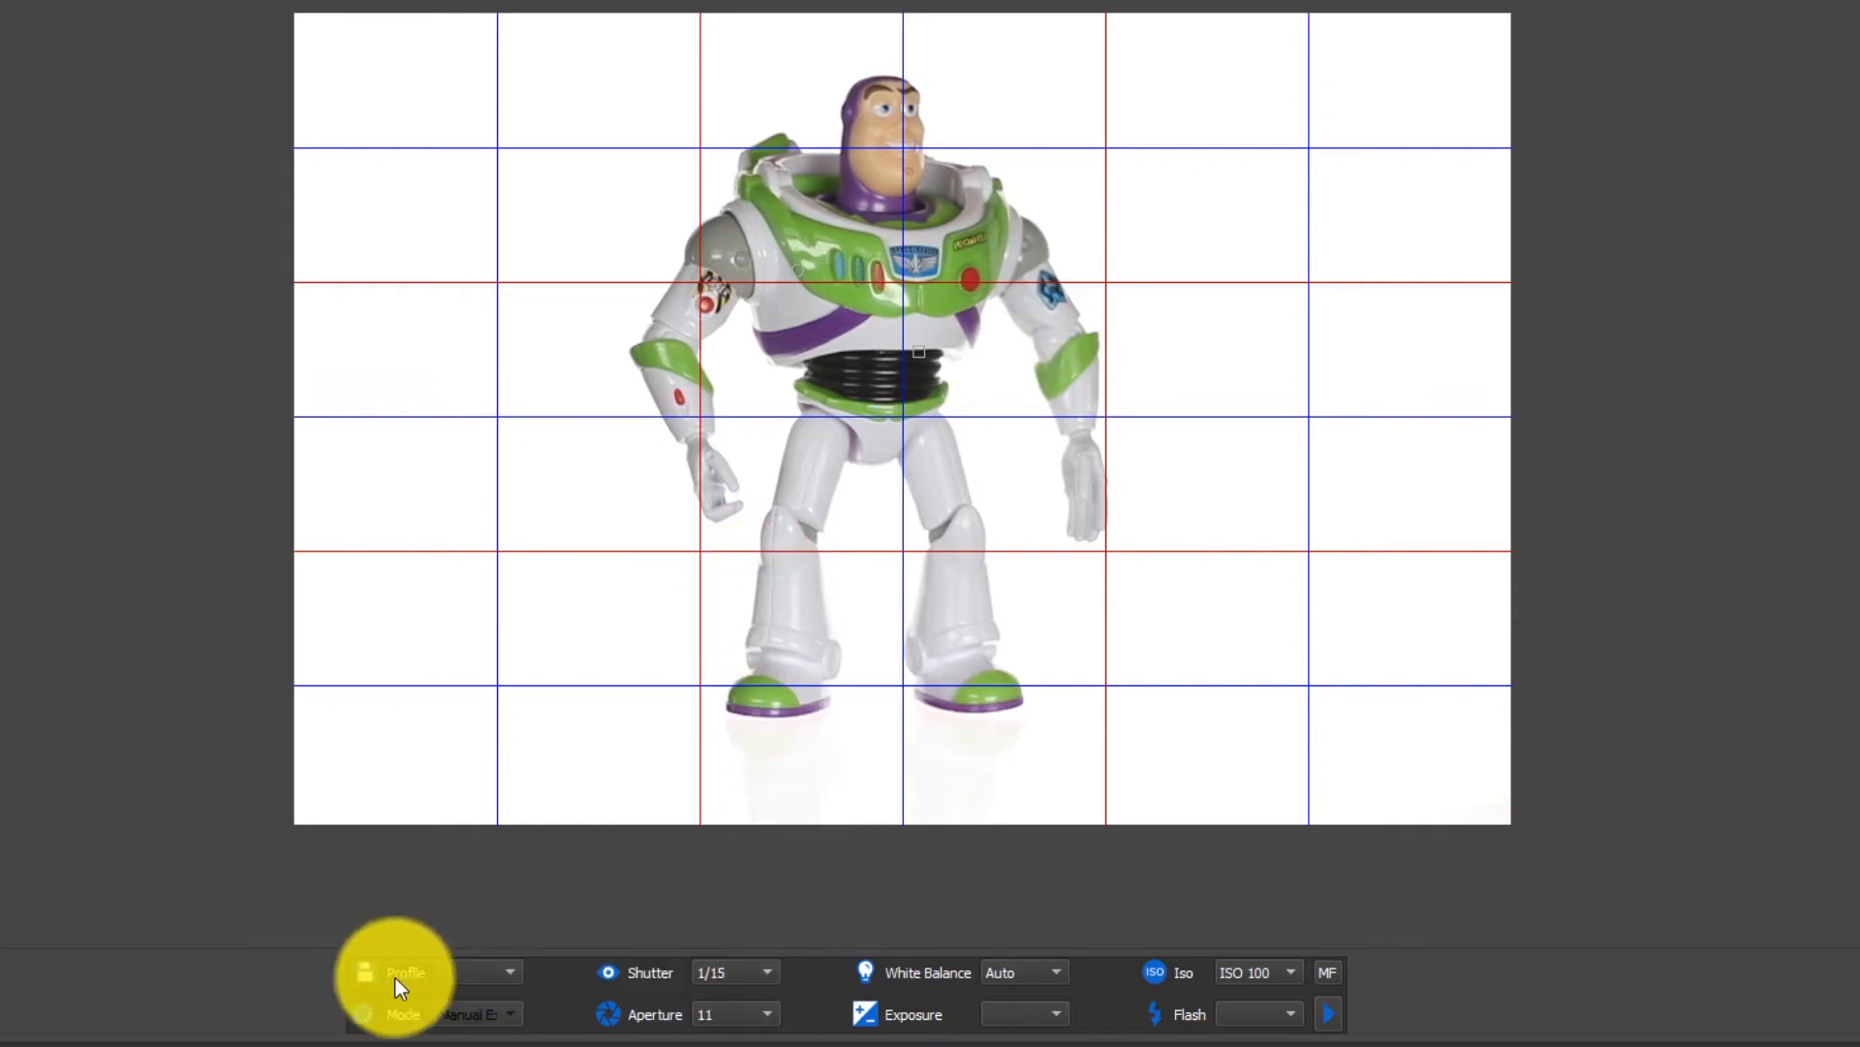
Step: Save the 1/15 settings as a camera profile named 'Correct-Exposure'
{"action": "left_click", "coordinate": [398, 971]}
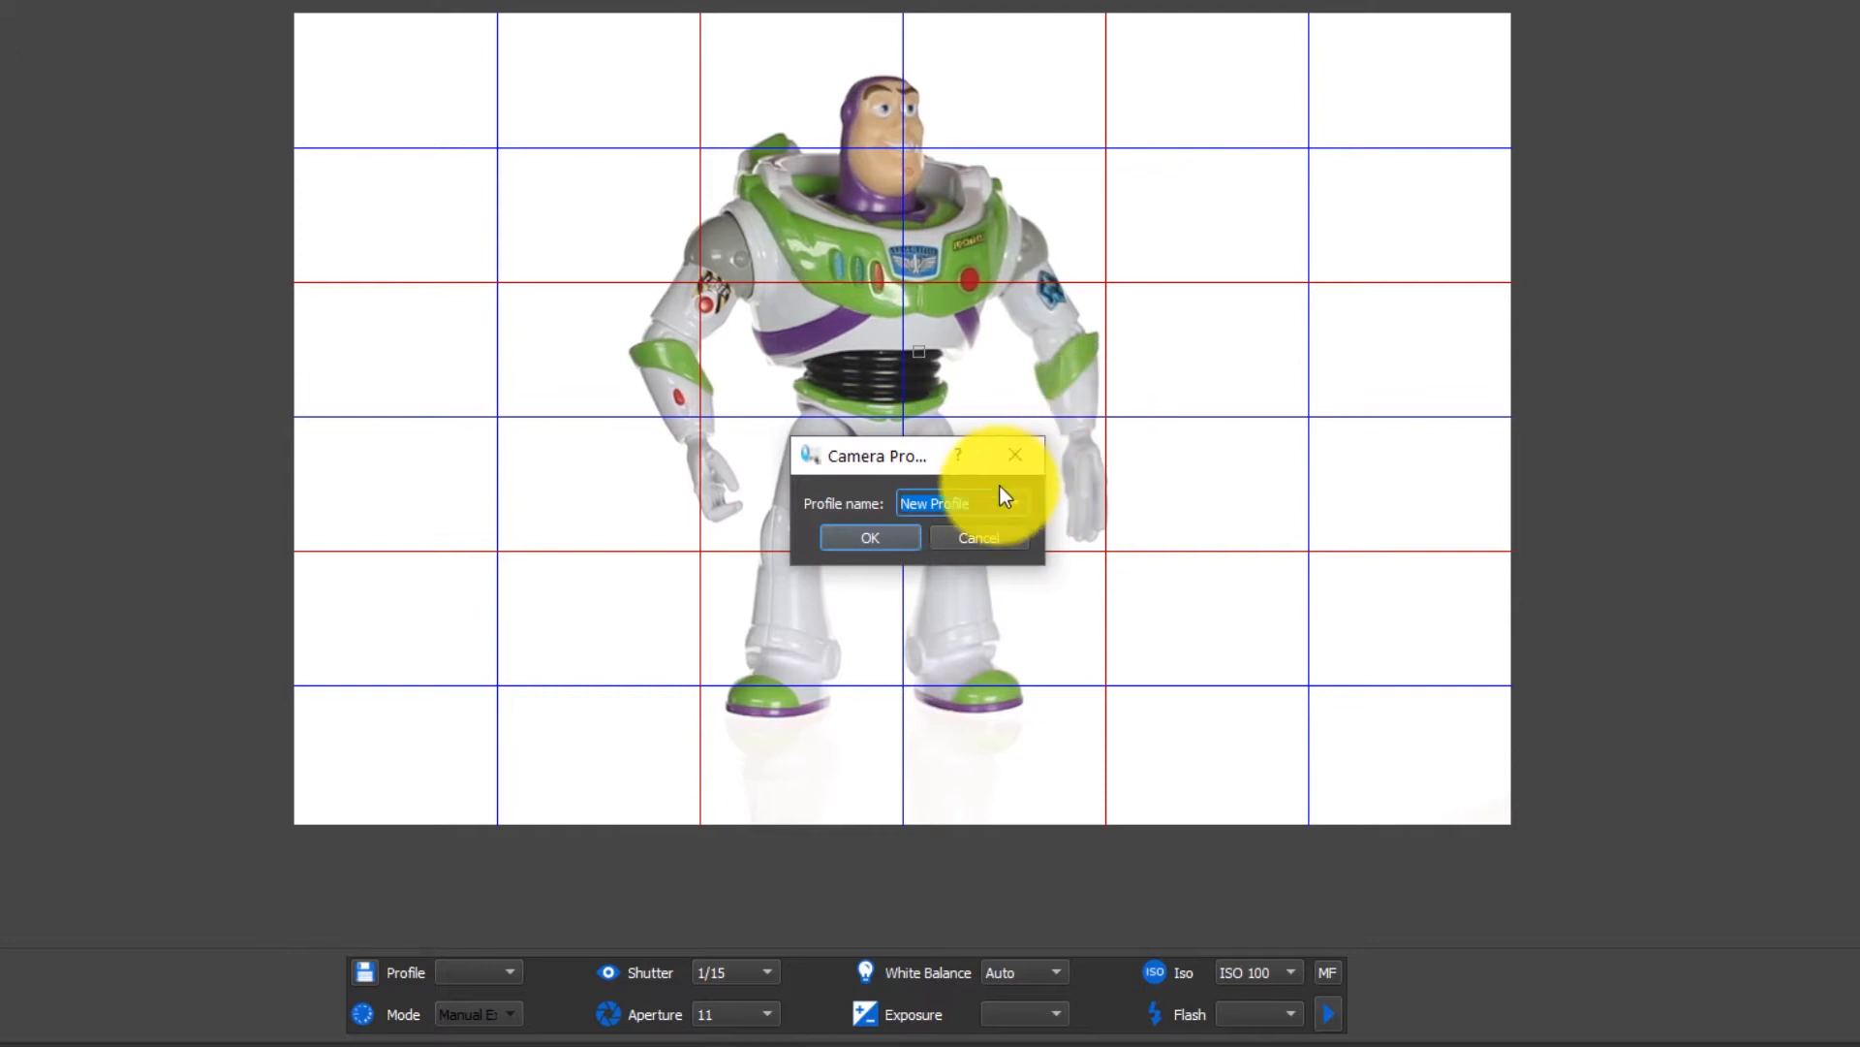
{"action": "type", "text": "Correct-Exposu"}
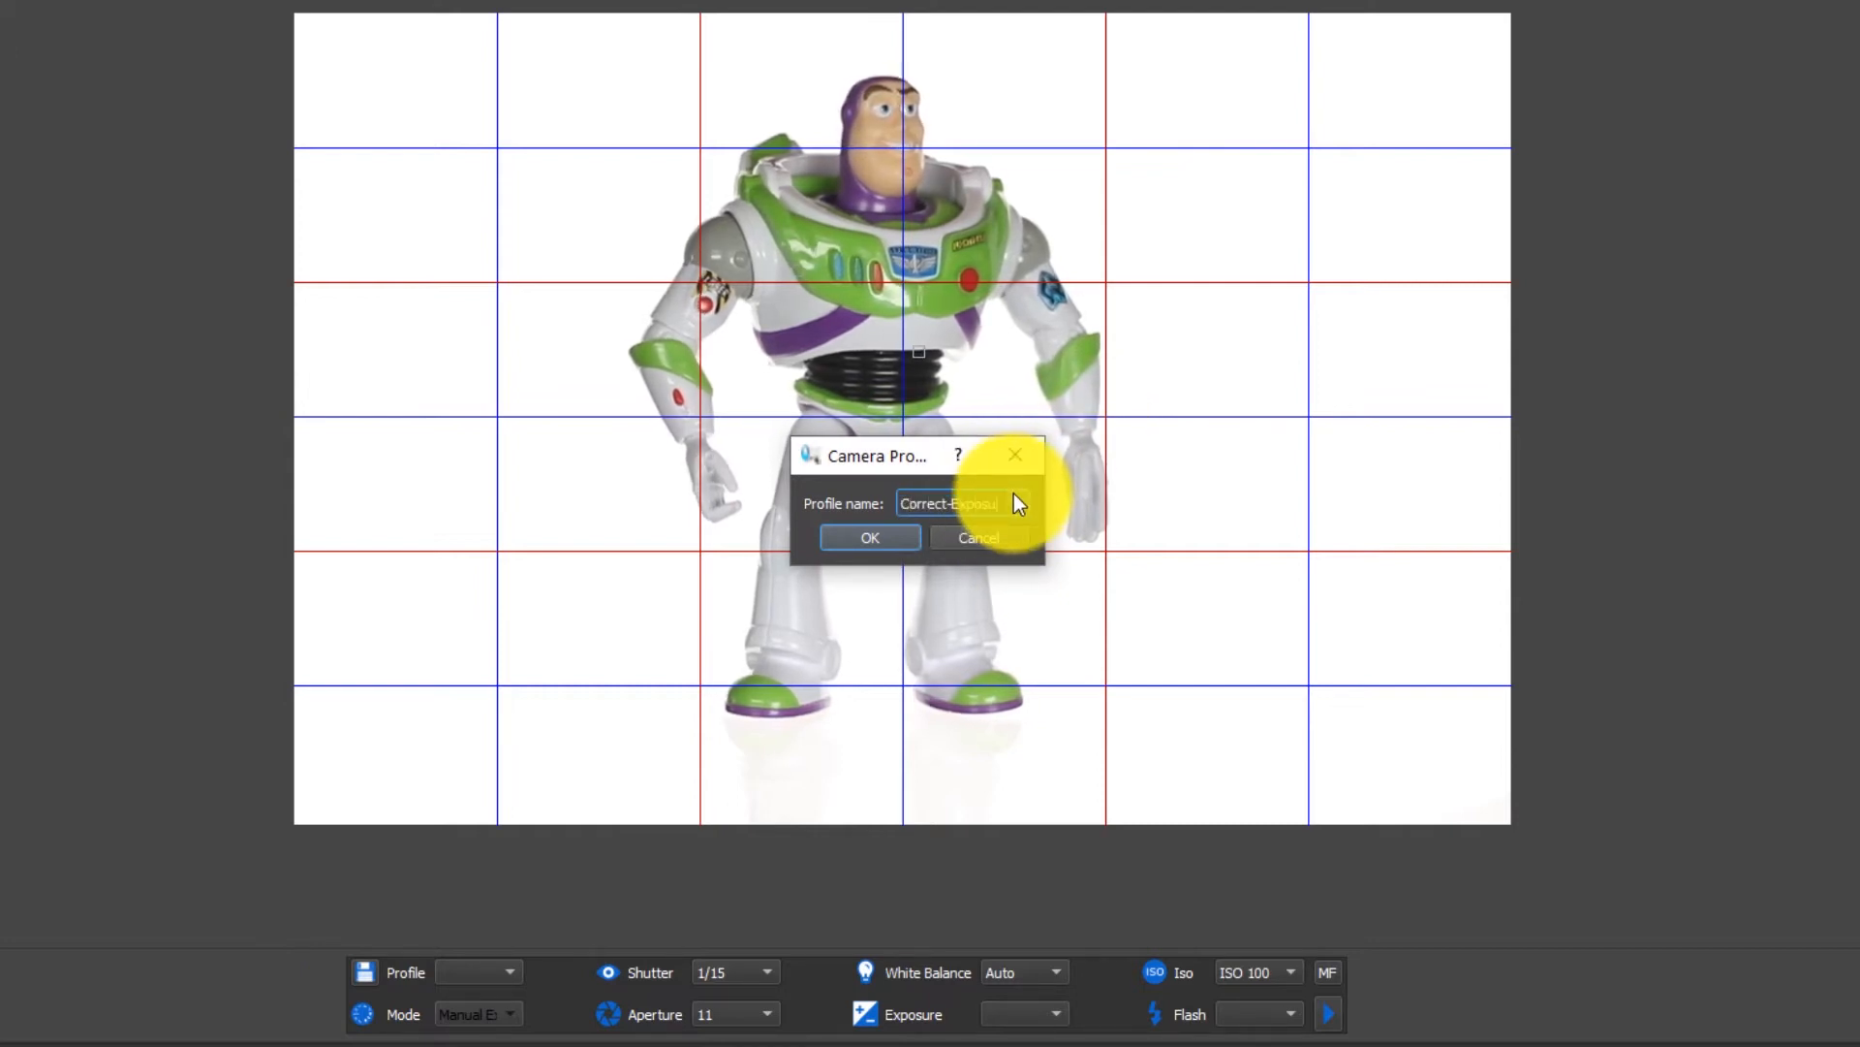
{"action": "left_click", "coordinate": [869, 537]}
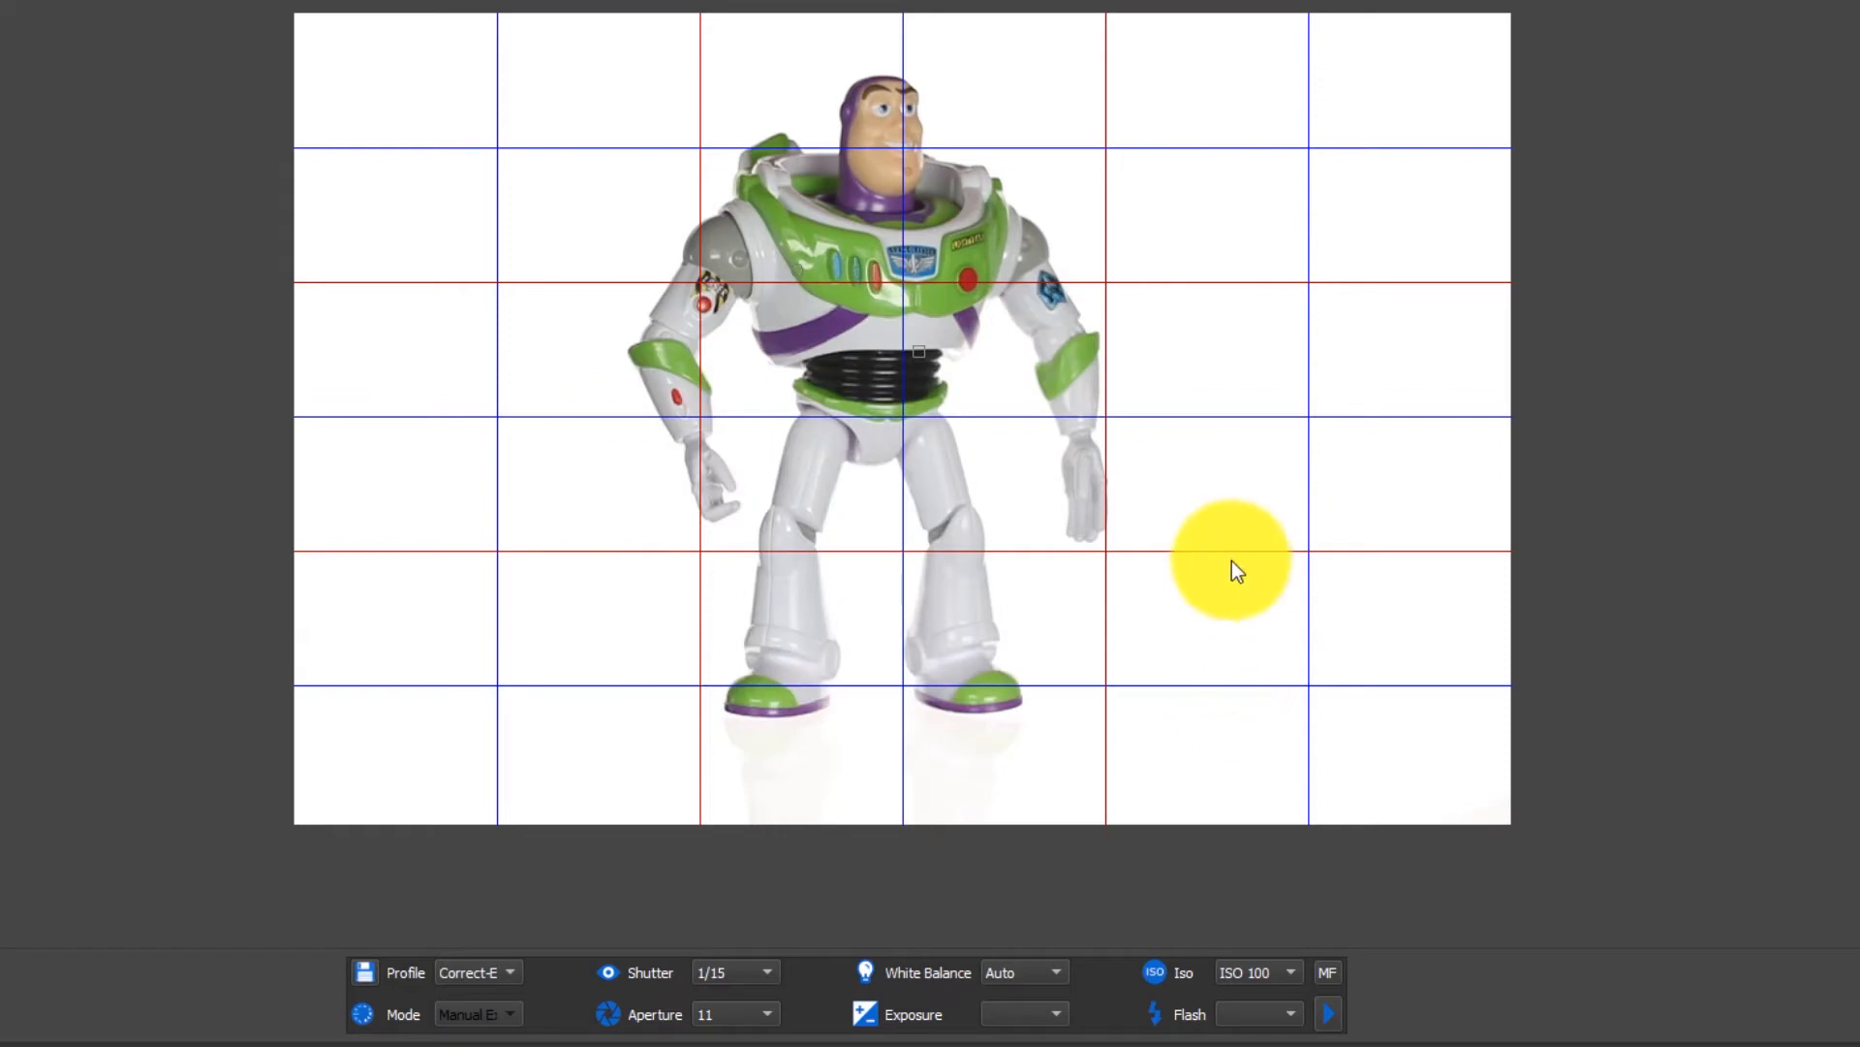
{"action": "left_click_drag", "start_coordinate": [1231, 564], "coordinate": [888, 901]}
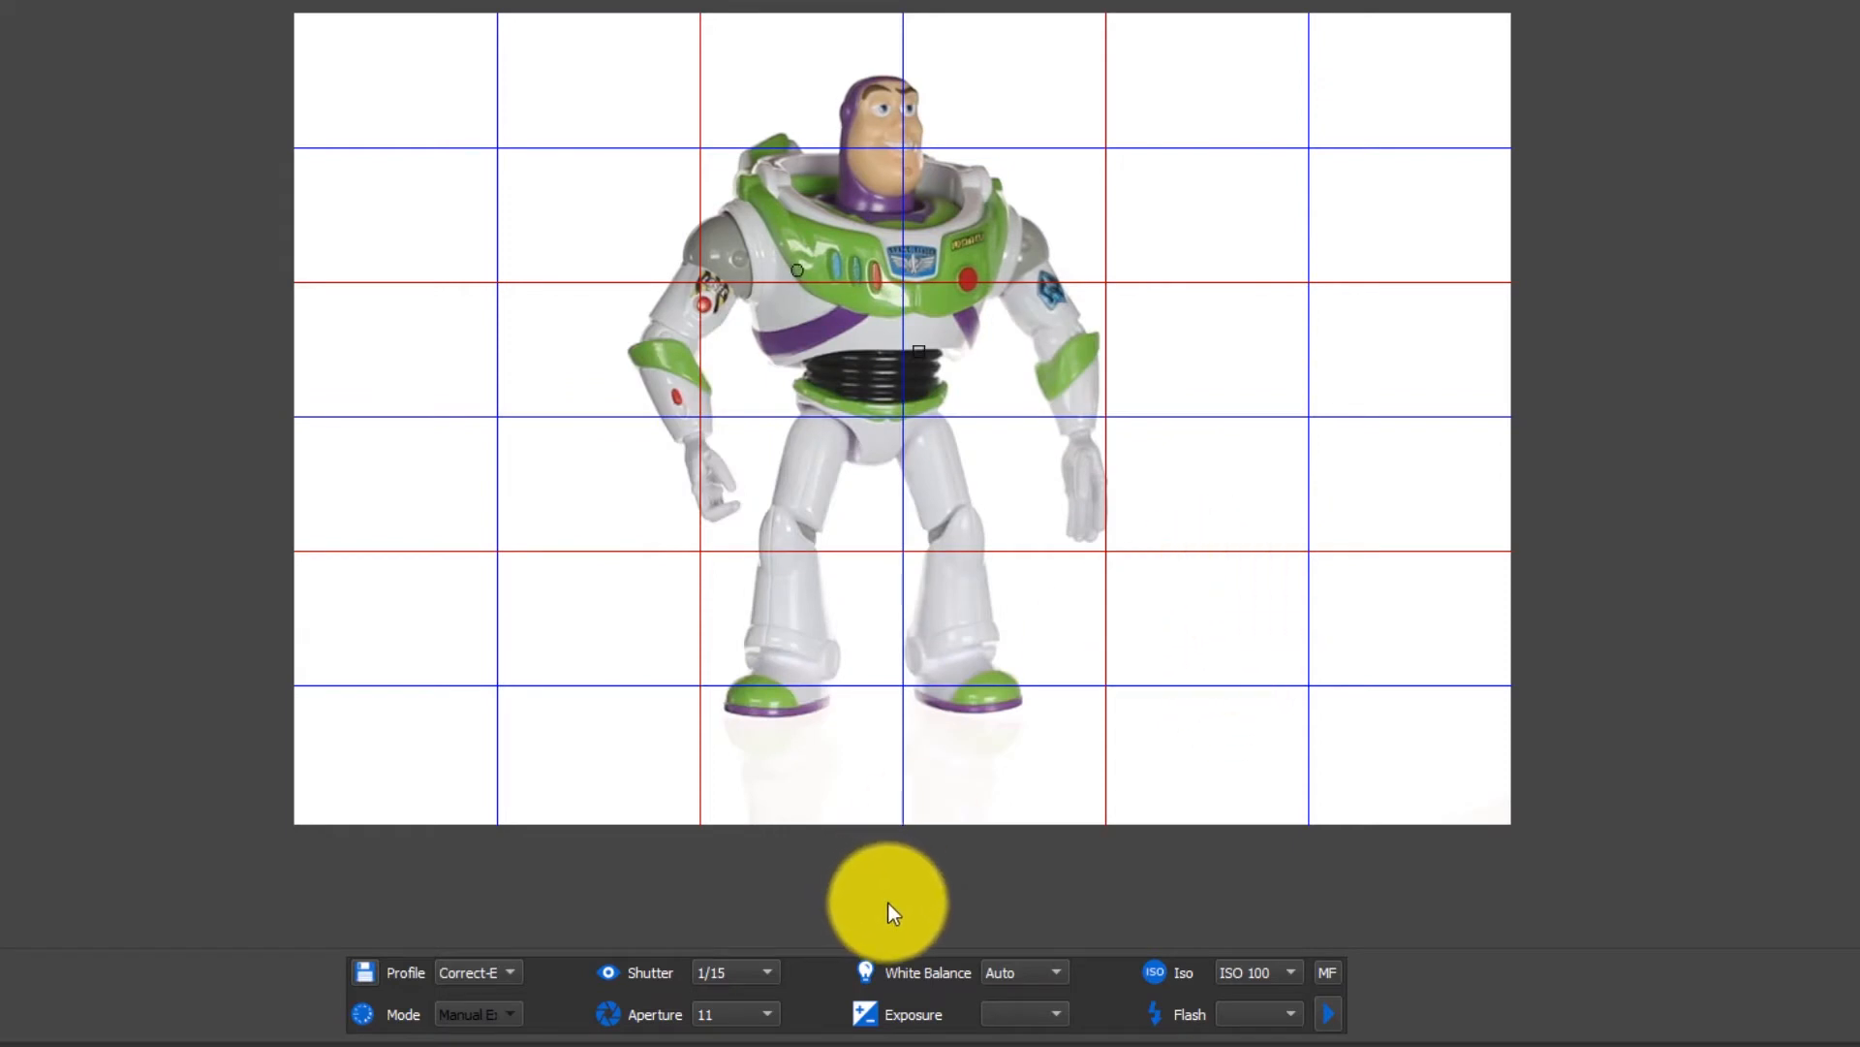
{"action": "mouse_move", "coordinate": [736, 979]}
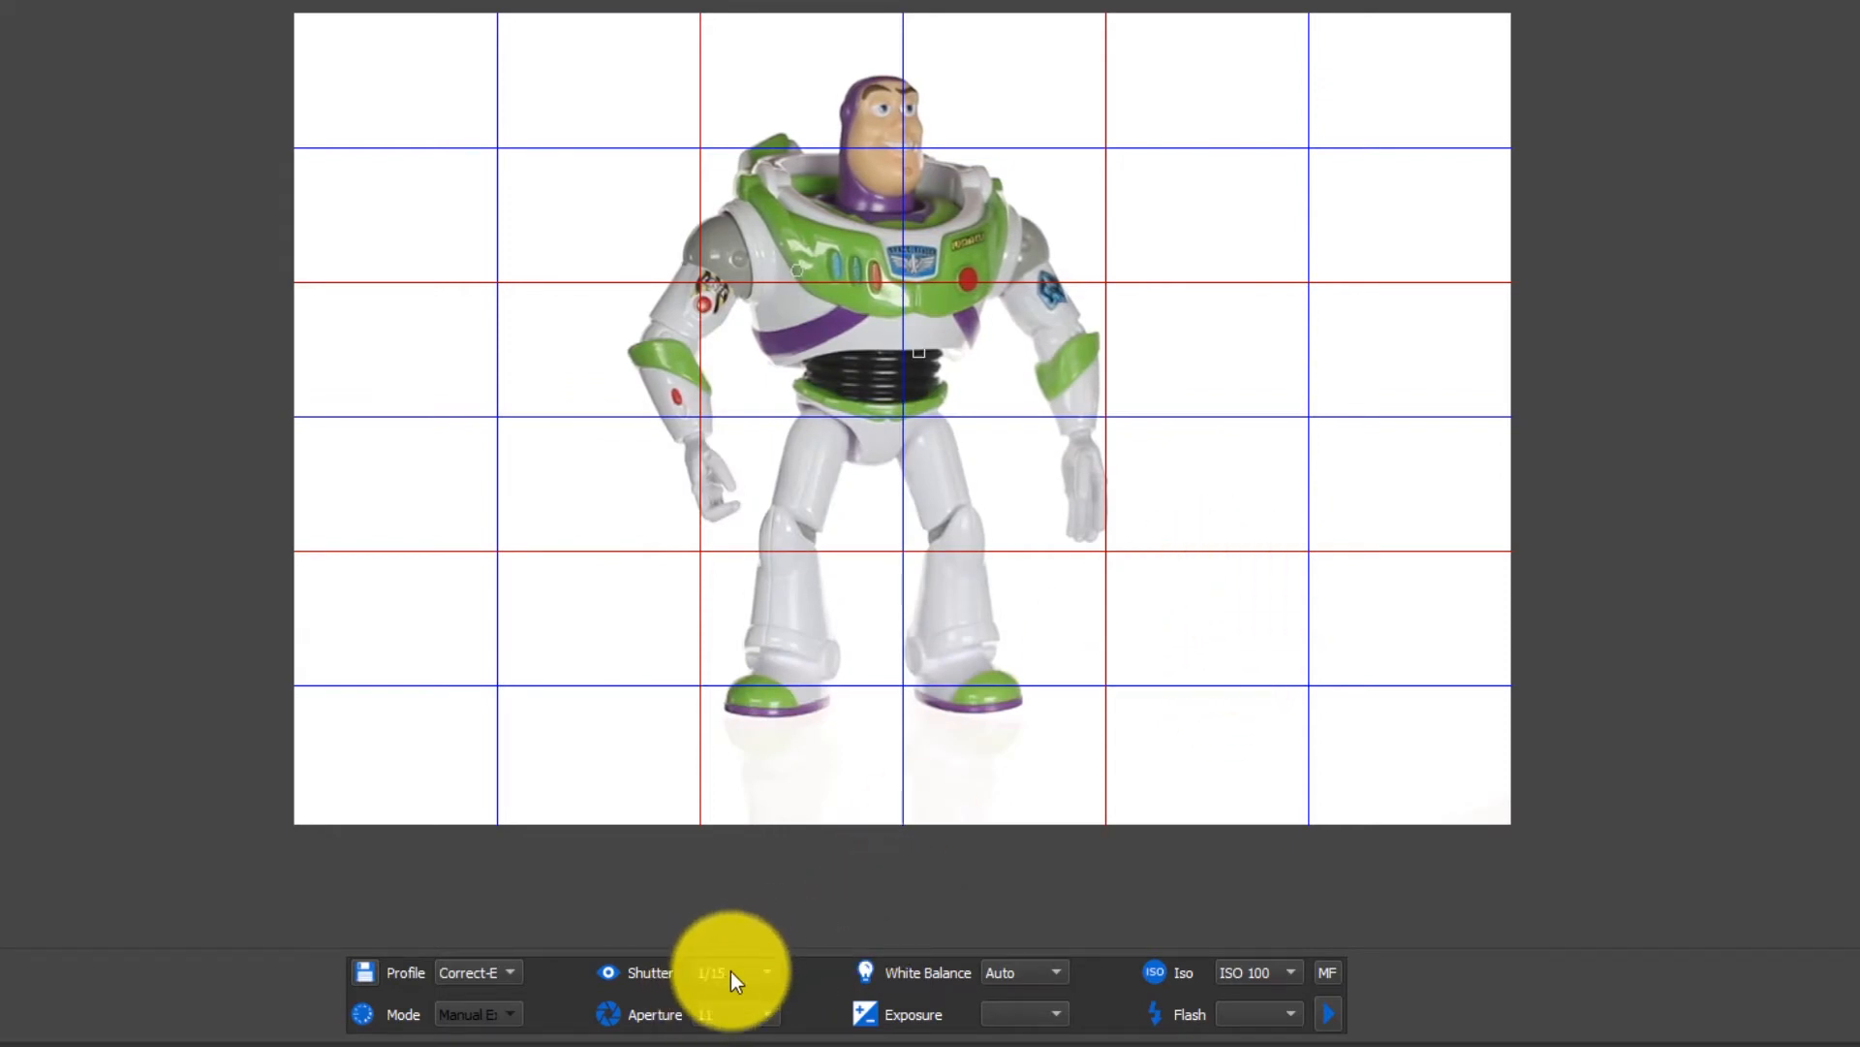
Step: Set the shutter to 1/40 and save it as the 'Under-Exposed' profile
{"action": "left_click", "coordinate": [765, 971]}
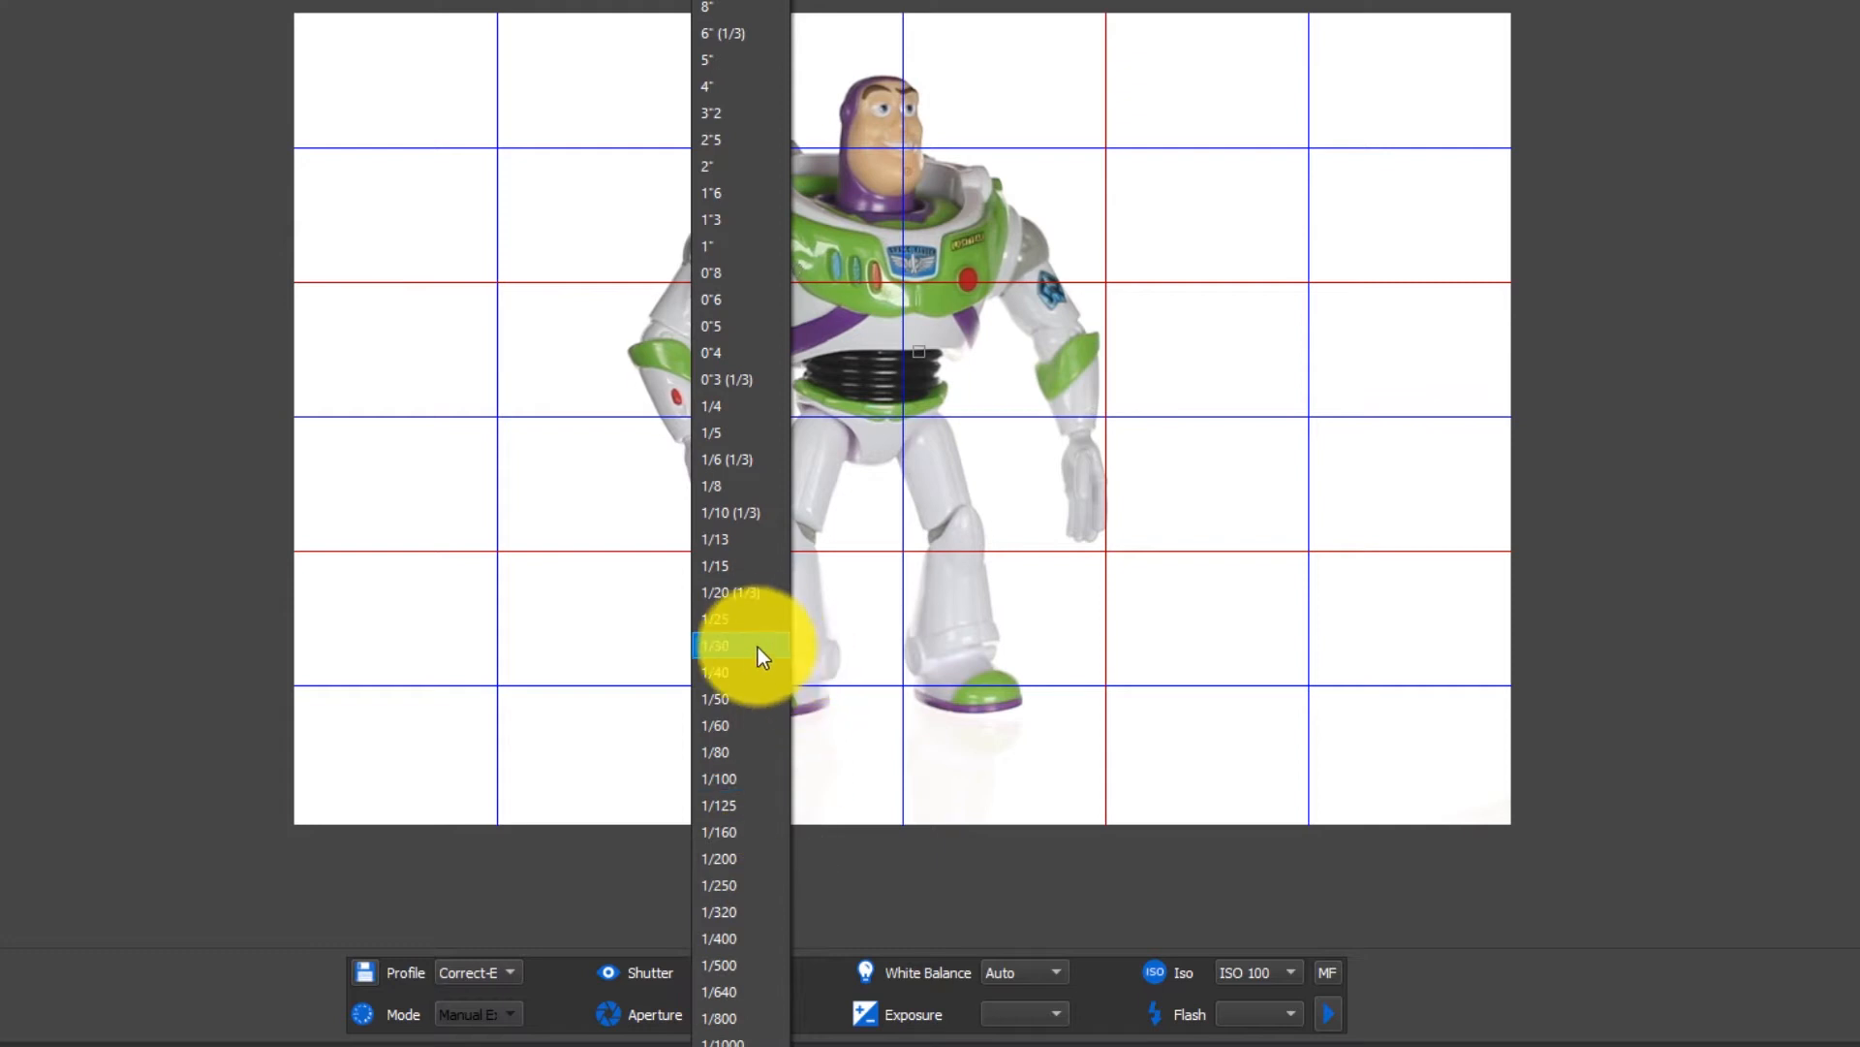
{"action": "left_click", "coordinate": [715, 670]}
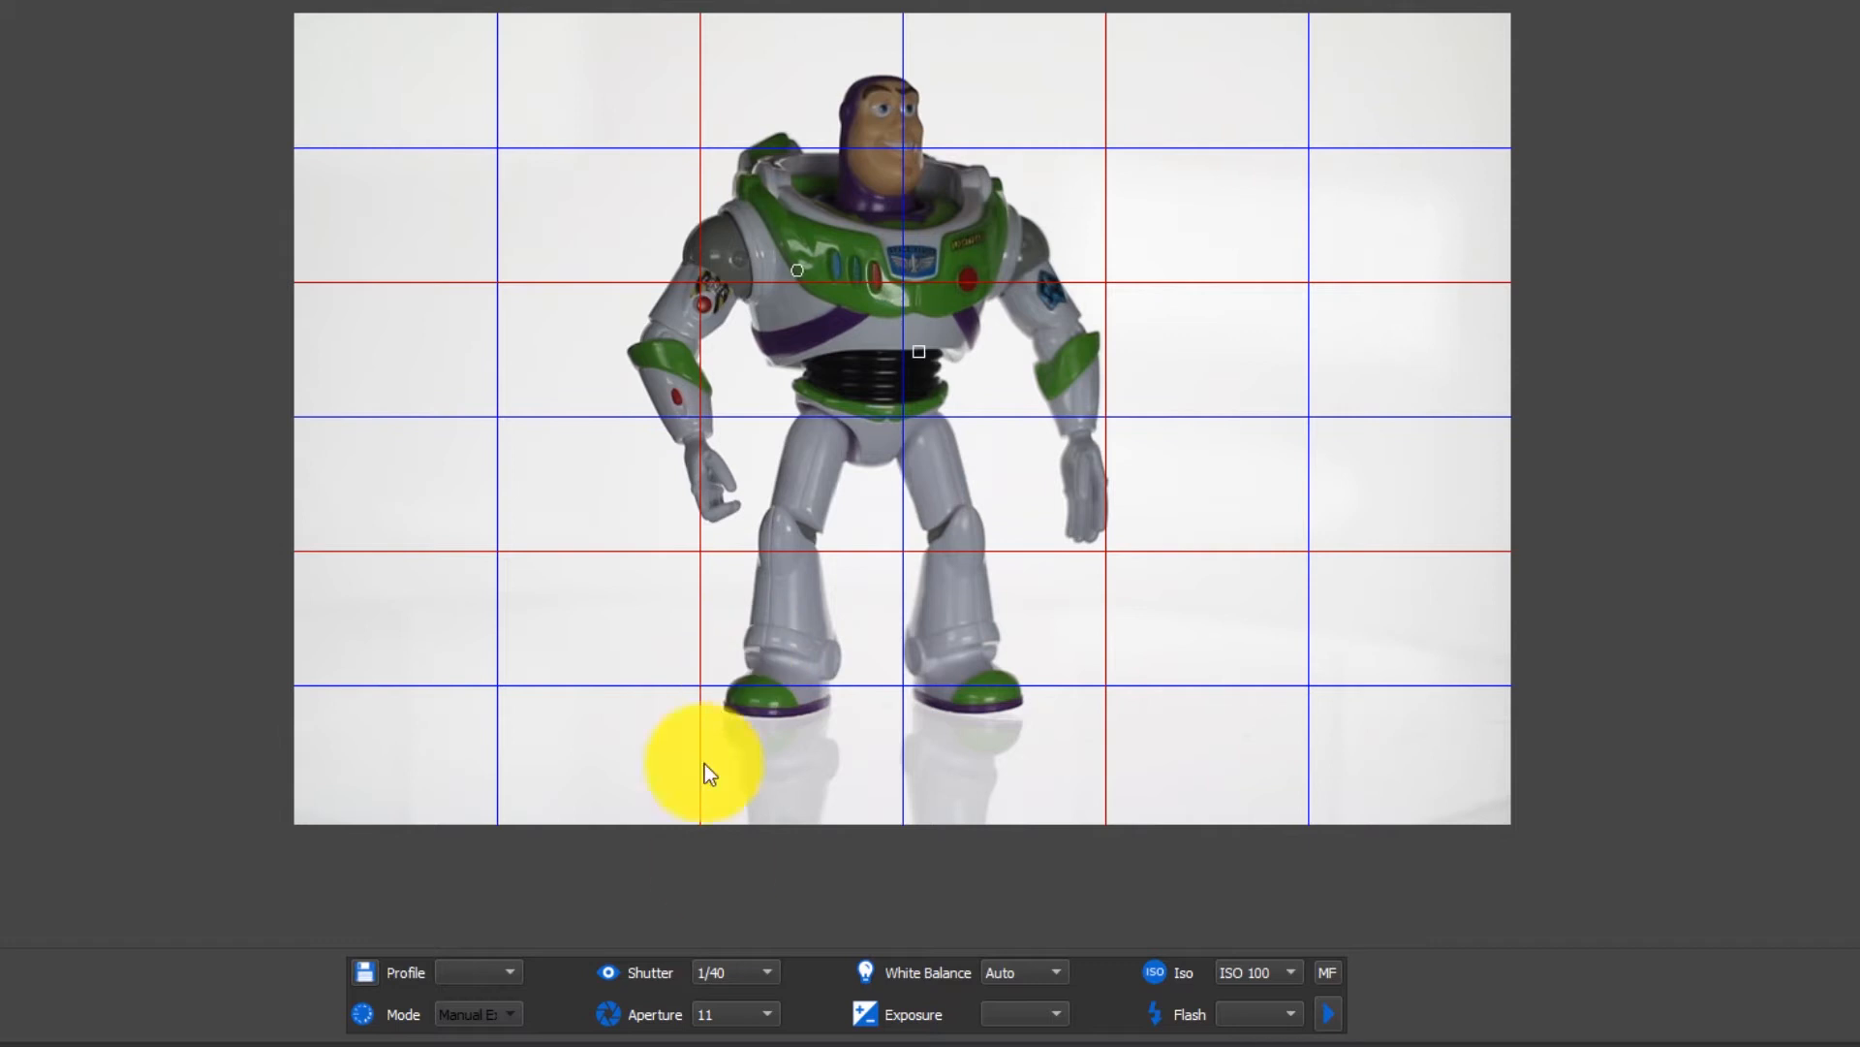
{"action": "left_click", "coordinate": [766, 971]}
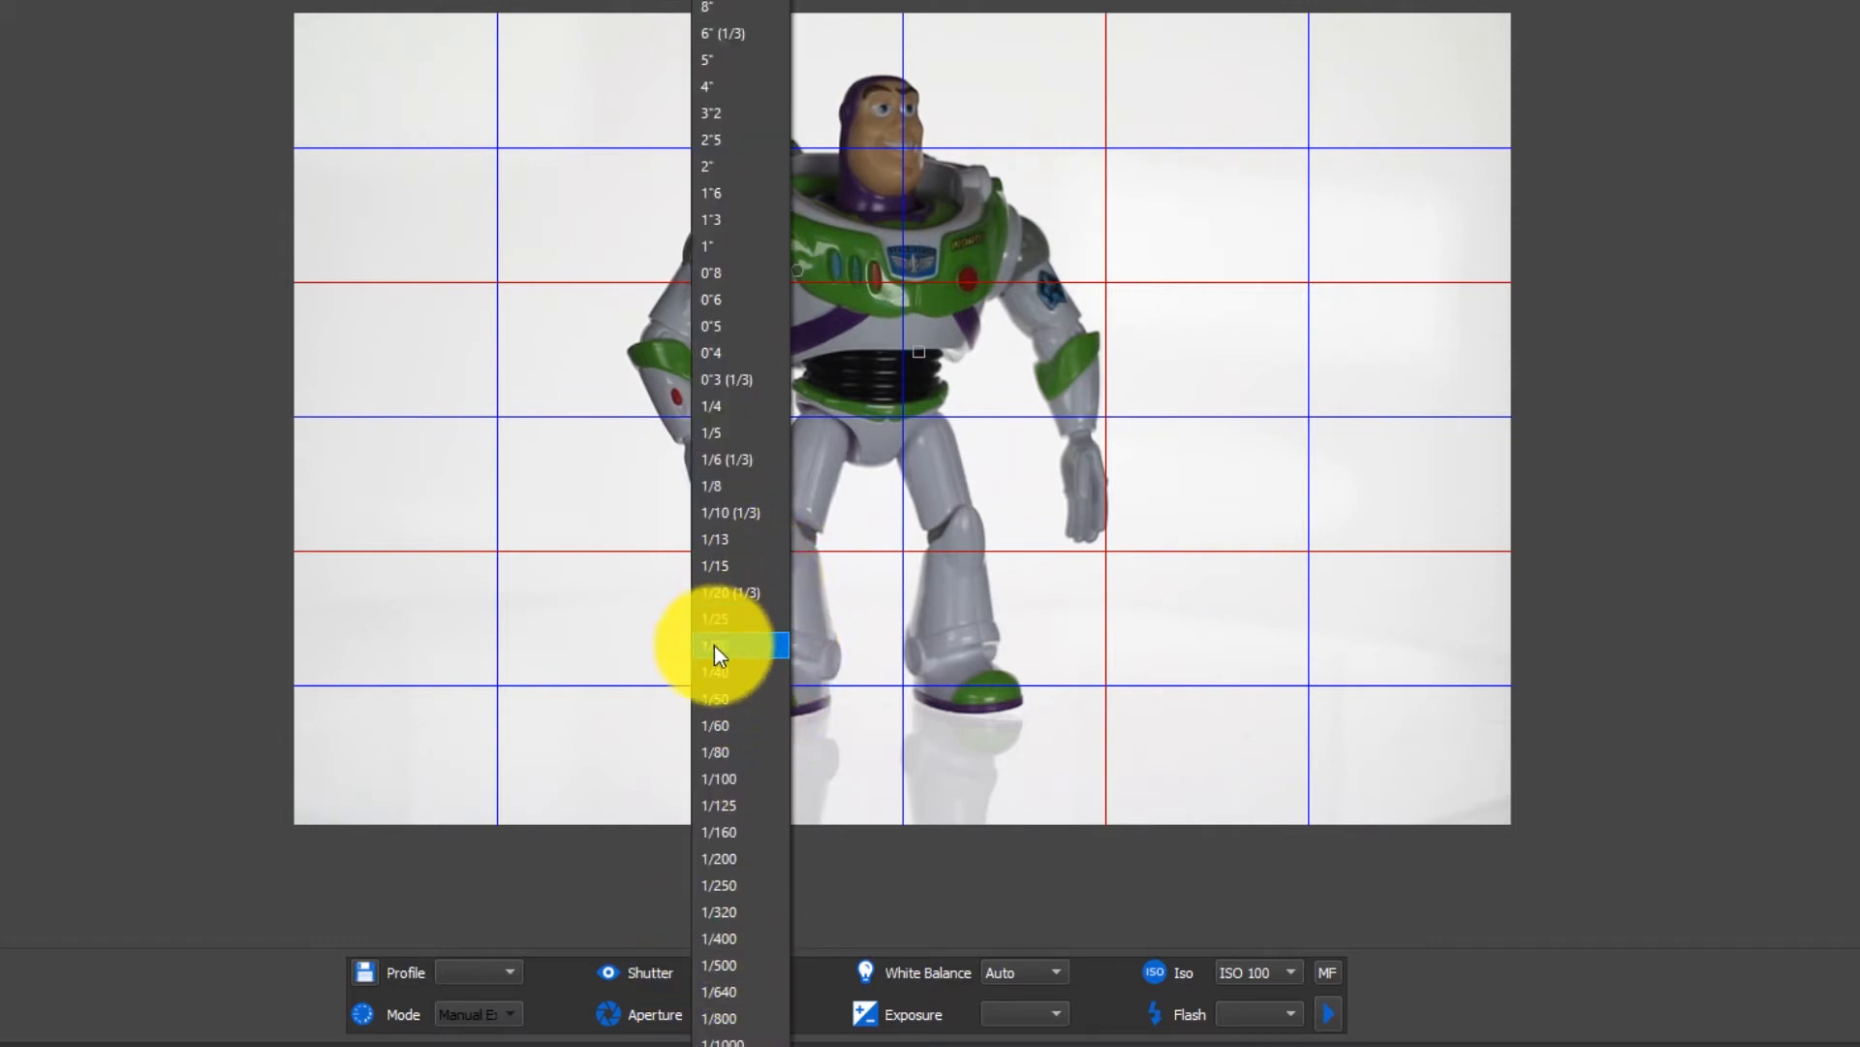
{"action": "left_click", "coordinate": [715, 643]}
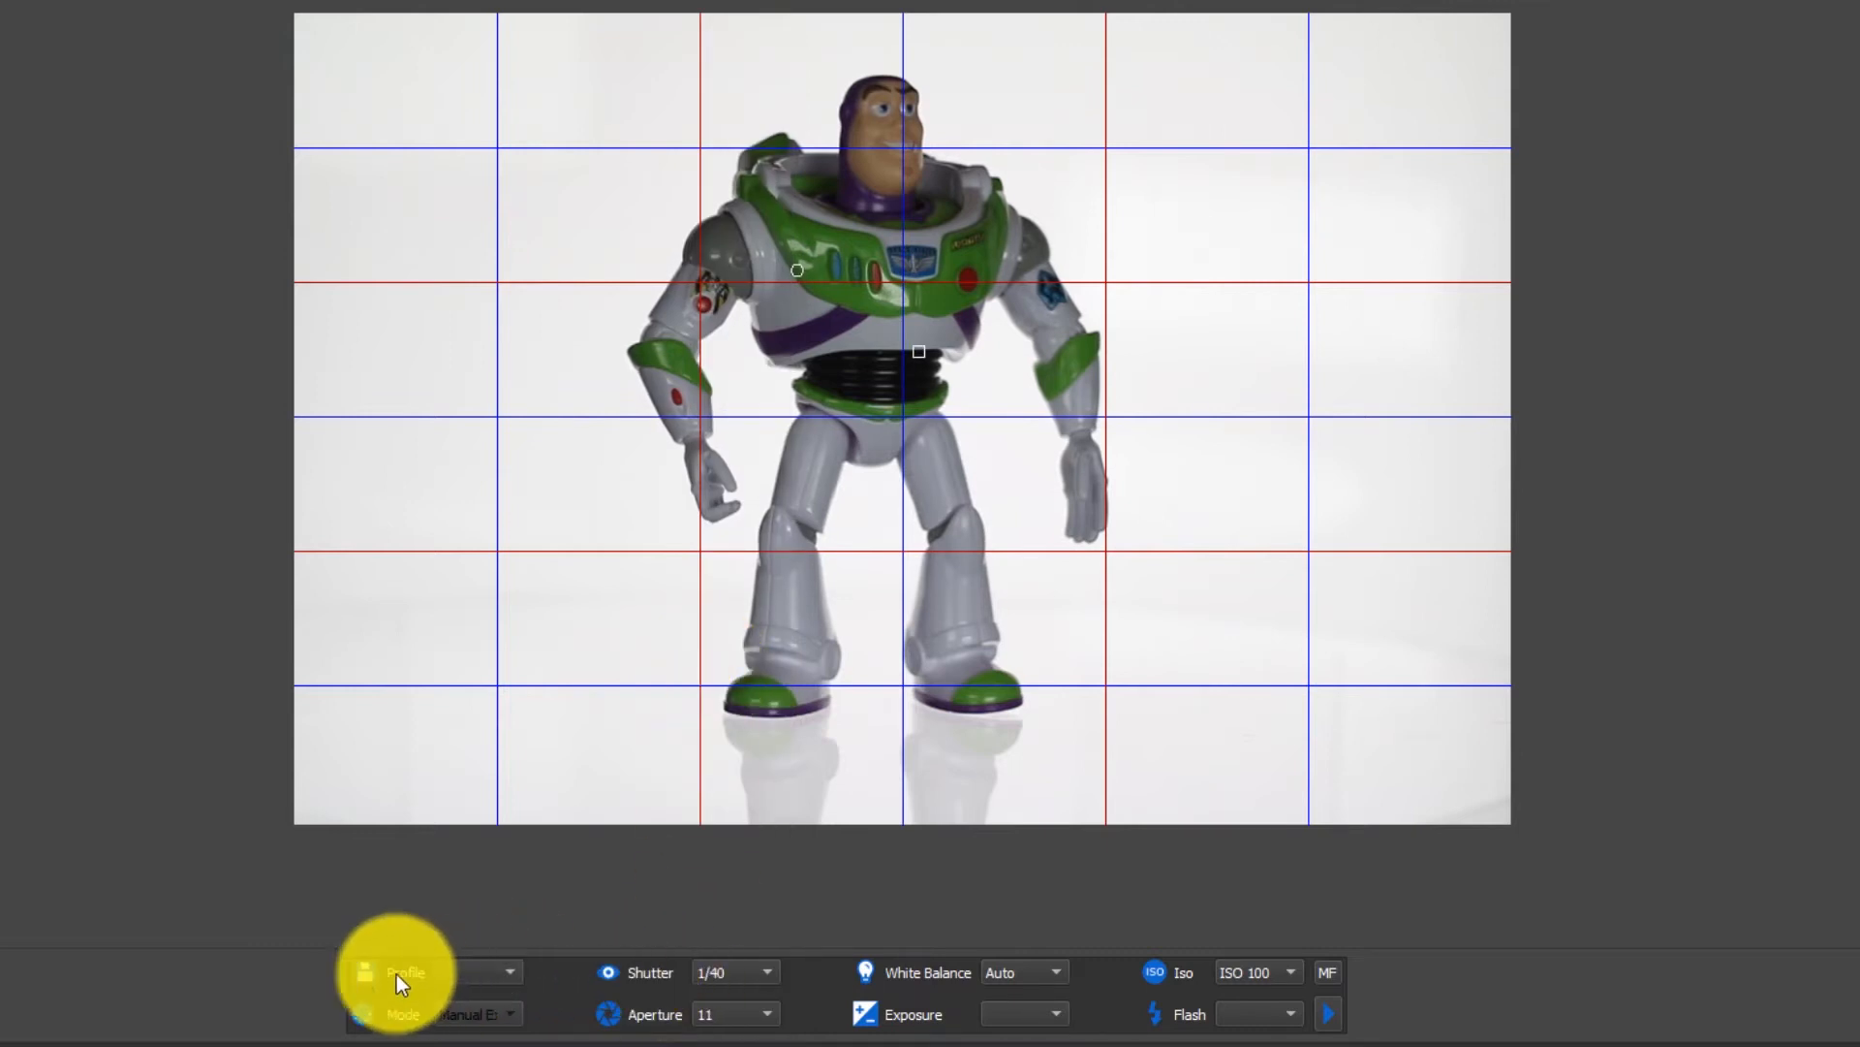
{"action": "left_click", "coordinate": [403, 971]}
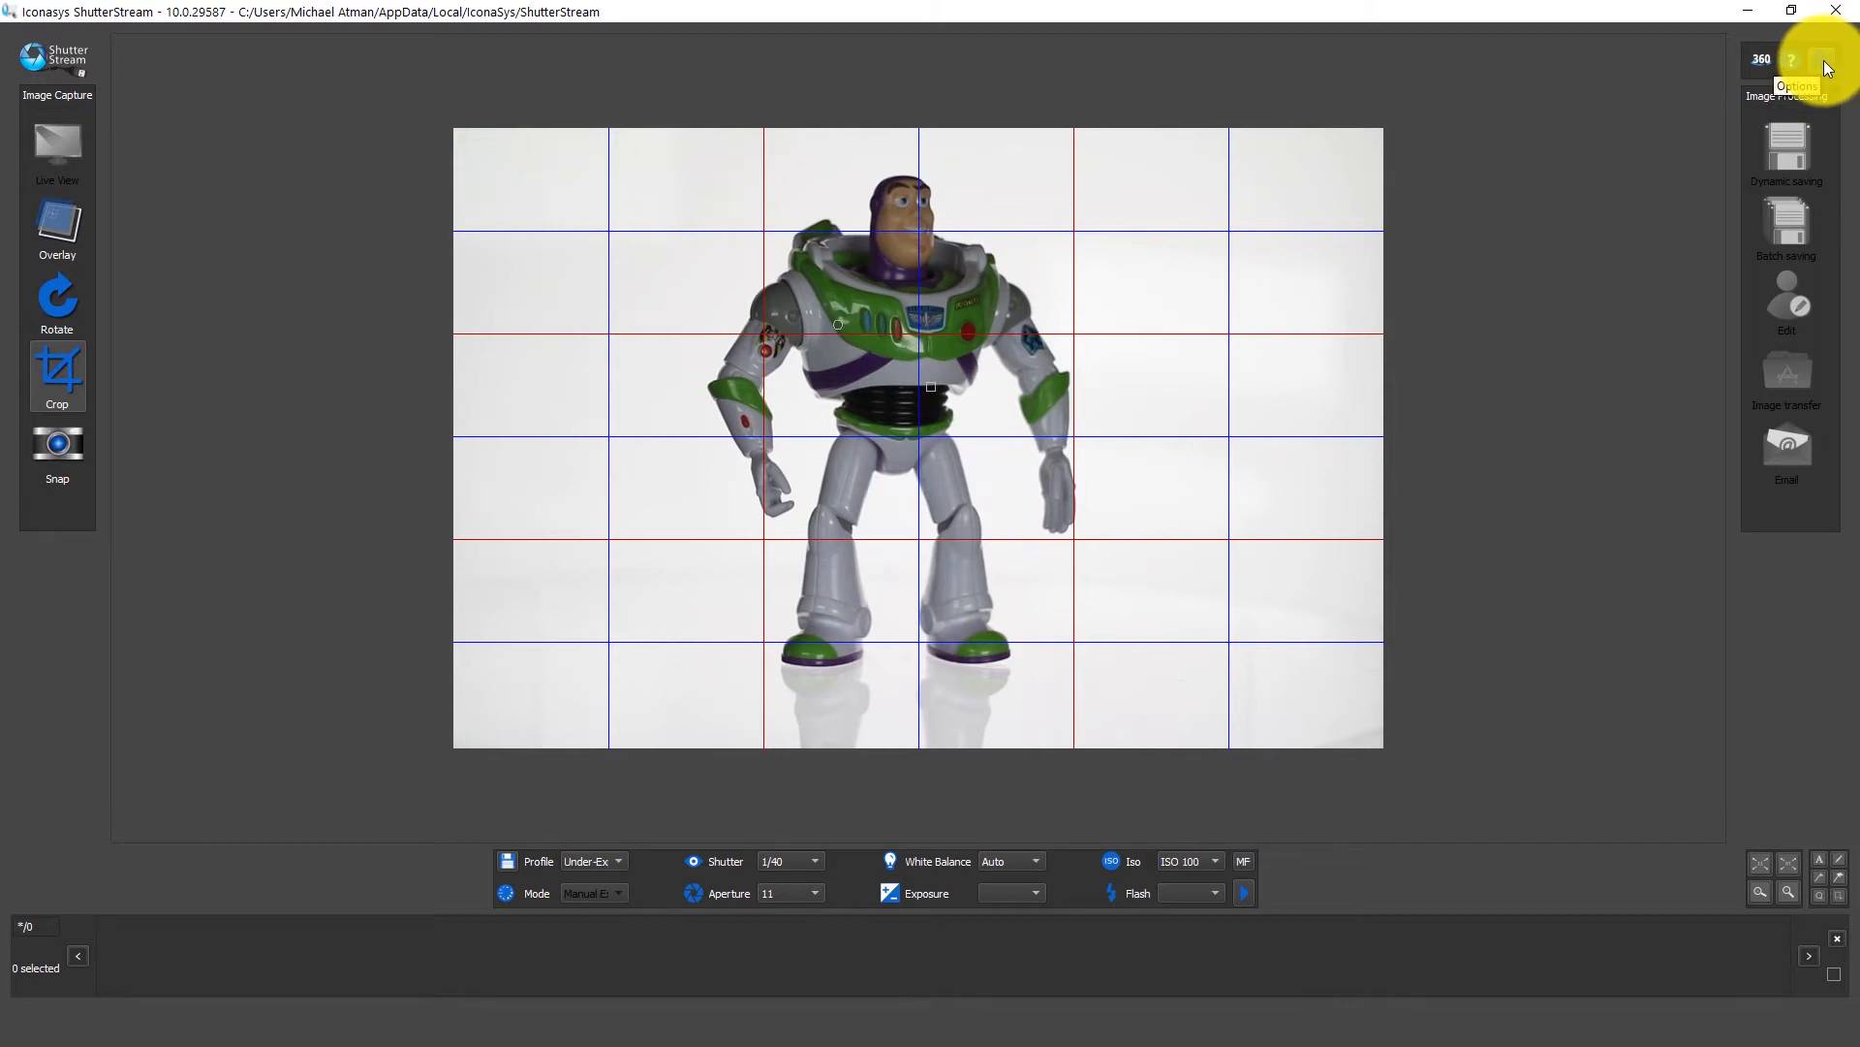
Step: Configure dual-shot: Under-Exposed for shot 1, Correct-Exposure for shot 2
{"action": "left_click", "coordinate": [1824, 60]}
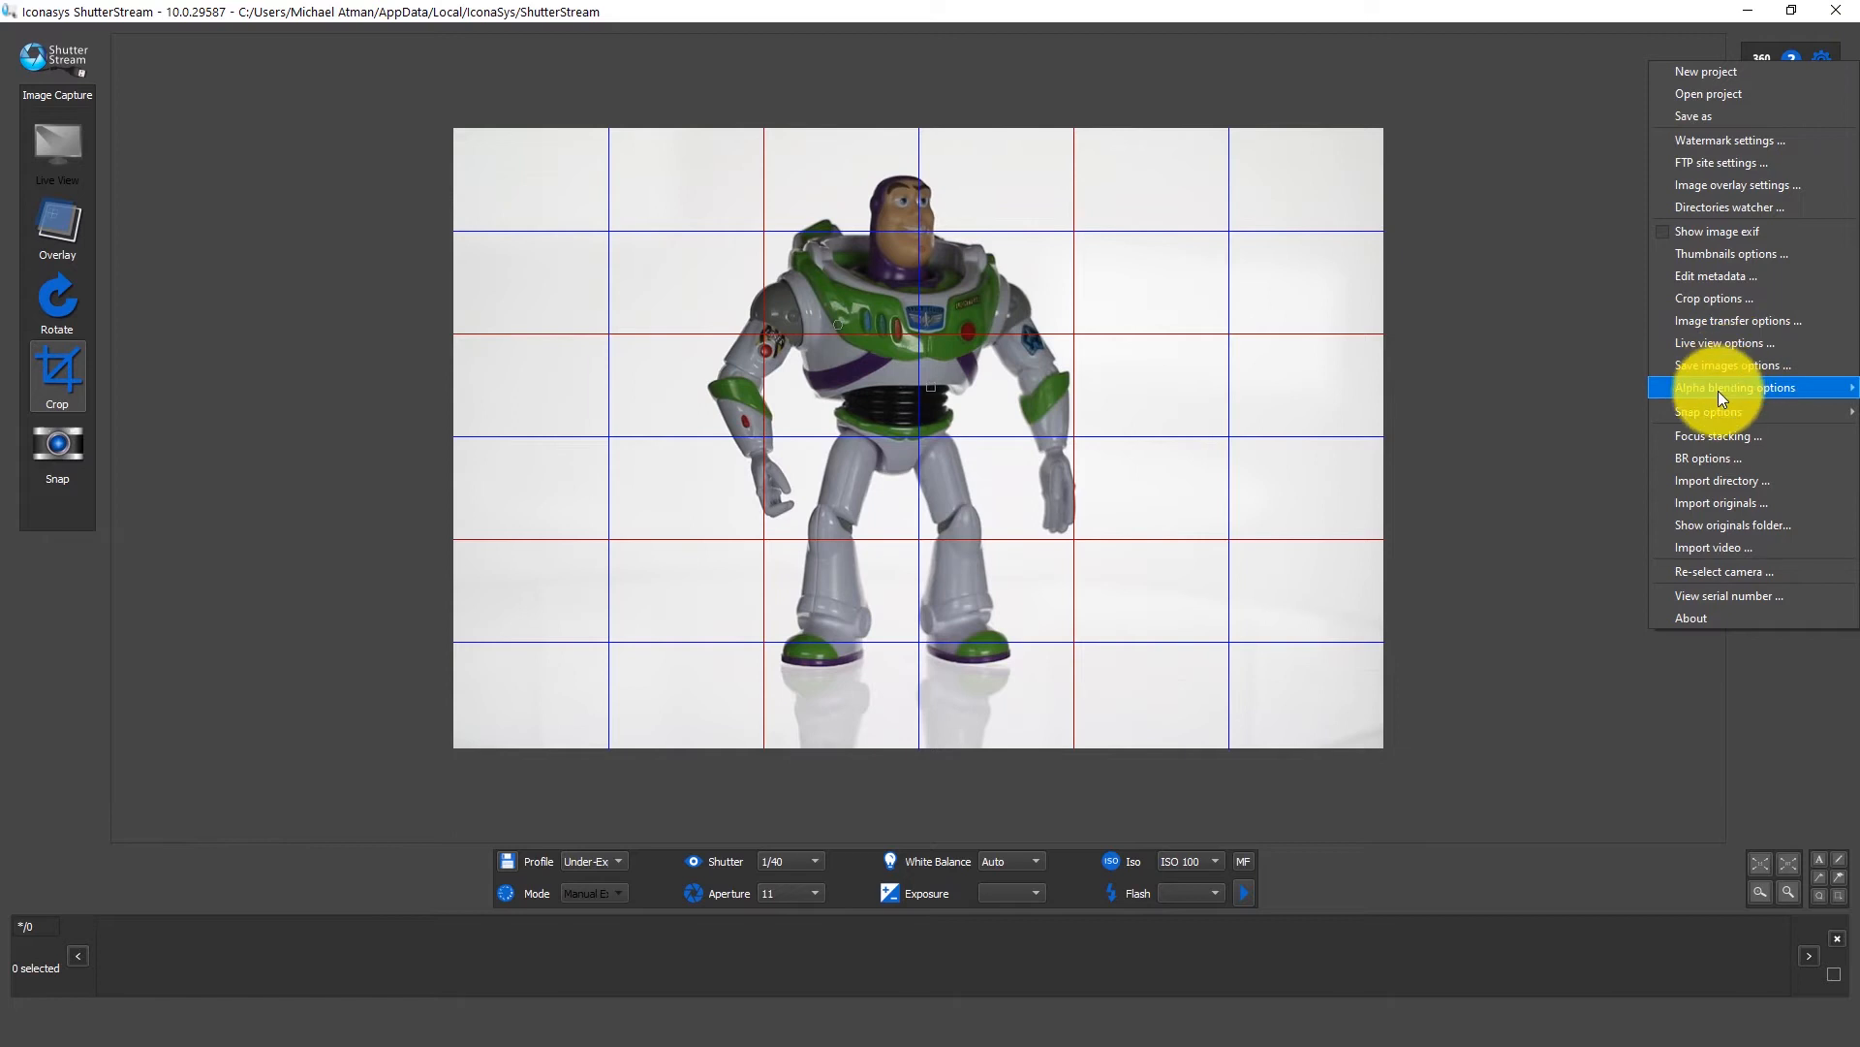
{"action": "mouse_move", "coordinate": [1709, 411]}
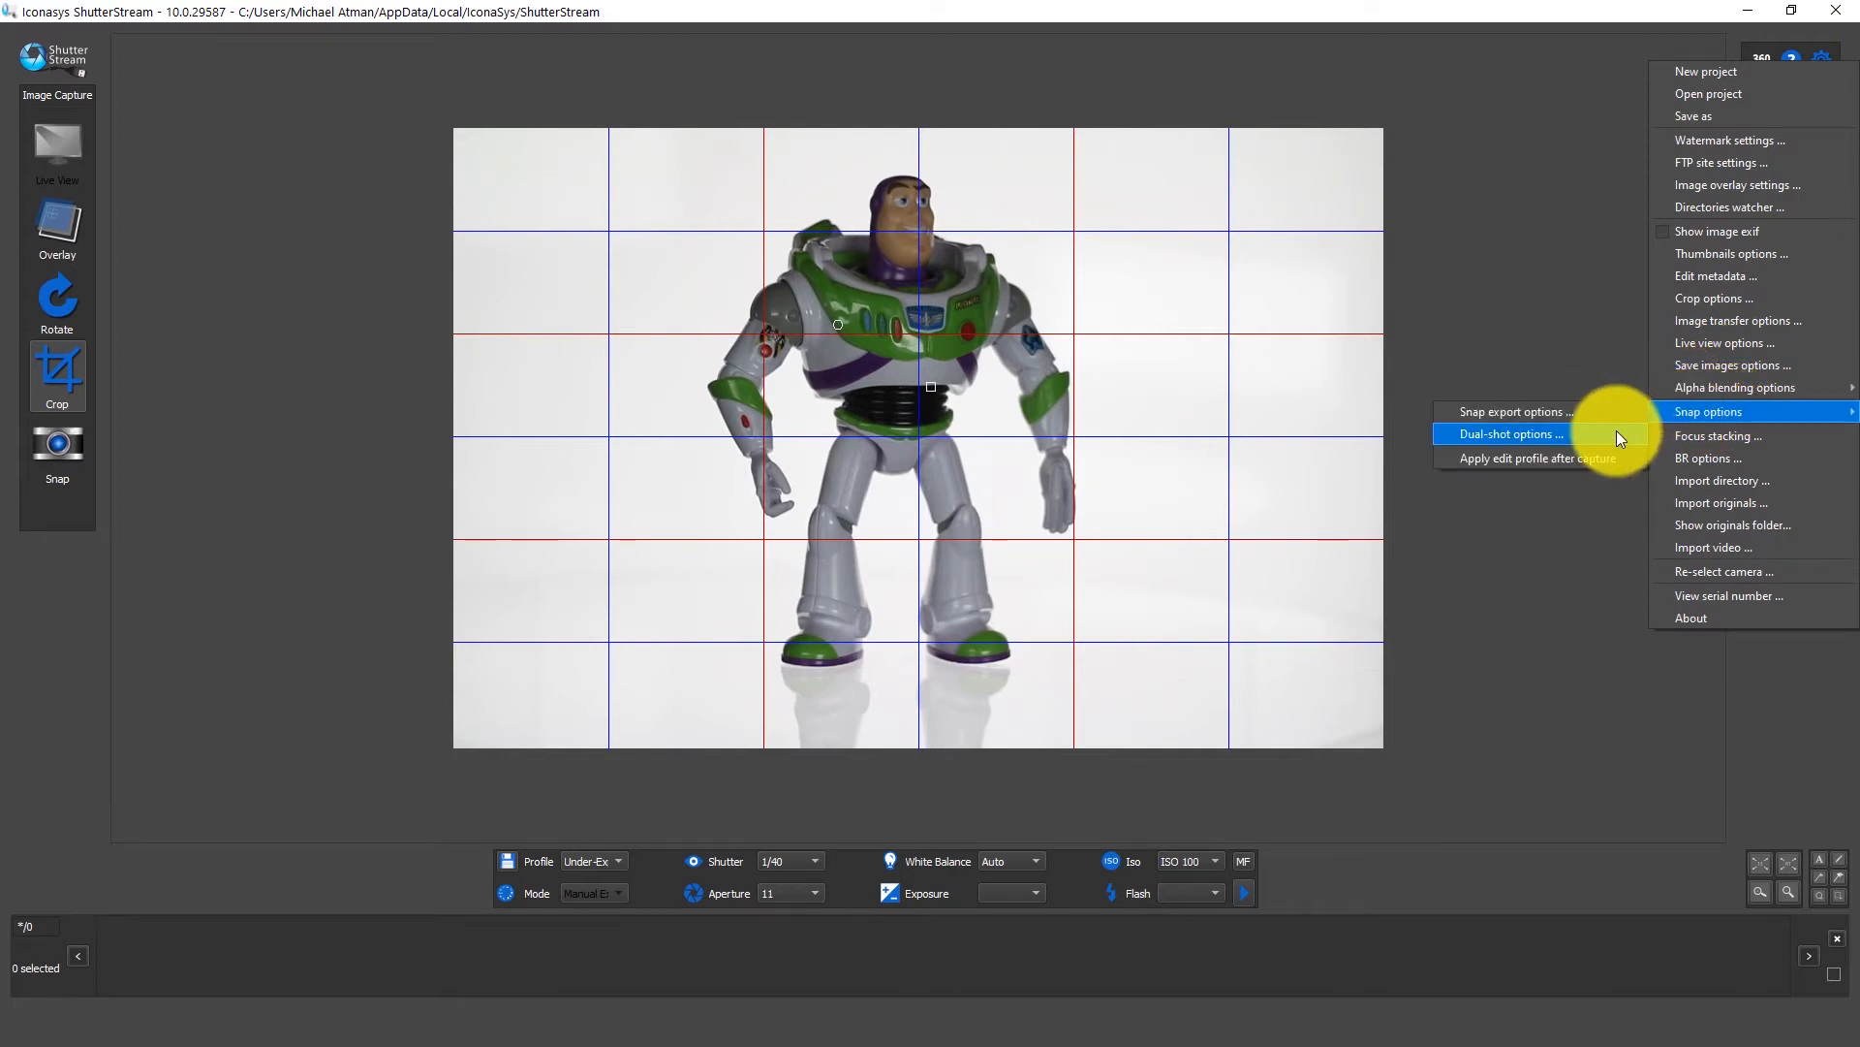
{"action": "left_click", "coordinate": [1510, 432]}
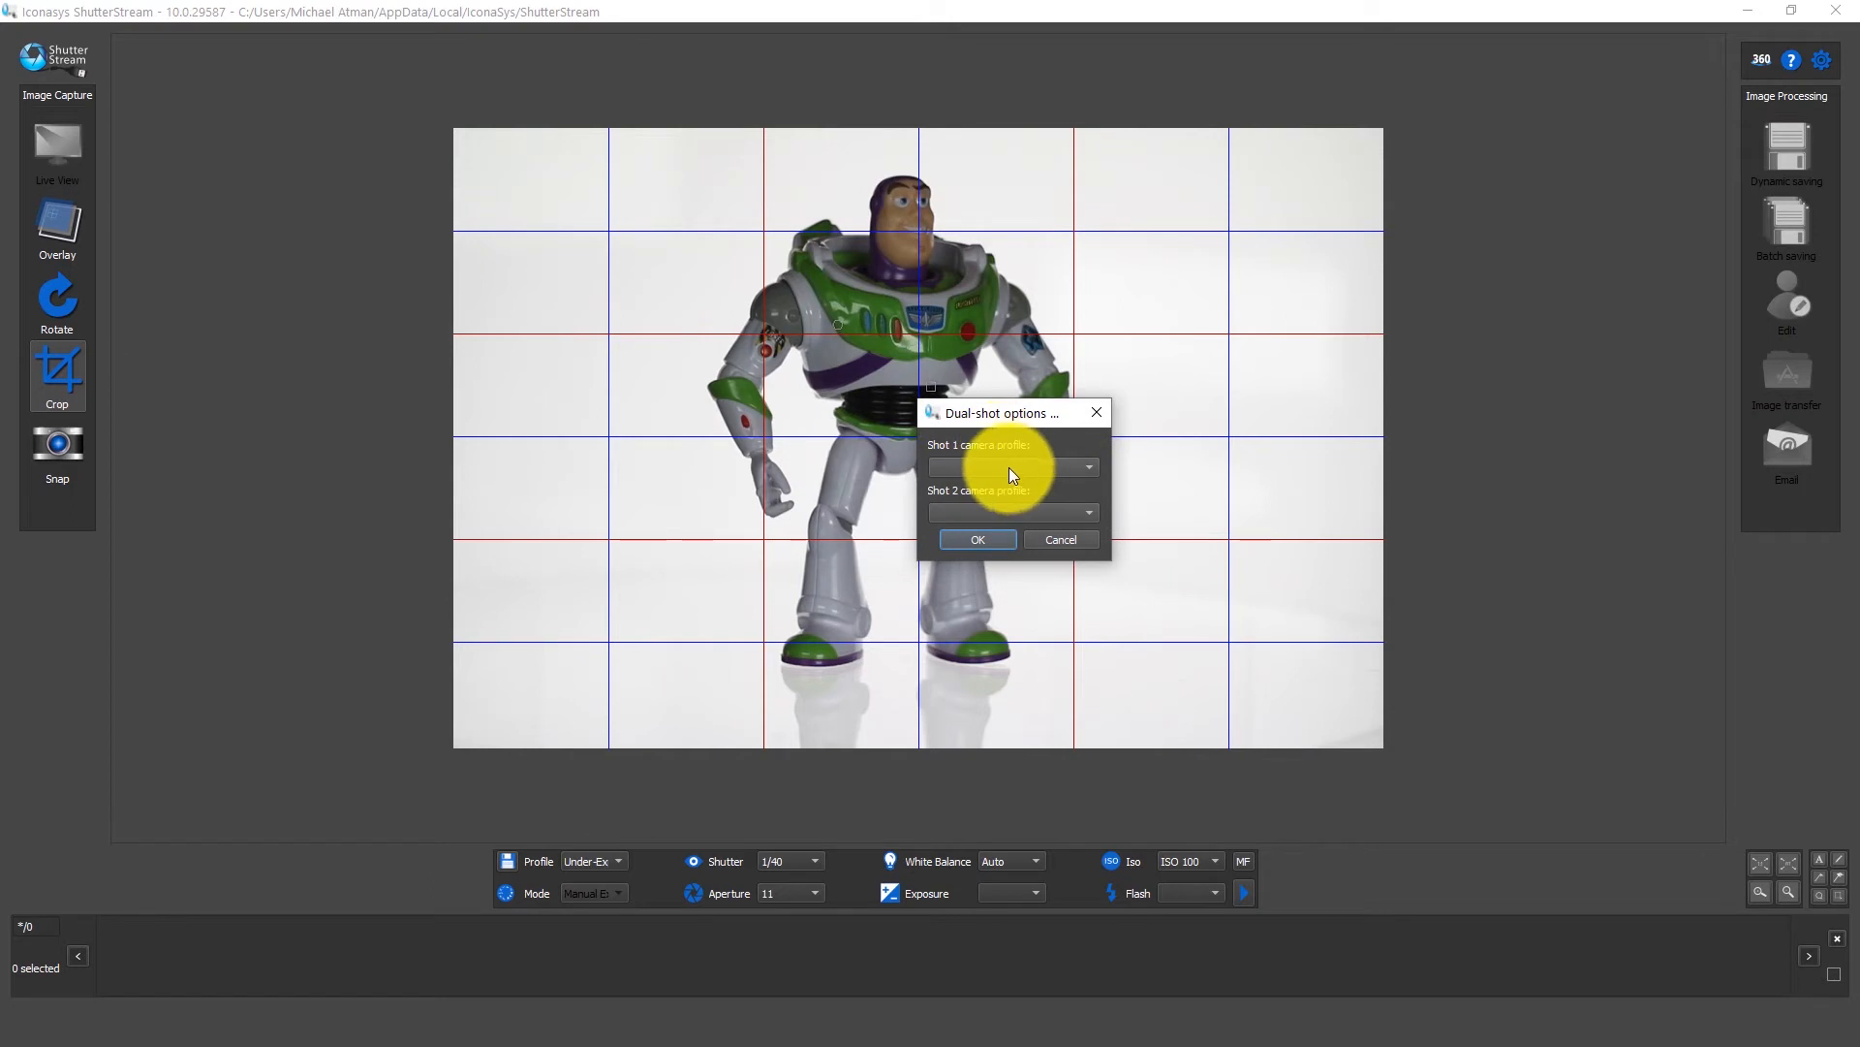
{"action": "left_click", "coordinate": [1011, 467]}
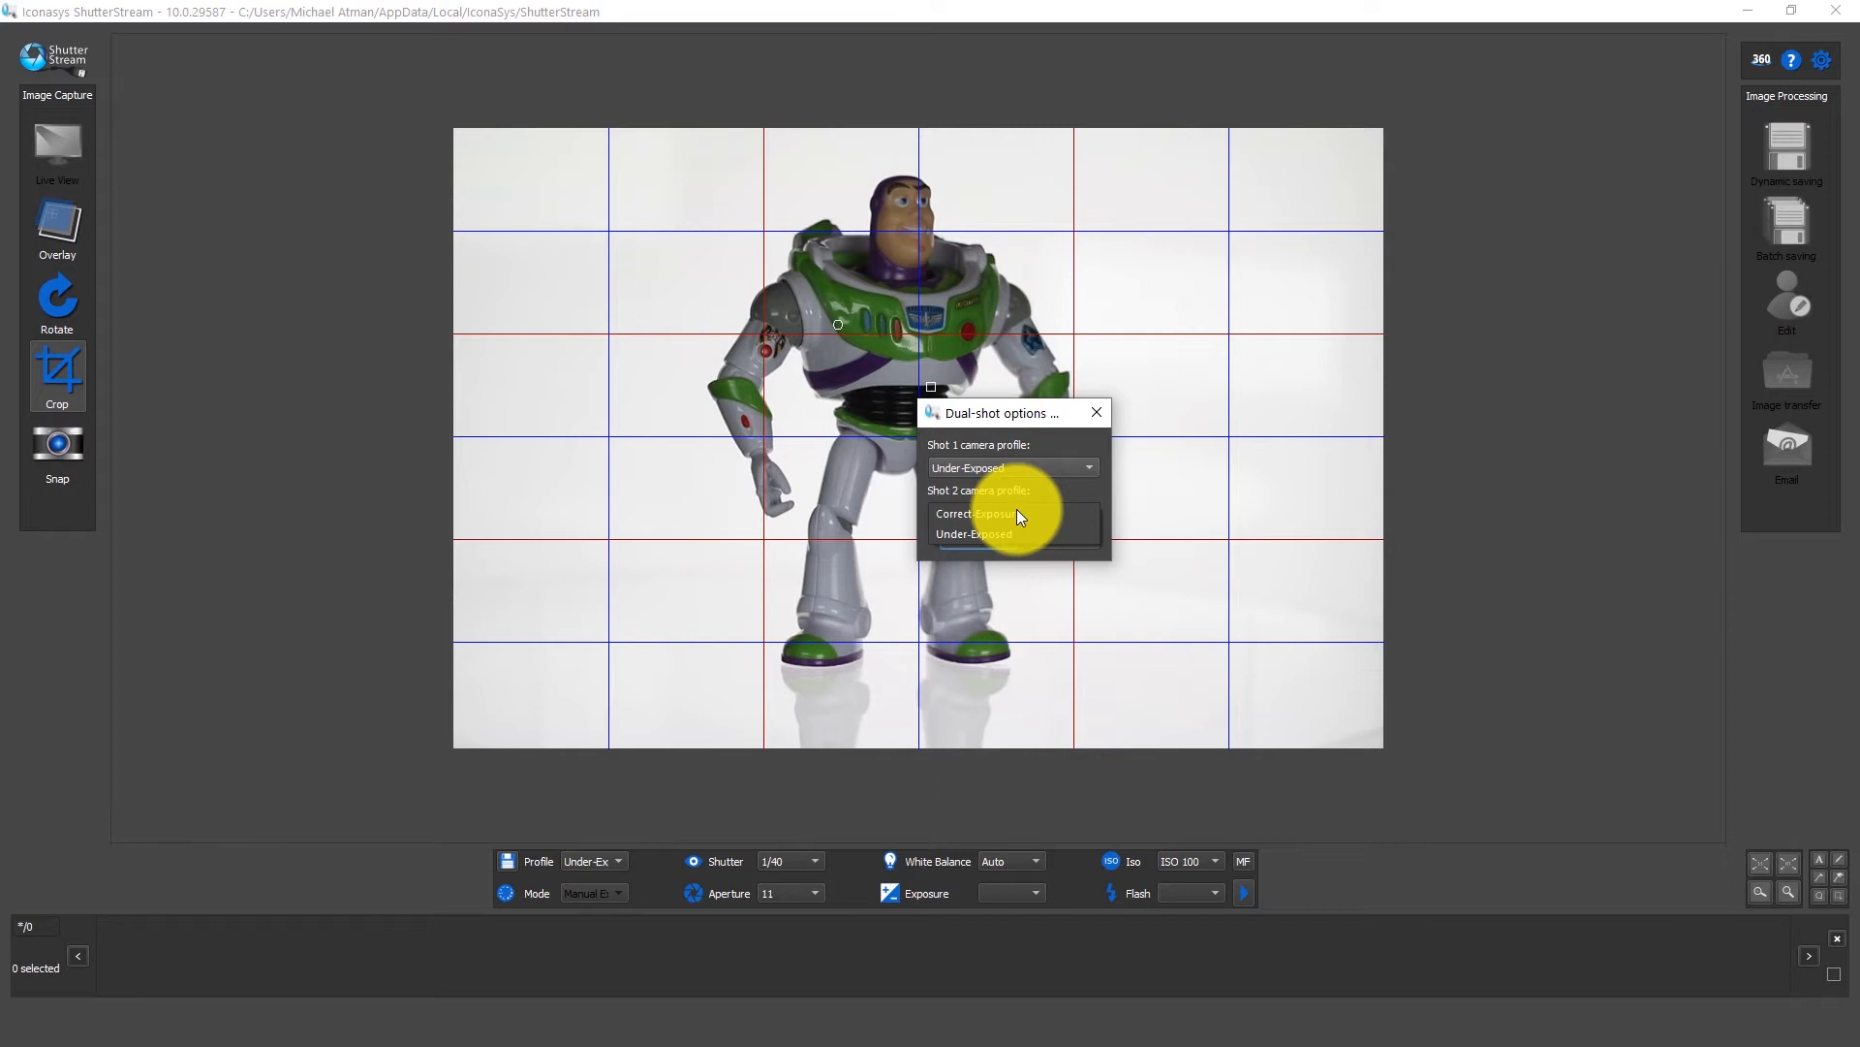
{"action": "left_click", "coordinate": [971, 512]}
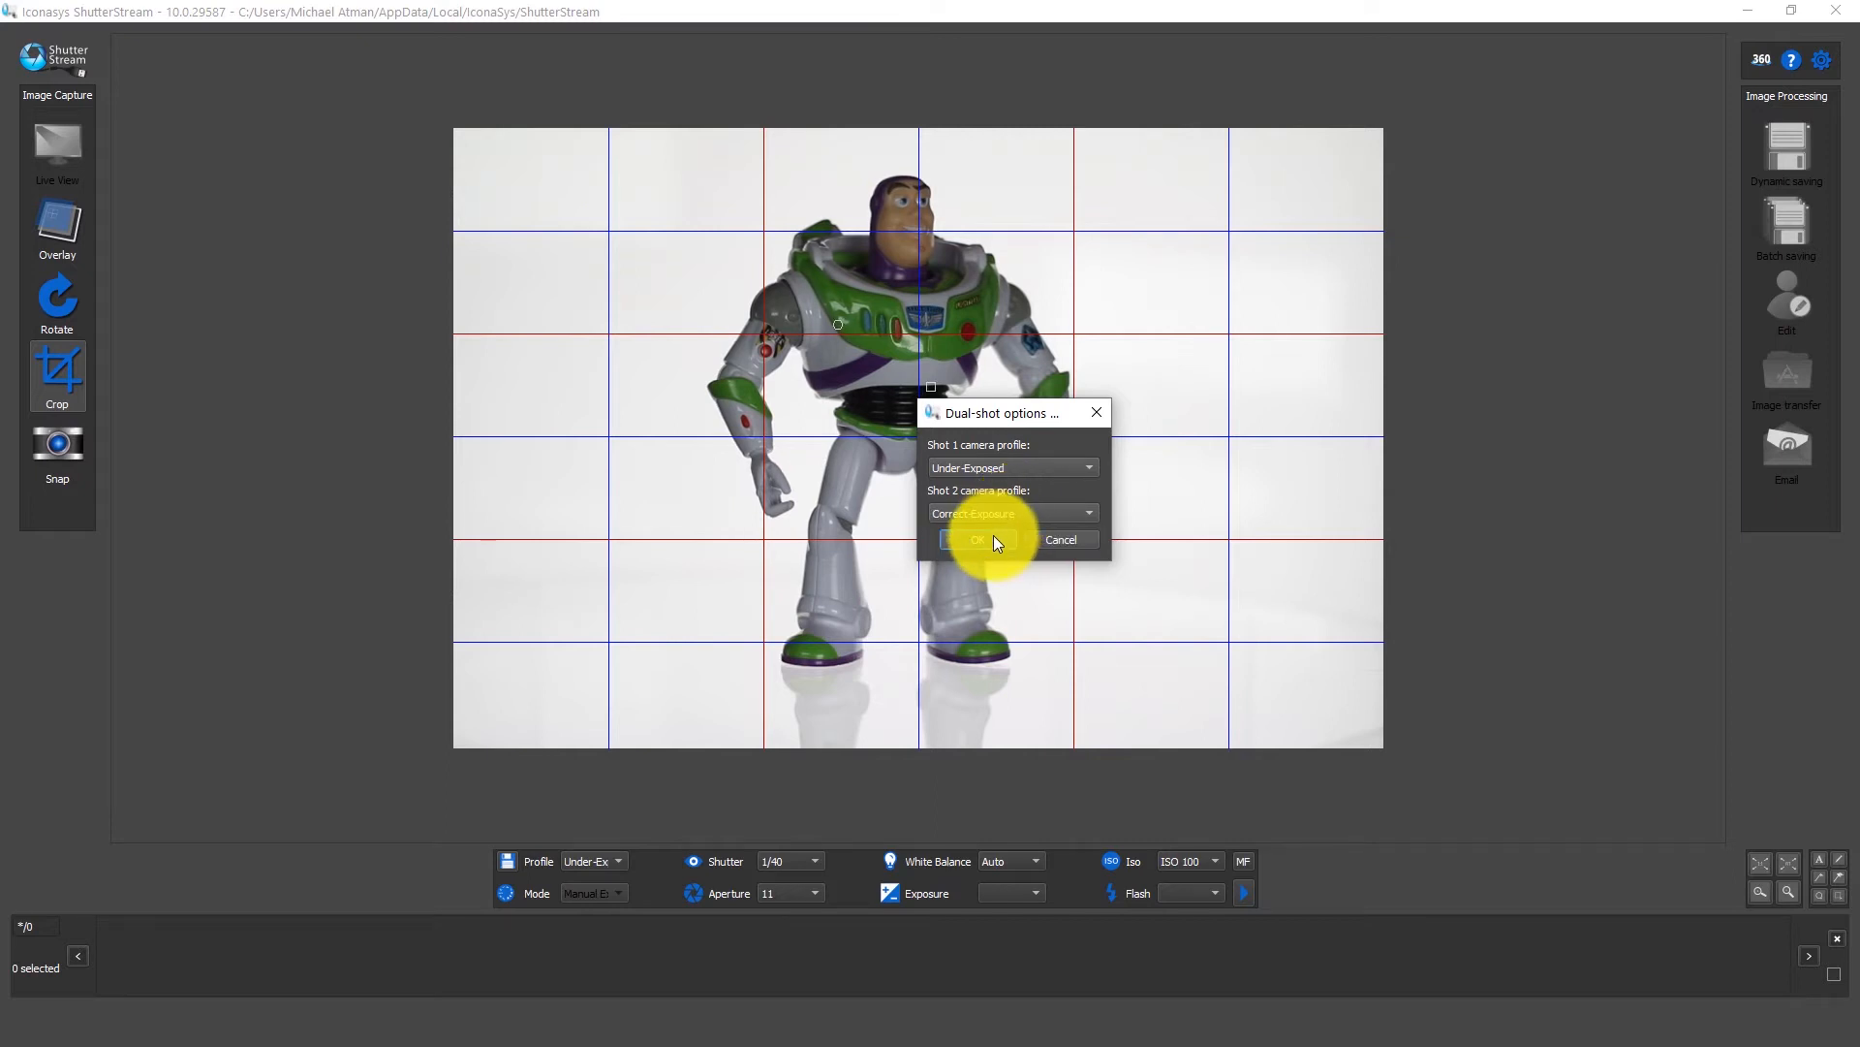
{"action": "left_click", "coordinate": [973, 541]}
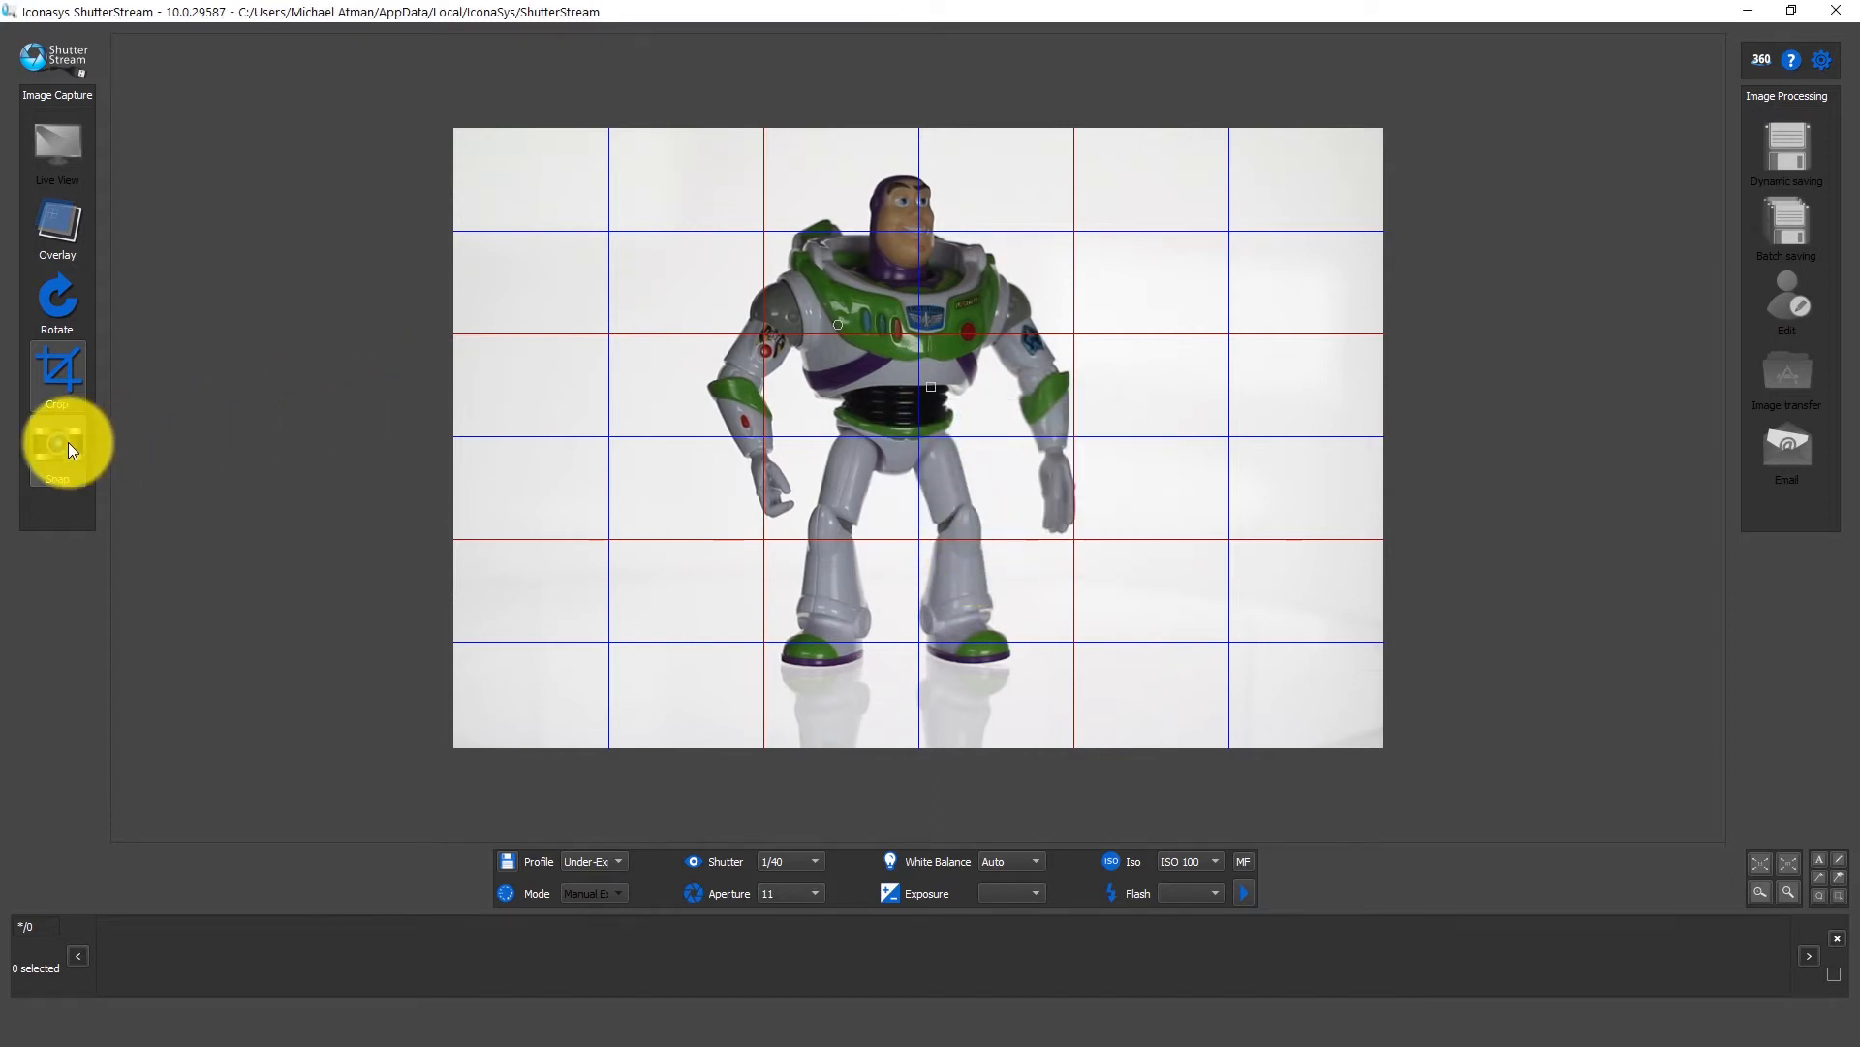
Step: Draw a crop rectangle around Buzz Lightyear from helmet to feet
{"action": "left_click", "coordinate": [56, 446]}
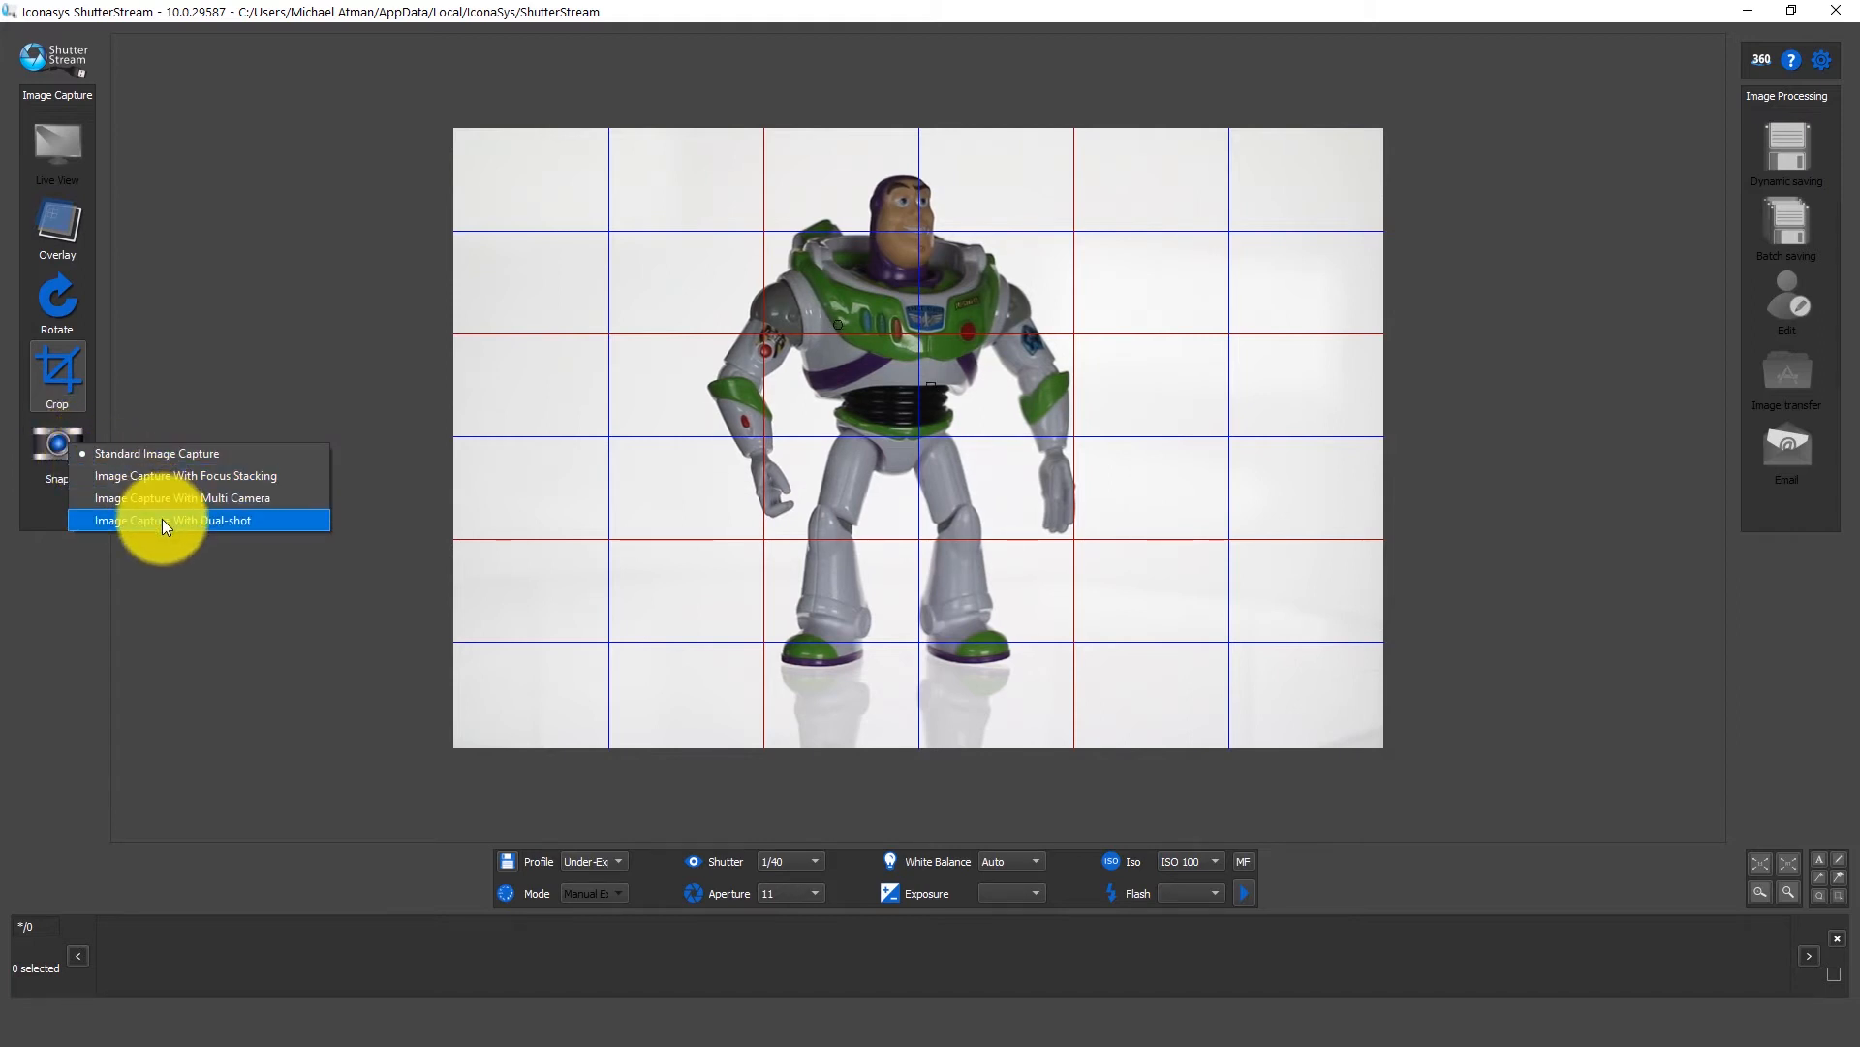
{"action": "mouse_move", "coordinate": [180, 506]}
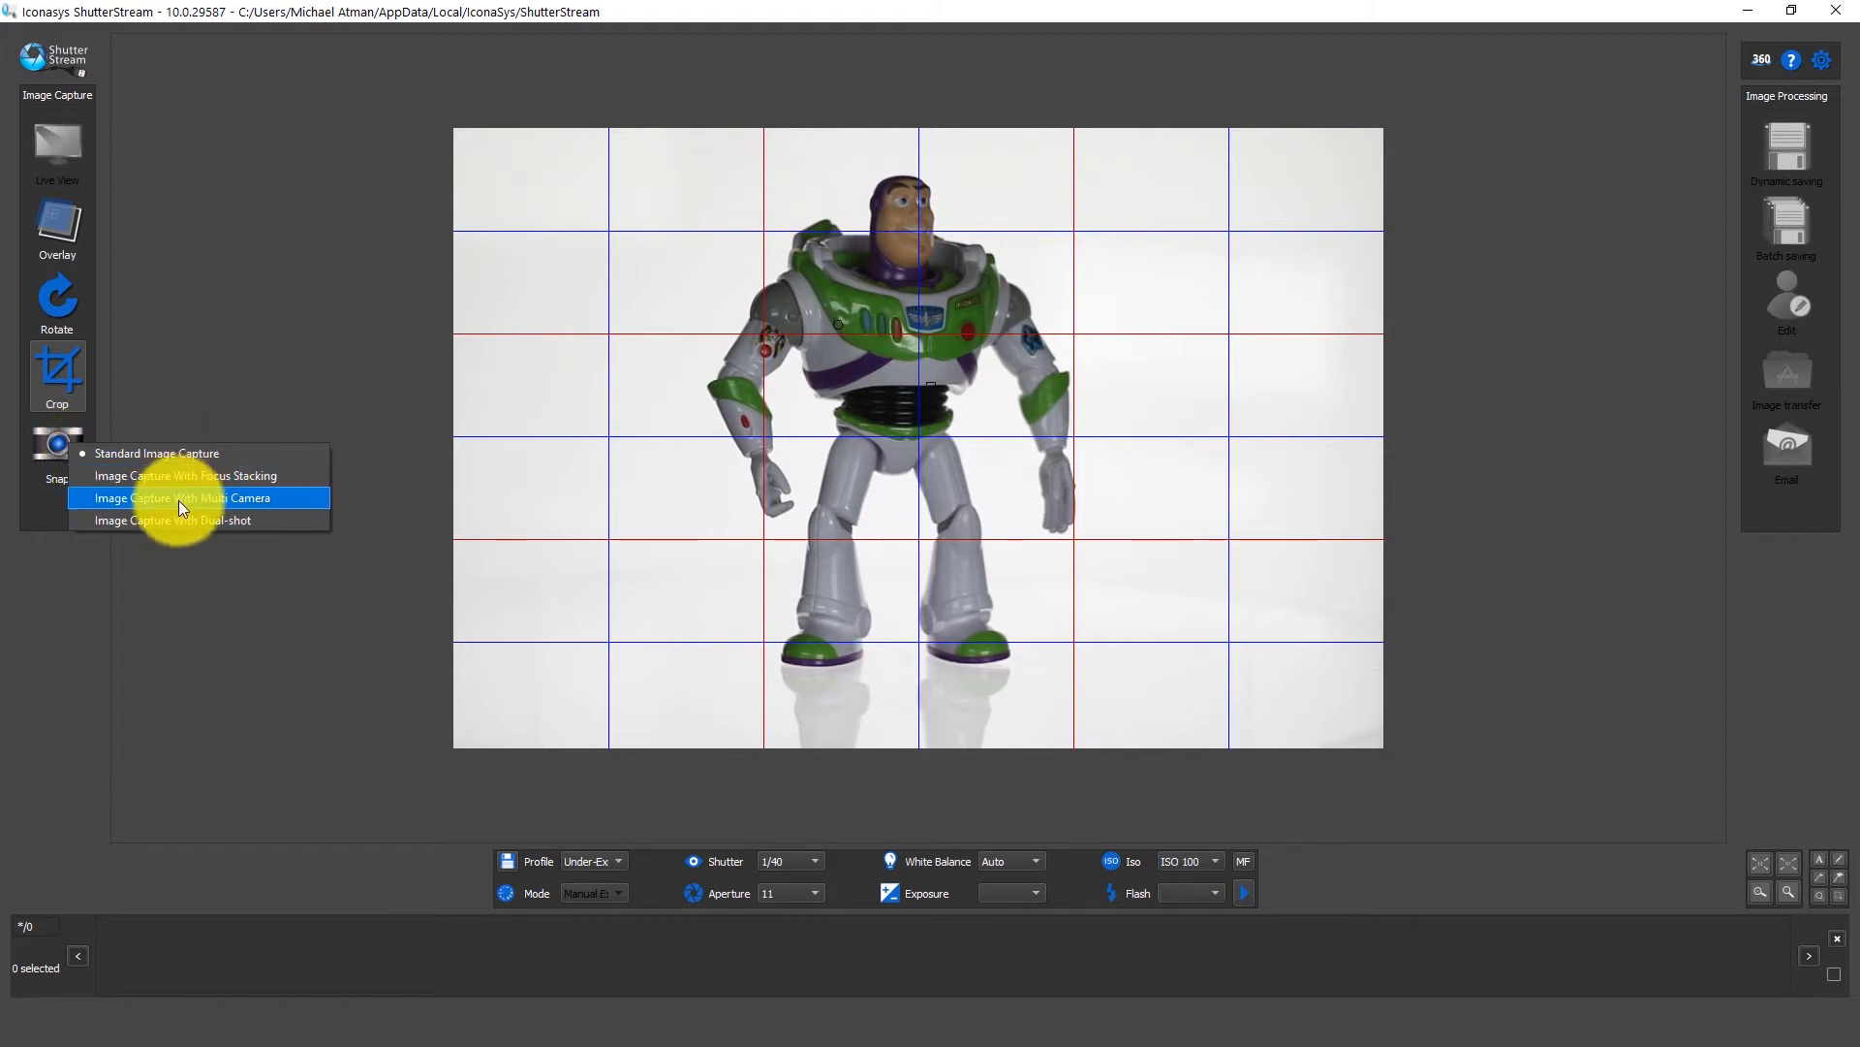
{"action": "mouse_move", "coordinate": [172, 519]}
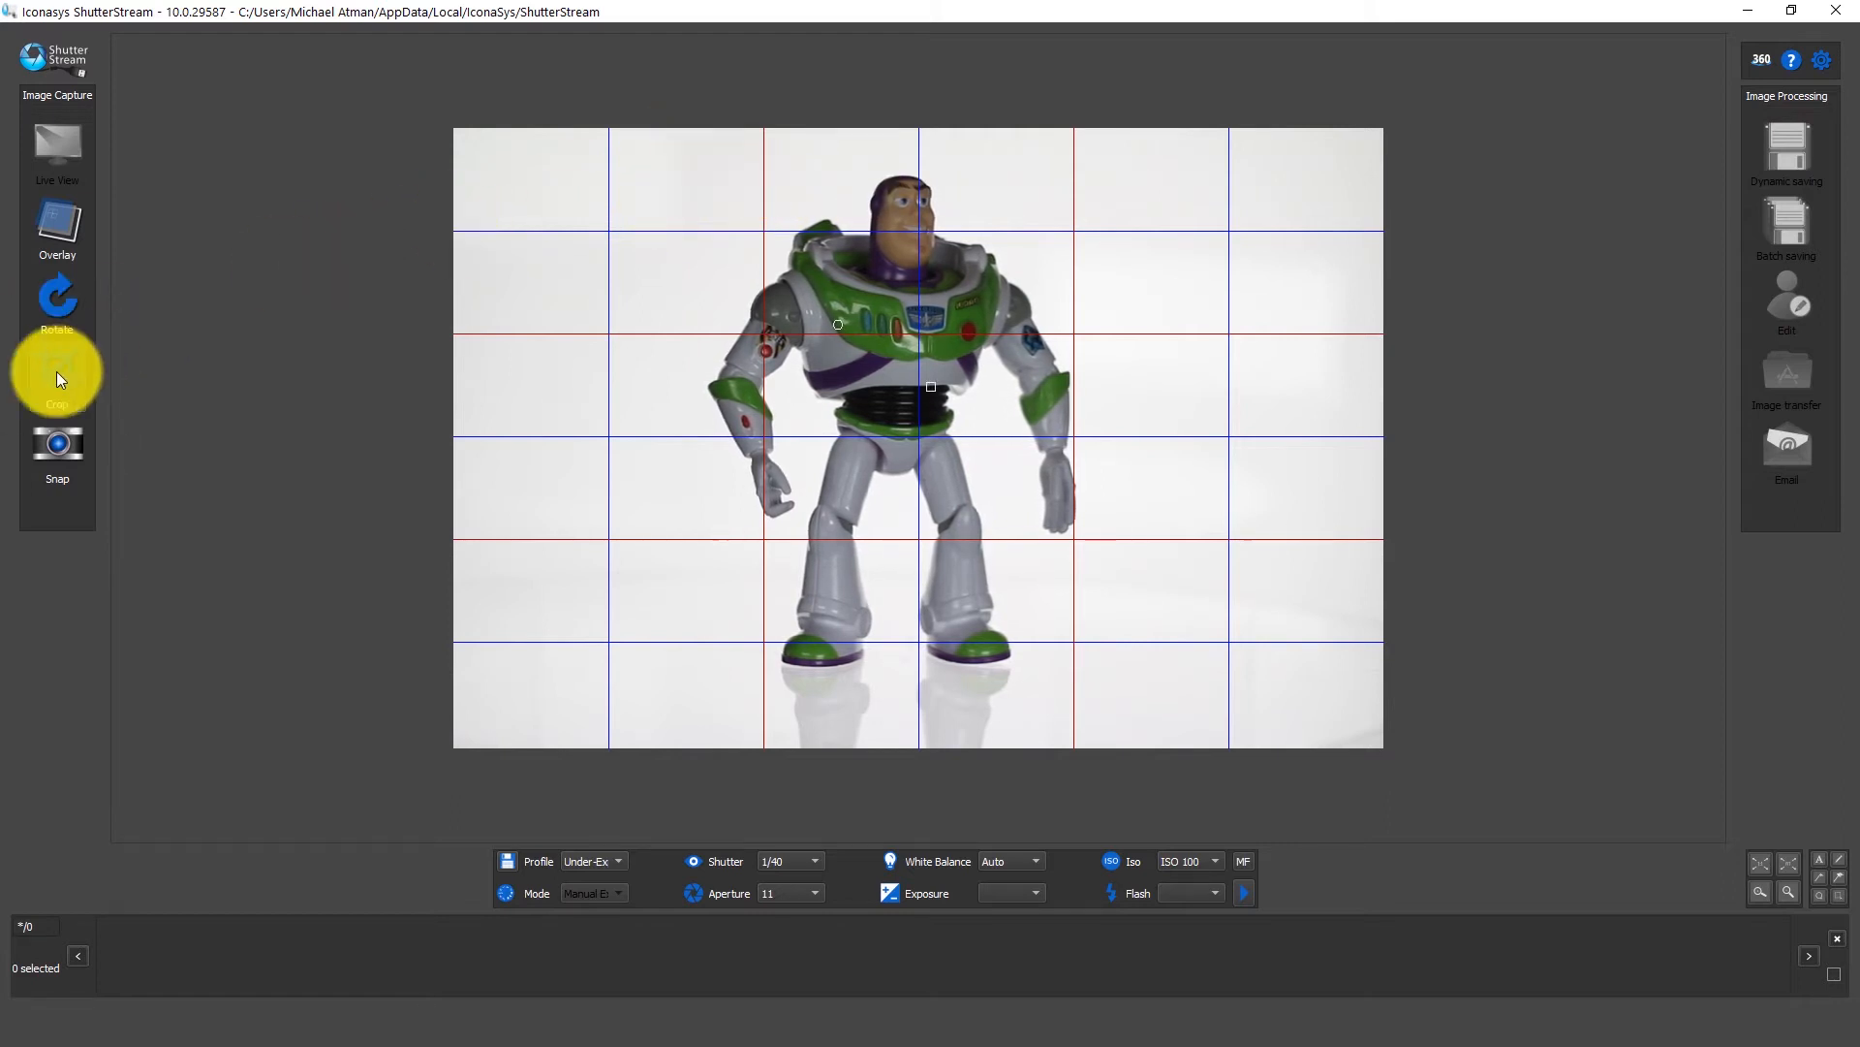
{"action": "mouse_move", "coordinate": [673, 163]}
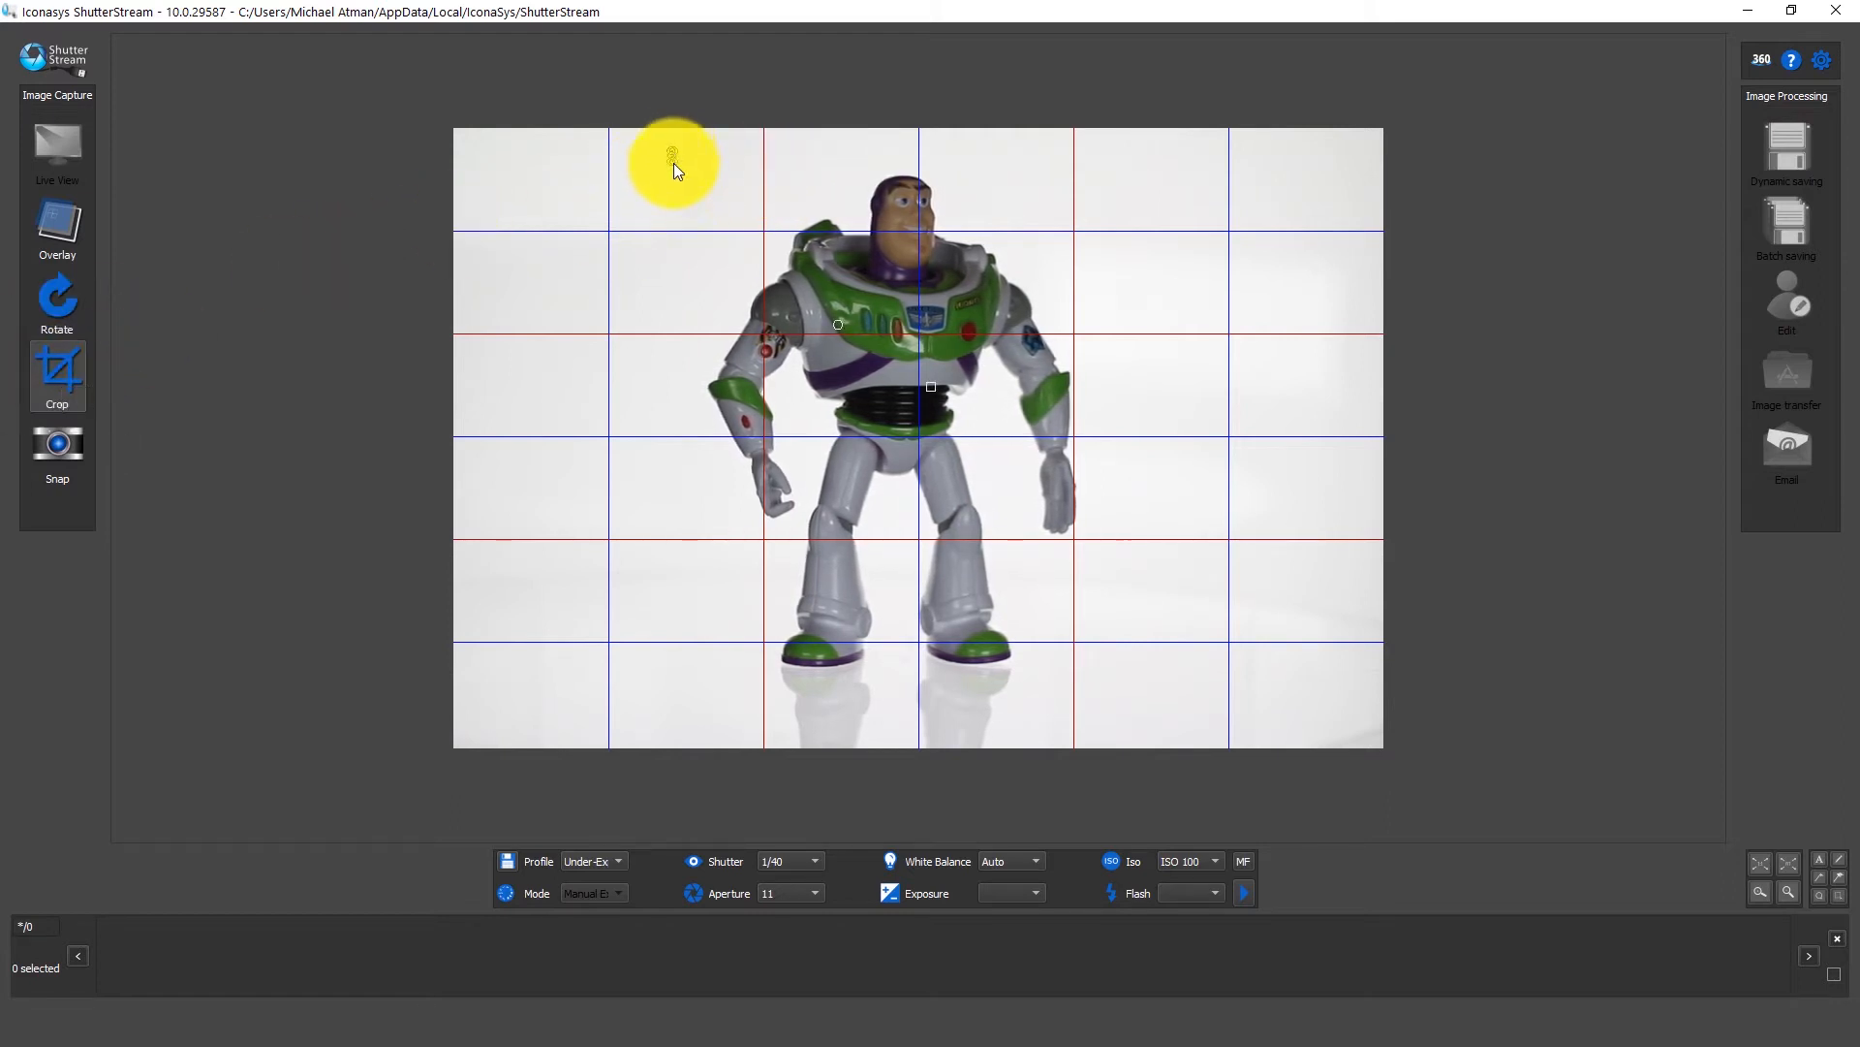
{"action": "left_click_drag", "start_coordinate": [672, 151], "coordinate": [1128, 680]}
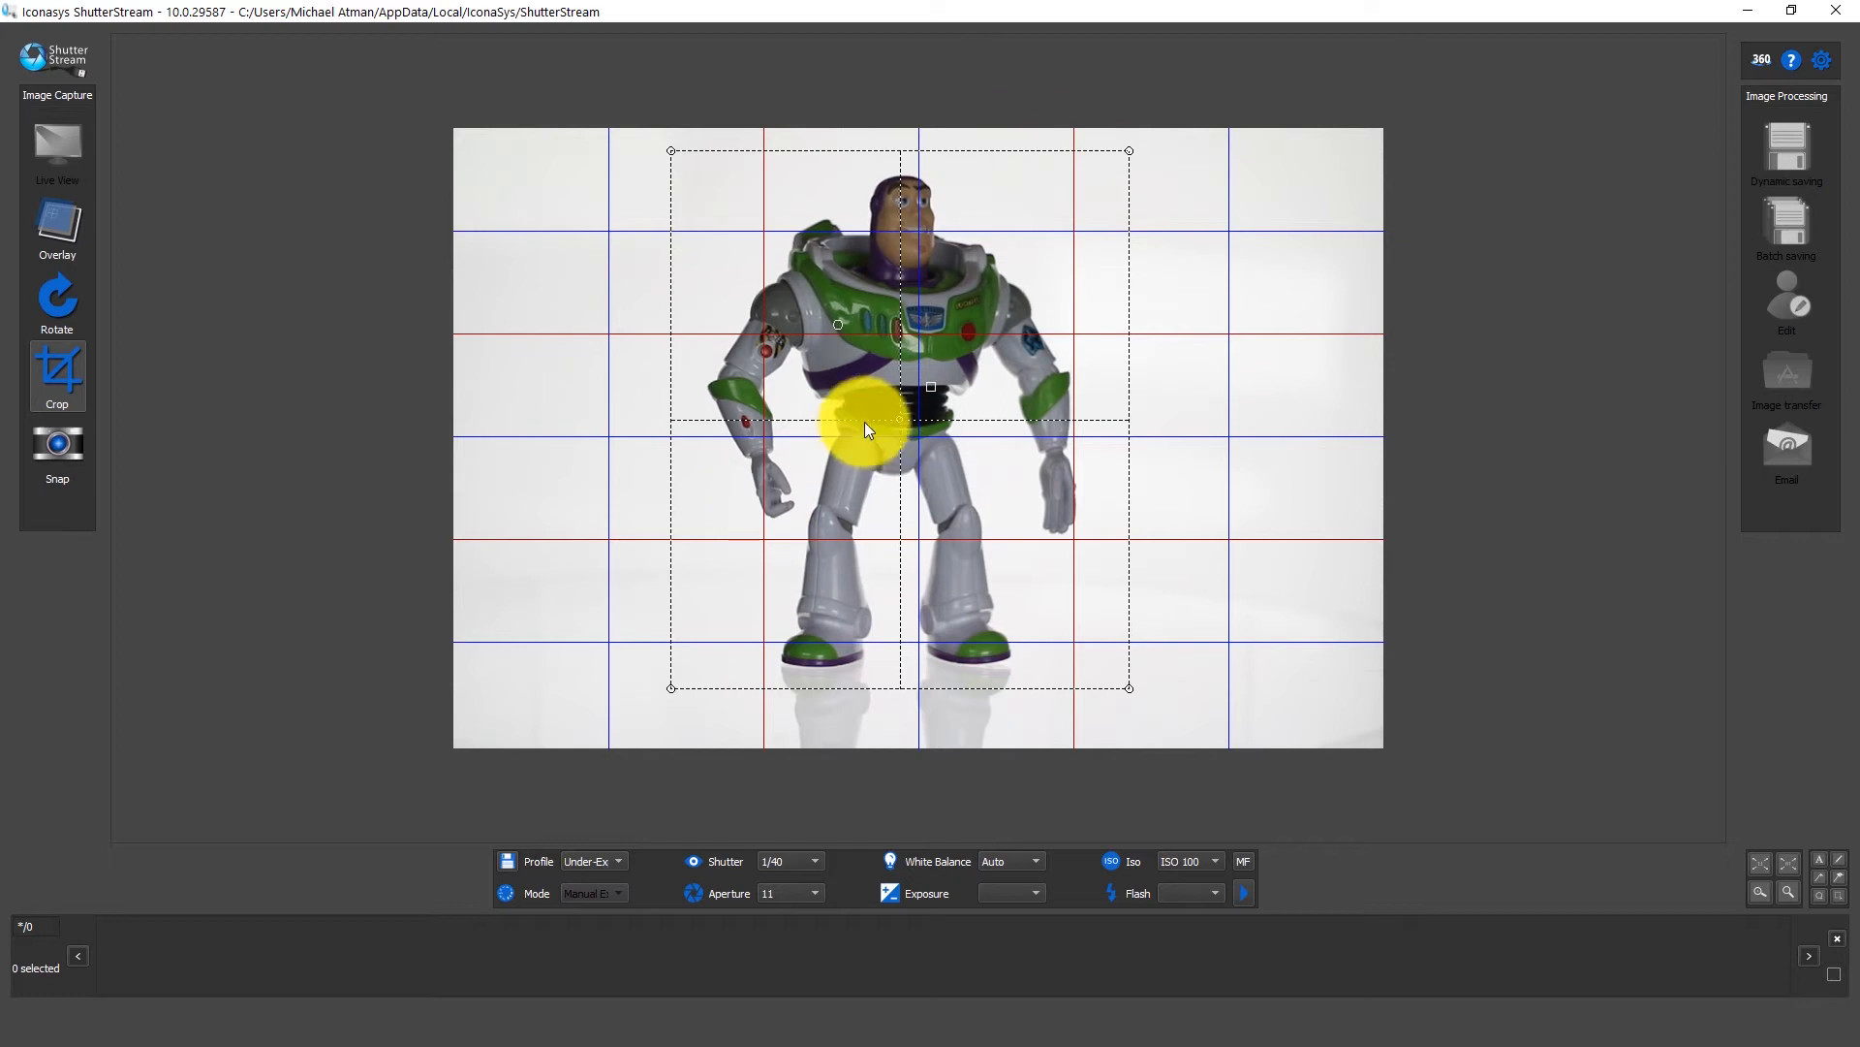
{"action": "mouse_move", "coordinate": [57, 453]}
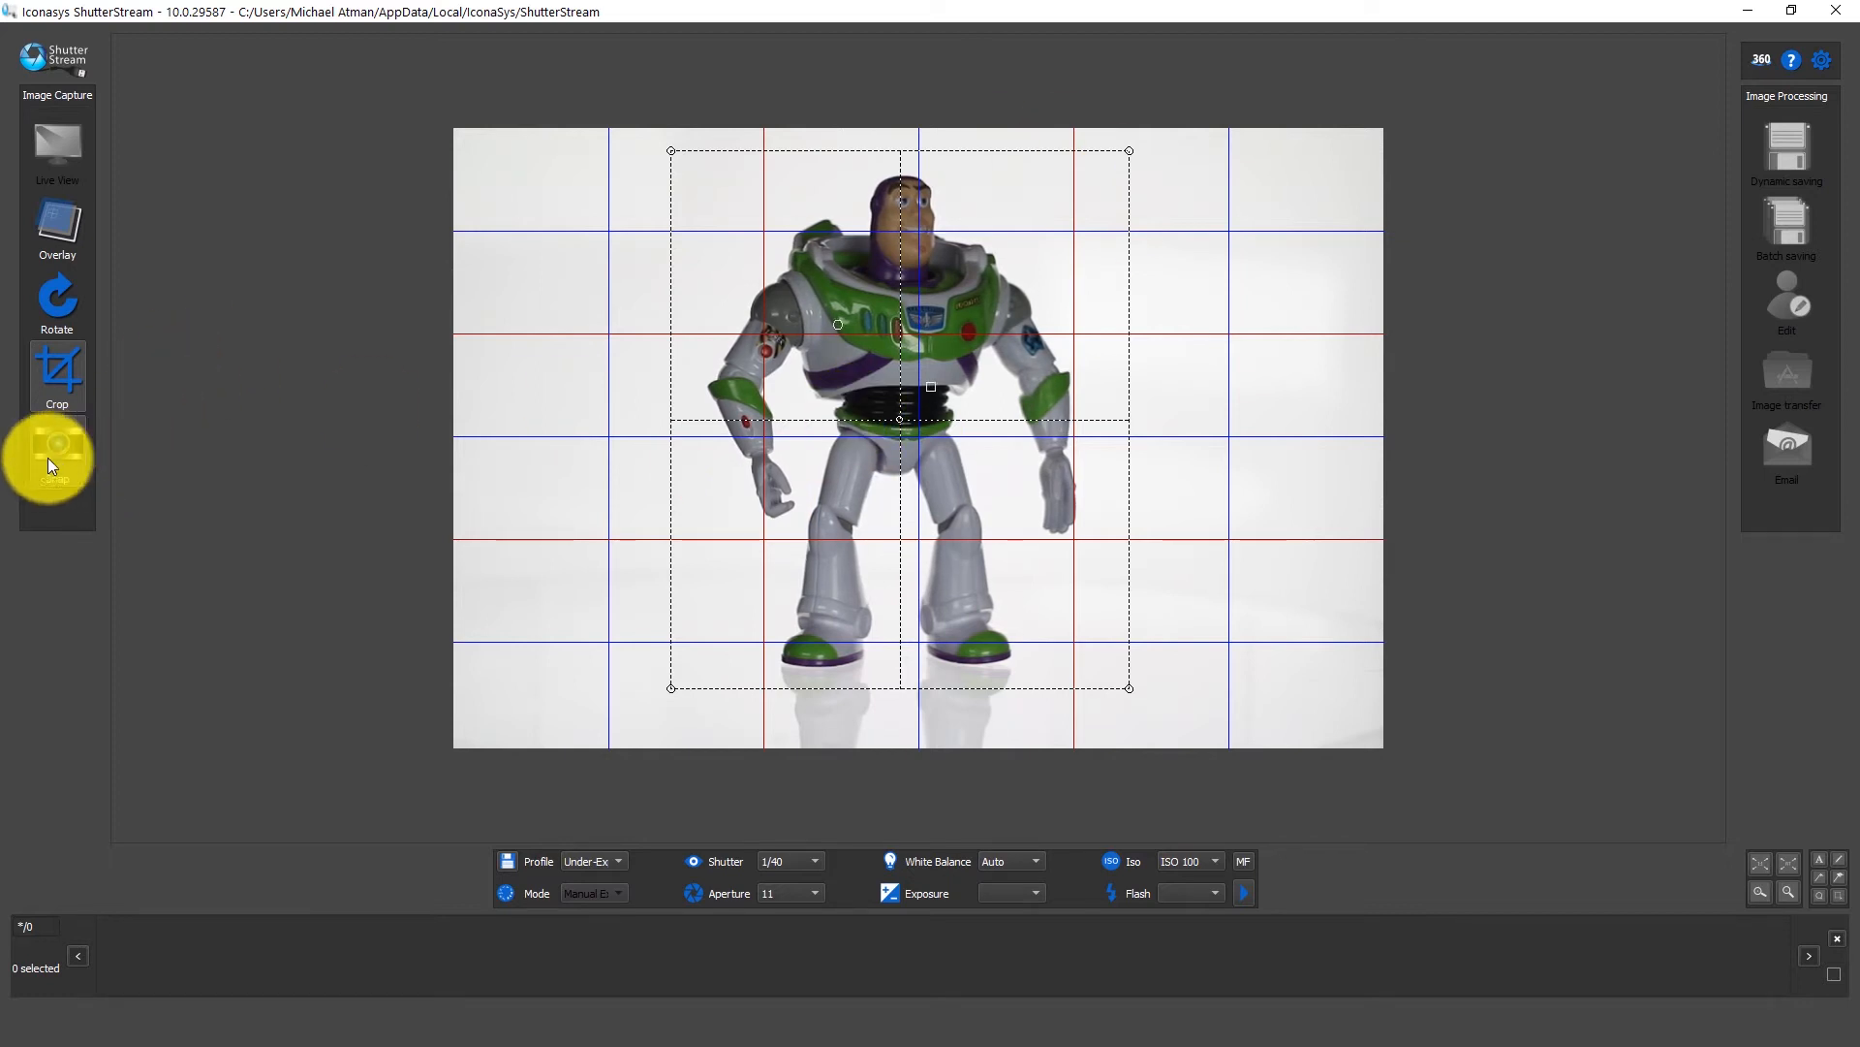
Step: Snap the dual-shot capture, producing two cropped images of the figure
{"action": "left_click", "coordinate": [56, 458]}
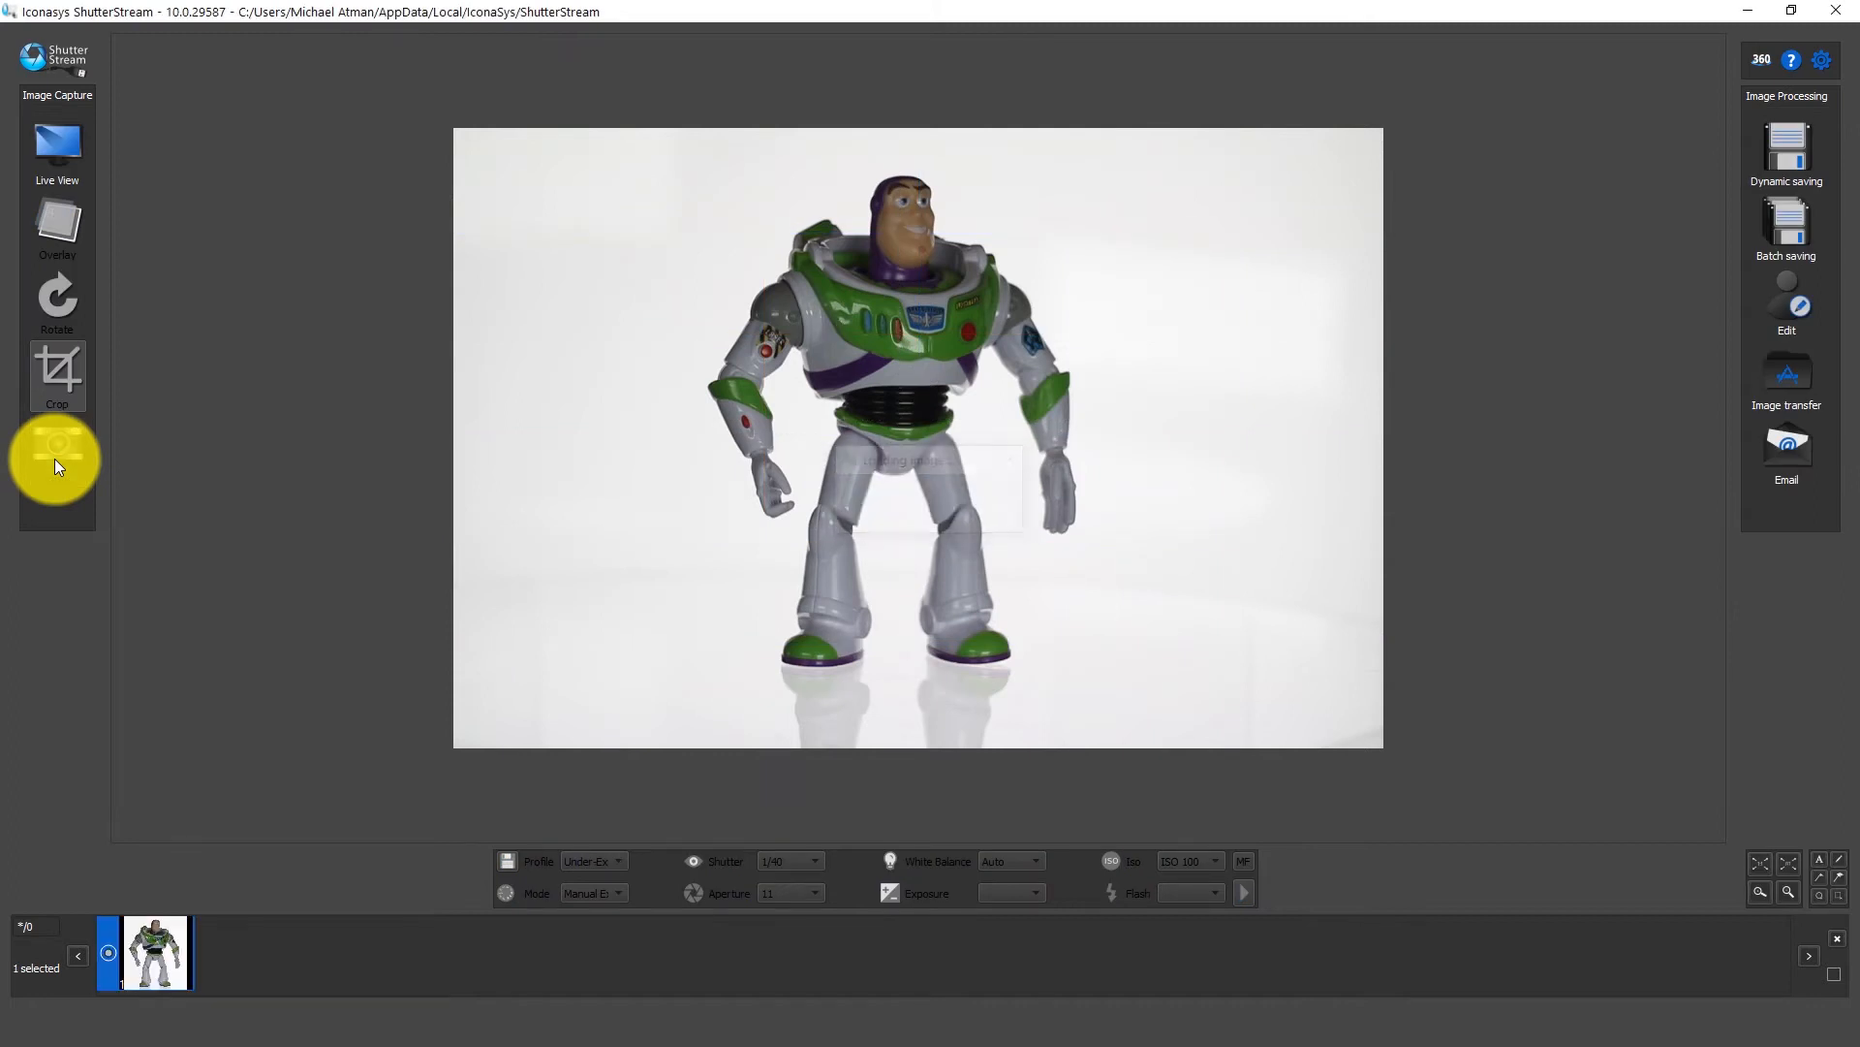
{"action": "left_click", "coordinate": [56, 459]}
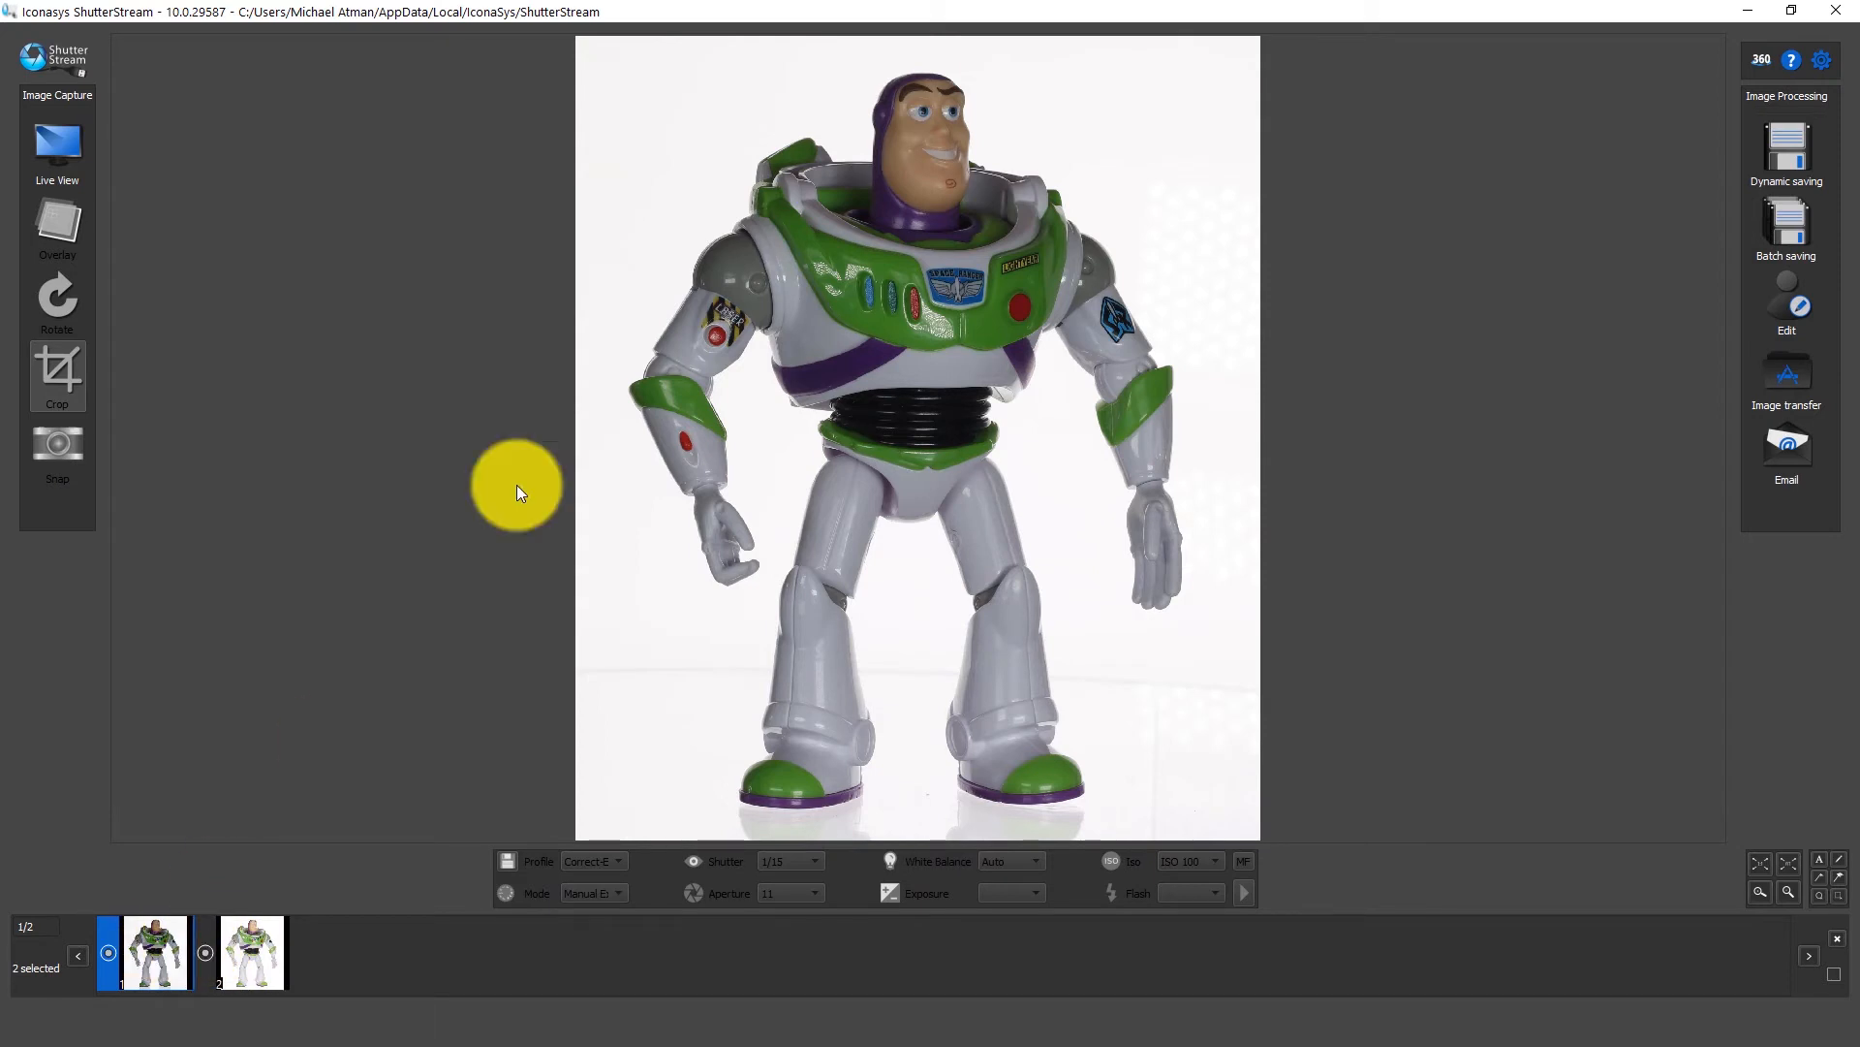
{"action": "mouse_move", "coordinate": [1785, 308]}
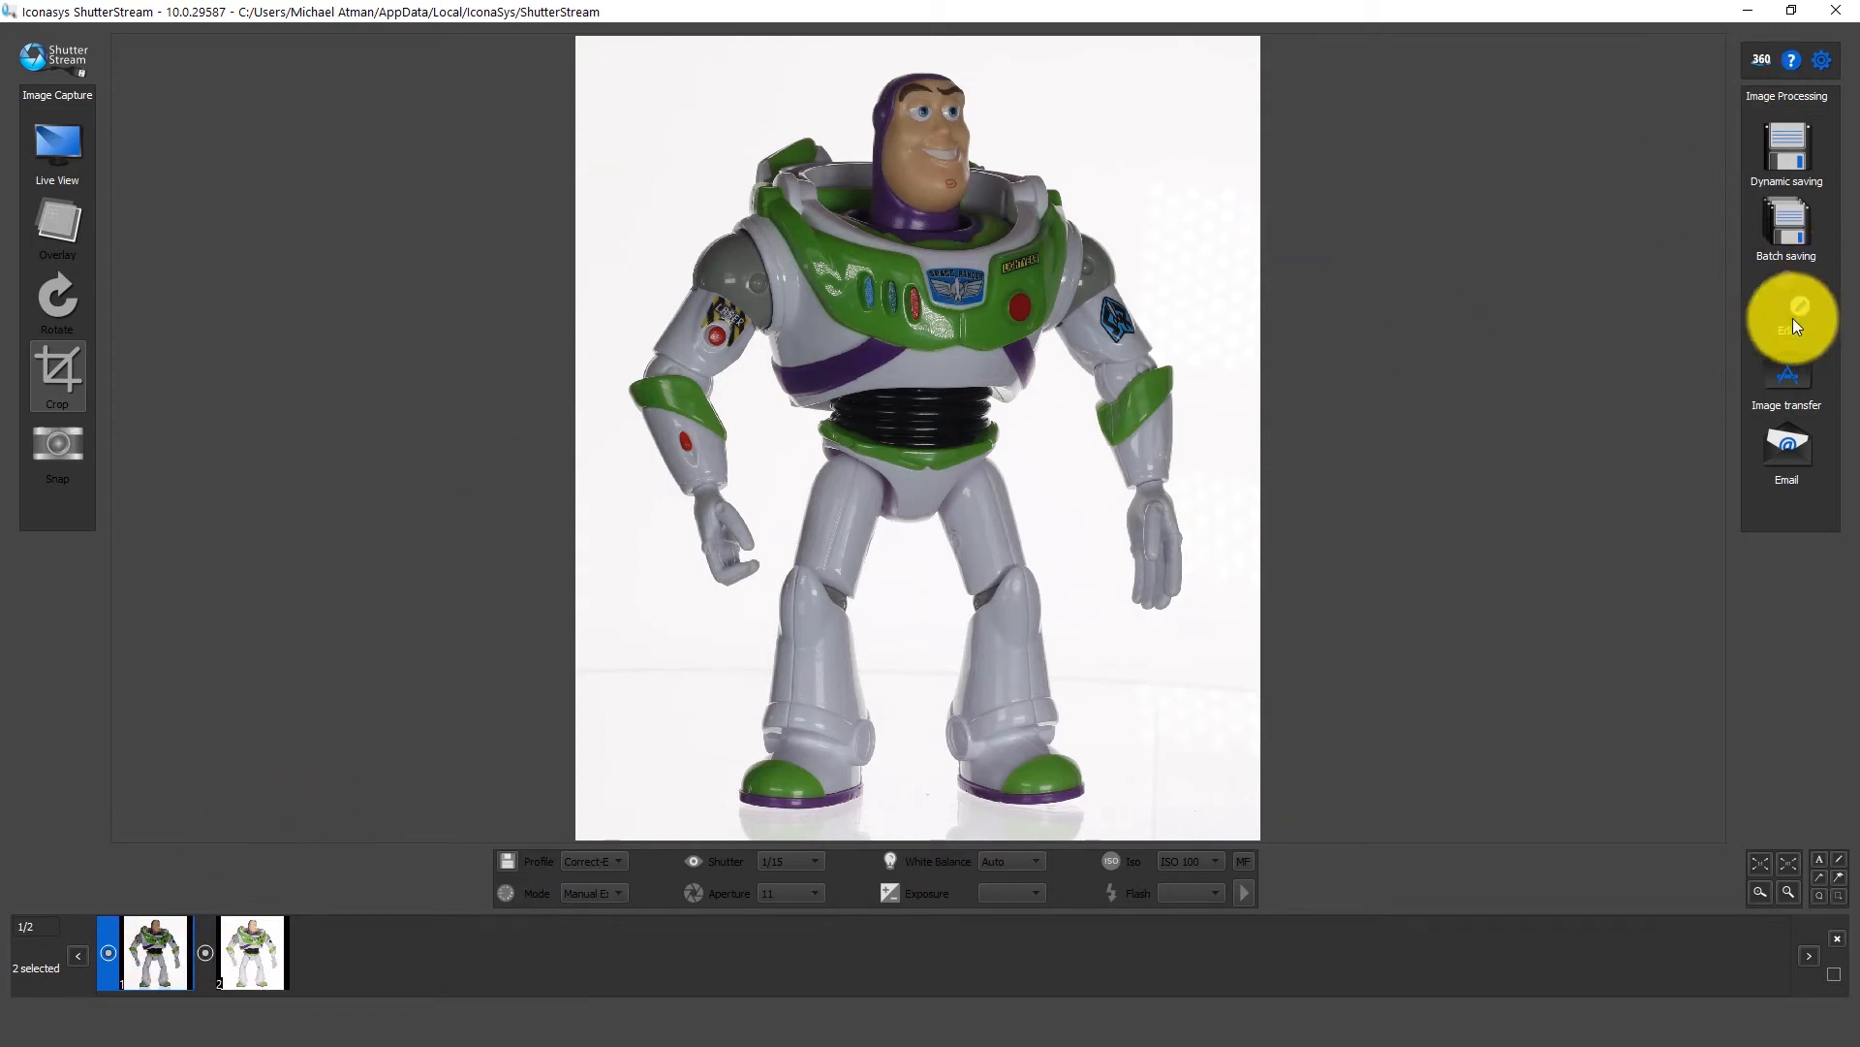
Step: Start dual-shot background removal with odd images as masks and view both thumbnails
{"action": "left_click", "coordinate": [1785, 318]}
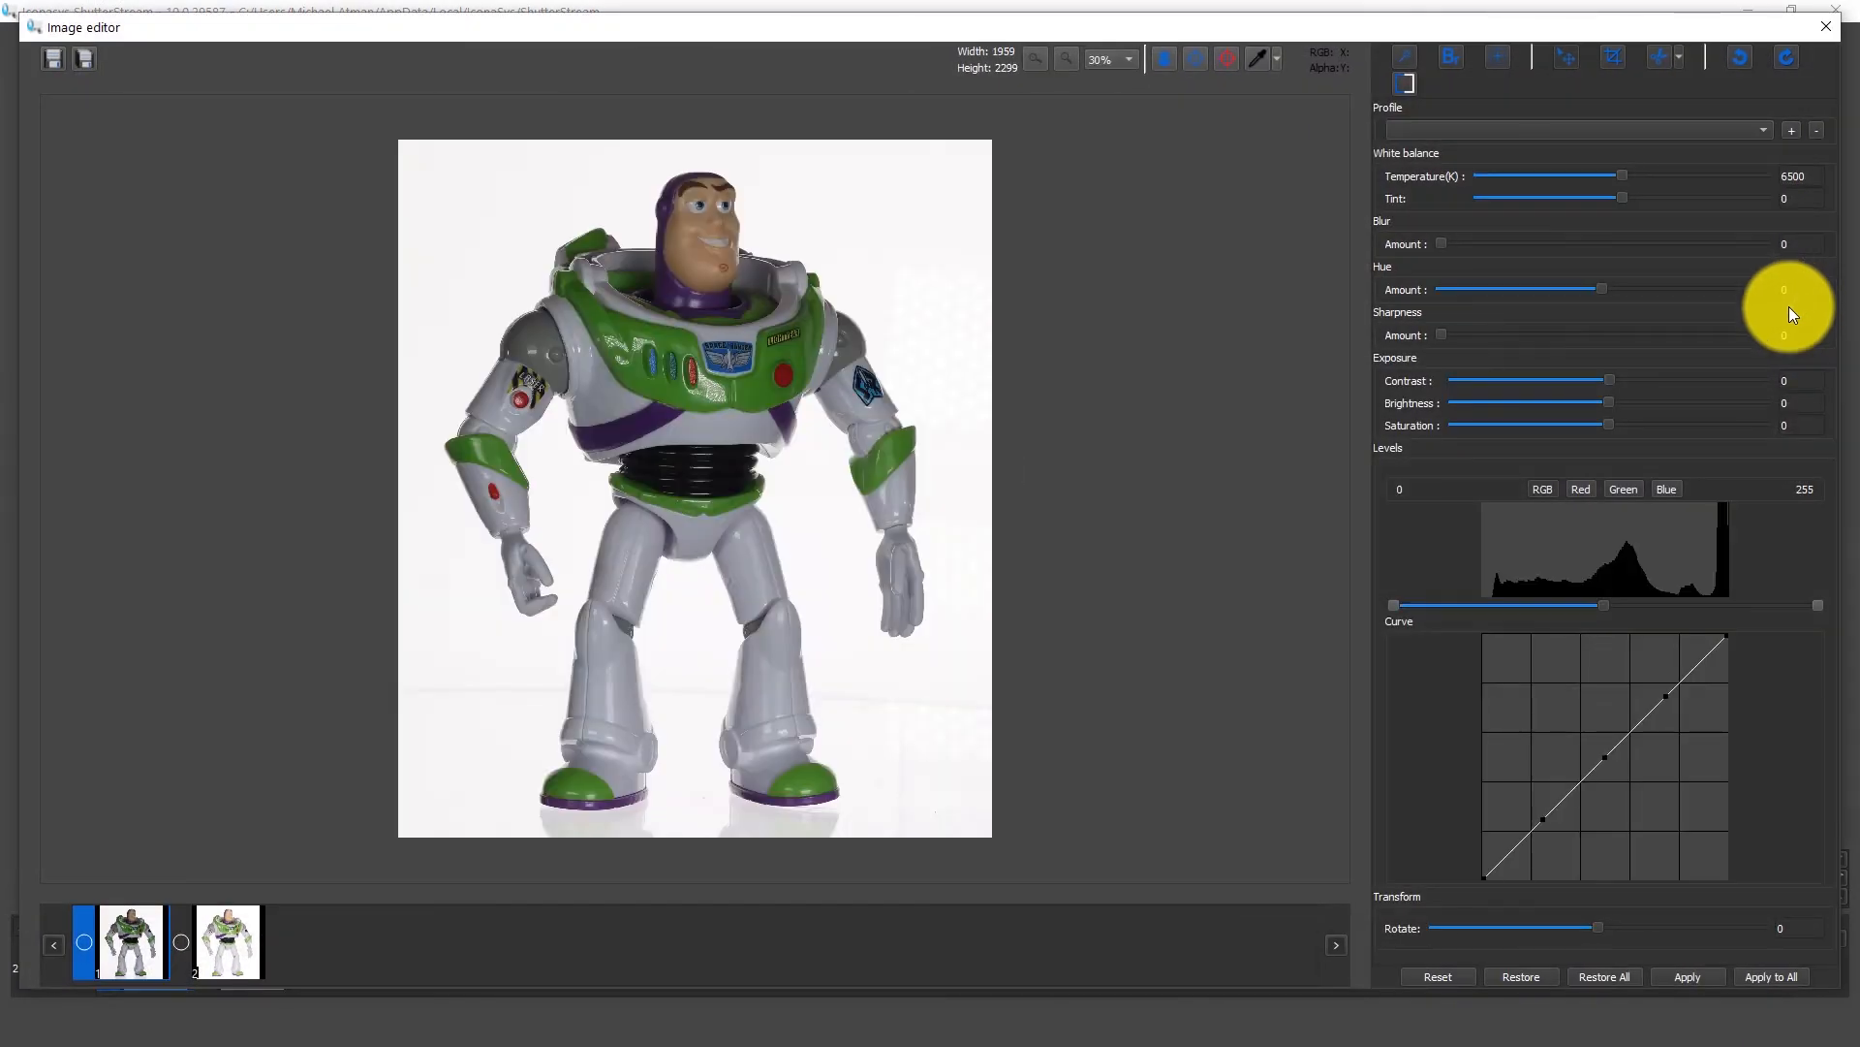
{"action": "mouse_move", "coordinate": [1400, 95]}
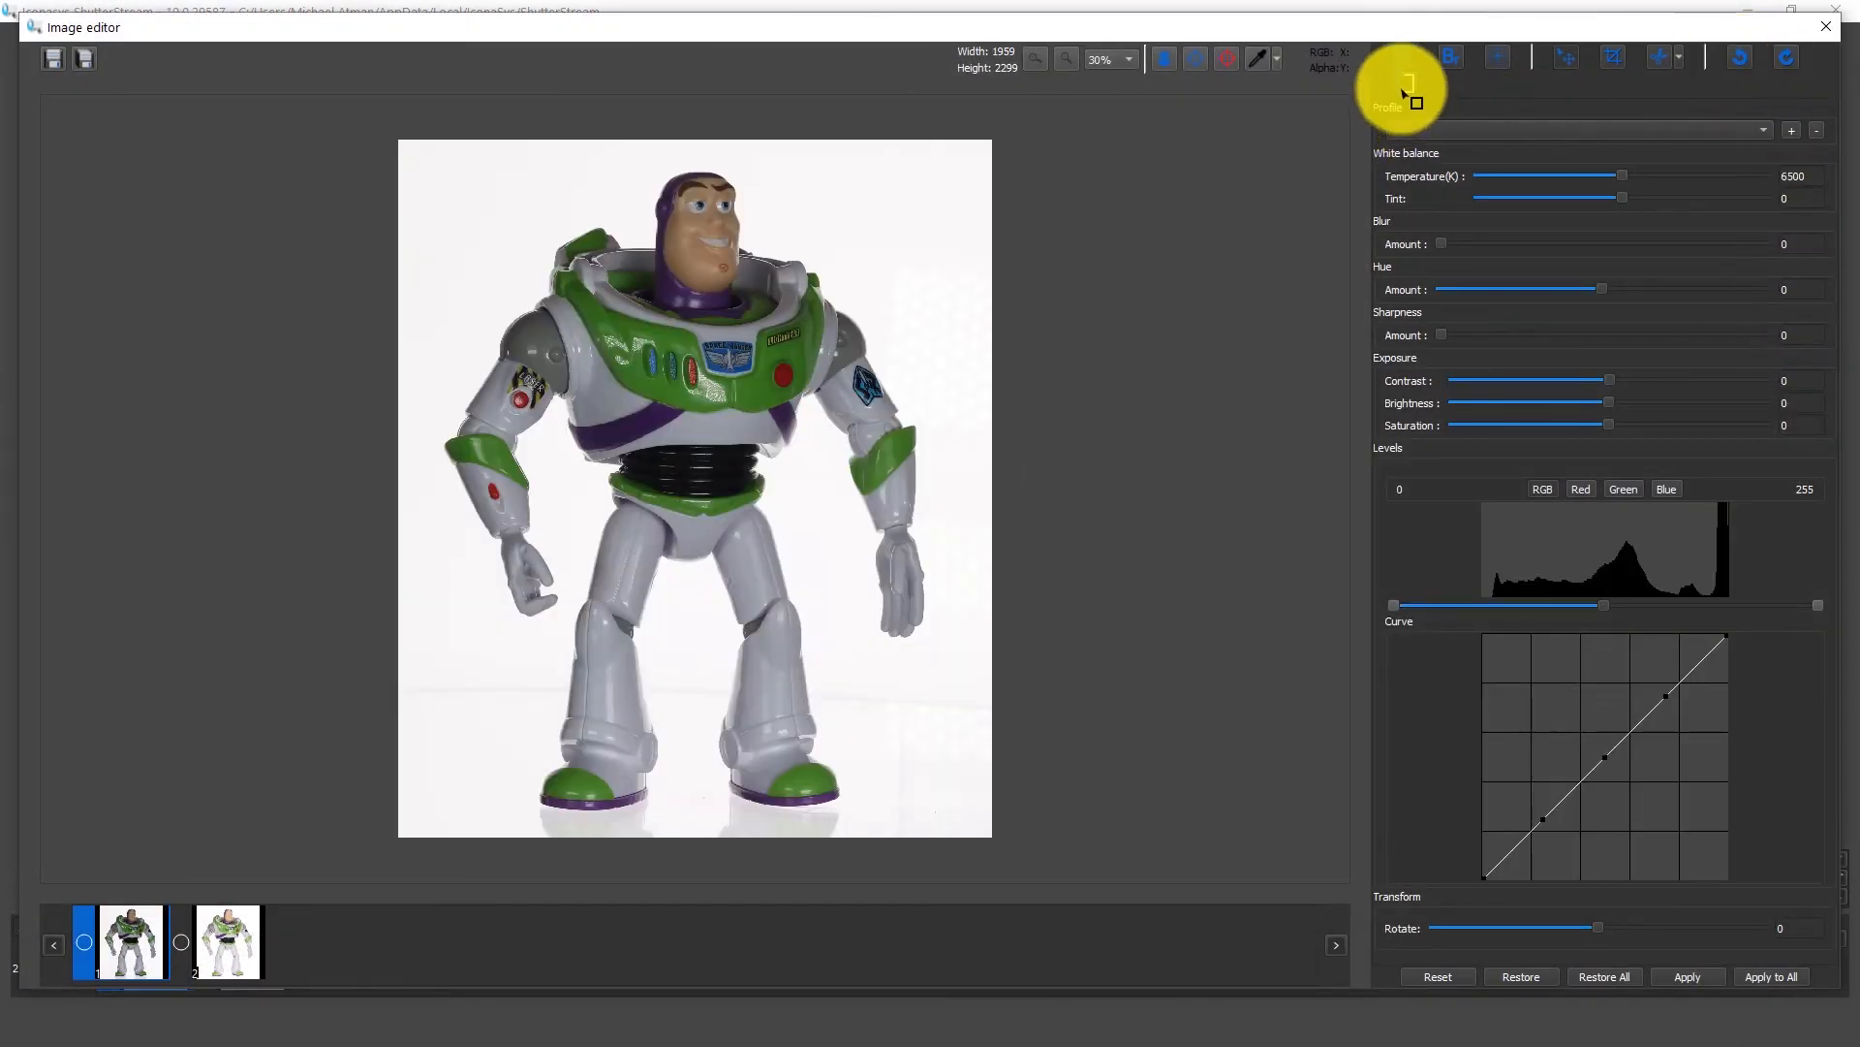
{"action": "mouse_move", "coordinate": [1449, 56]}
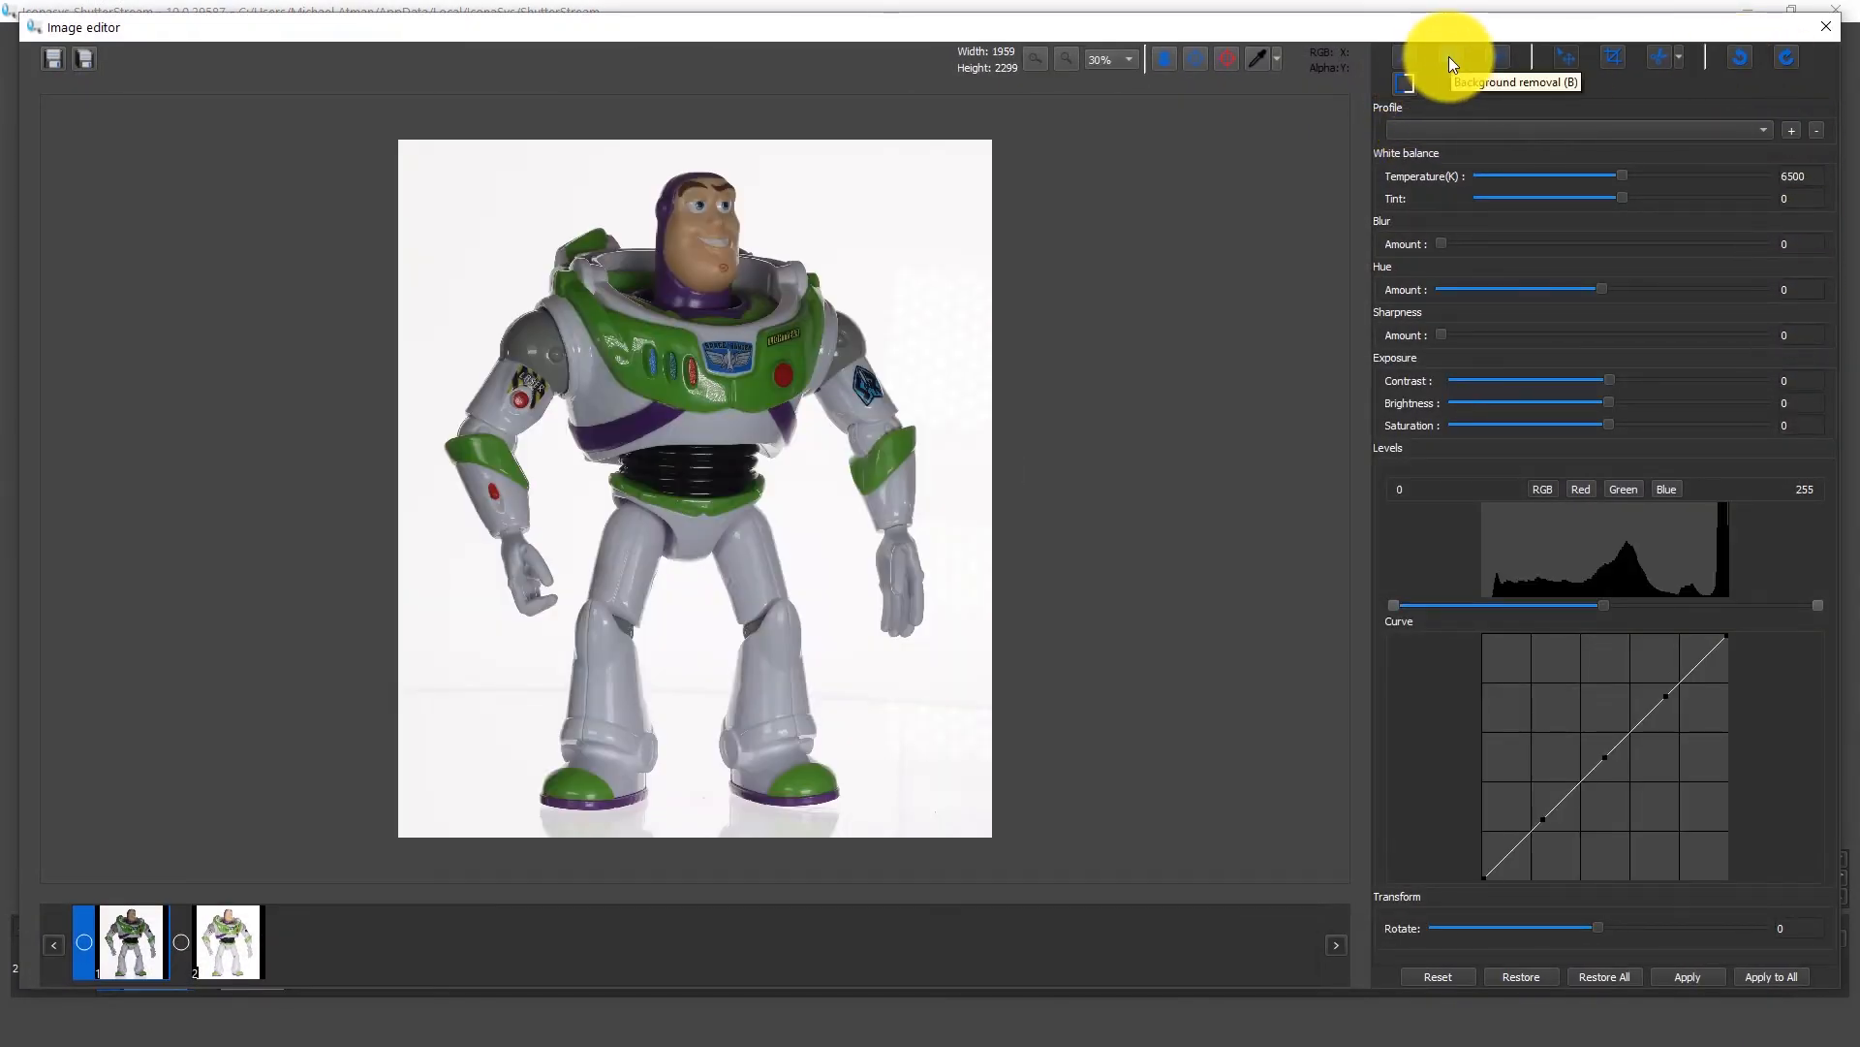
{"action": "left_click", "coordinate": [1484, 57]}
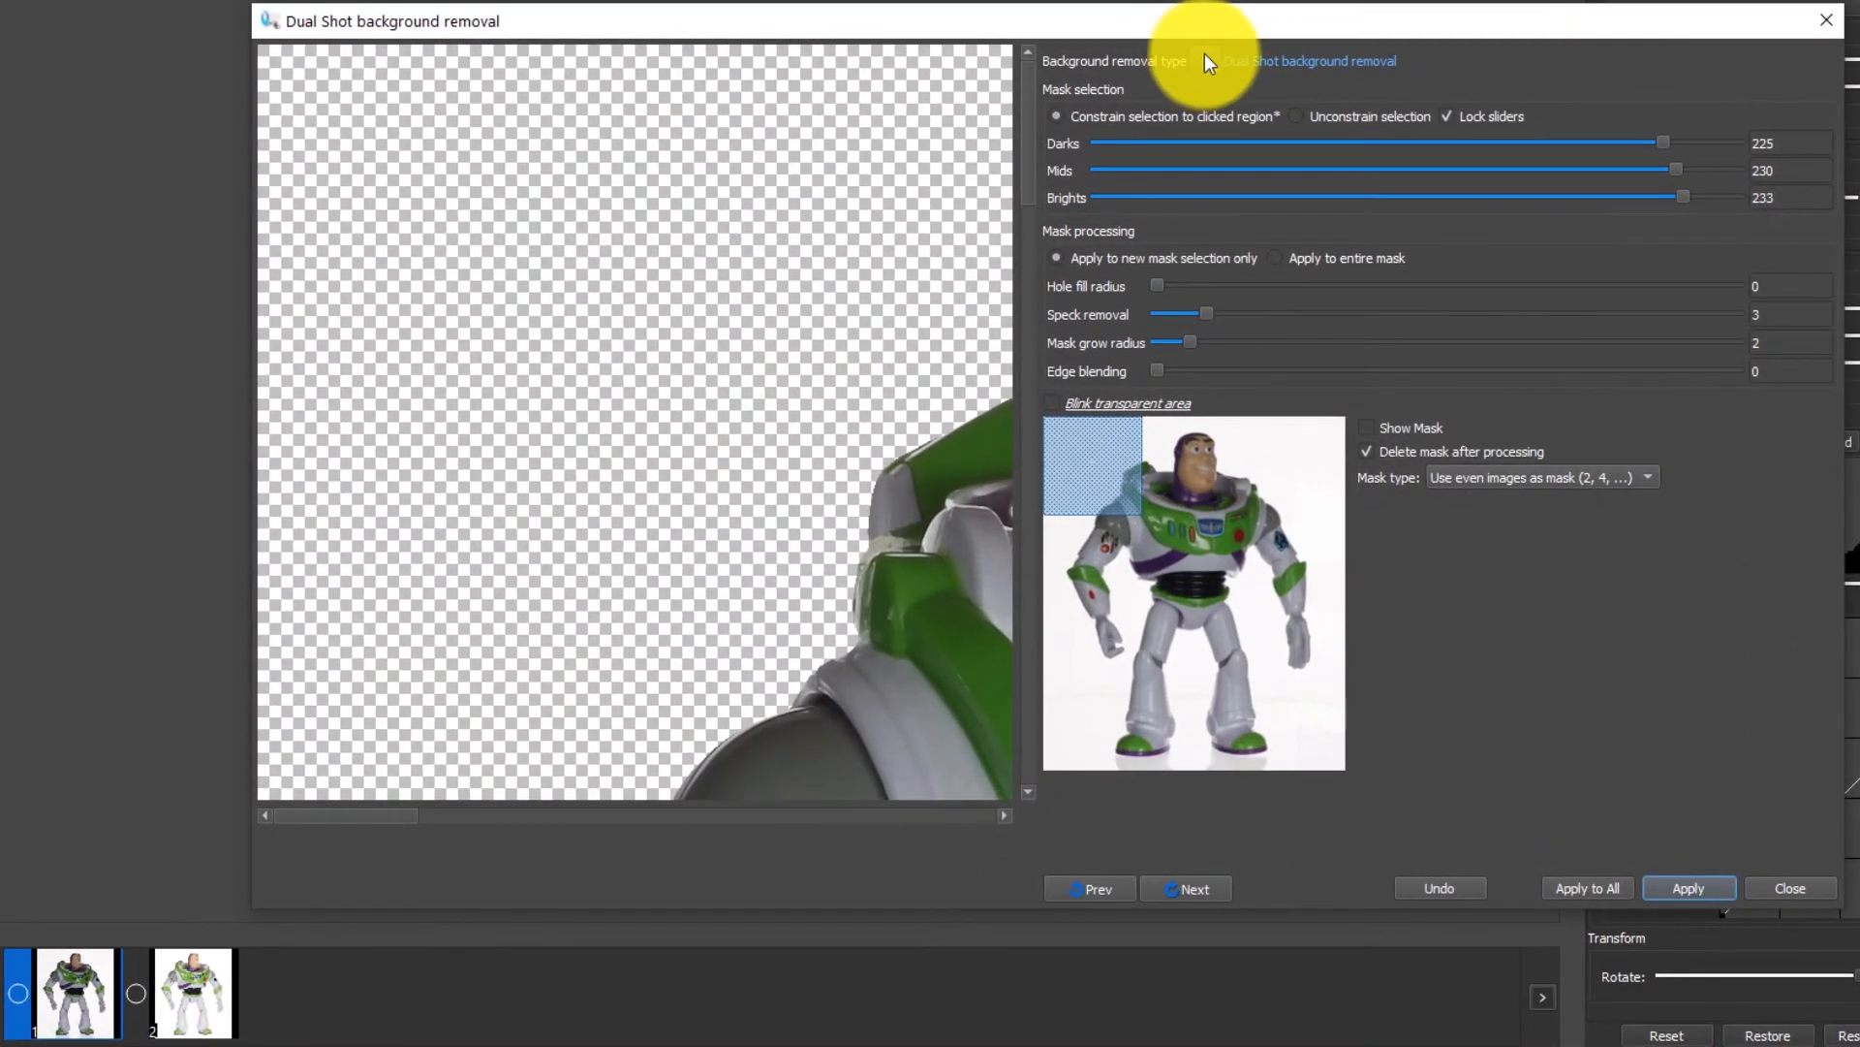
{"action": "mouse_move", "coordinate": [1279, 180]}
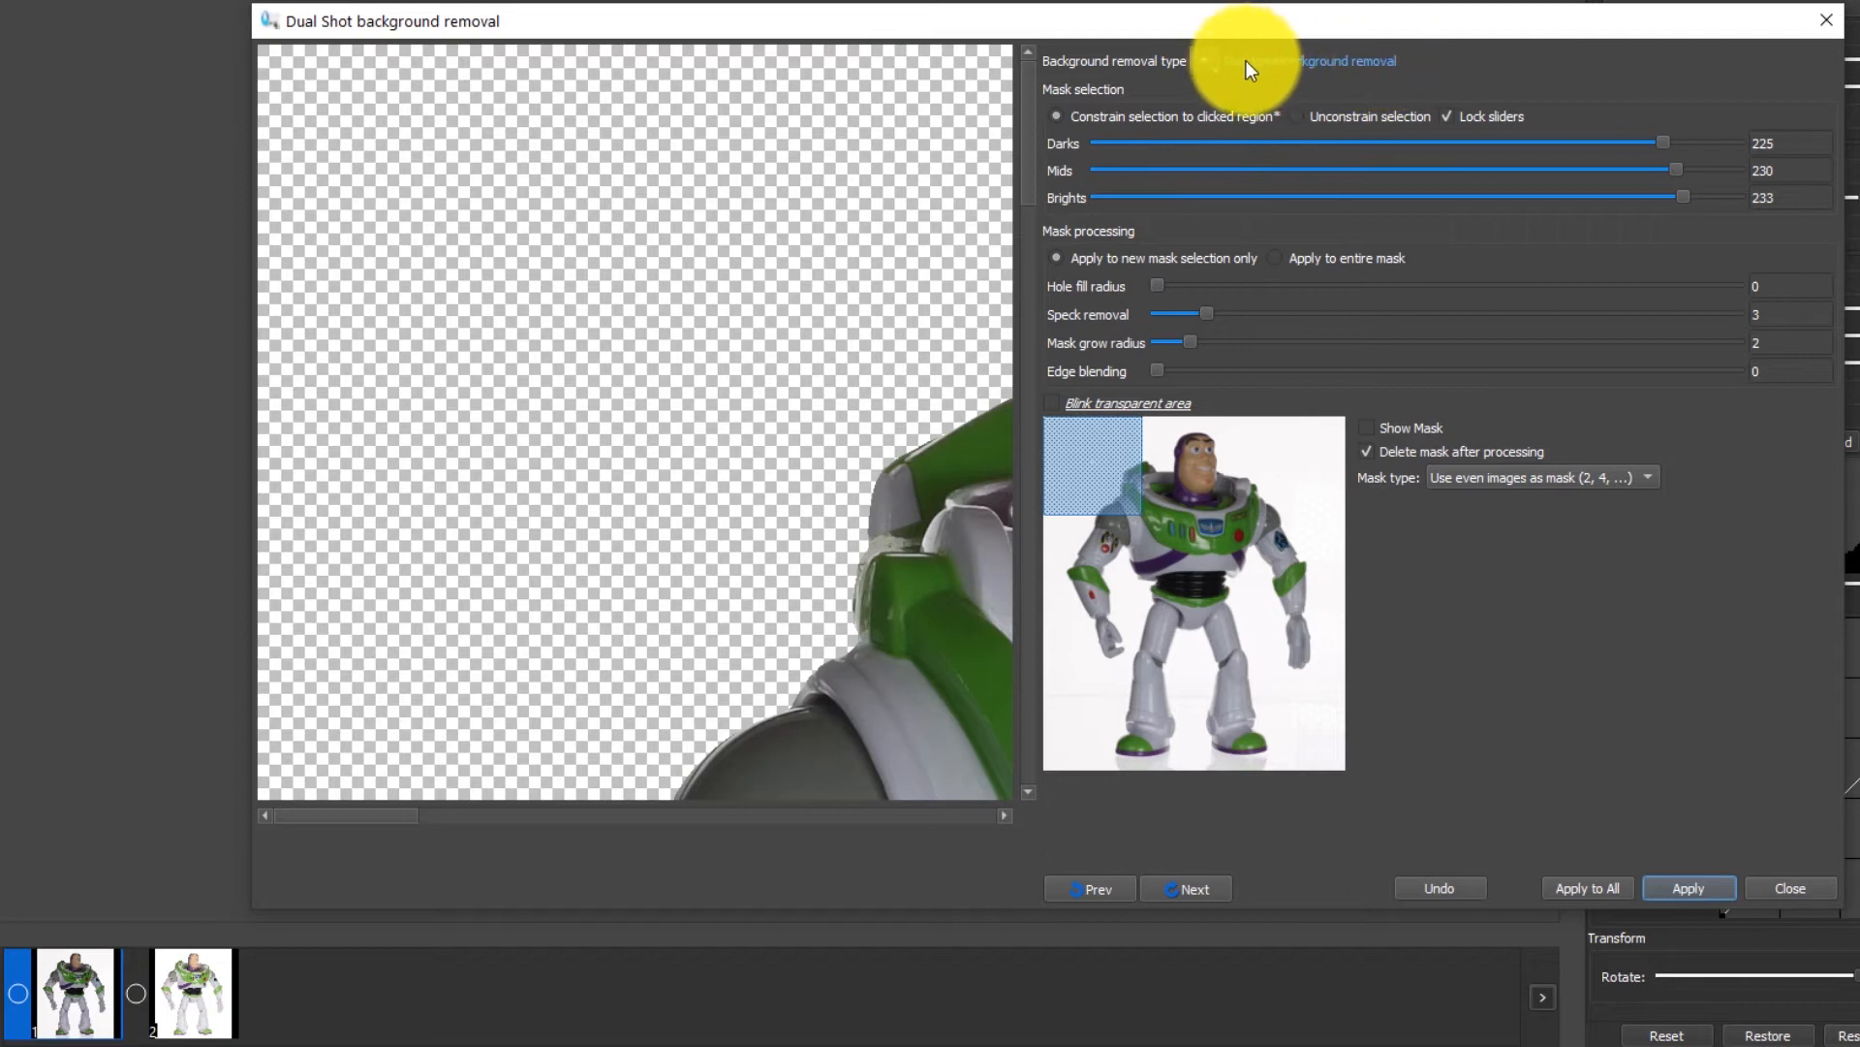
{"action": "mouse_move", "coordinate": [1388, 76]}
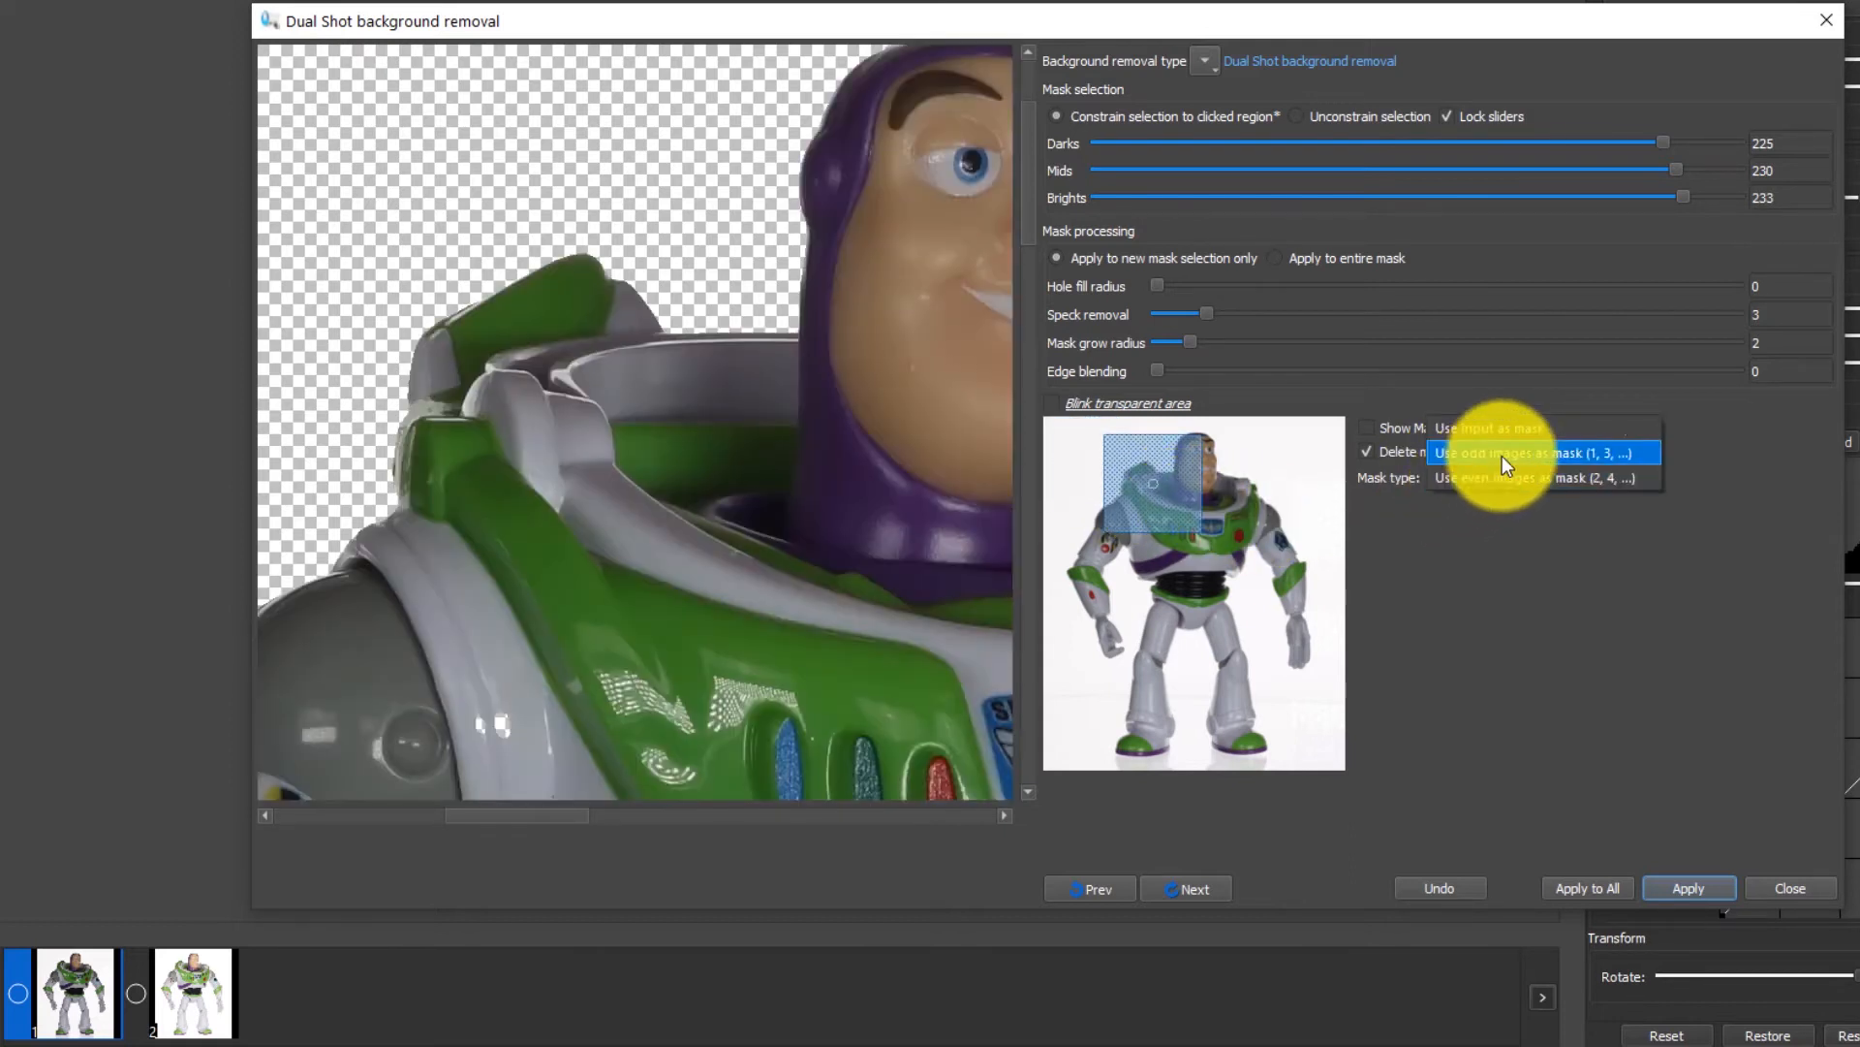
{"action": "left_click", "coordinate": [1508, 452]}
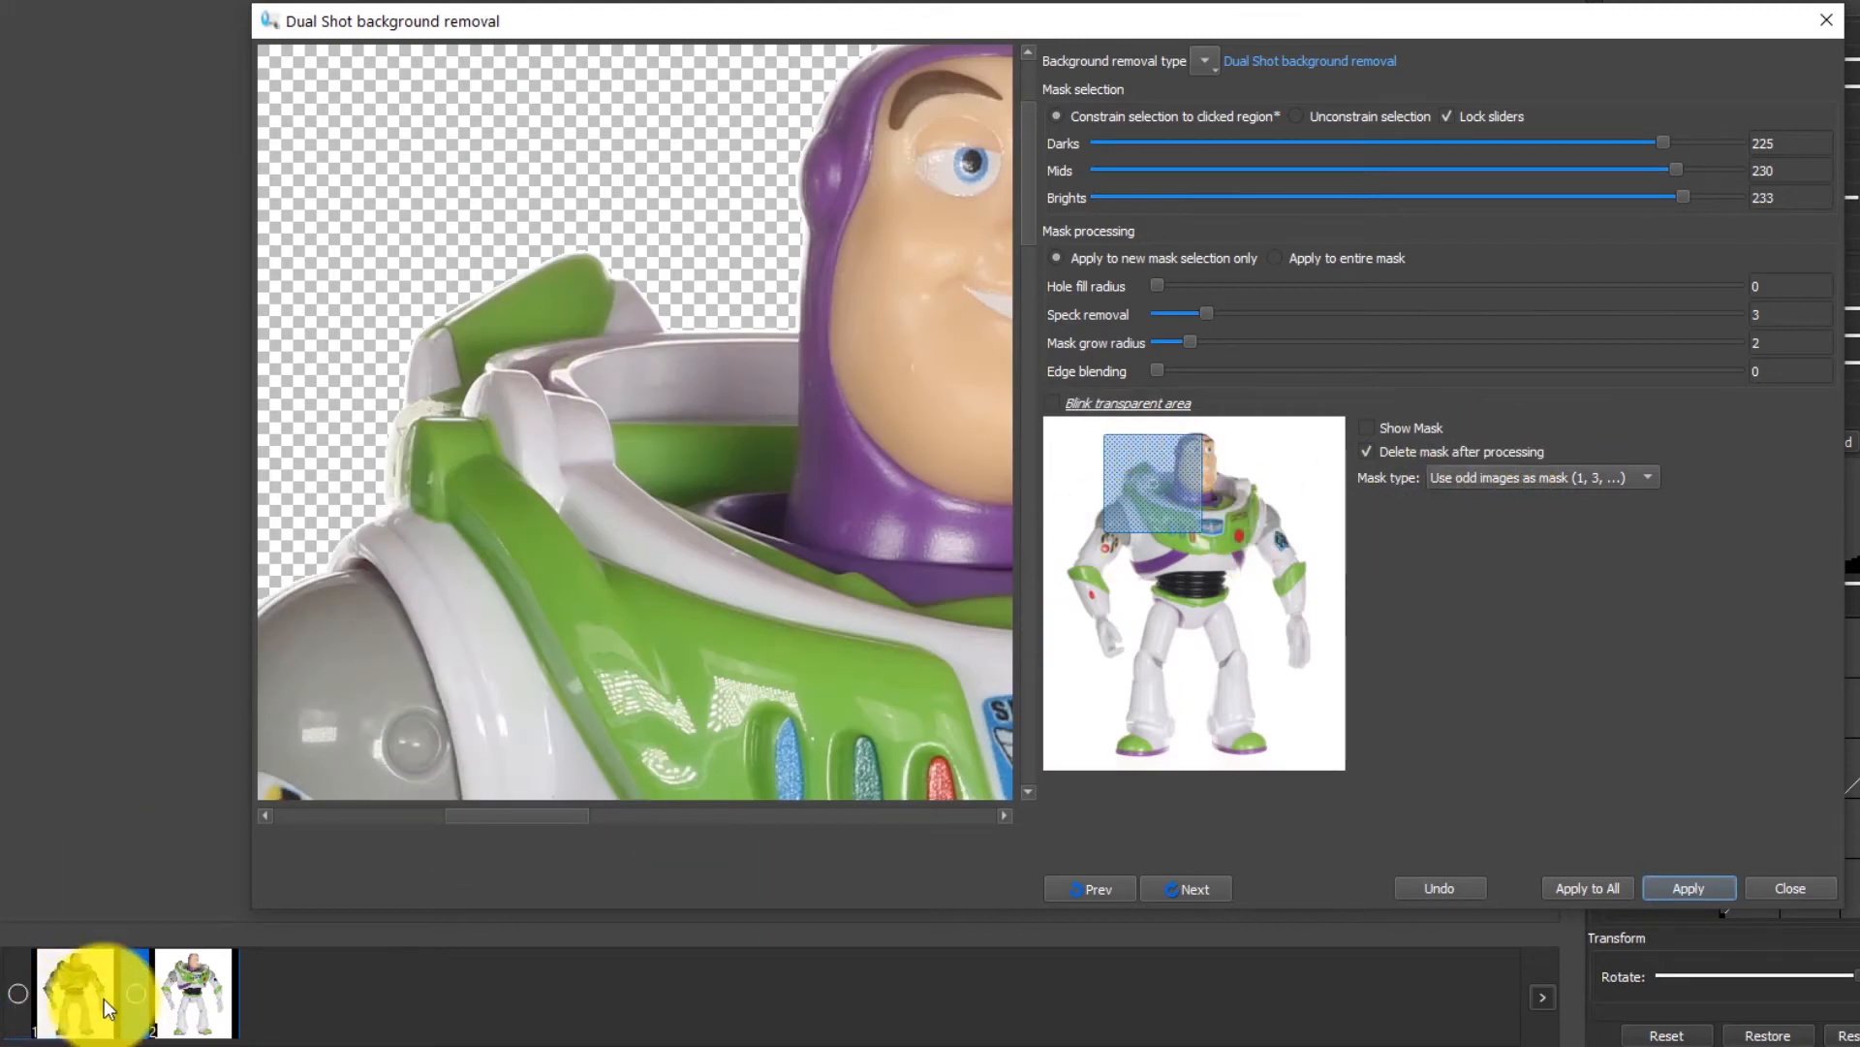
{"action": "left_click", "coordinate": [90, 992]}
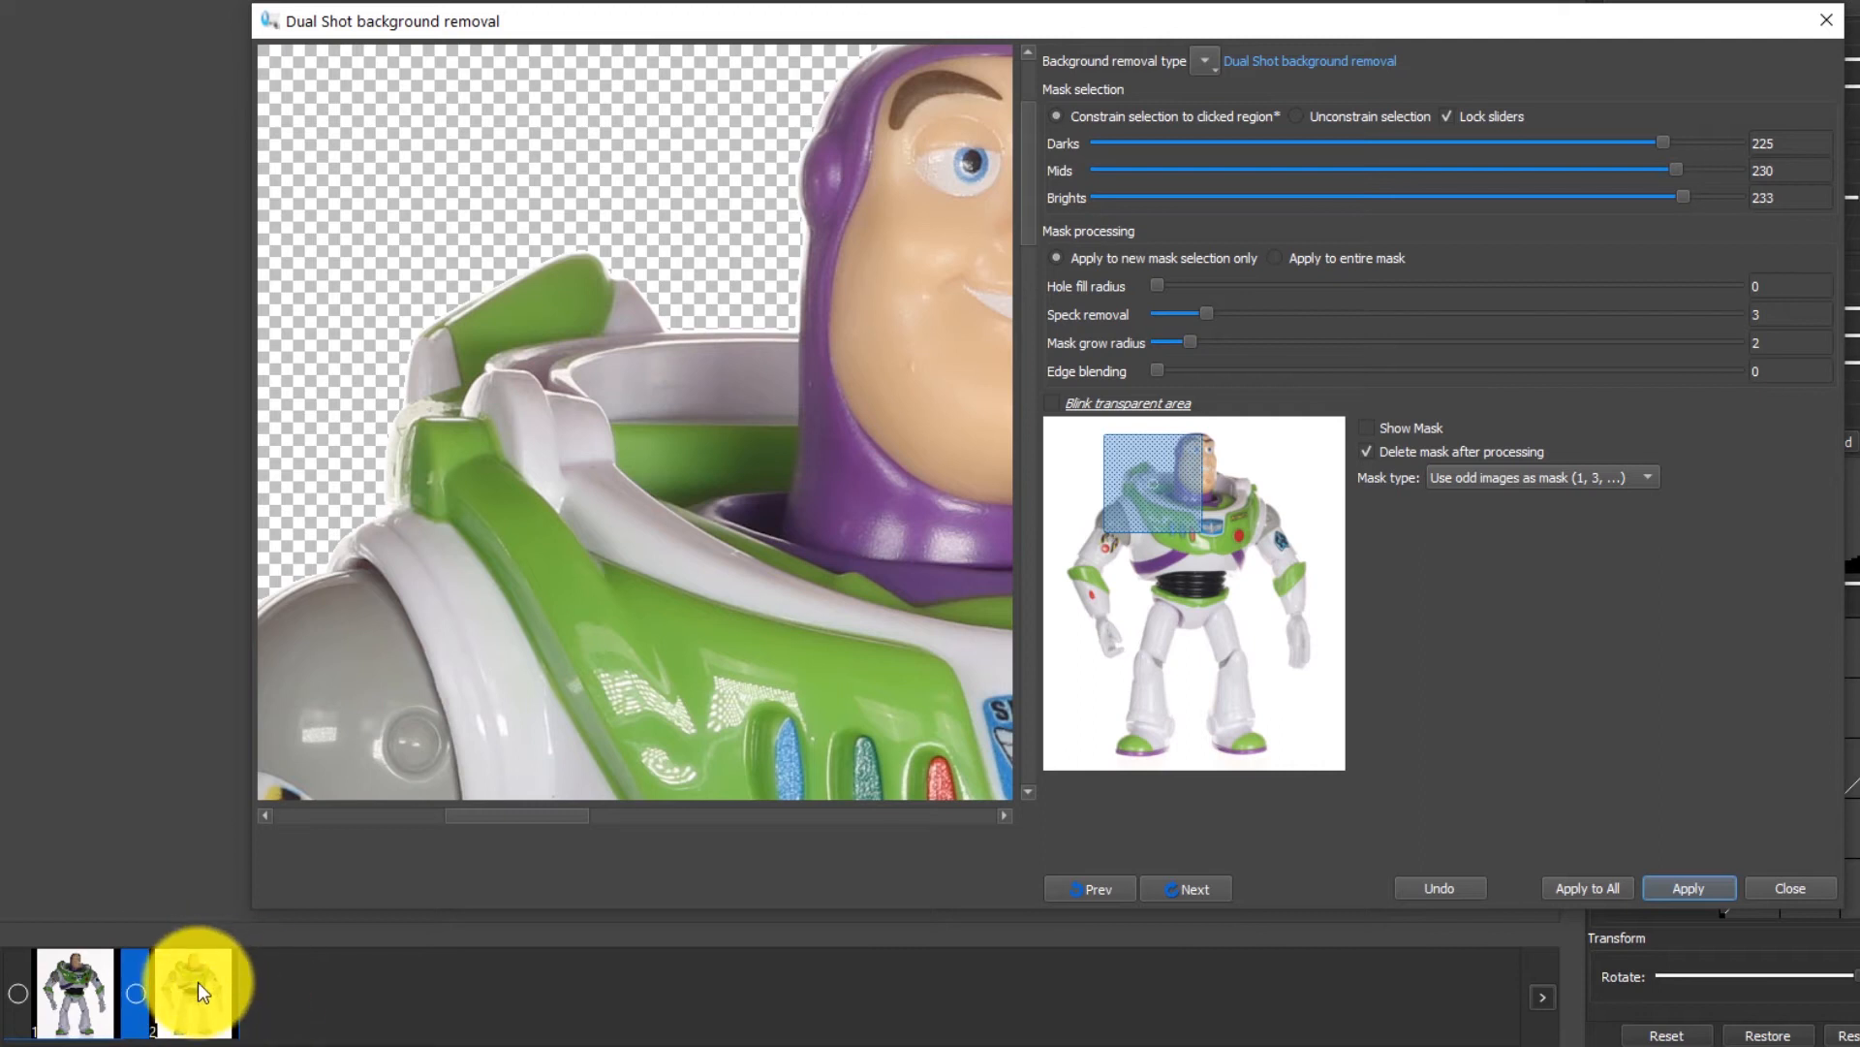
{"action": "left_click", "coordinate": [192, 992]}
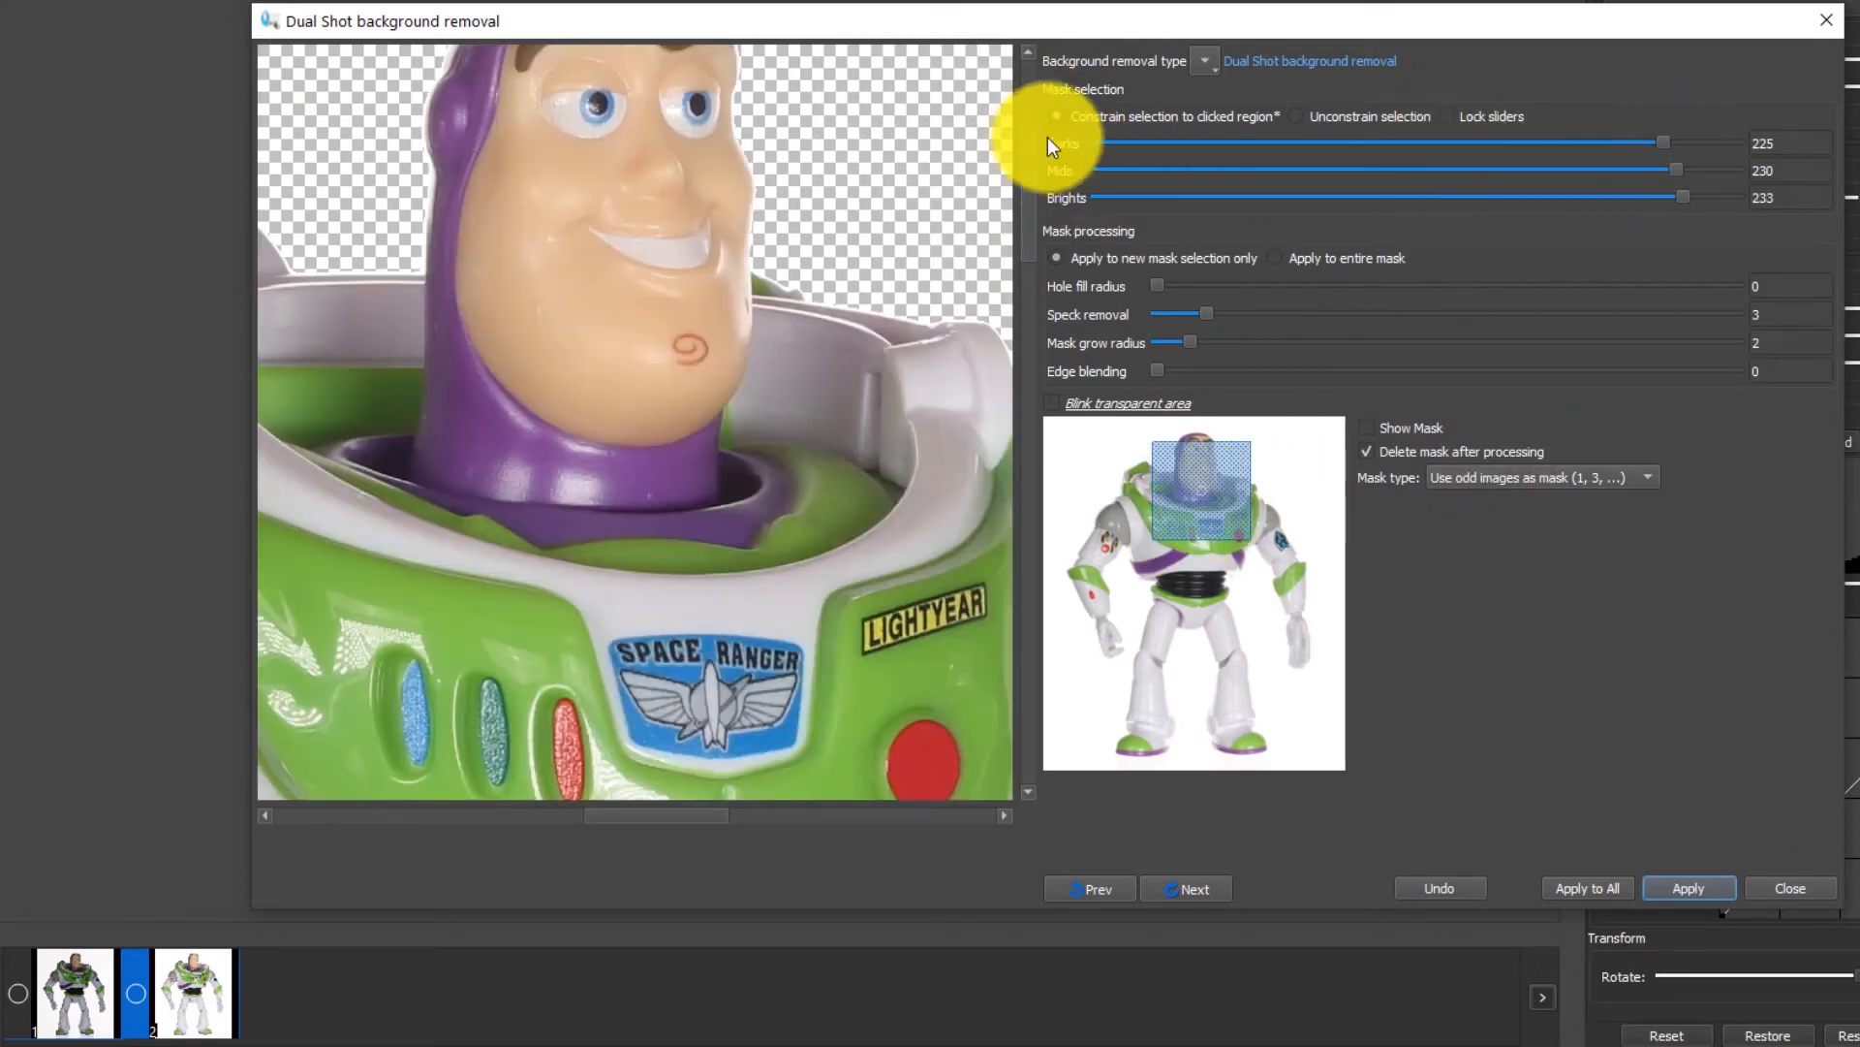
Step: Tune unlocked Darks, Mids and Brights sliders to roughly 24, 79 and 96
{"action": "left_click_drag", "start_coordinate": [1661, 141], "coordinate": [1649, 142]}
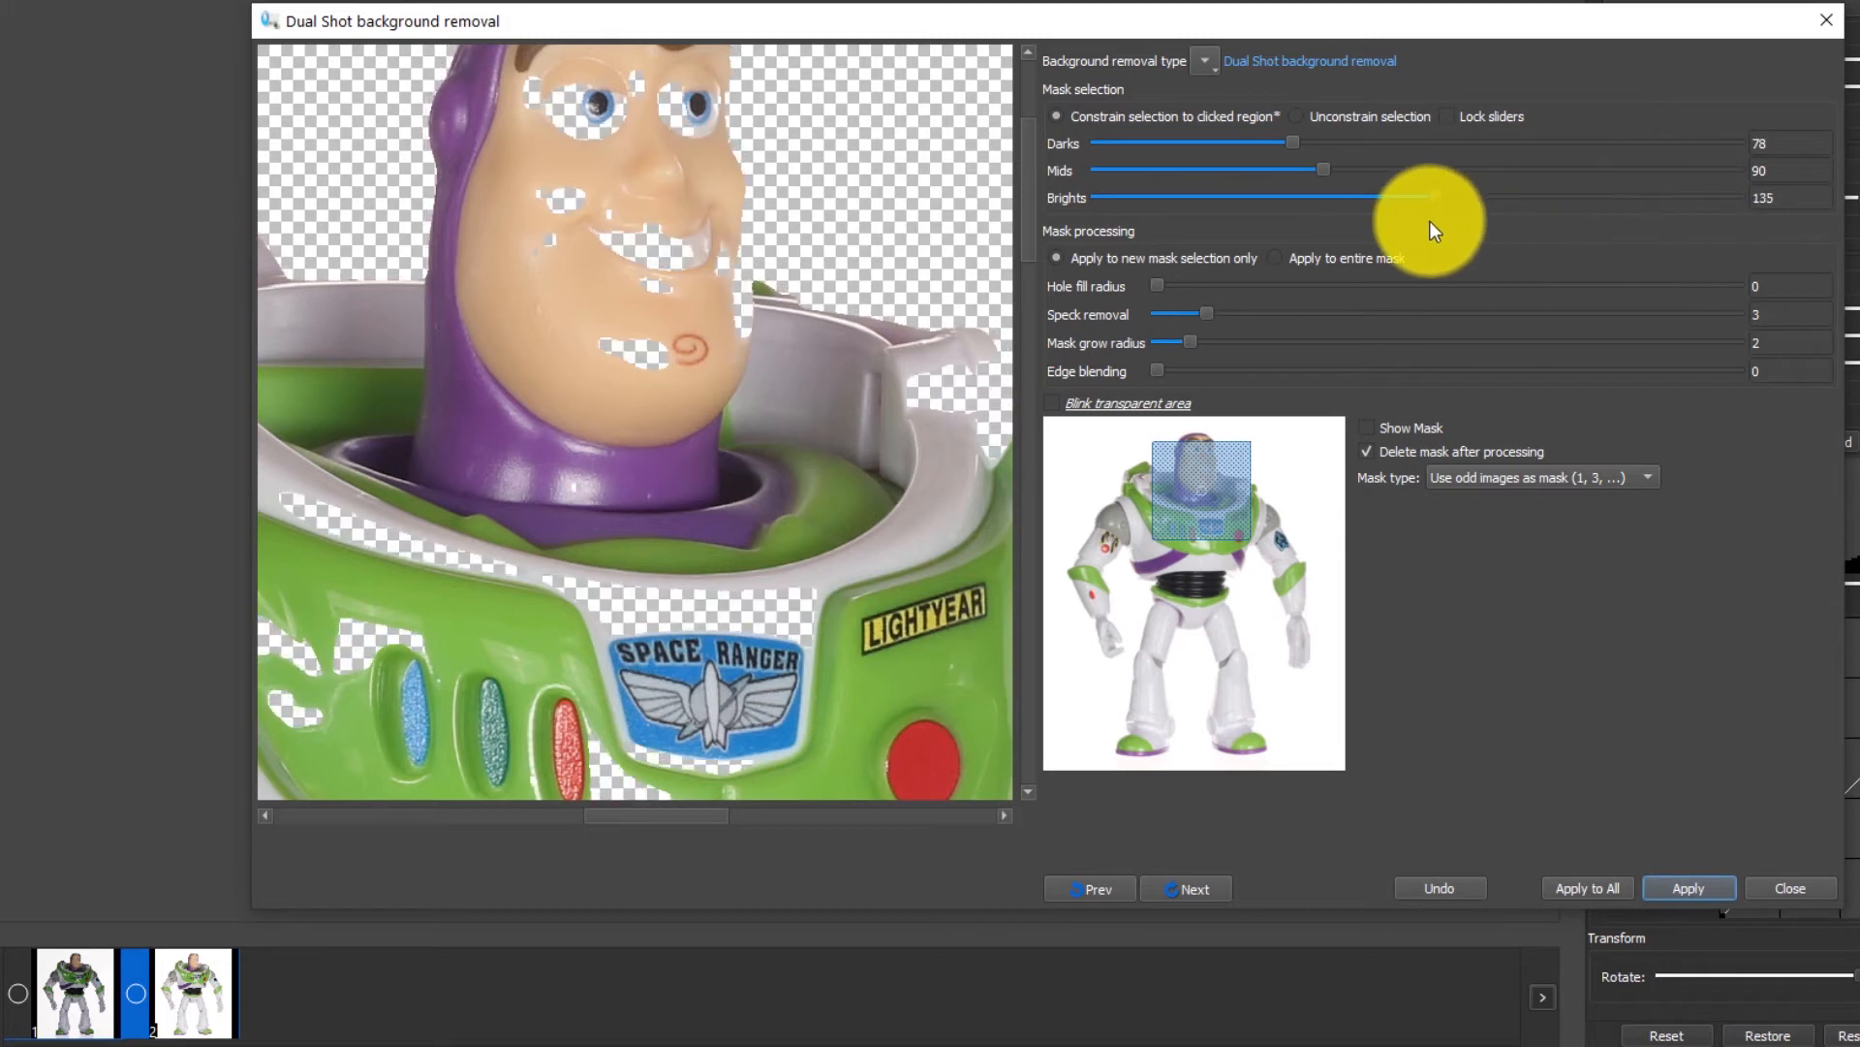
{"action": "left_click_drag", "start_coordinate": [1441, 196], "coordinate": [1376, 196]}
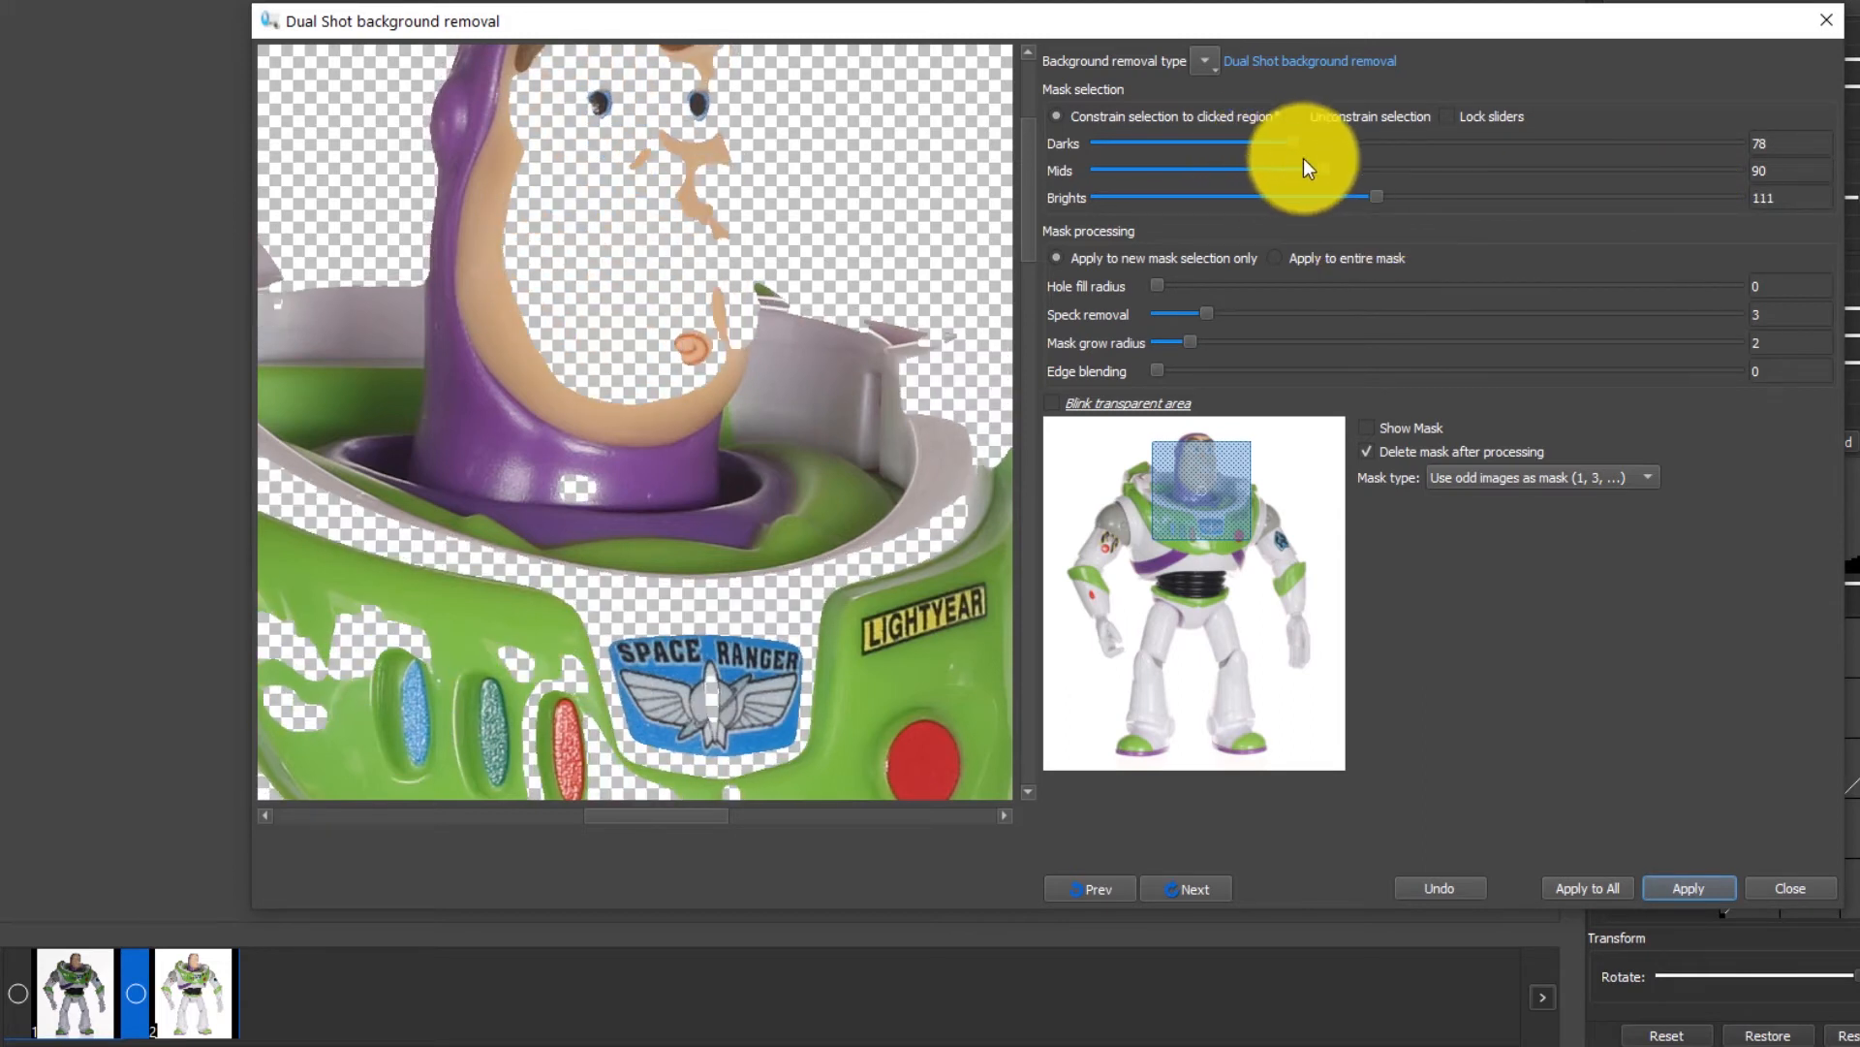
{"action": "left_click_drag", "start_coordinate": [1291, 170], "coordinate": [1370, 171]}
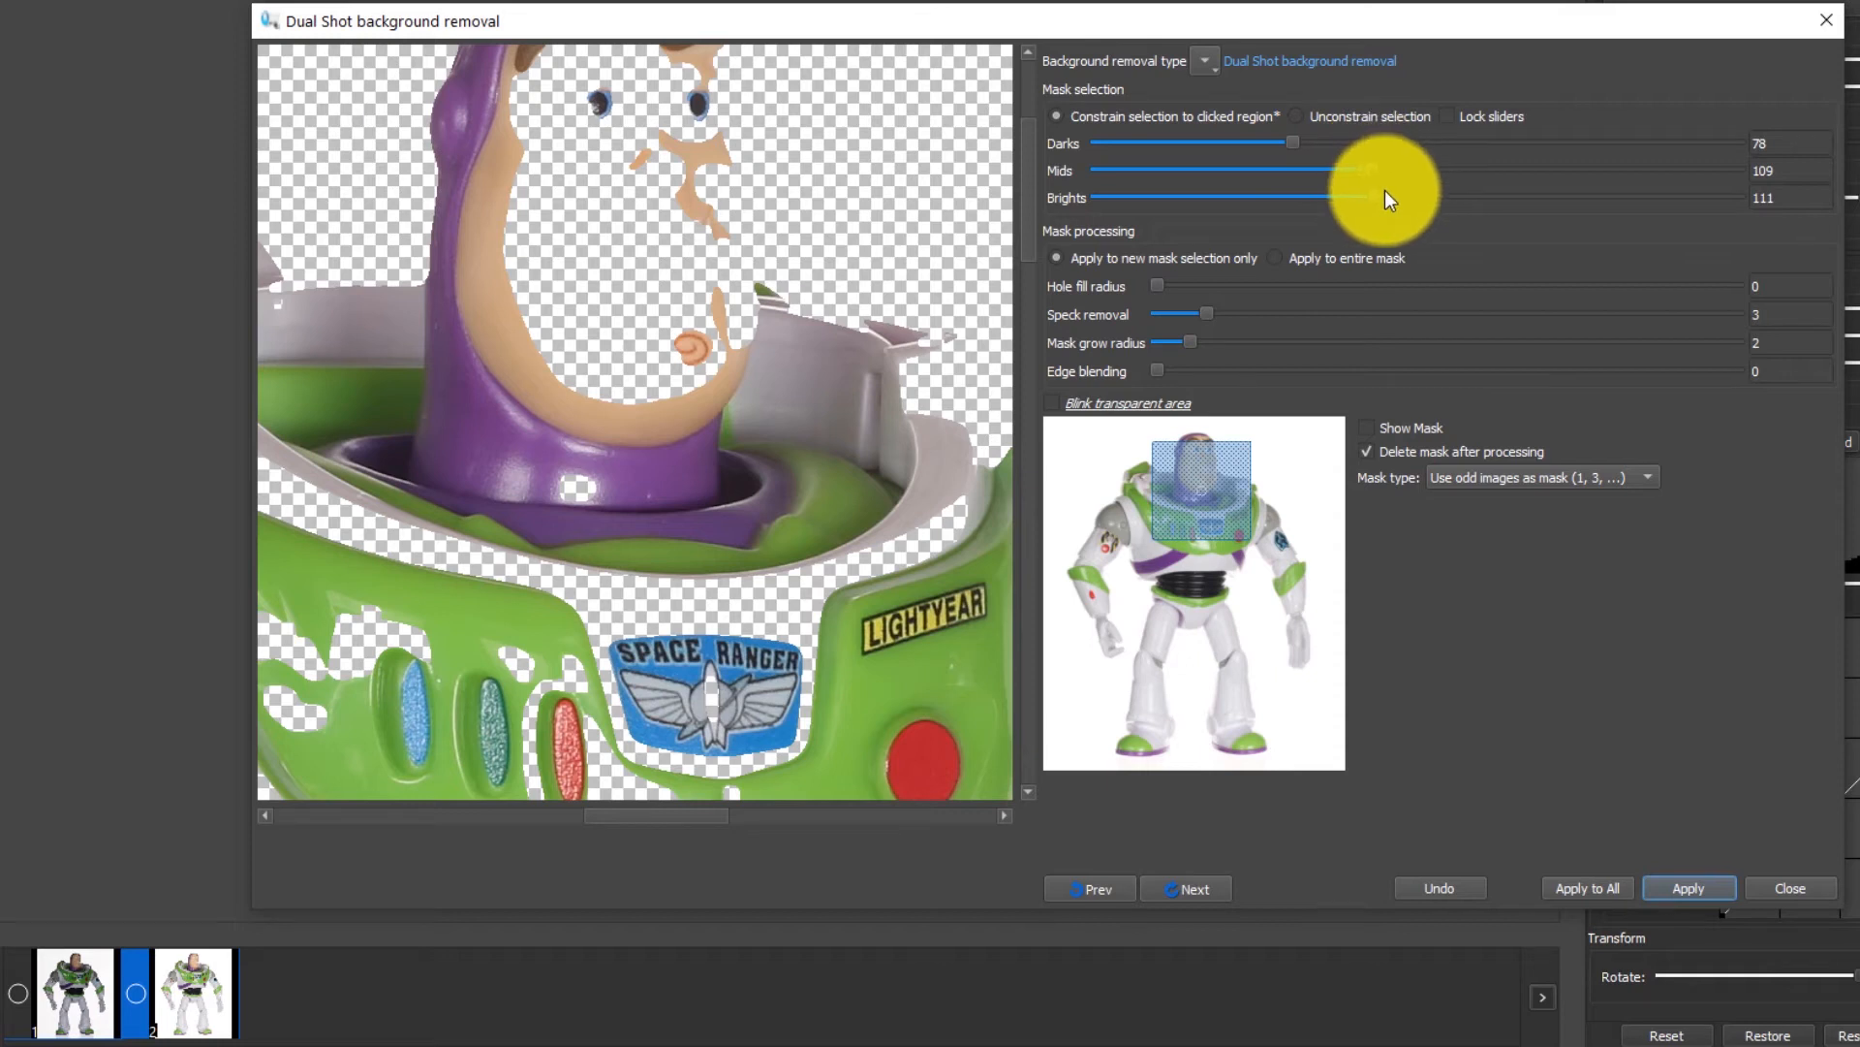
{"action": "left_click_drag", "start_coordinate": [1351, 198], "coordinate": [1542, 198]}
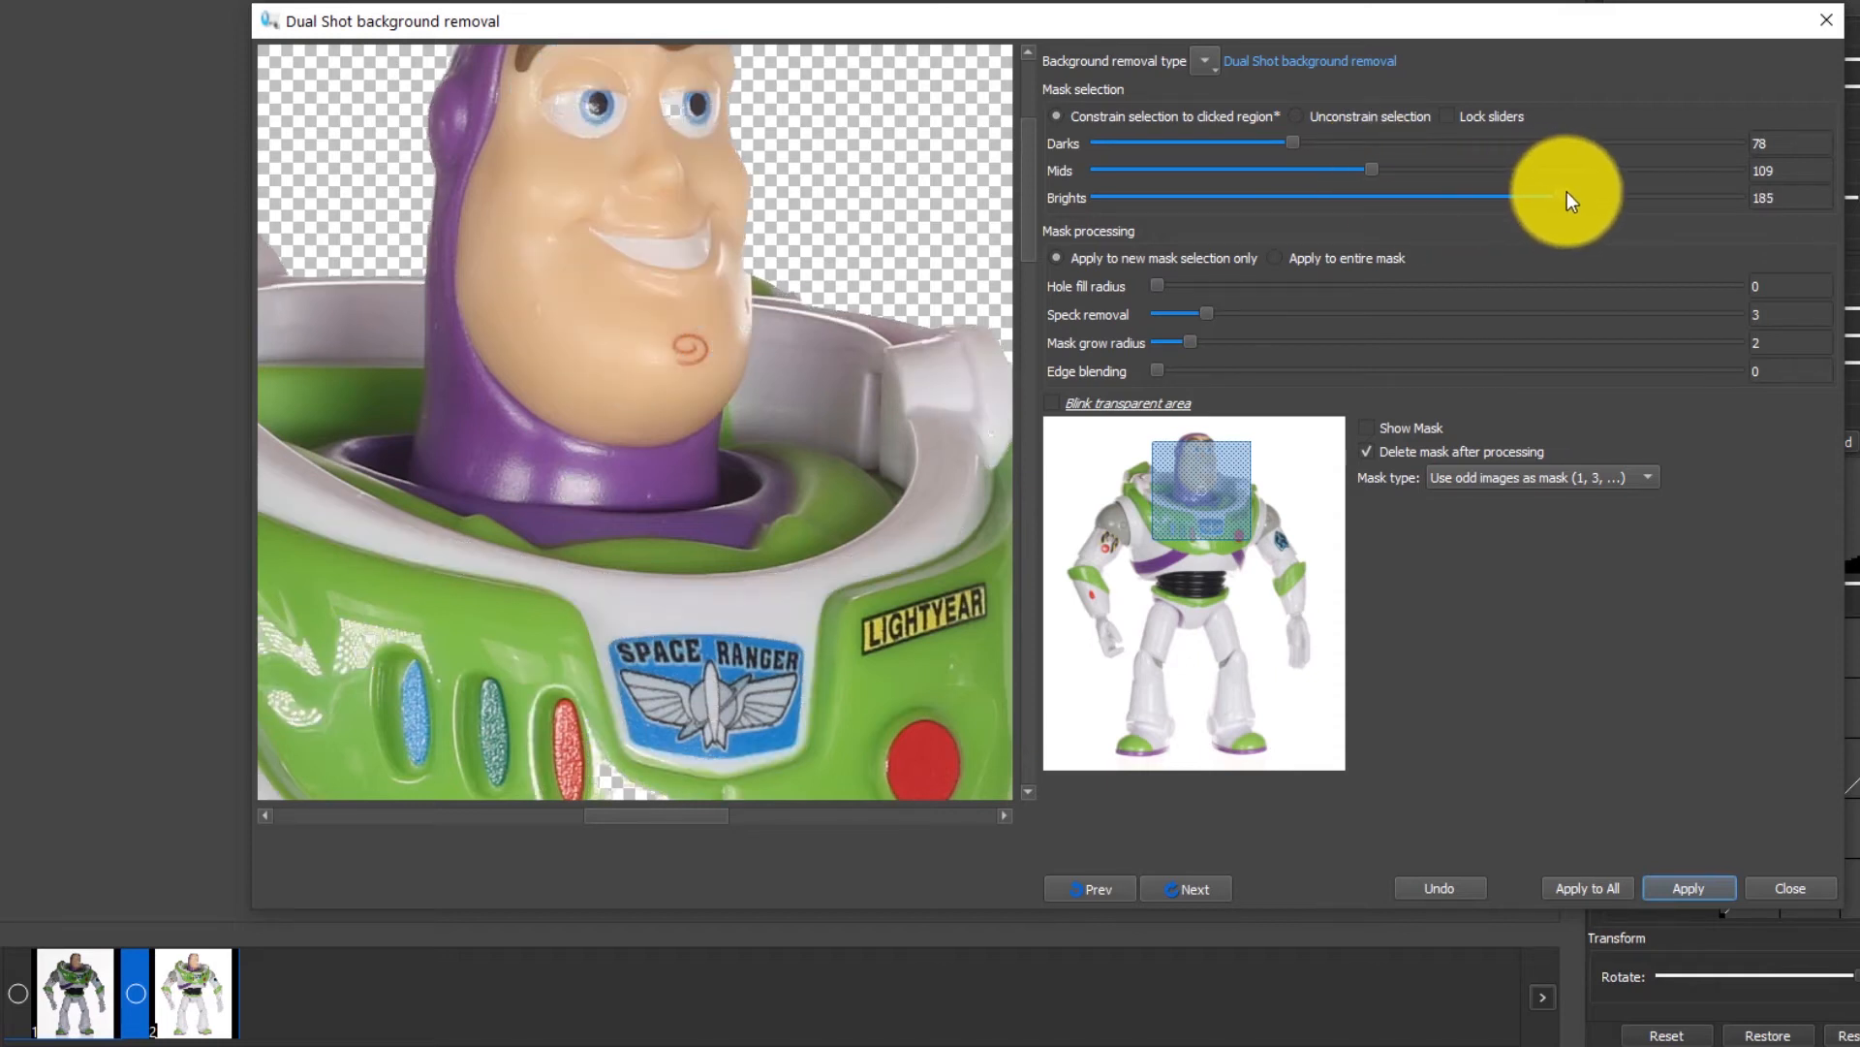
{"action": "left_click_drag", "start_coordinate": [1542, 198], "coordinate": [1425, 197]}
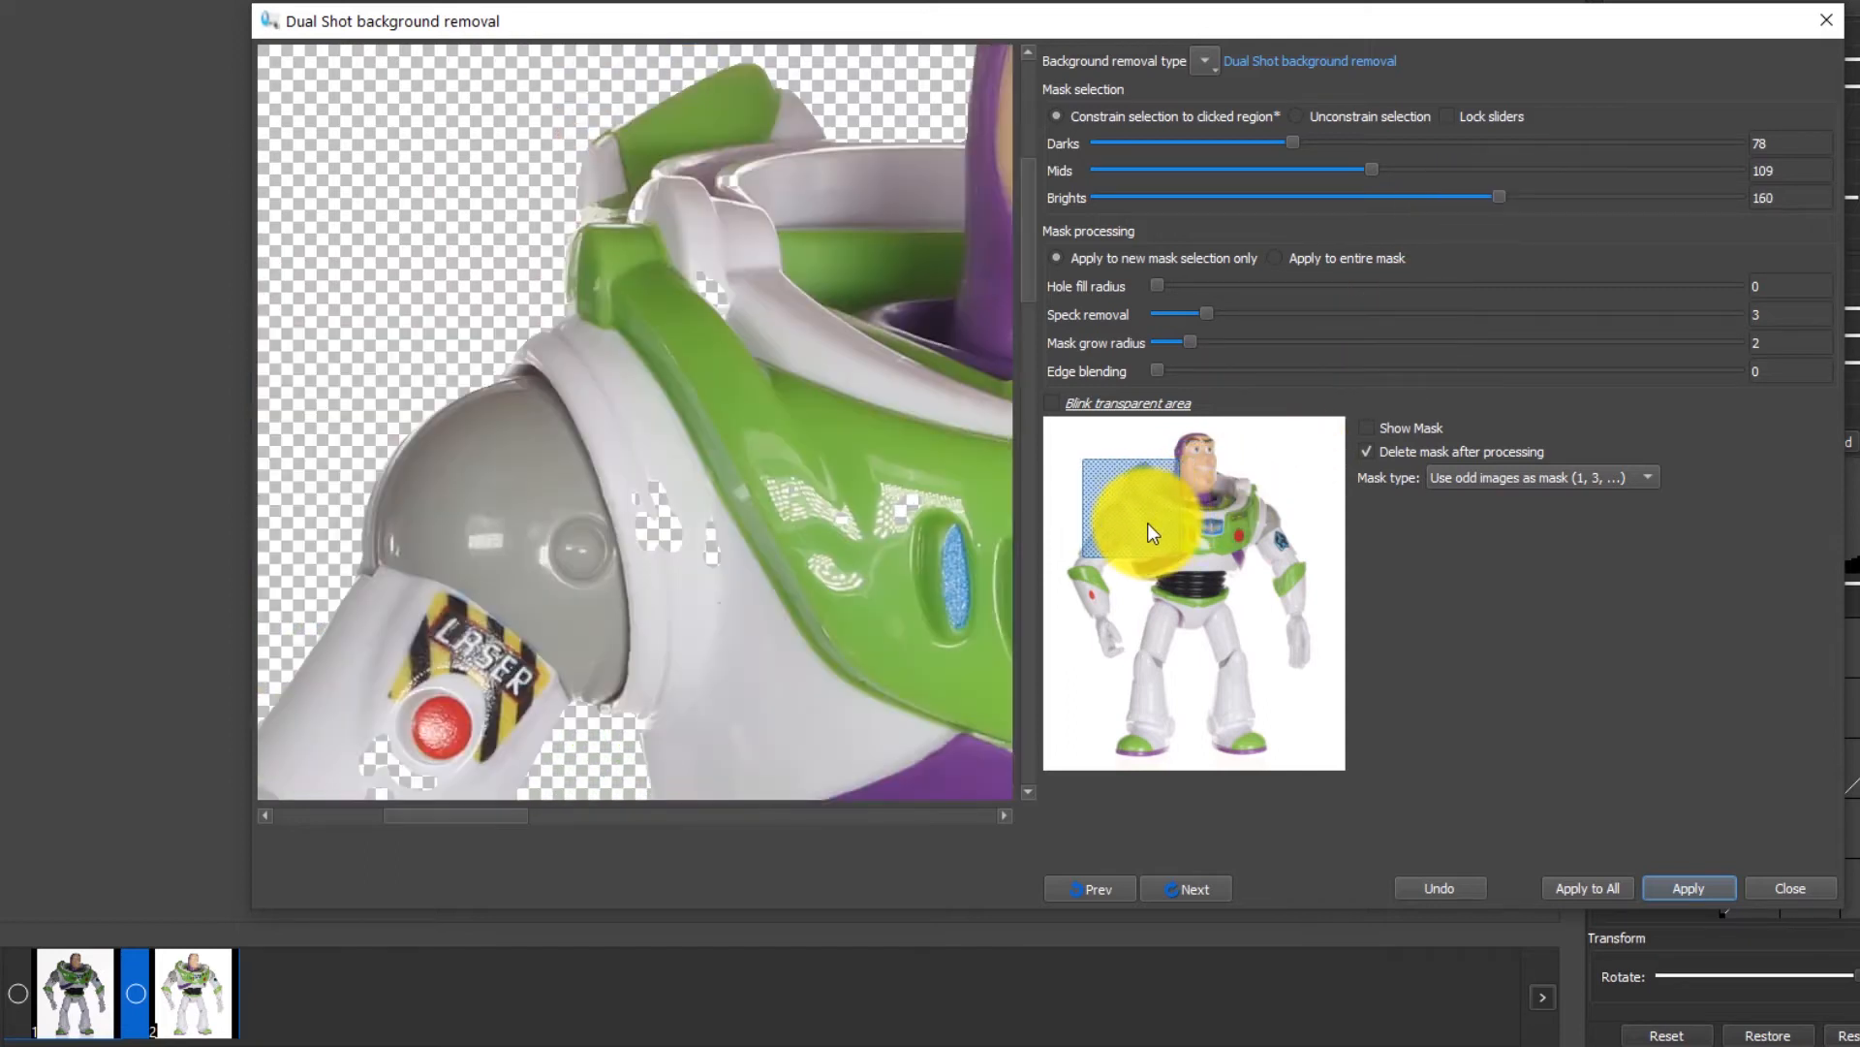
{"action": "left_click_drag", "start_coordinate": [1372, 171], "coordinate": [1500, 170]}
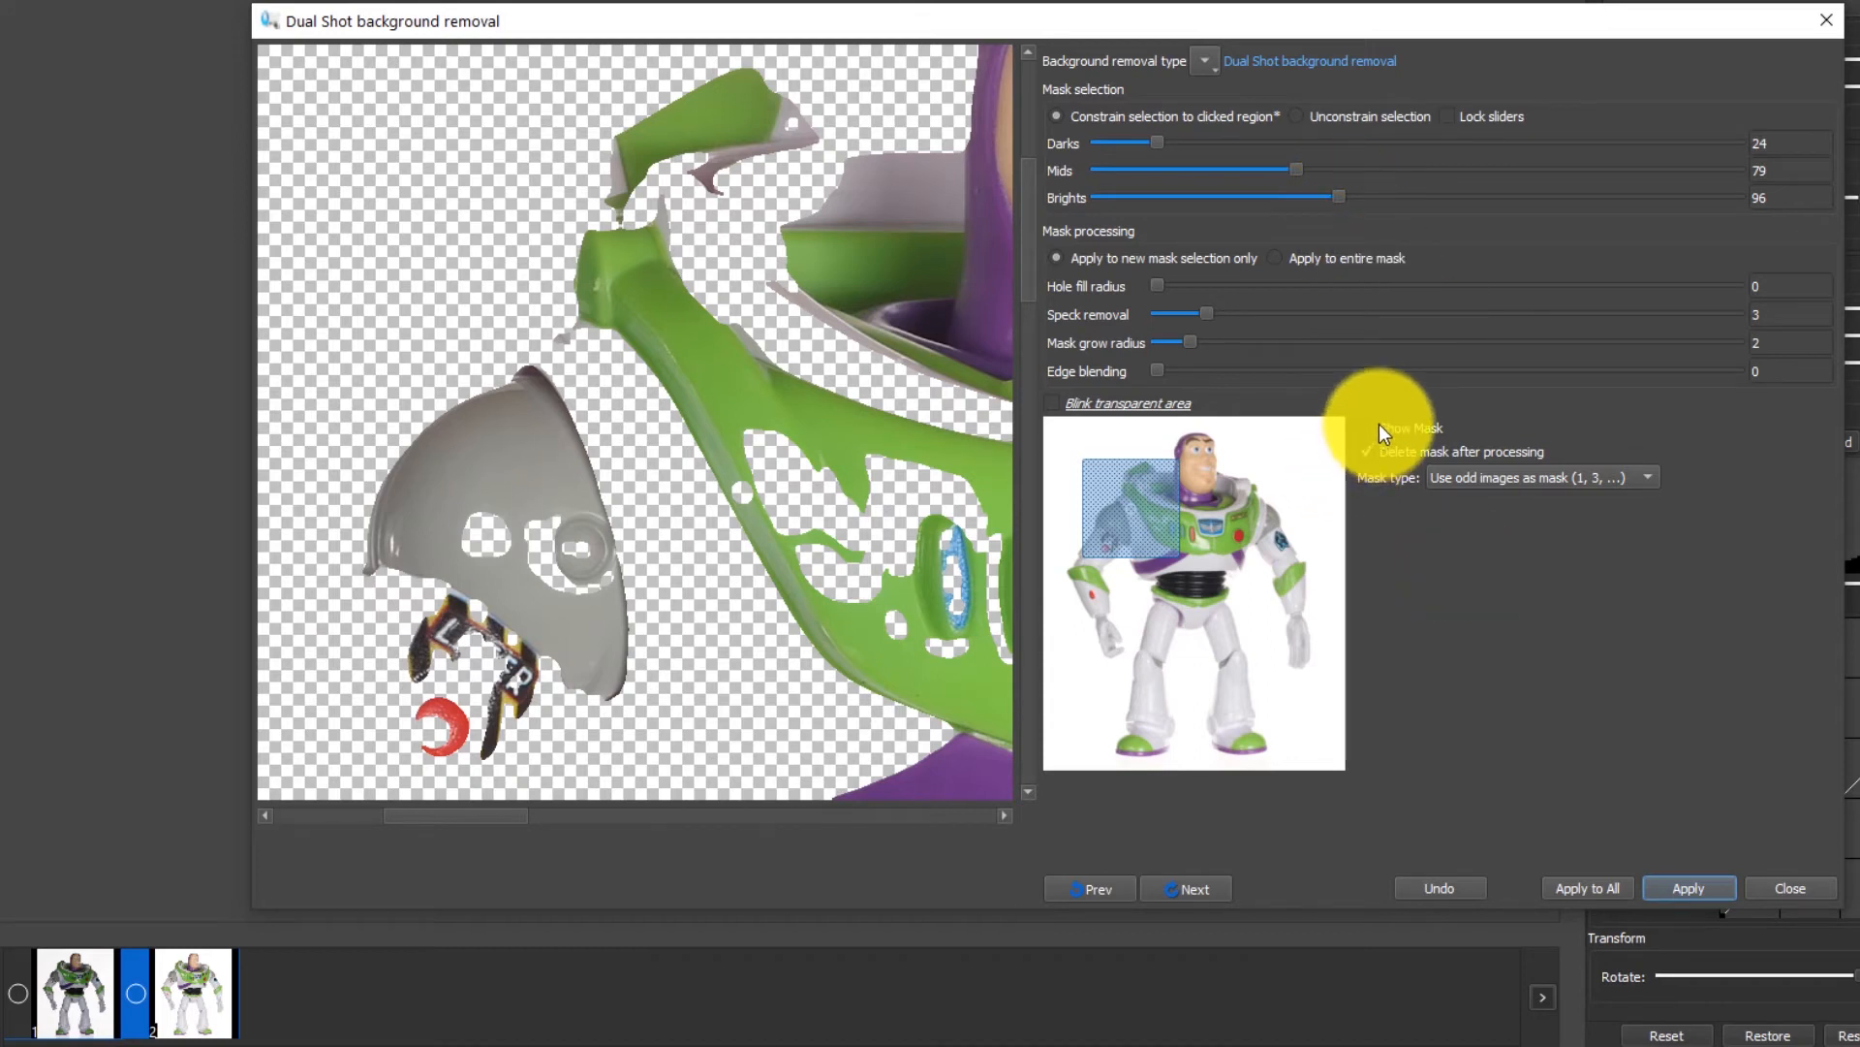
Step: Show the mask view and set Darks to 78 and Brights to 80
{"action": "left_click", "coordinate": [1368, 426]}
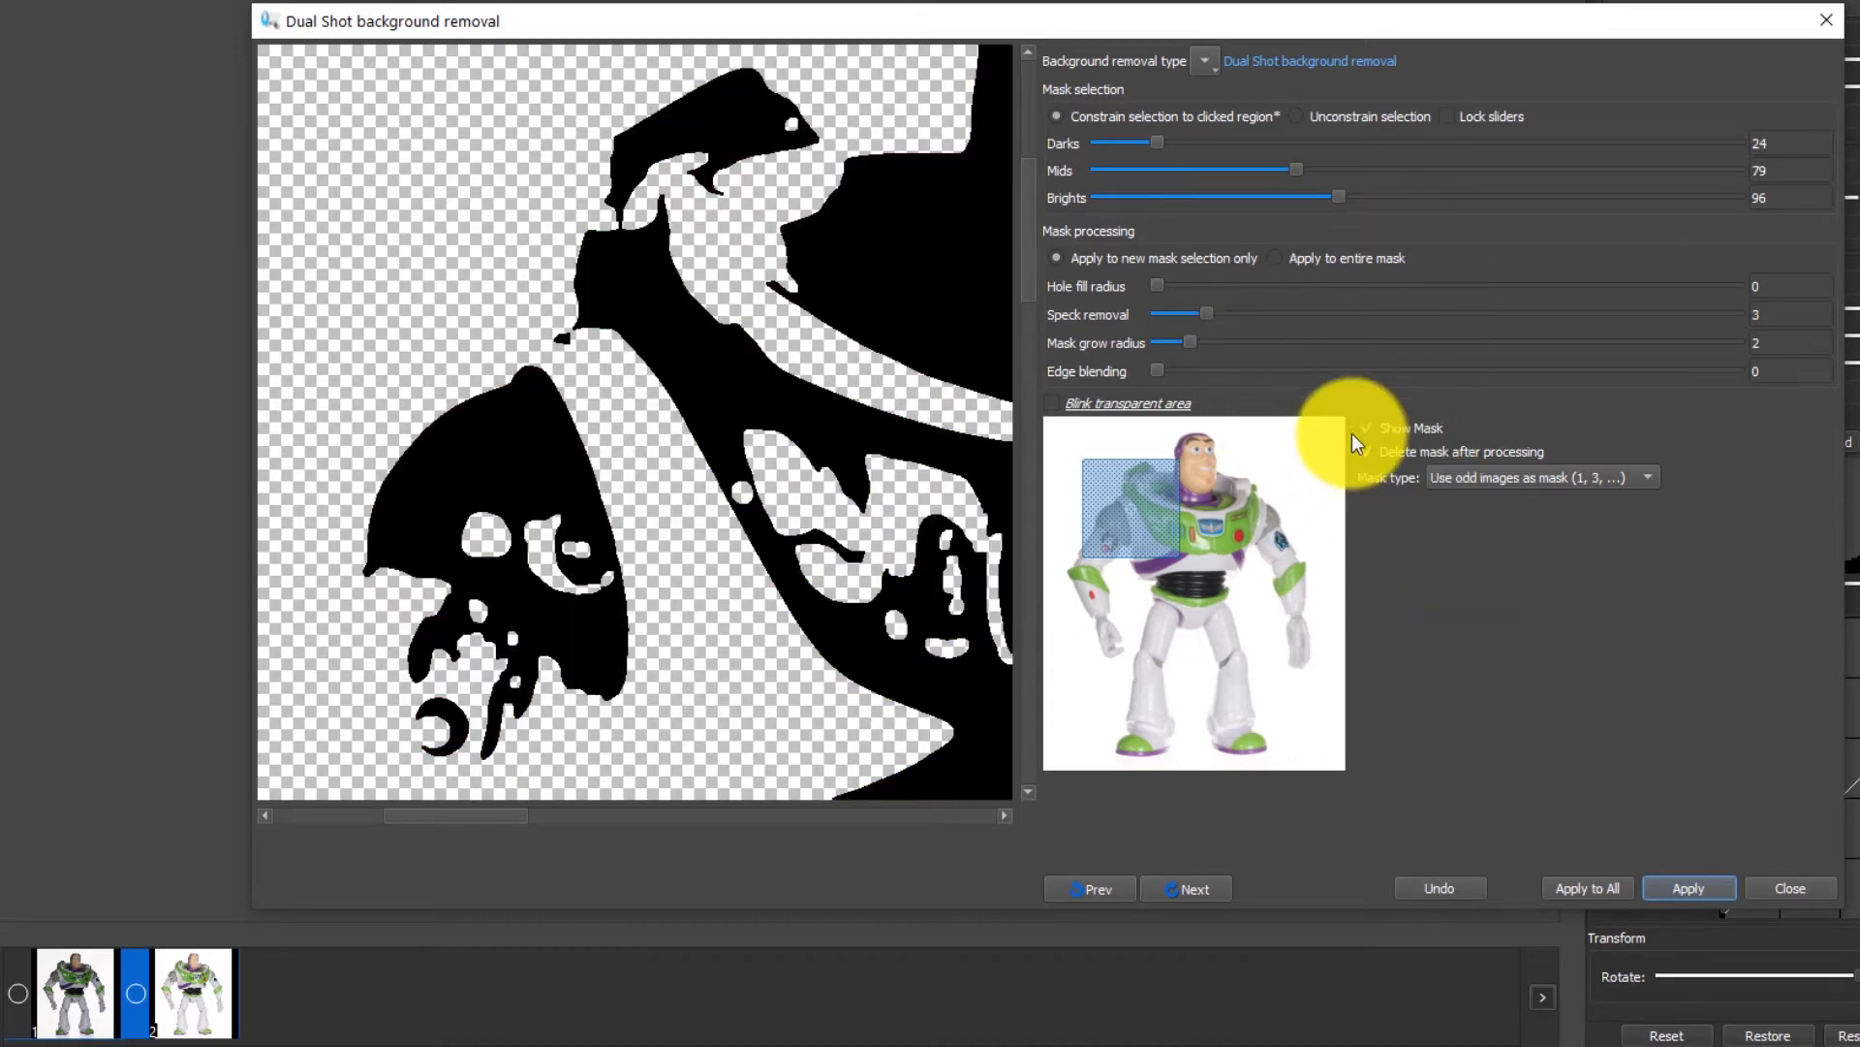
{"action": "left_click", "coordinate": [1366, 426]}
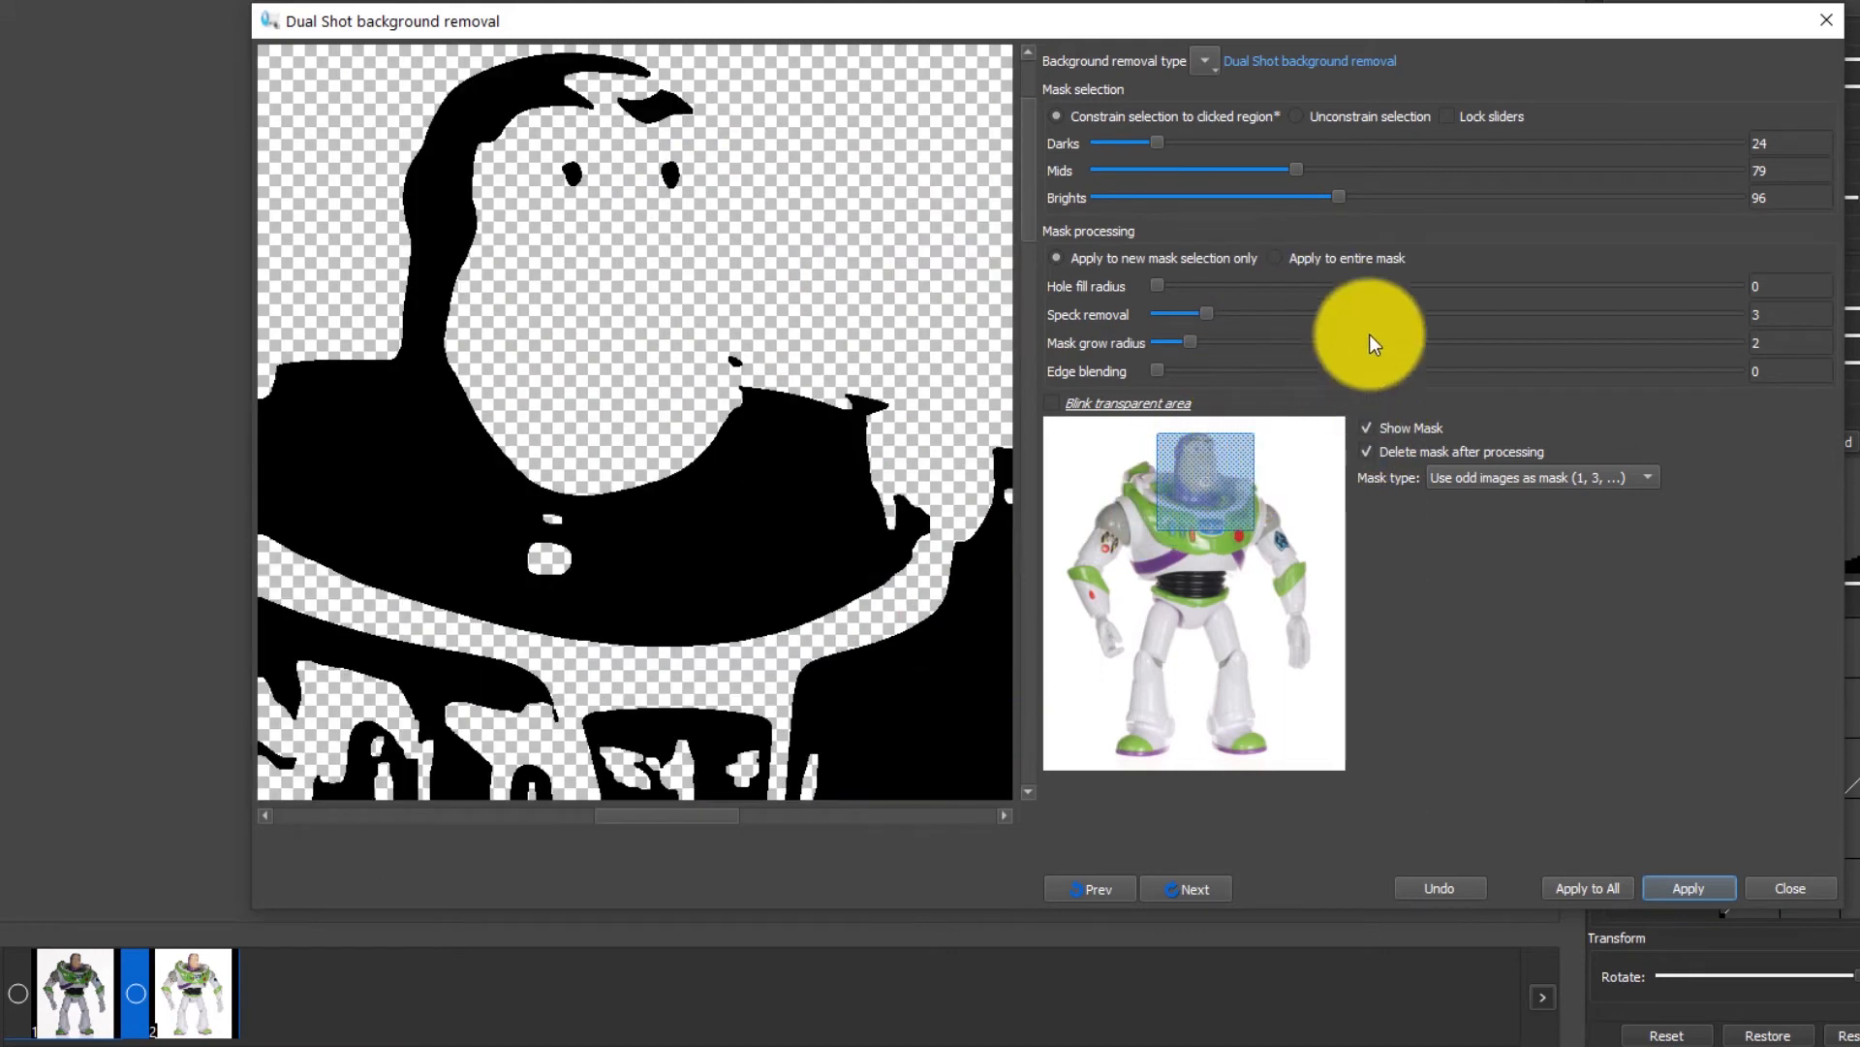
{"action": "left_click_drag", "start_coordinate": [1157, 142], "coordinate": [1281, 141]}
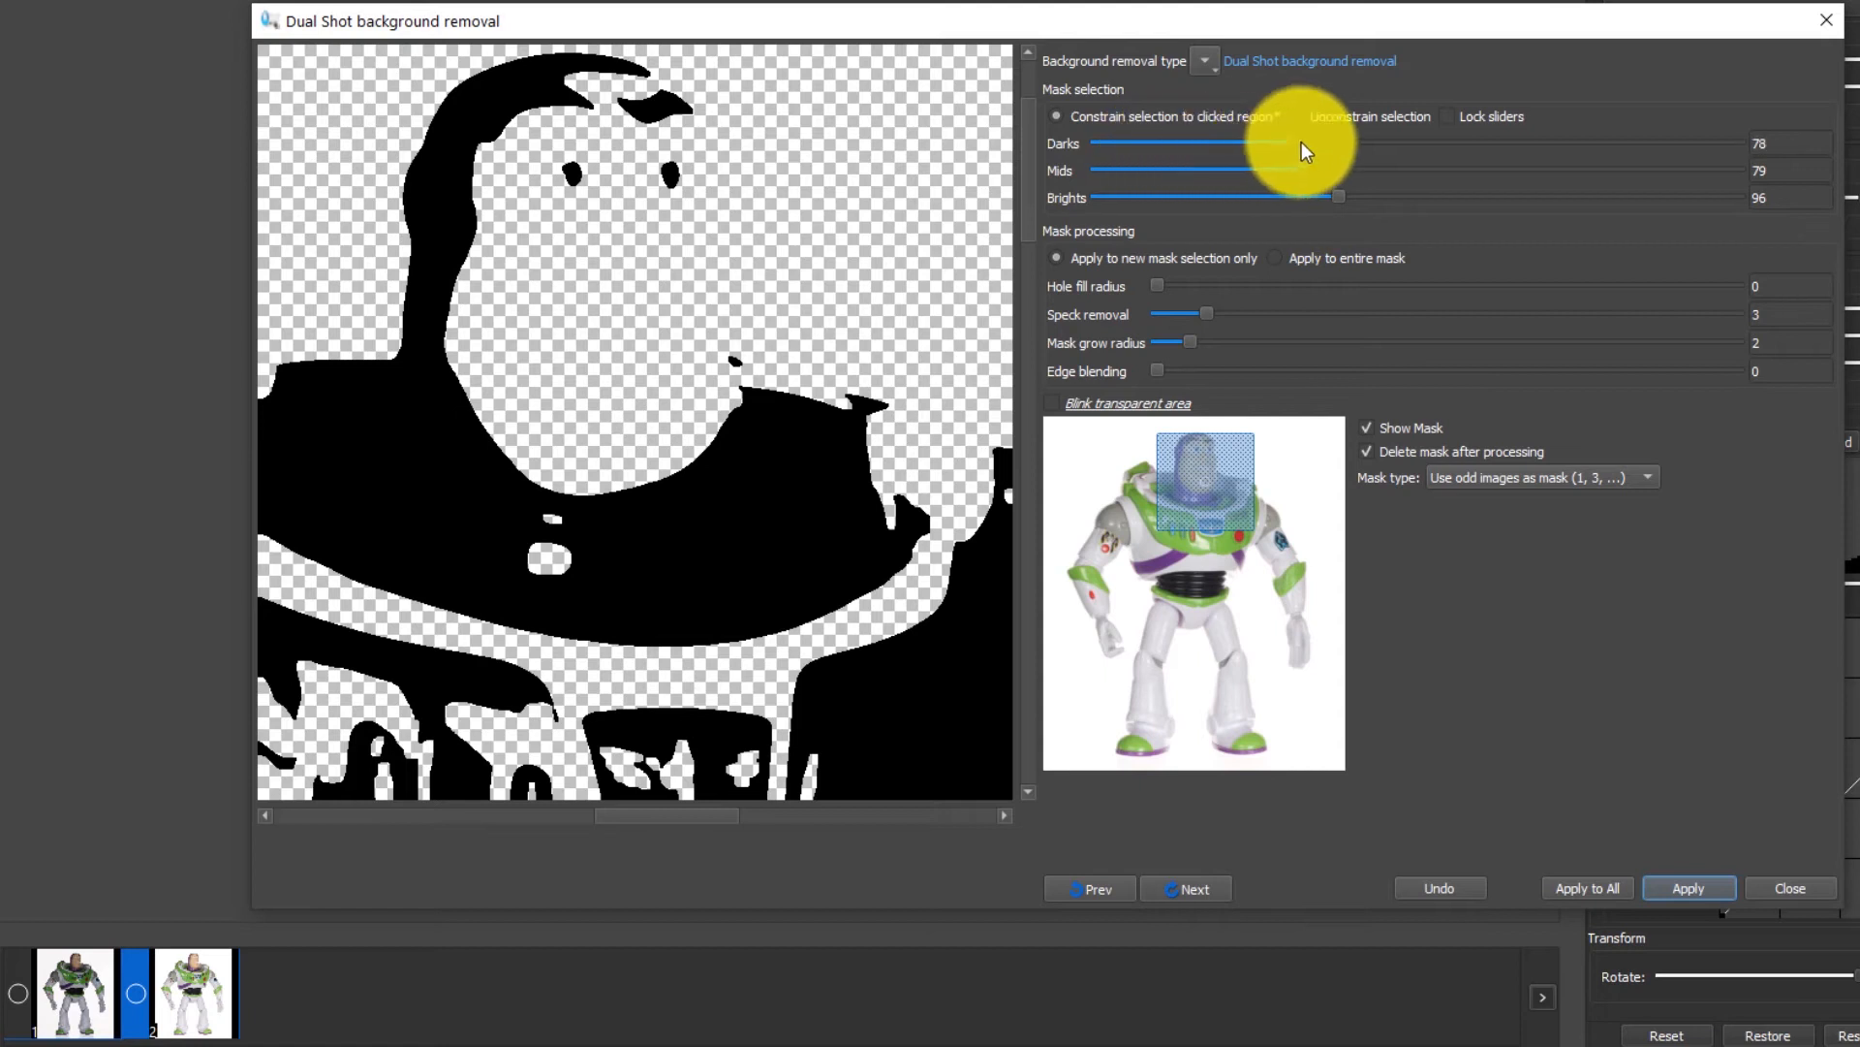
{"action": "left_click_drag", "start_coordinate": [1281, 141], "coordinate": [1217, 142]}
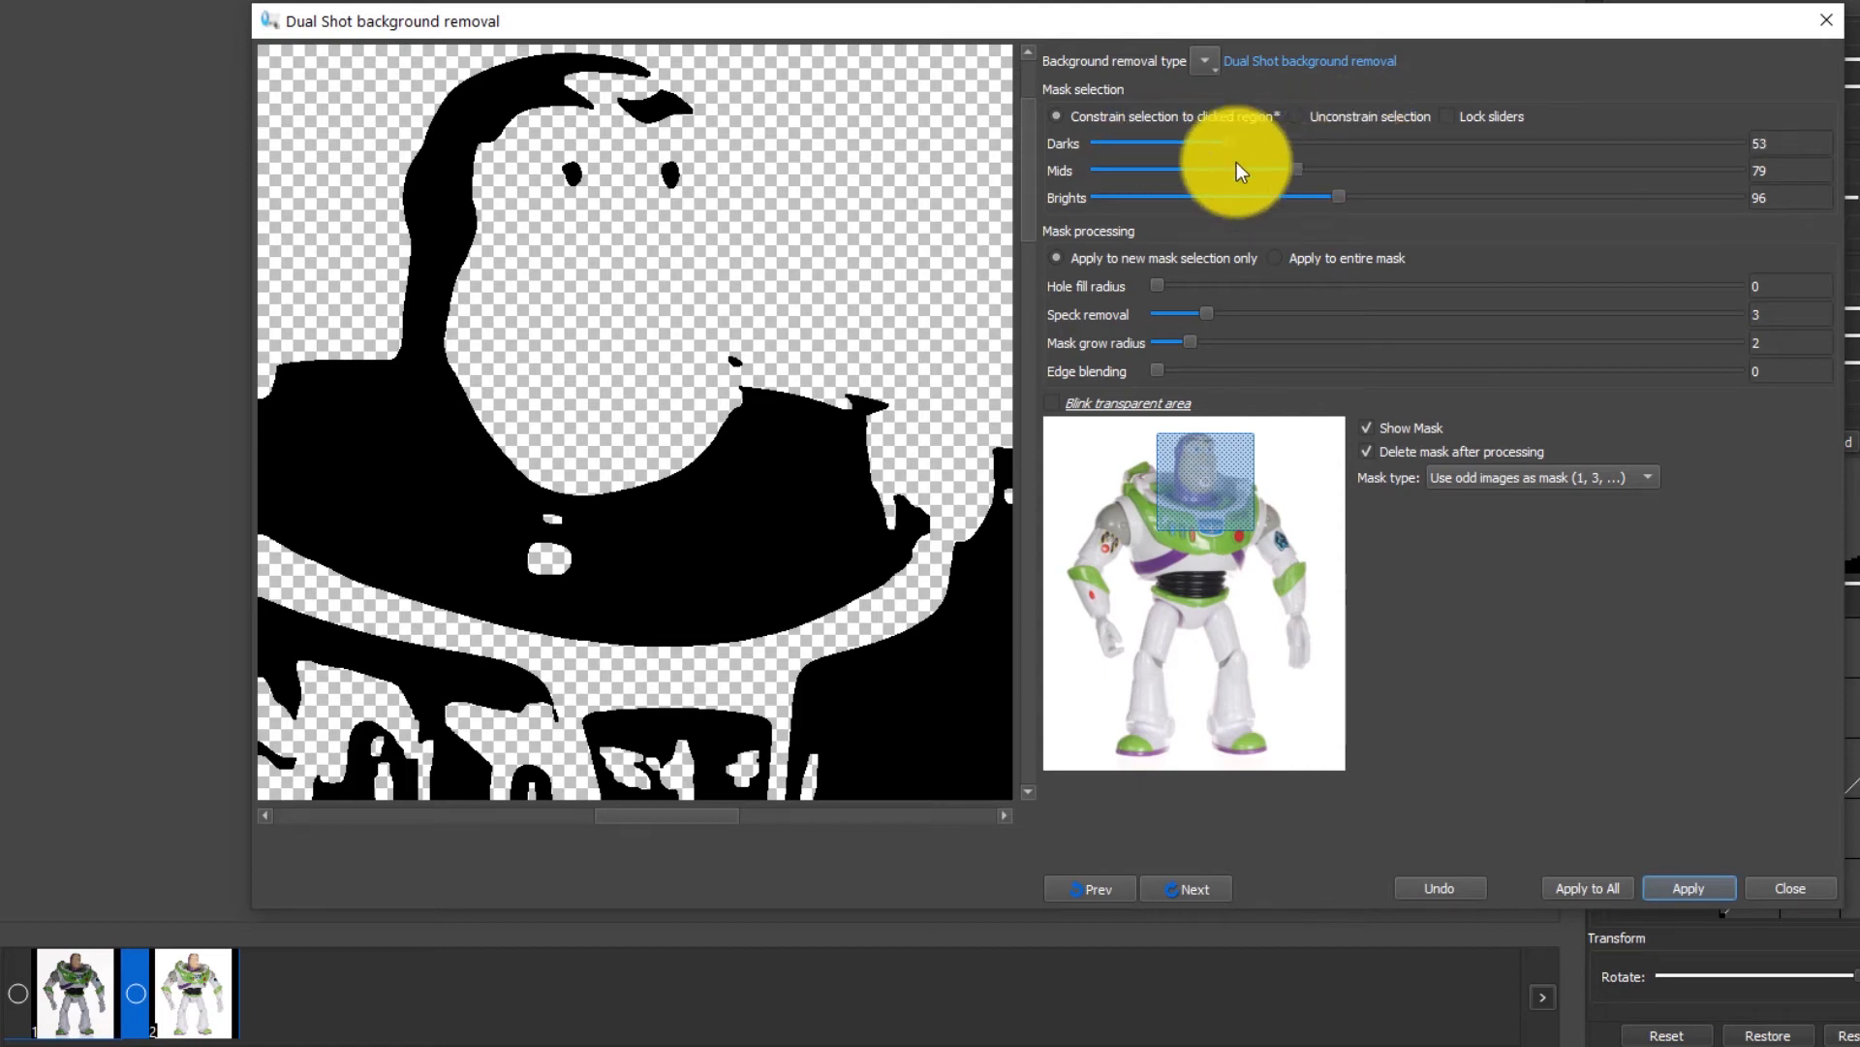
{"action": "left_click_drag", "start_coordinate": [1186, 142], "coordinate": [1240, 141]}
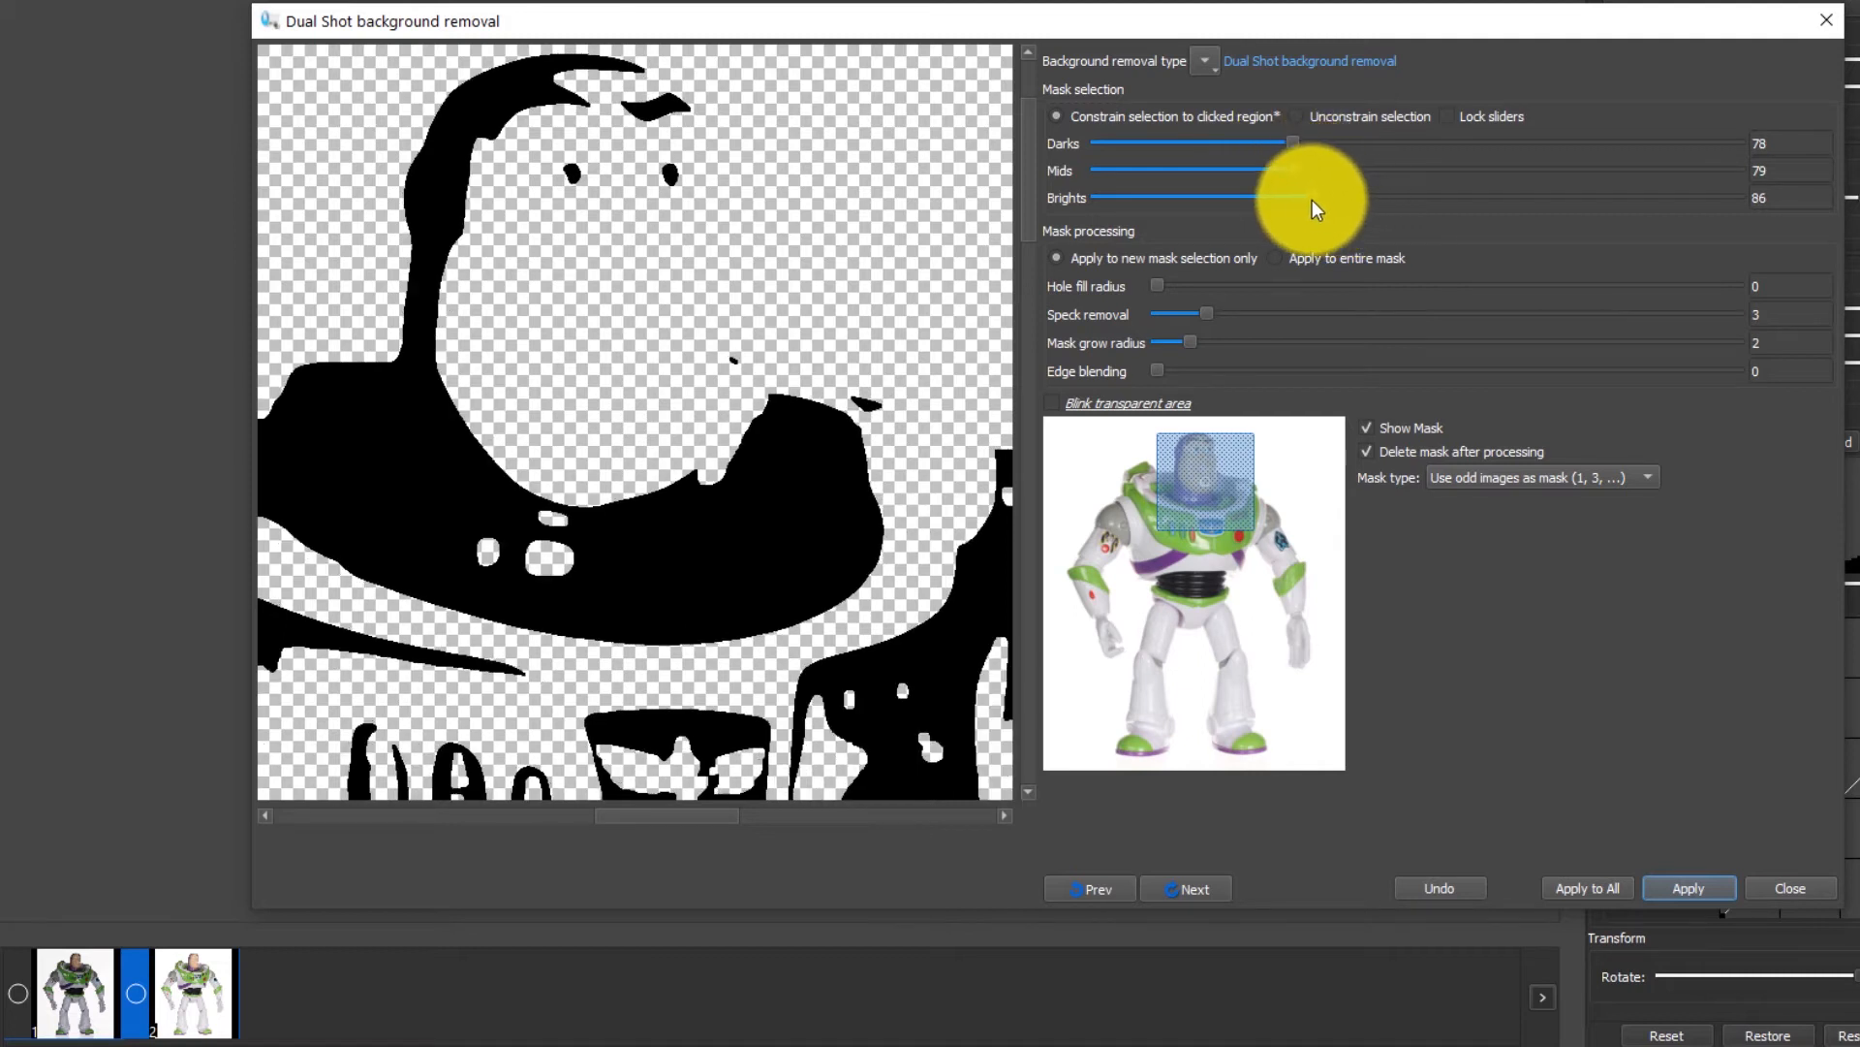
{"action": "left_click_drag", "start_coordinate": [1292, 197], "coordinate": [1263, 197]}
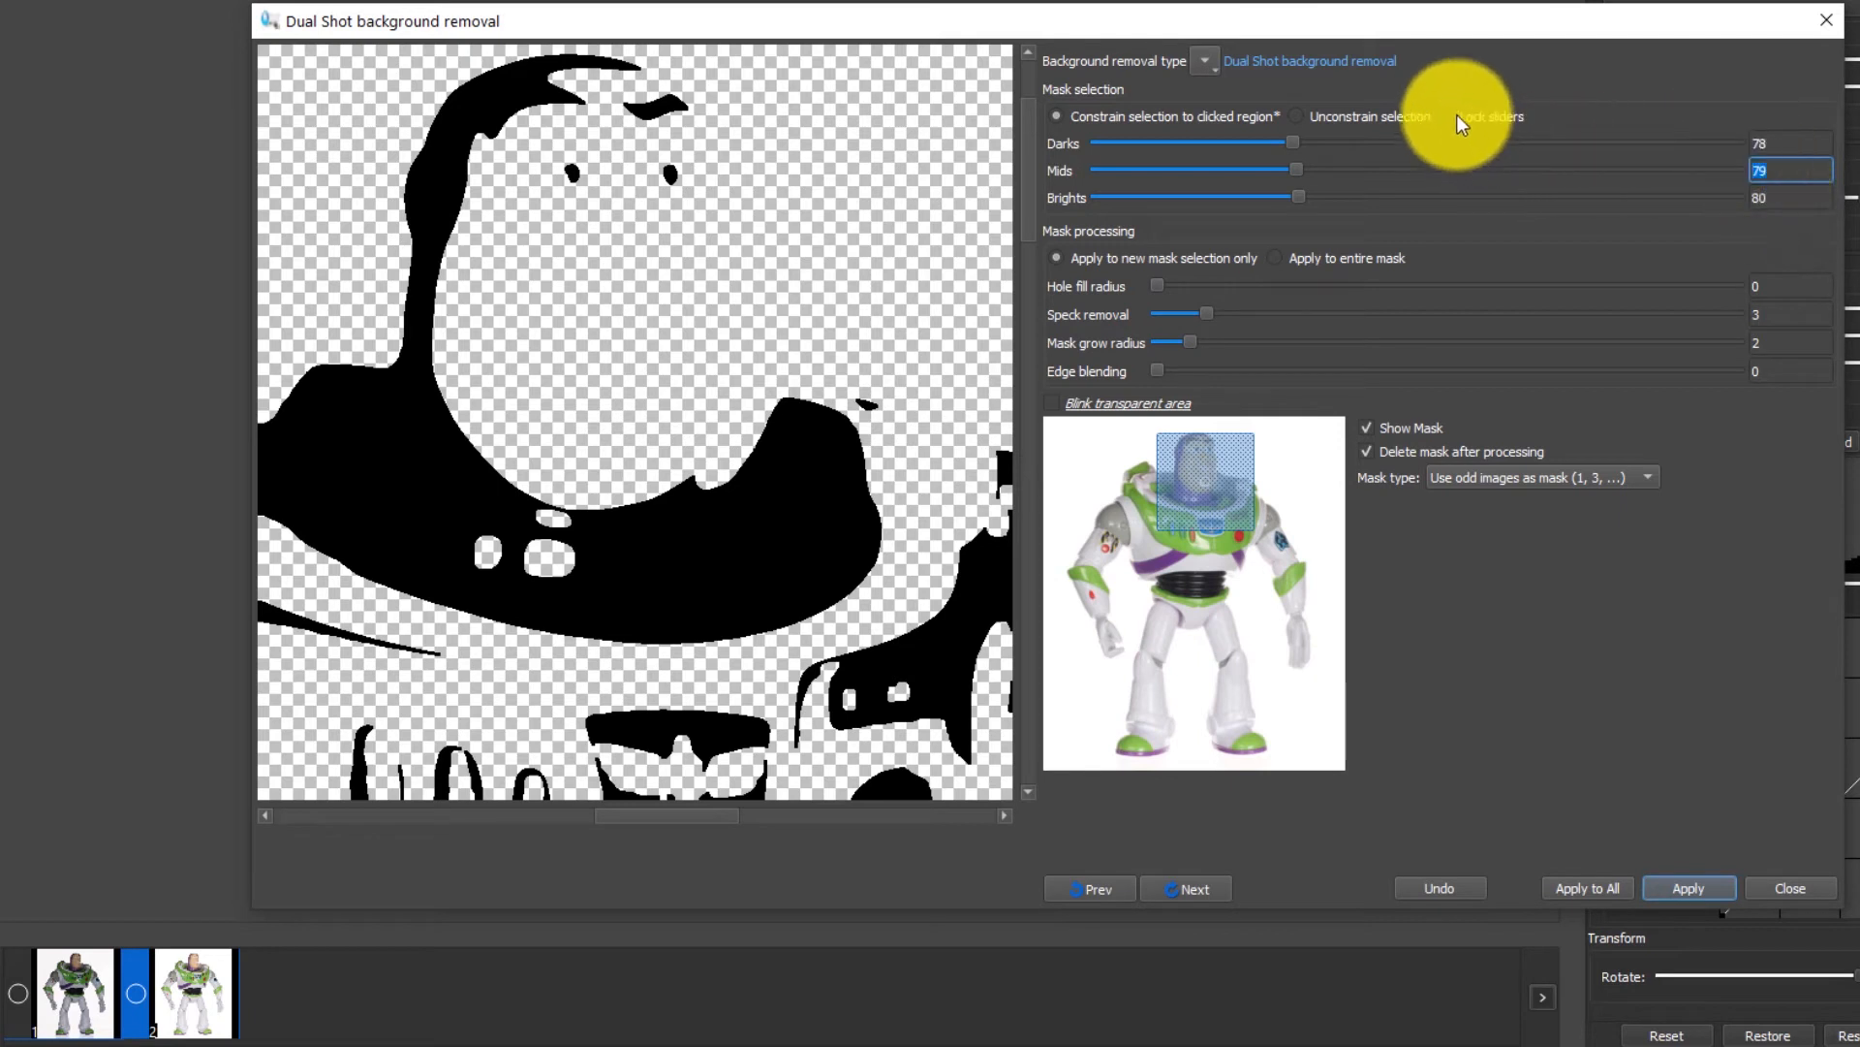
Step: Lock the sliders and move the combined thresholds to about 147–149
{"action": "left_click", "coordinate": [1447, 116]}
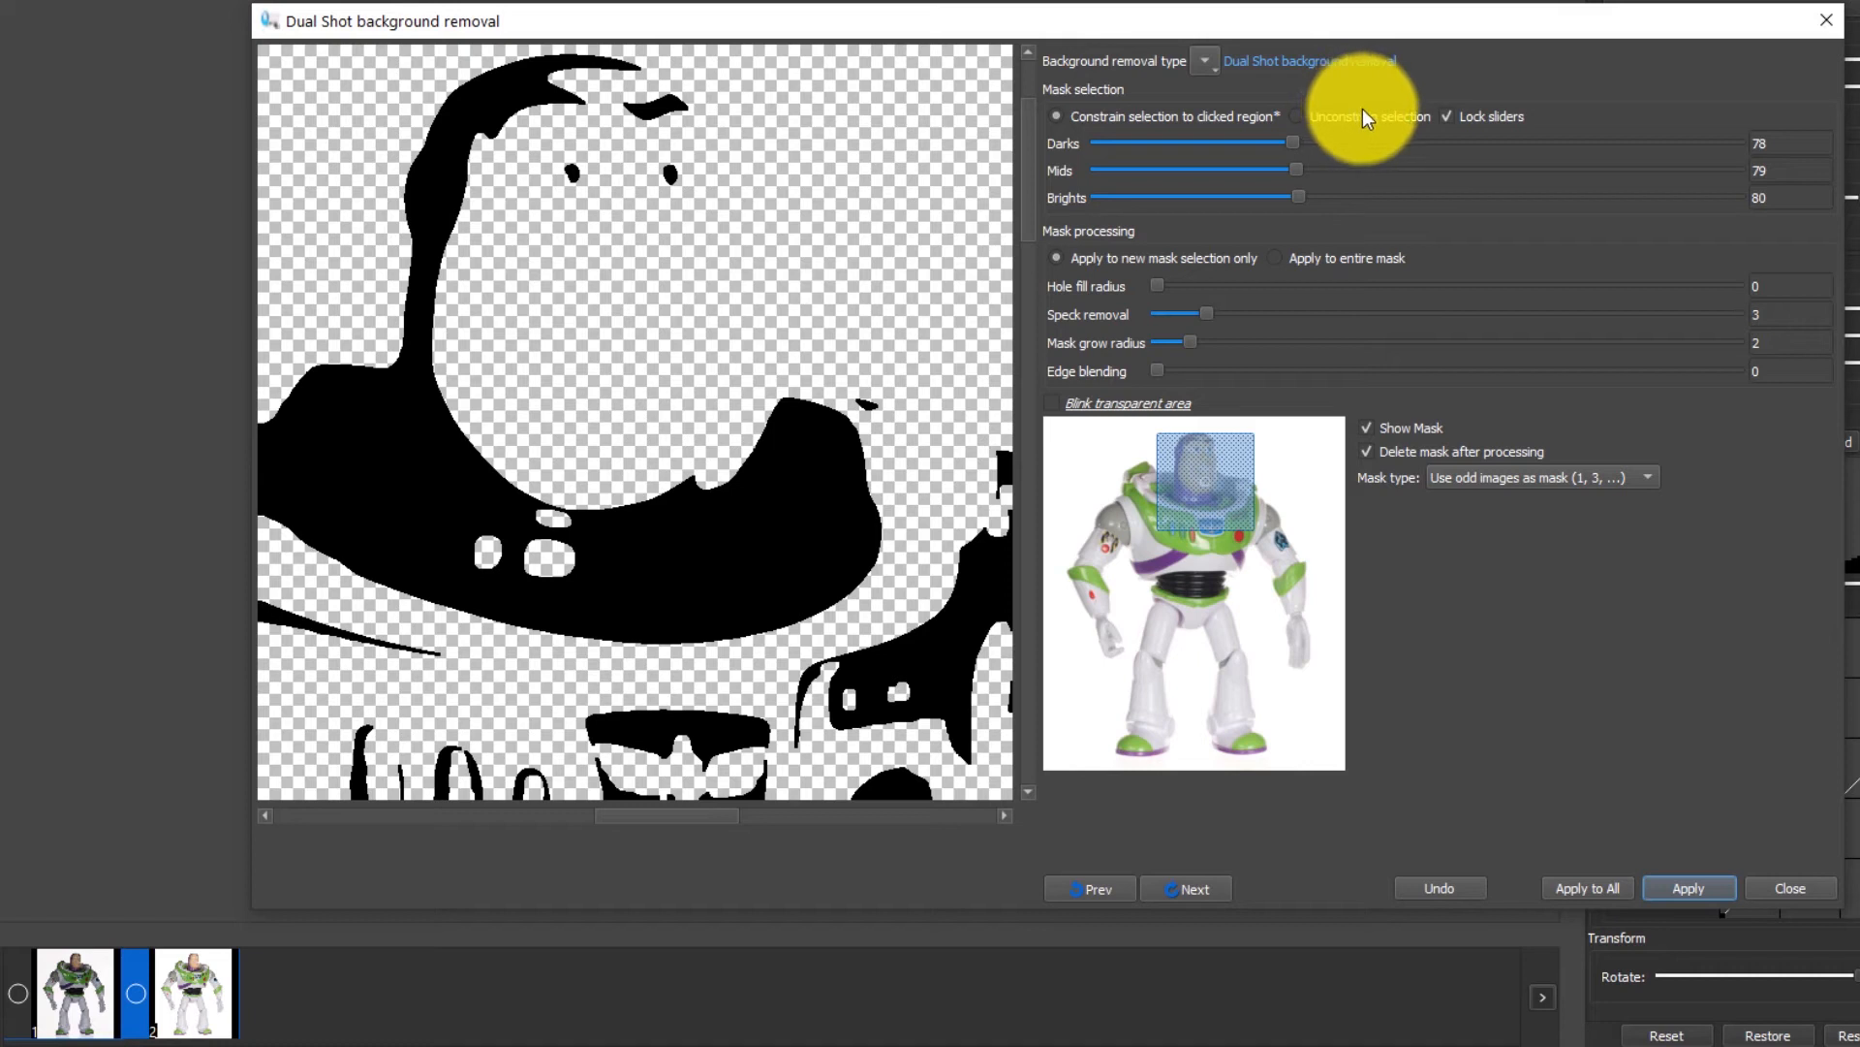
{"action": "mouse_move", "coordinate": [1385, 128]}
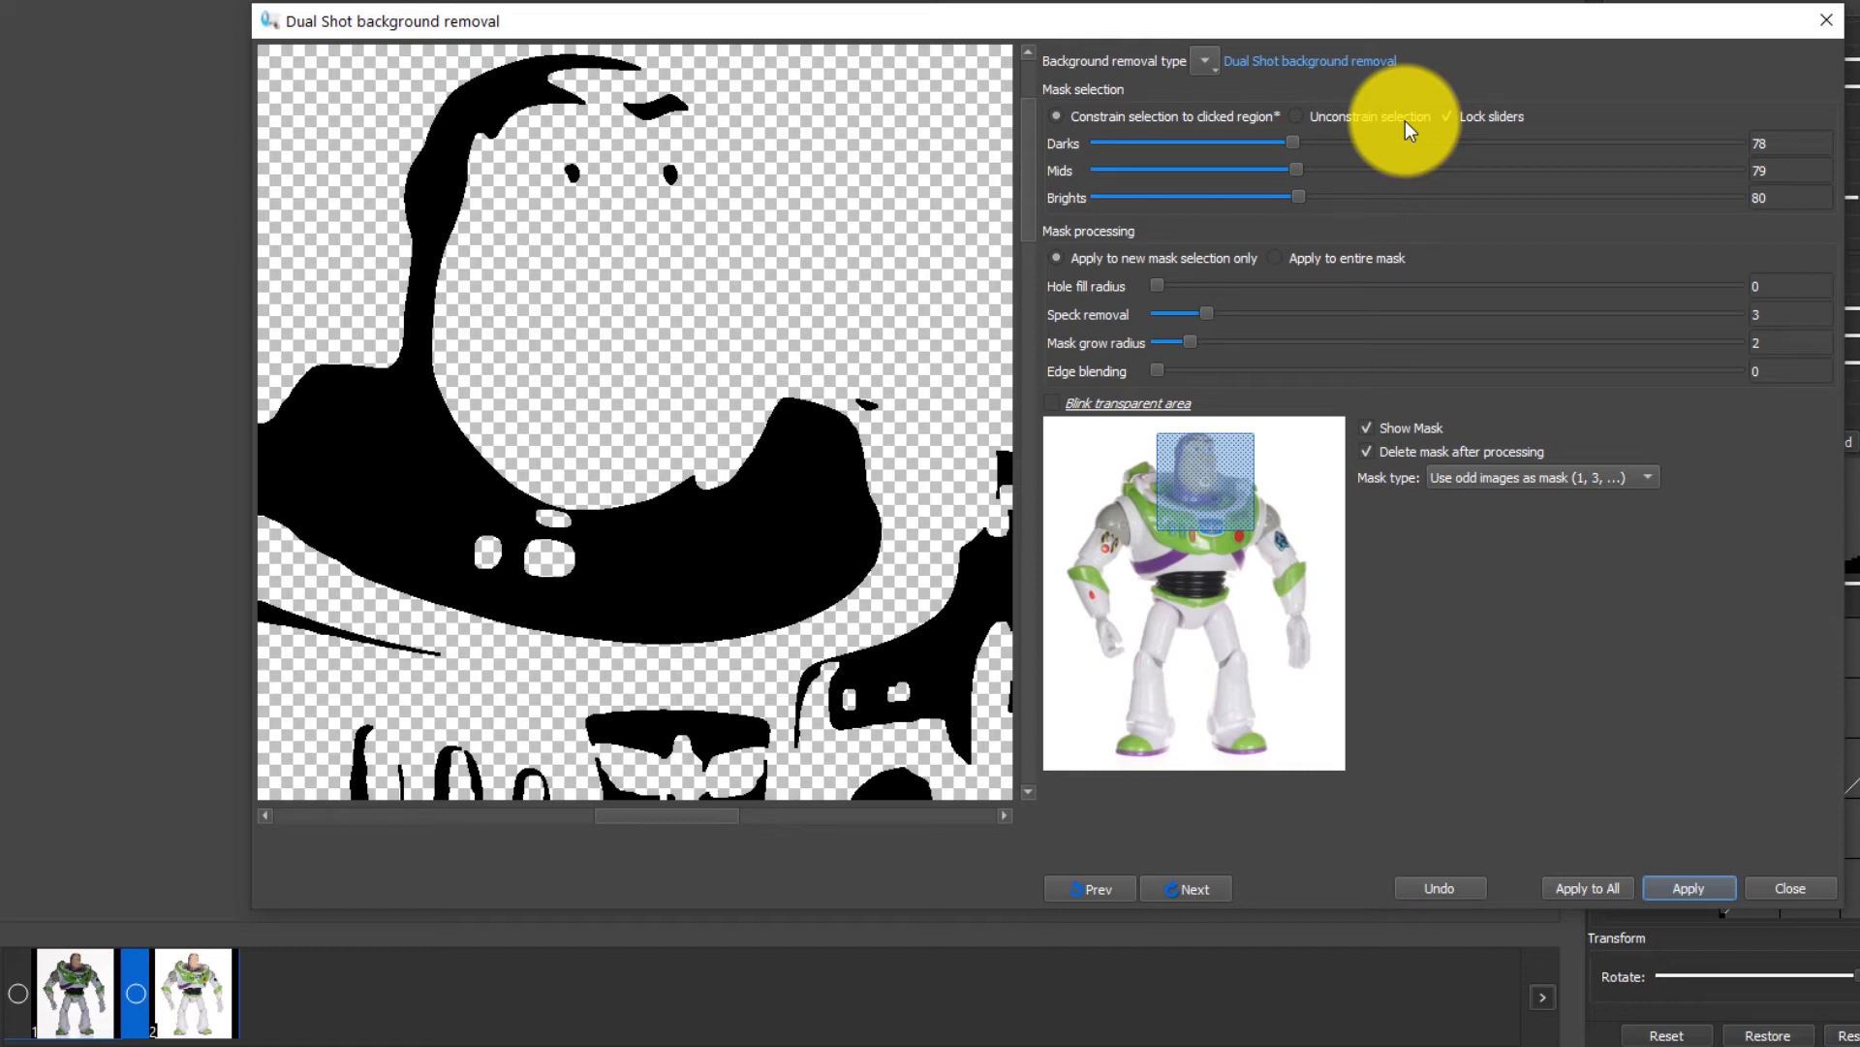
{"action": "mouse_move", "coordinate": [1465, 157]}
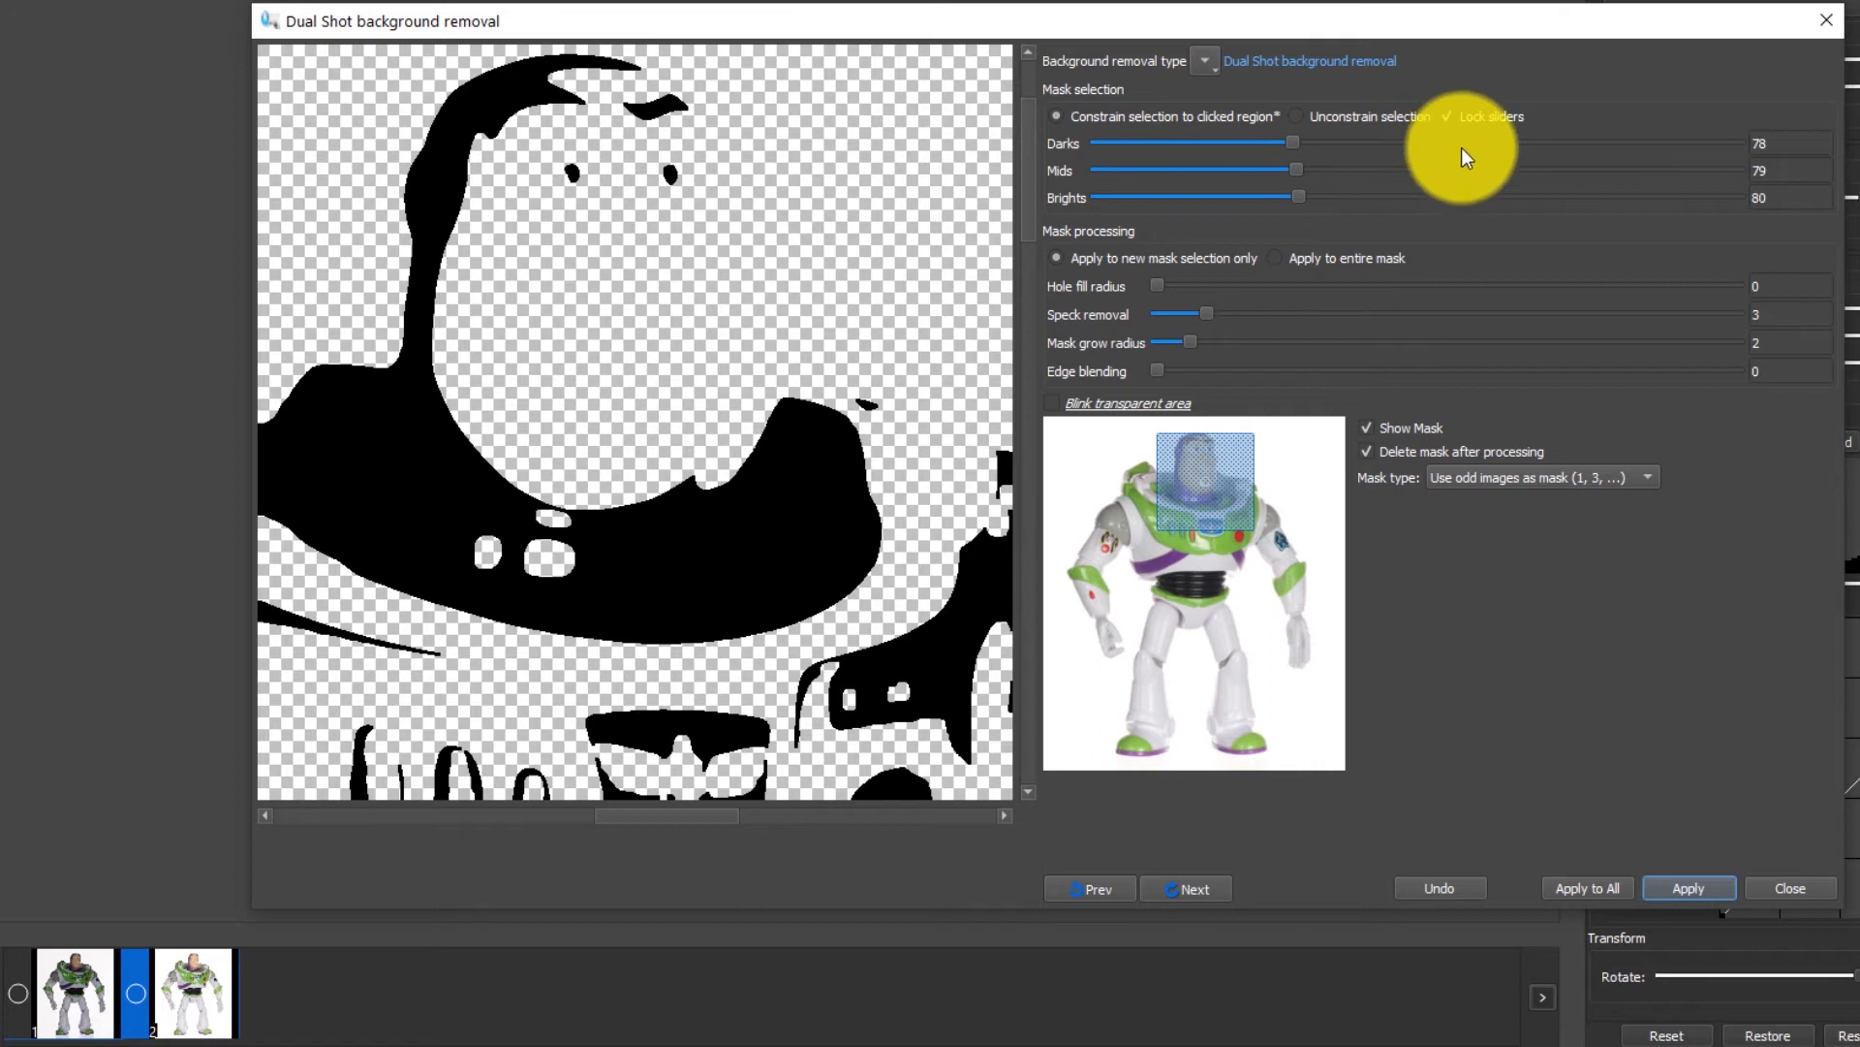
{"action": "mouse_move", "coordinate": [1407, 364]}
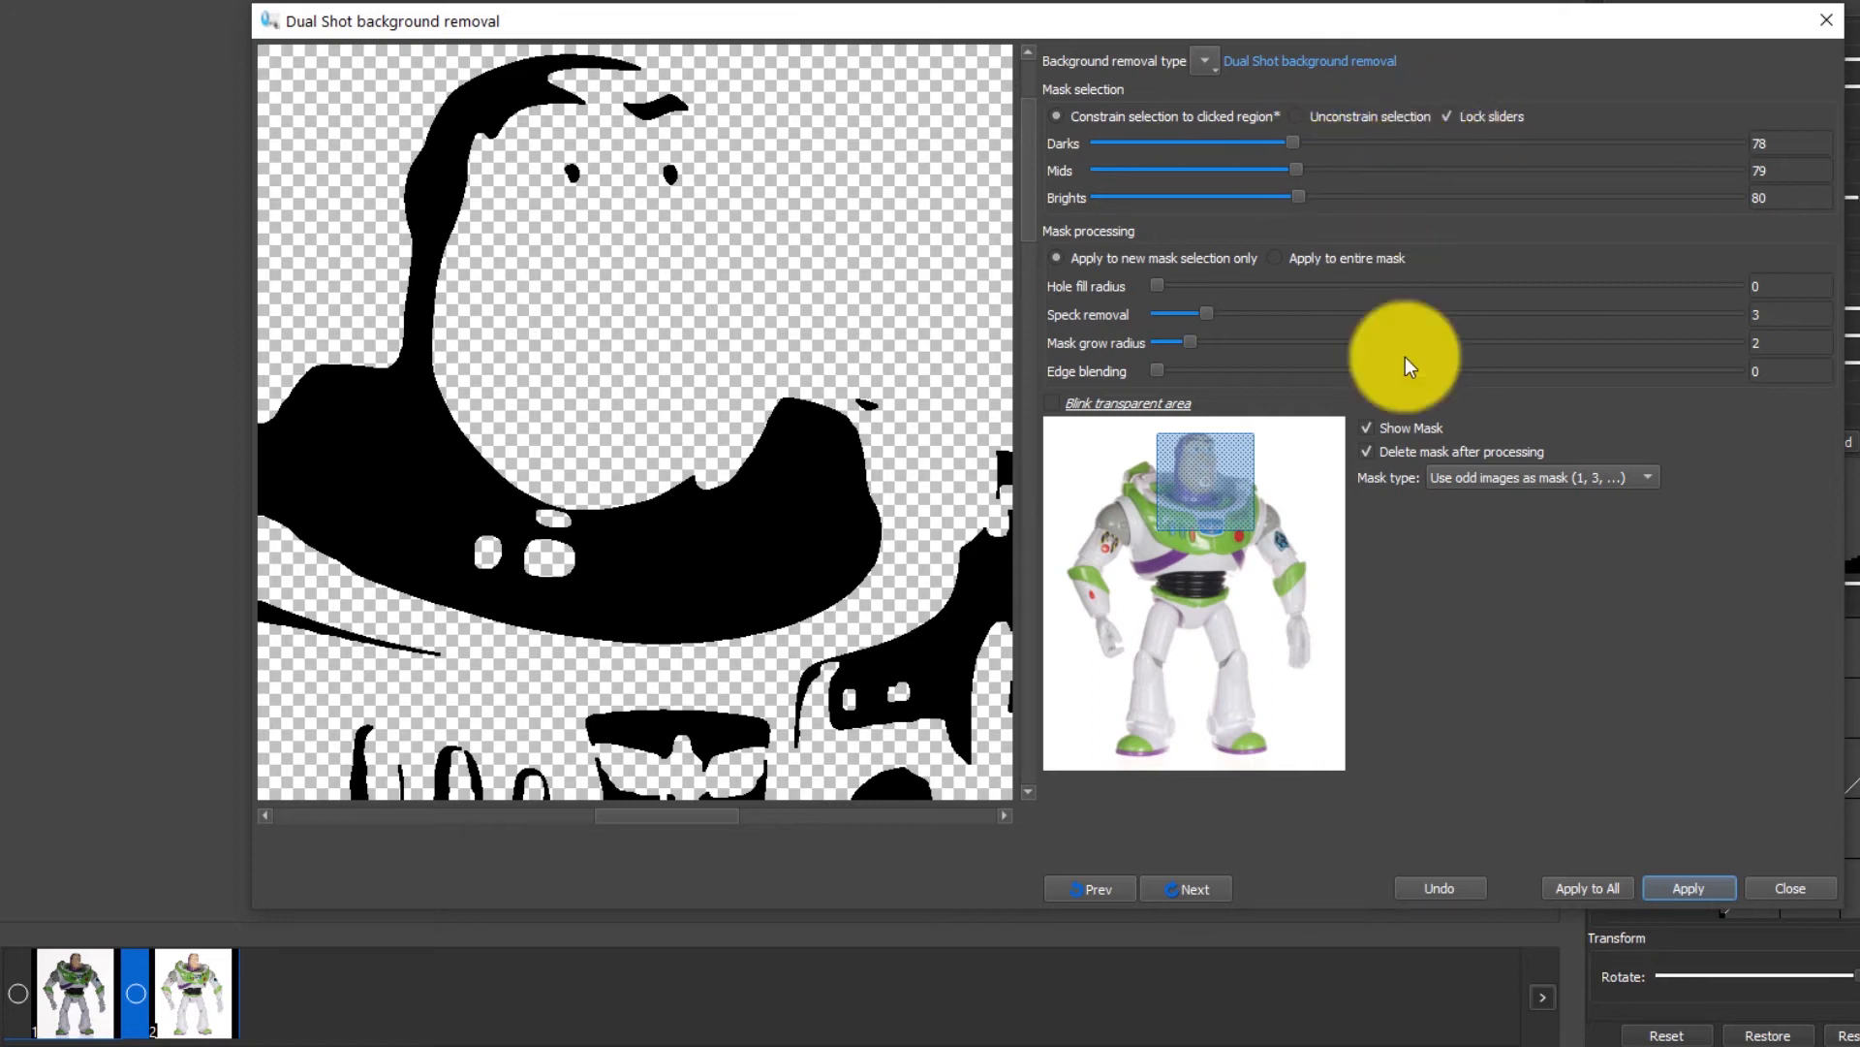
{"action": "mouse_move", "coordinate": [1767, 180]}
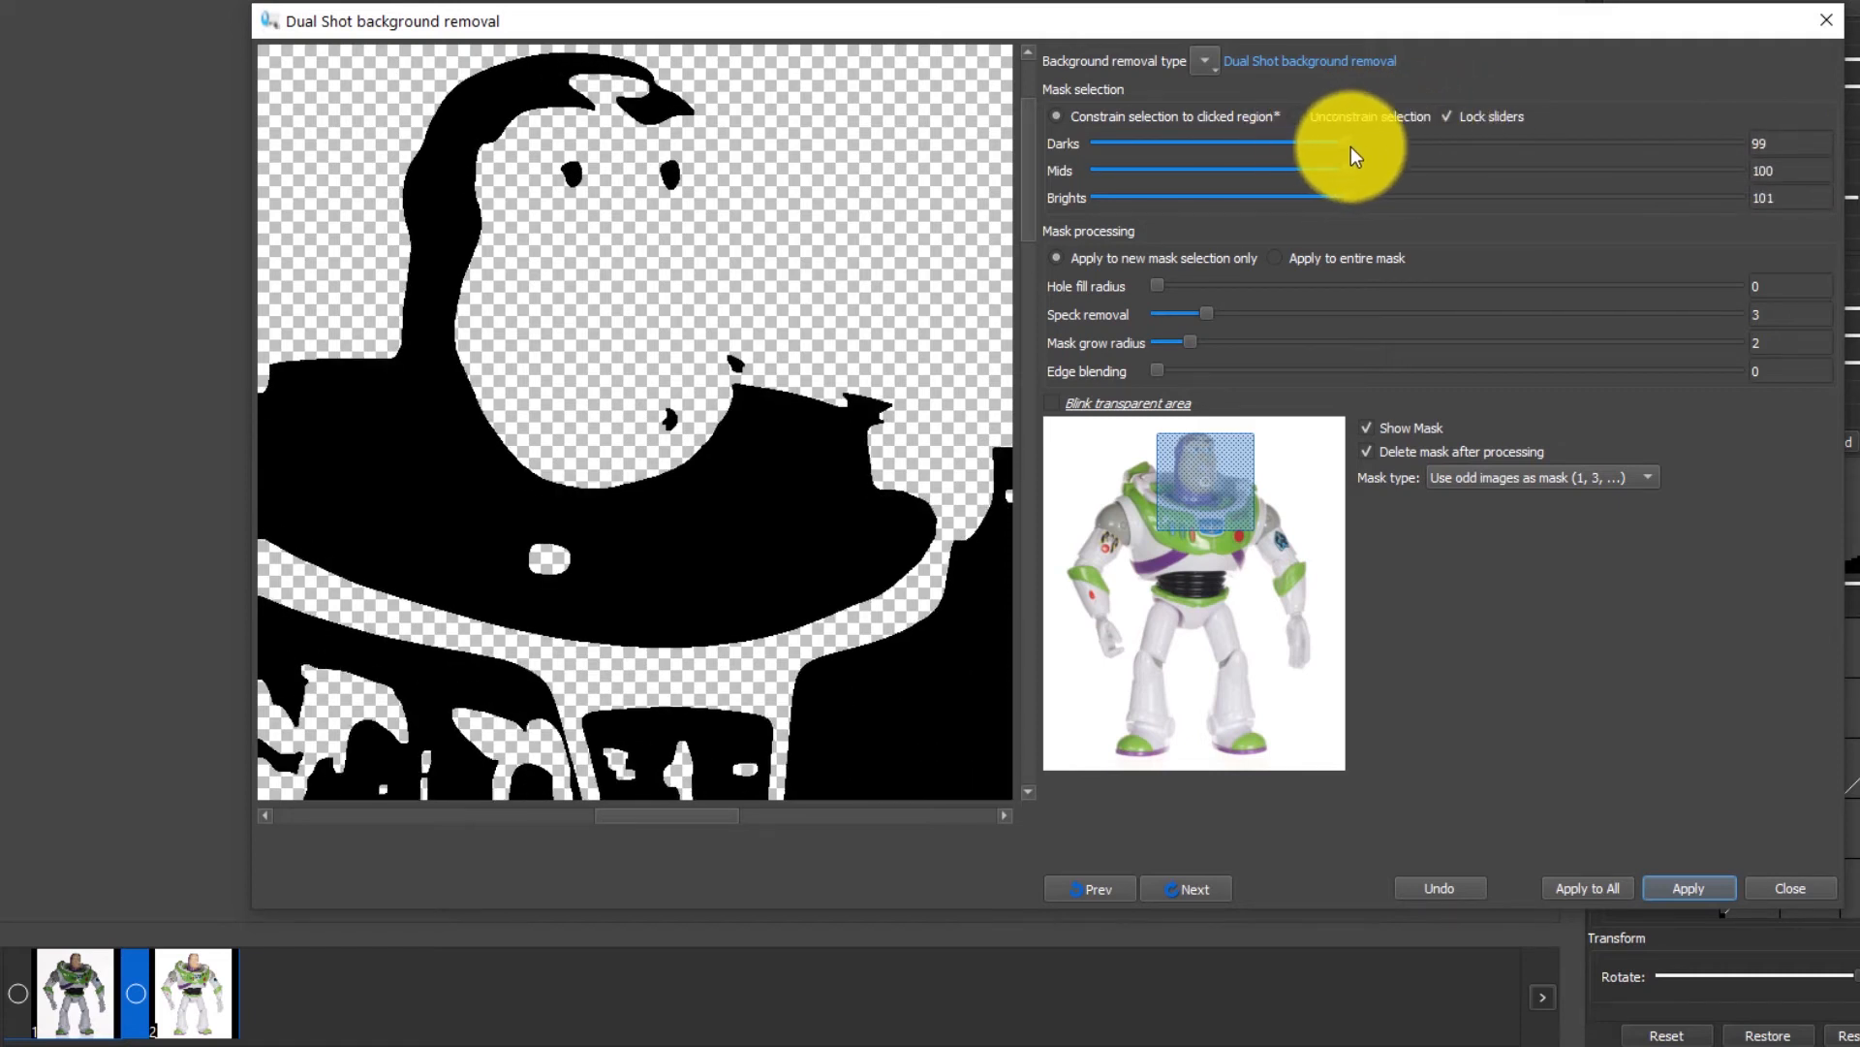
{"action": "left_click_drag", "start_coordinate": [1352, 142], "coordinate": [1649, 142]}
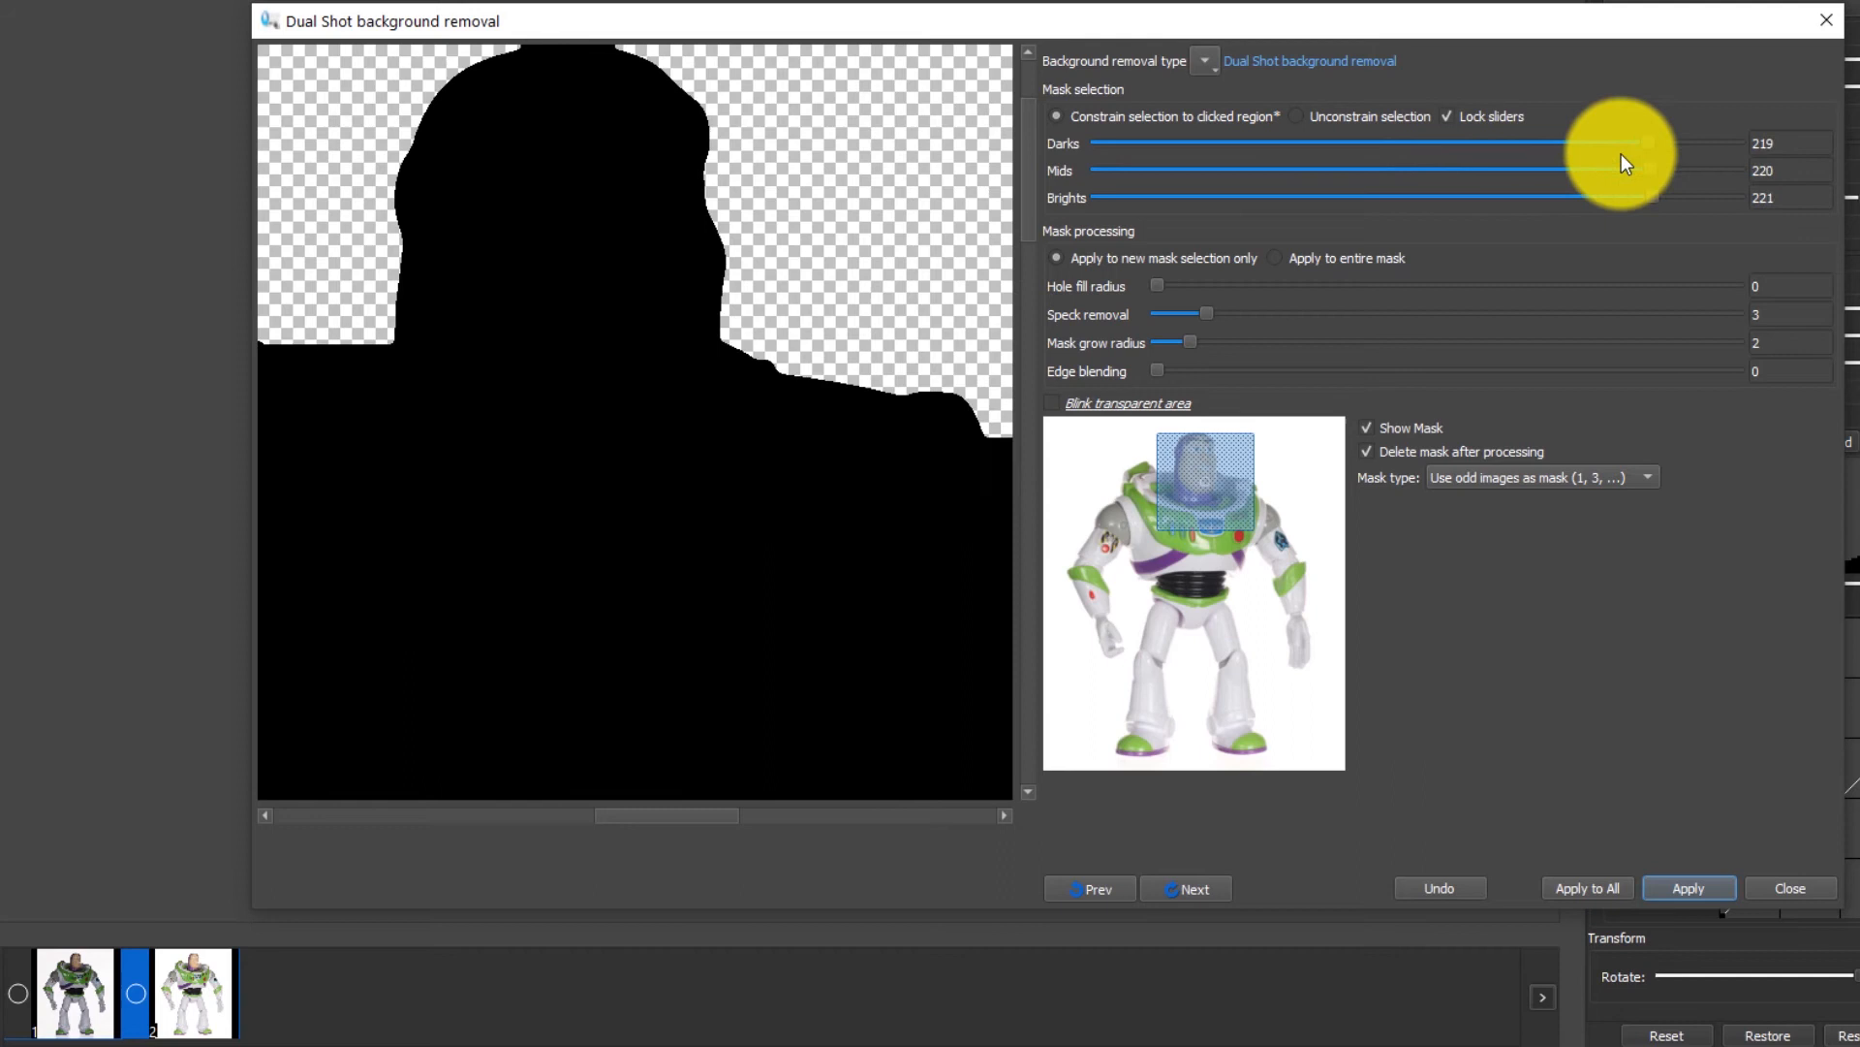
{"action": "left_click_drag", "start_coordinate": [1649, 142], "coordinate": [1471, 142]}
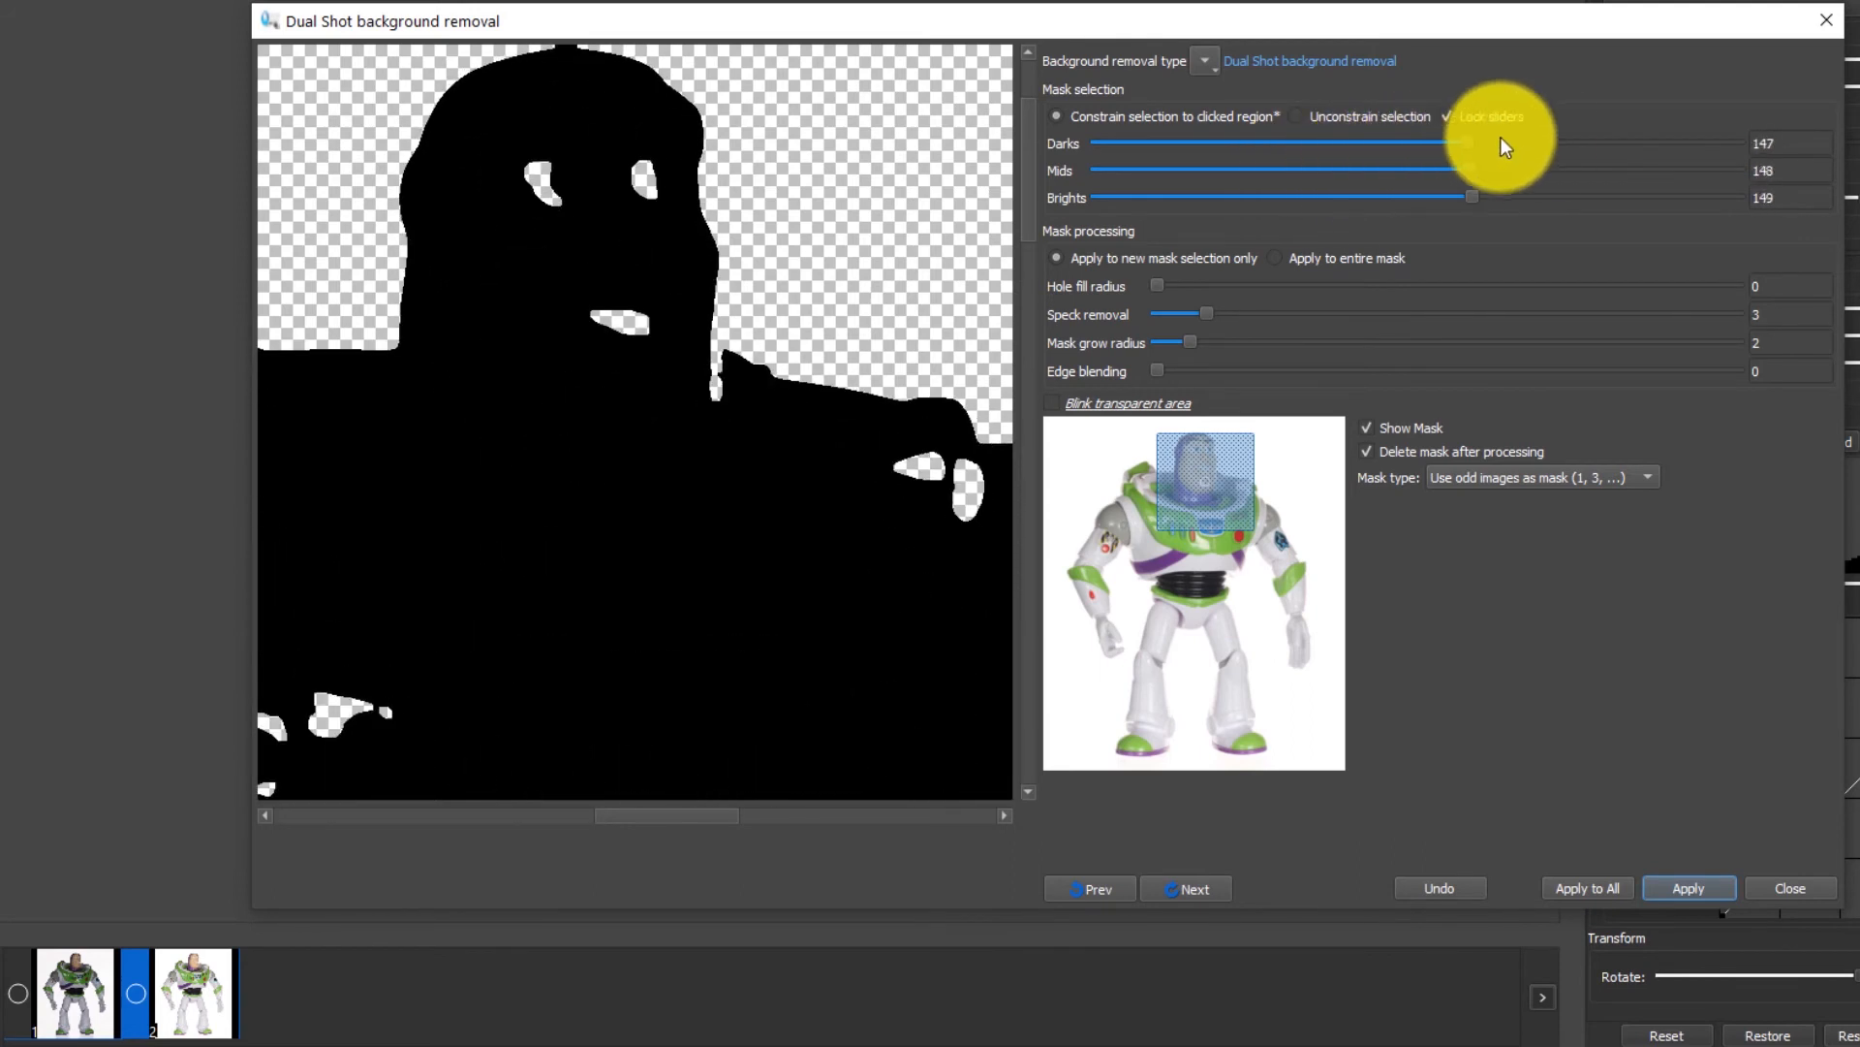
{"action": "left_click_drag", "start_coordinate": [1471, 142], "coordinate": [1589, 142]}
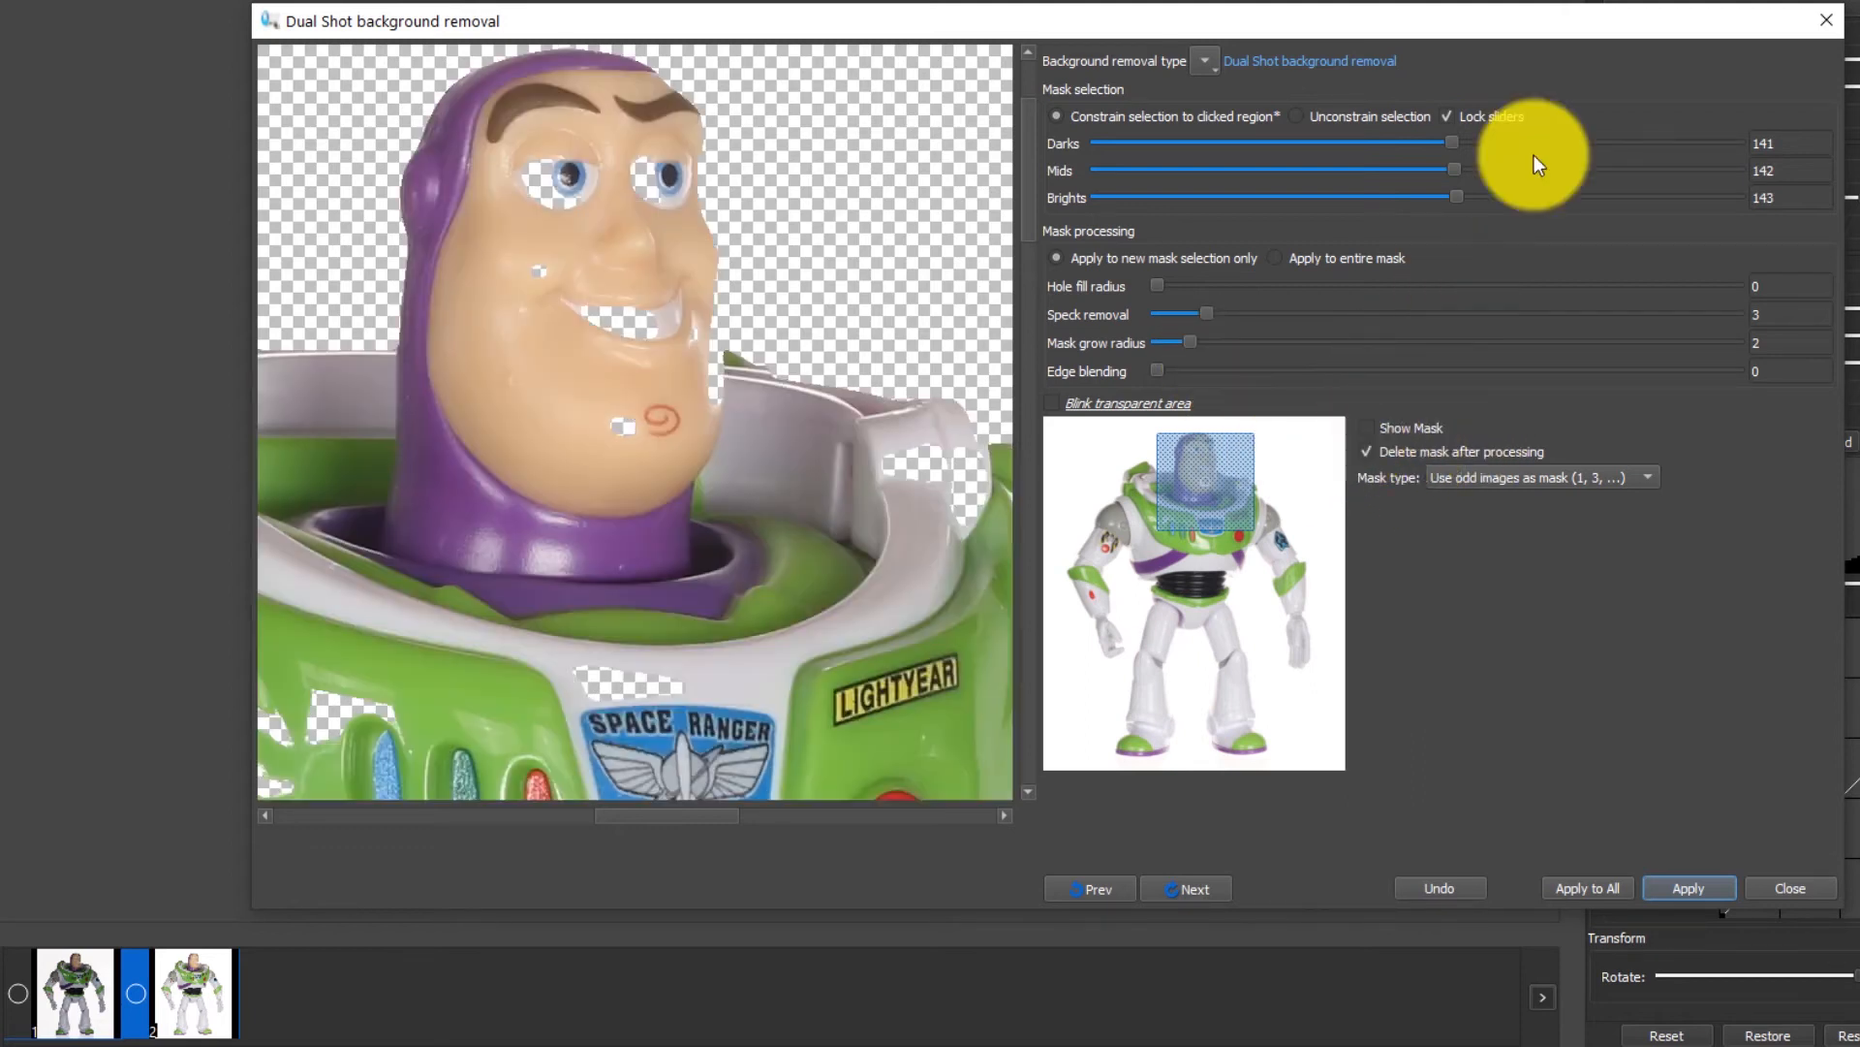
Step: Raise the locked mask thresholds to about 198–200 and check another area of the figure in the close-up
{"action": "left_click_drag", "start_coordinate": [1453, 141], "coordinate": [1519, 141]}
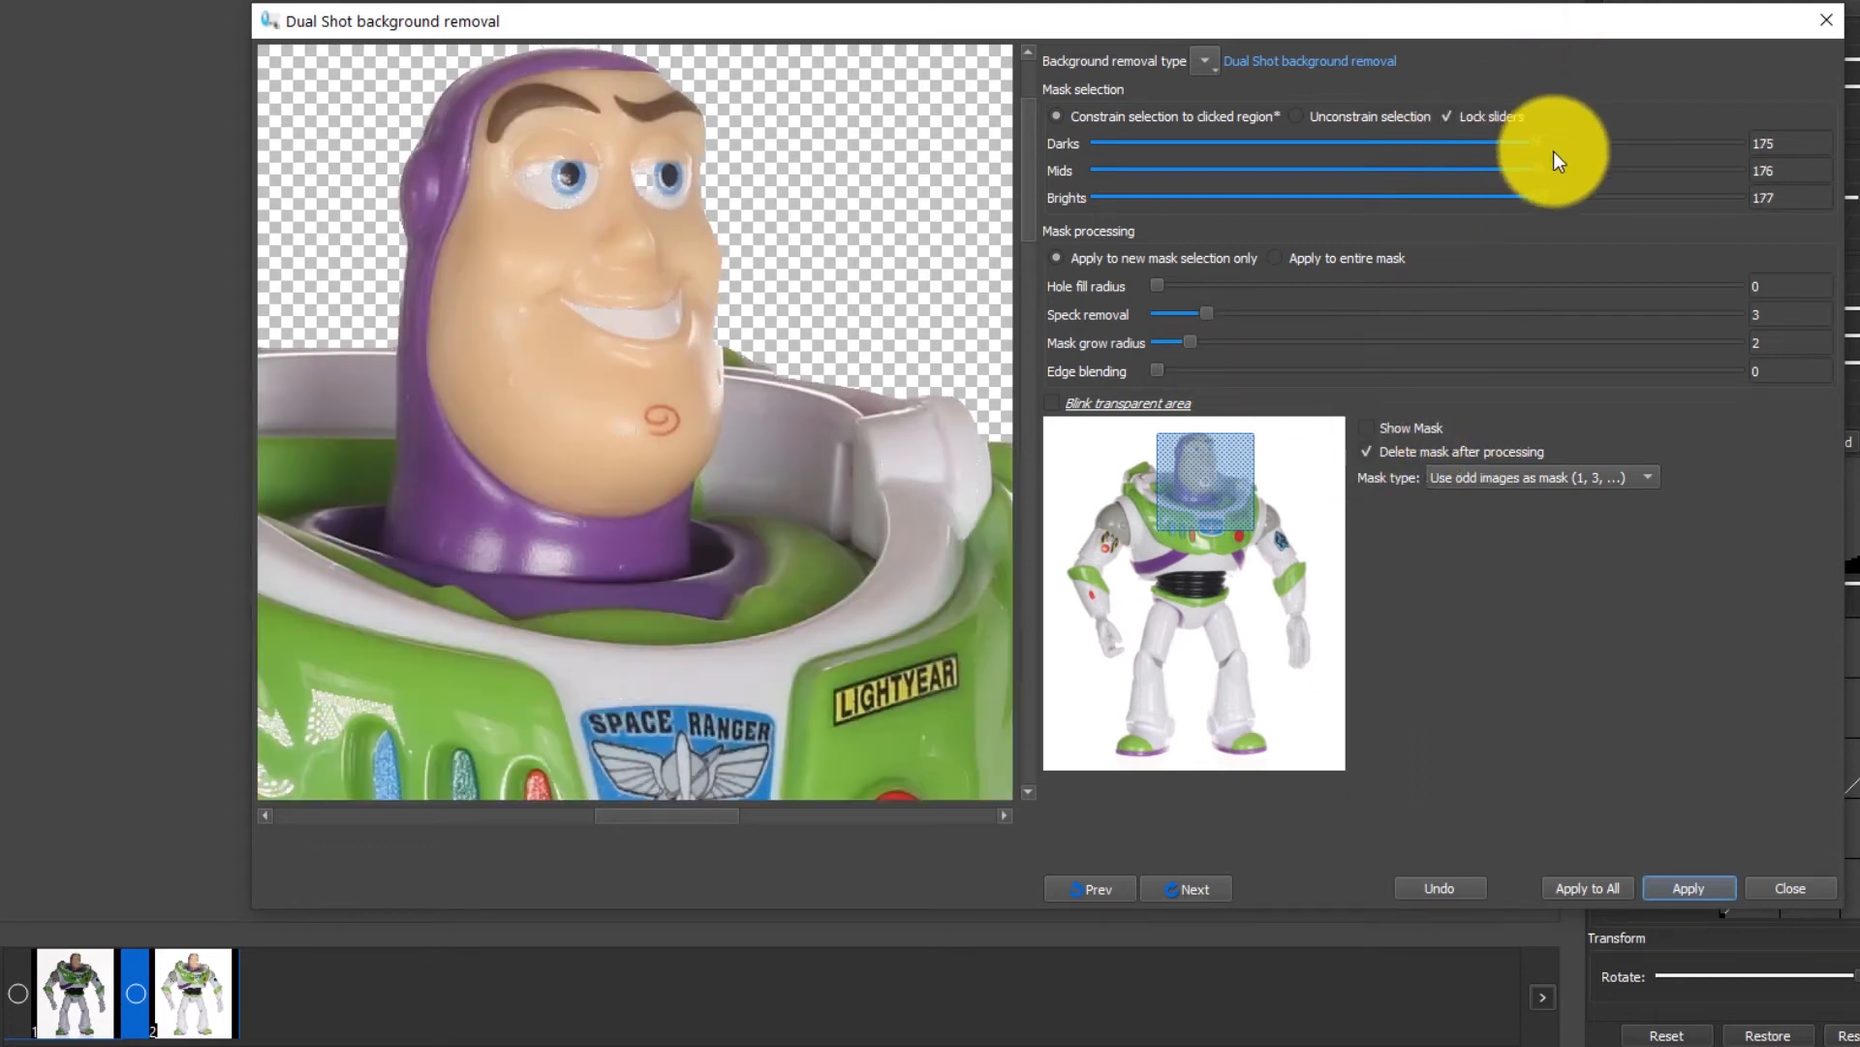
{"action": "left_click_drag", "start_coordinate": [1516, 141], "coordinate": [1576, 197]}
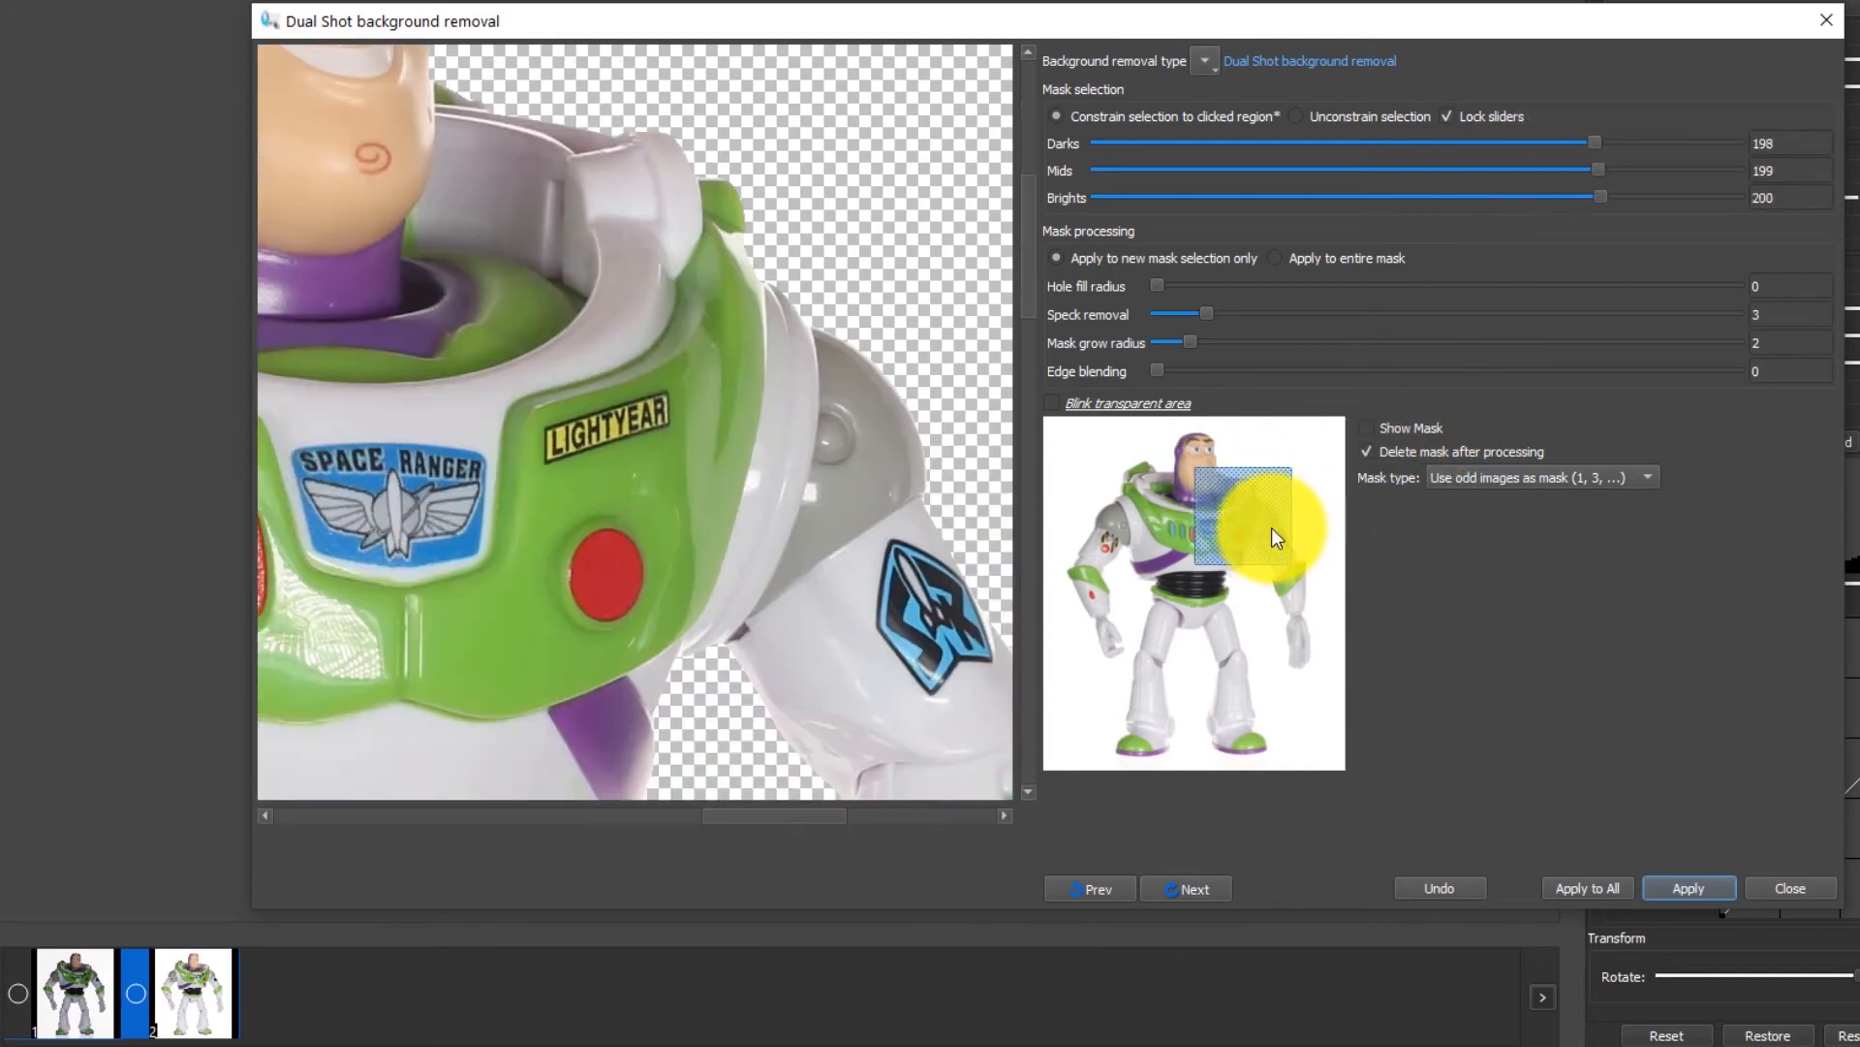
{"action": "left_click", "coordinate": [1049, 403]}
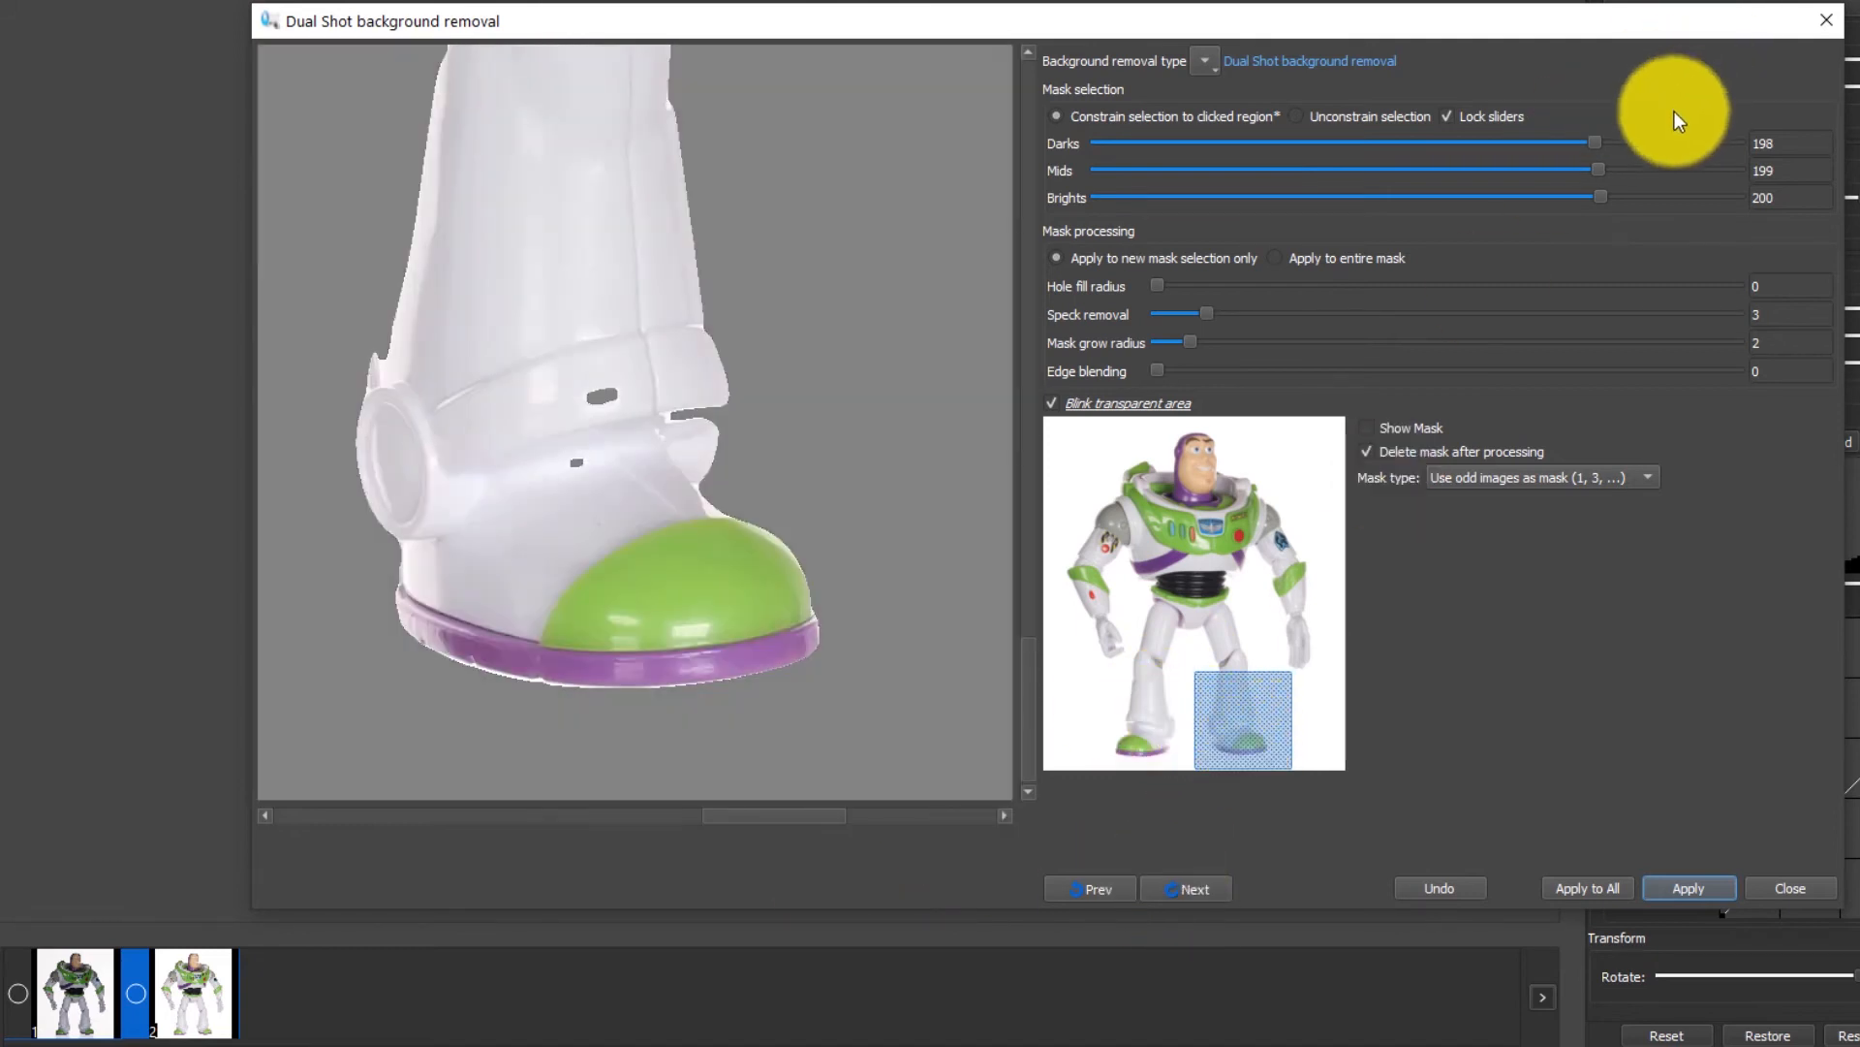
Step: Settle the mask thresholds at 203–205 and reduce the mask grow radius to 3
{"action": "left_click_drag", "start_coordinate": [1593, 141], "coordinate": [1425, 142]}
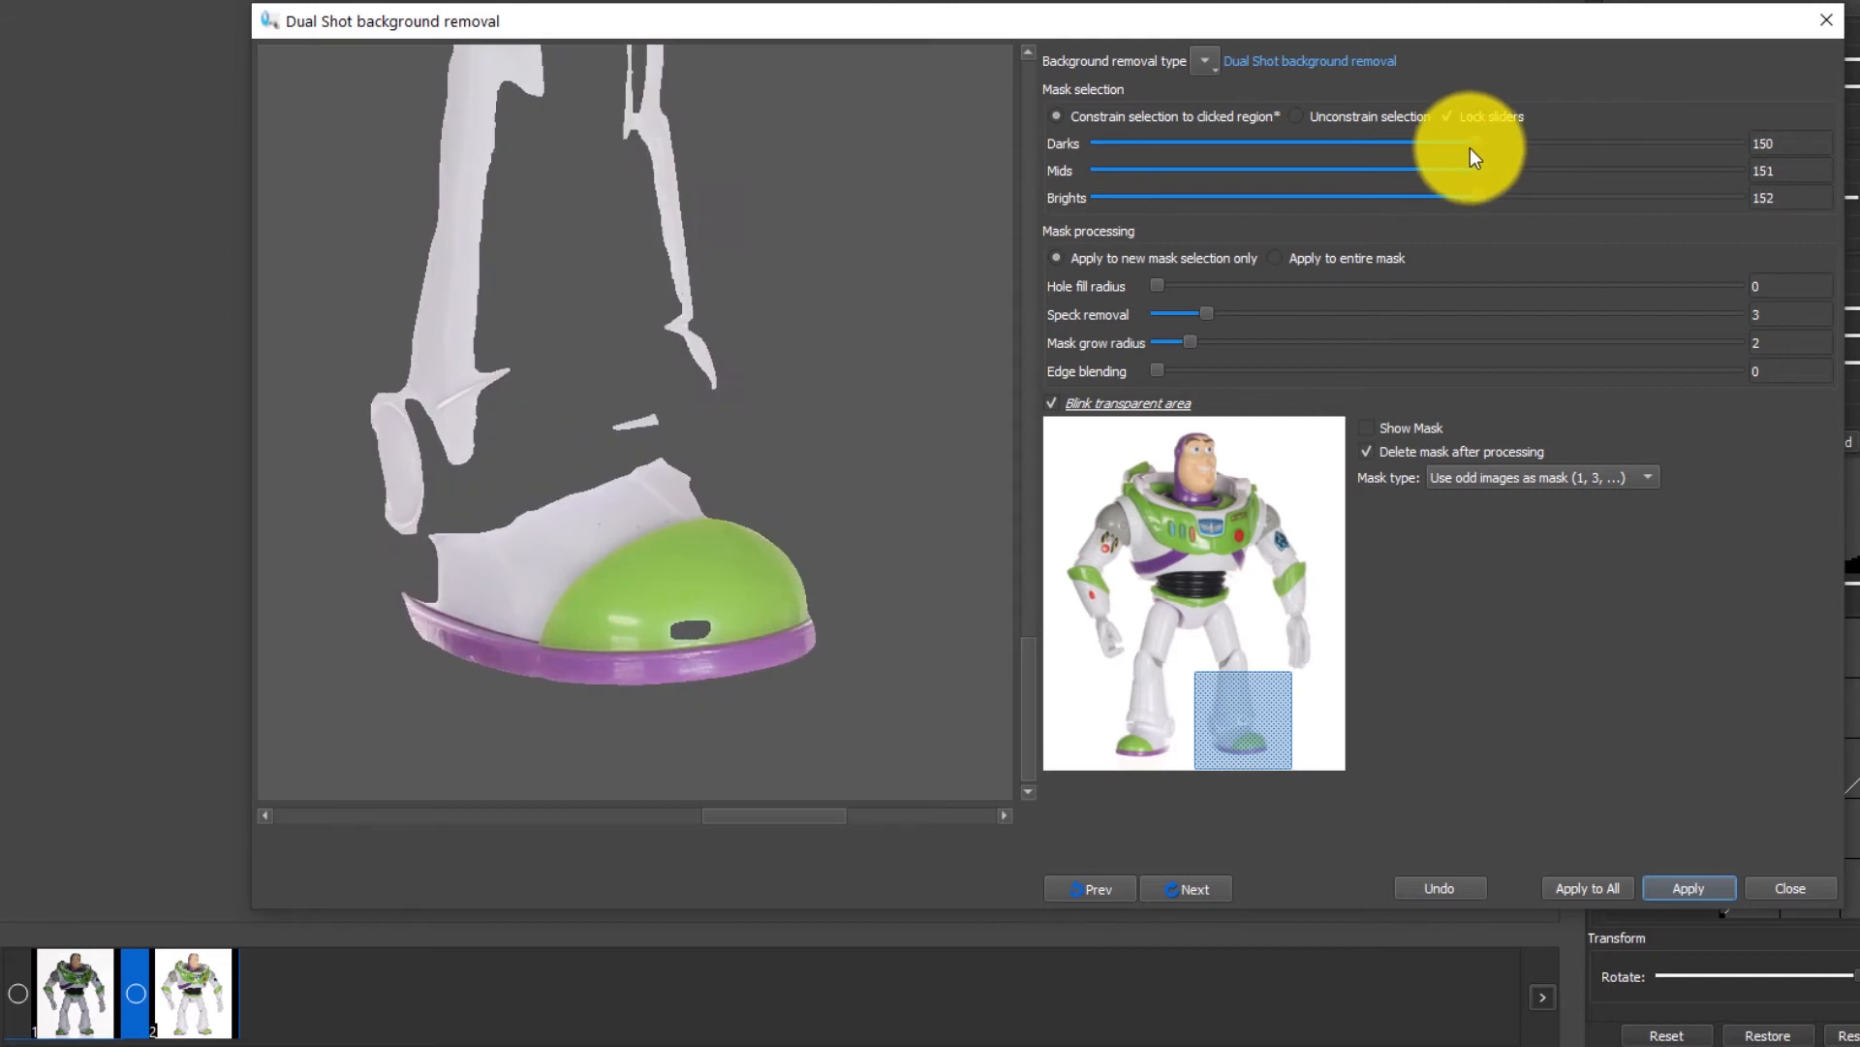
{"action": "left_click_drag", "start_coordinate": [1458, 141], "coordinate": [1626, 173]}
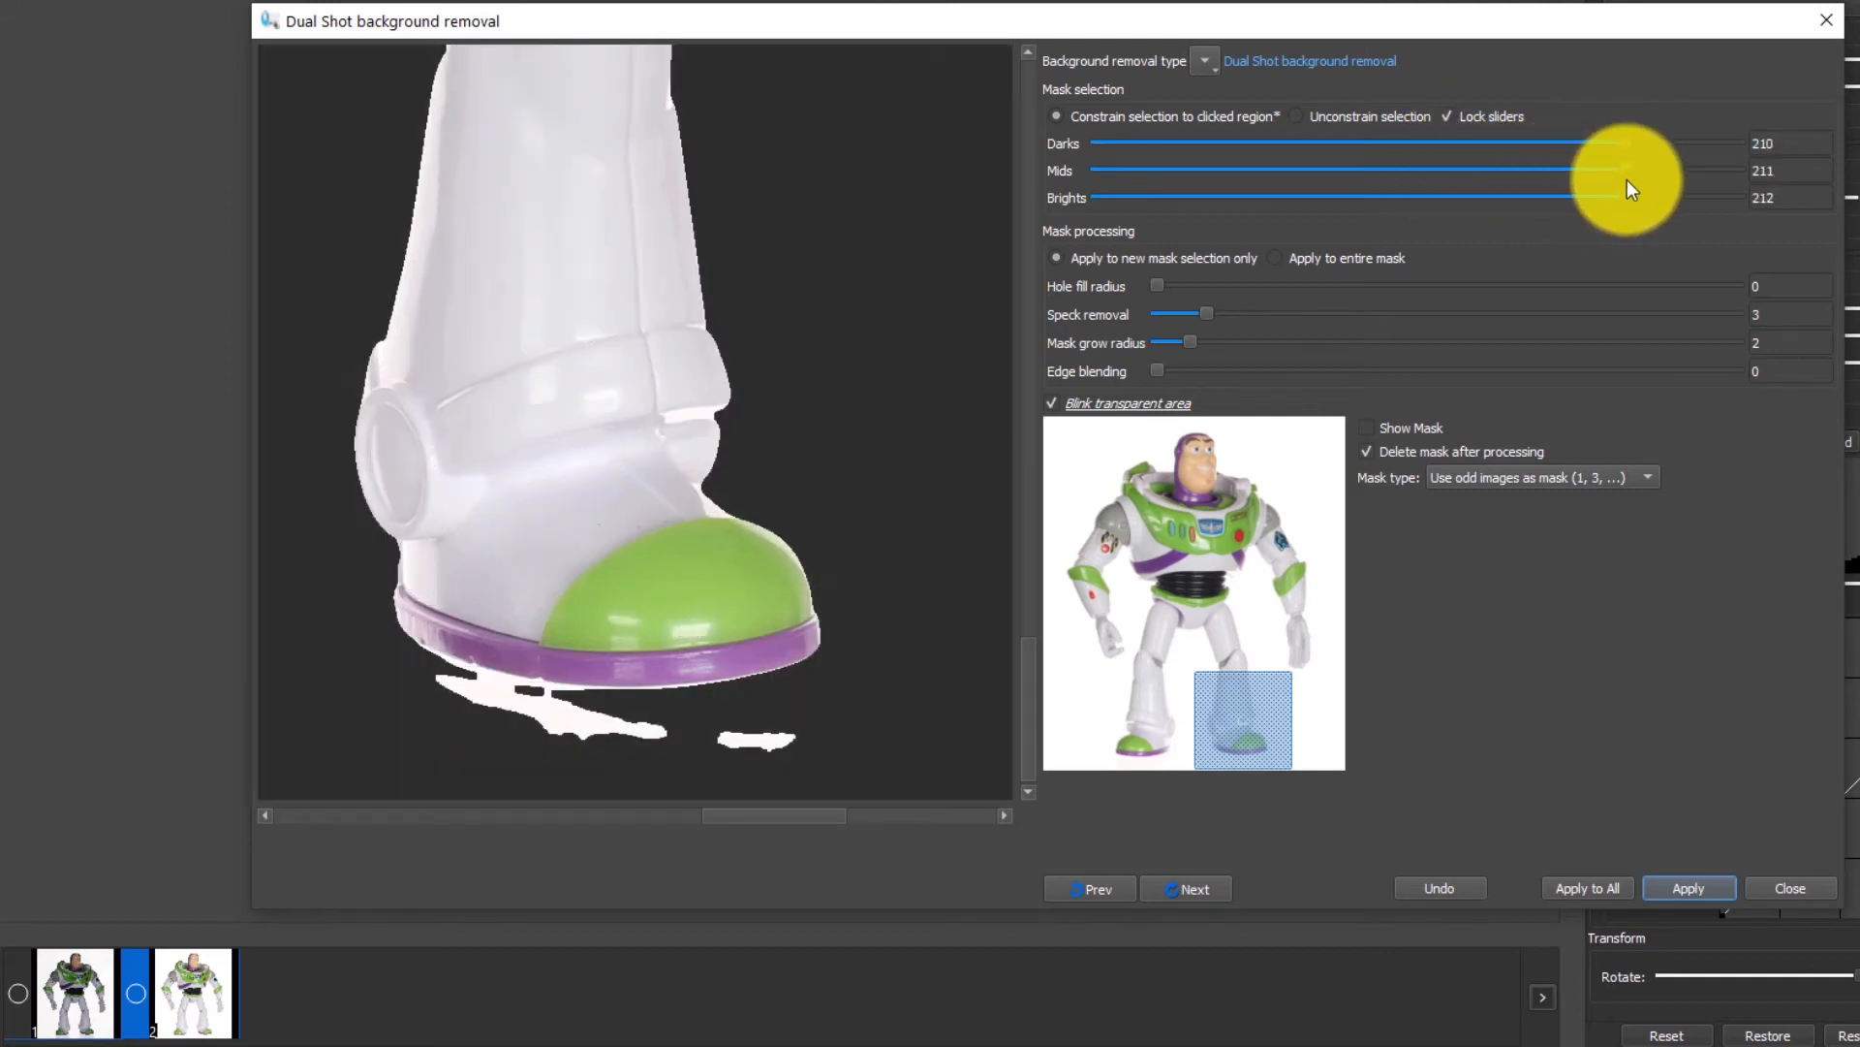
{"action": "left_click_drag", "start_coordinate": [1631, 170], "coordinate": [1697, 170]}
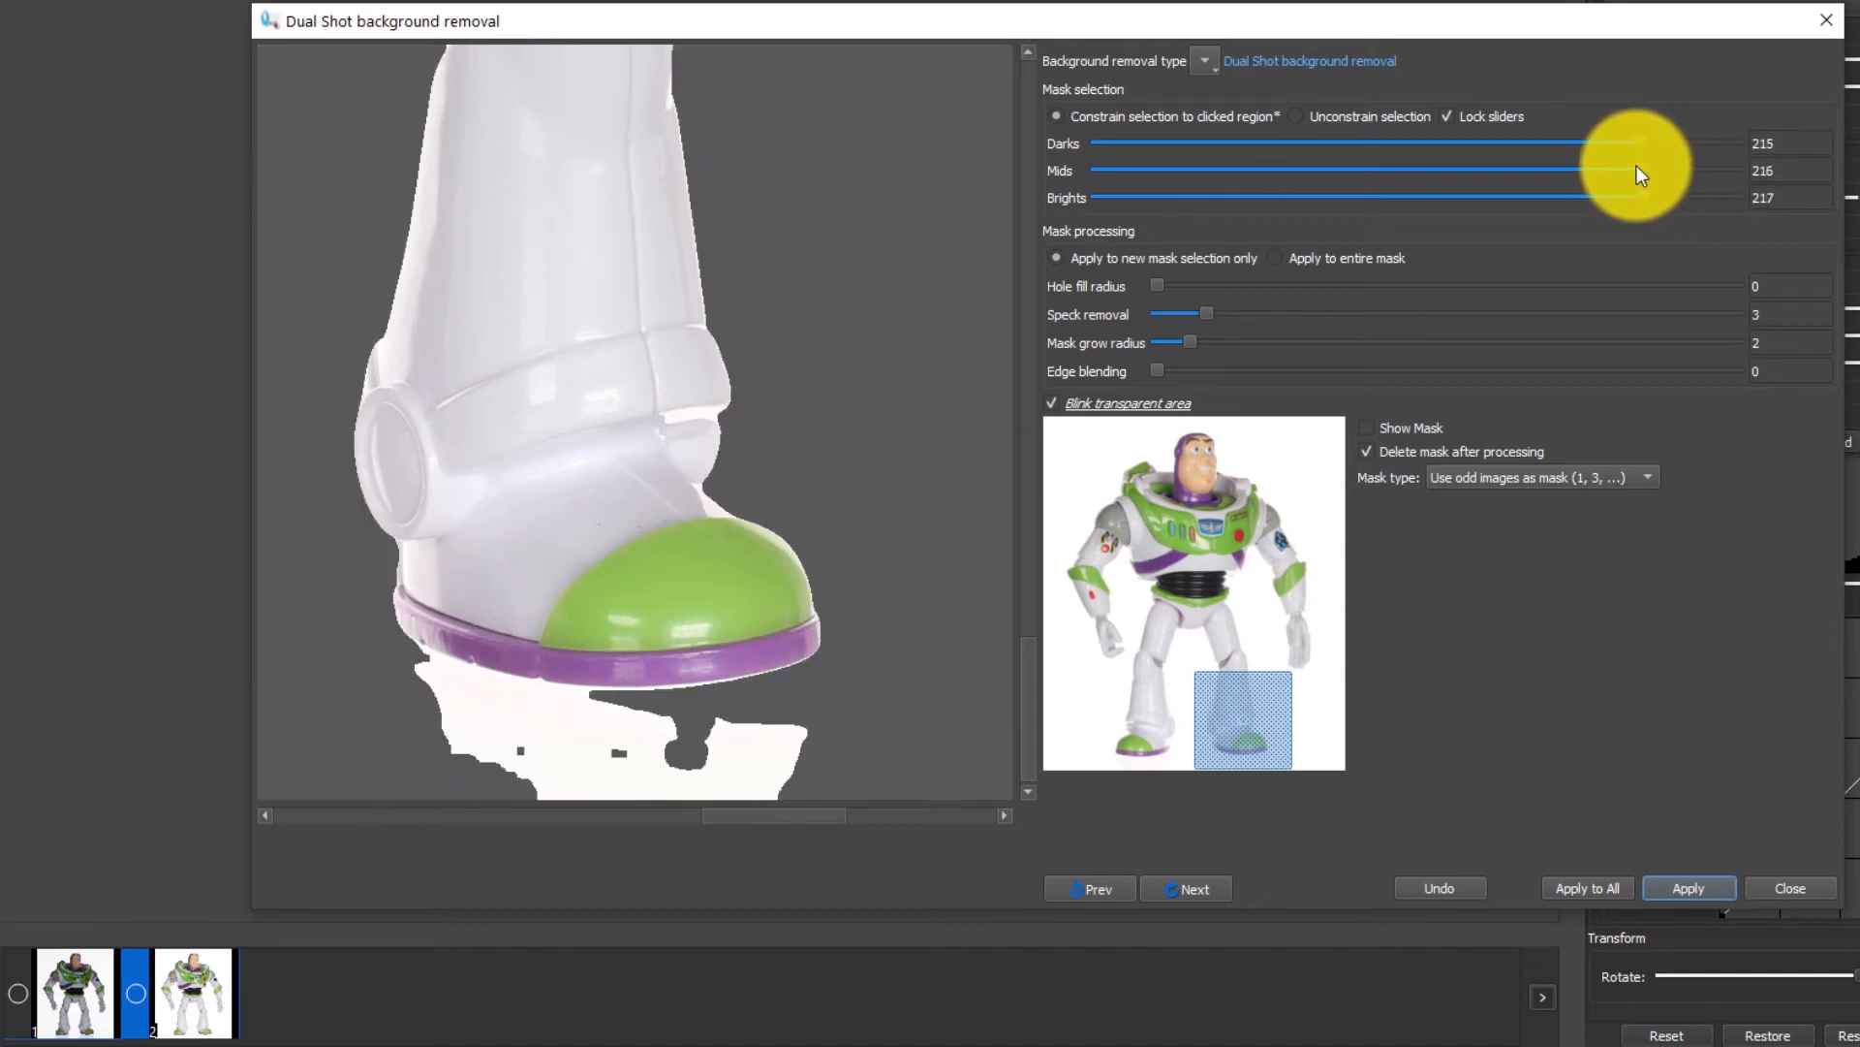
{"action": "left_click_drag", "start_coordinate": [1638, 141], "coordinate": [1577, 141]}
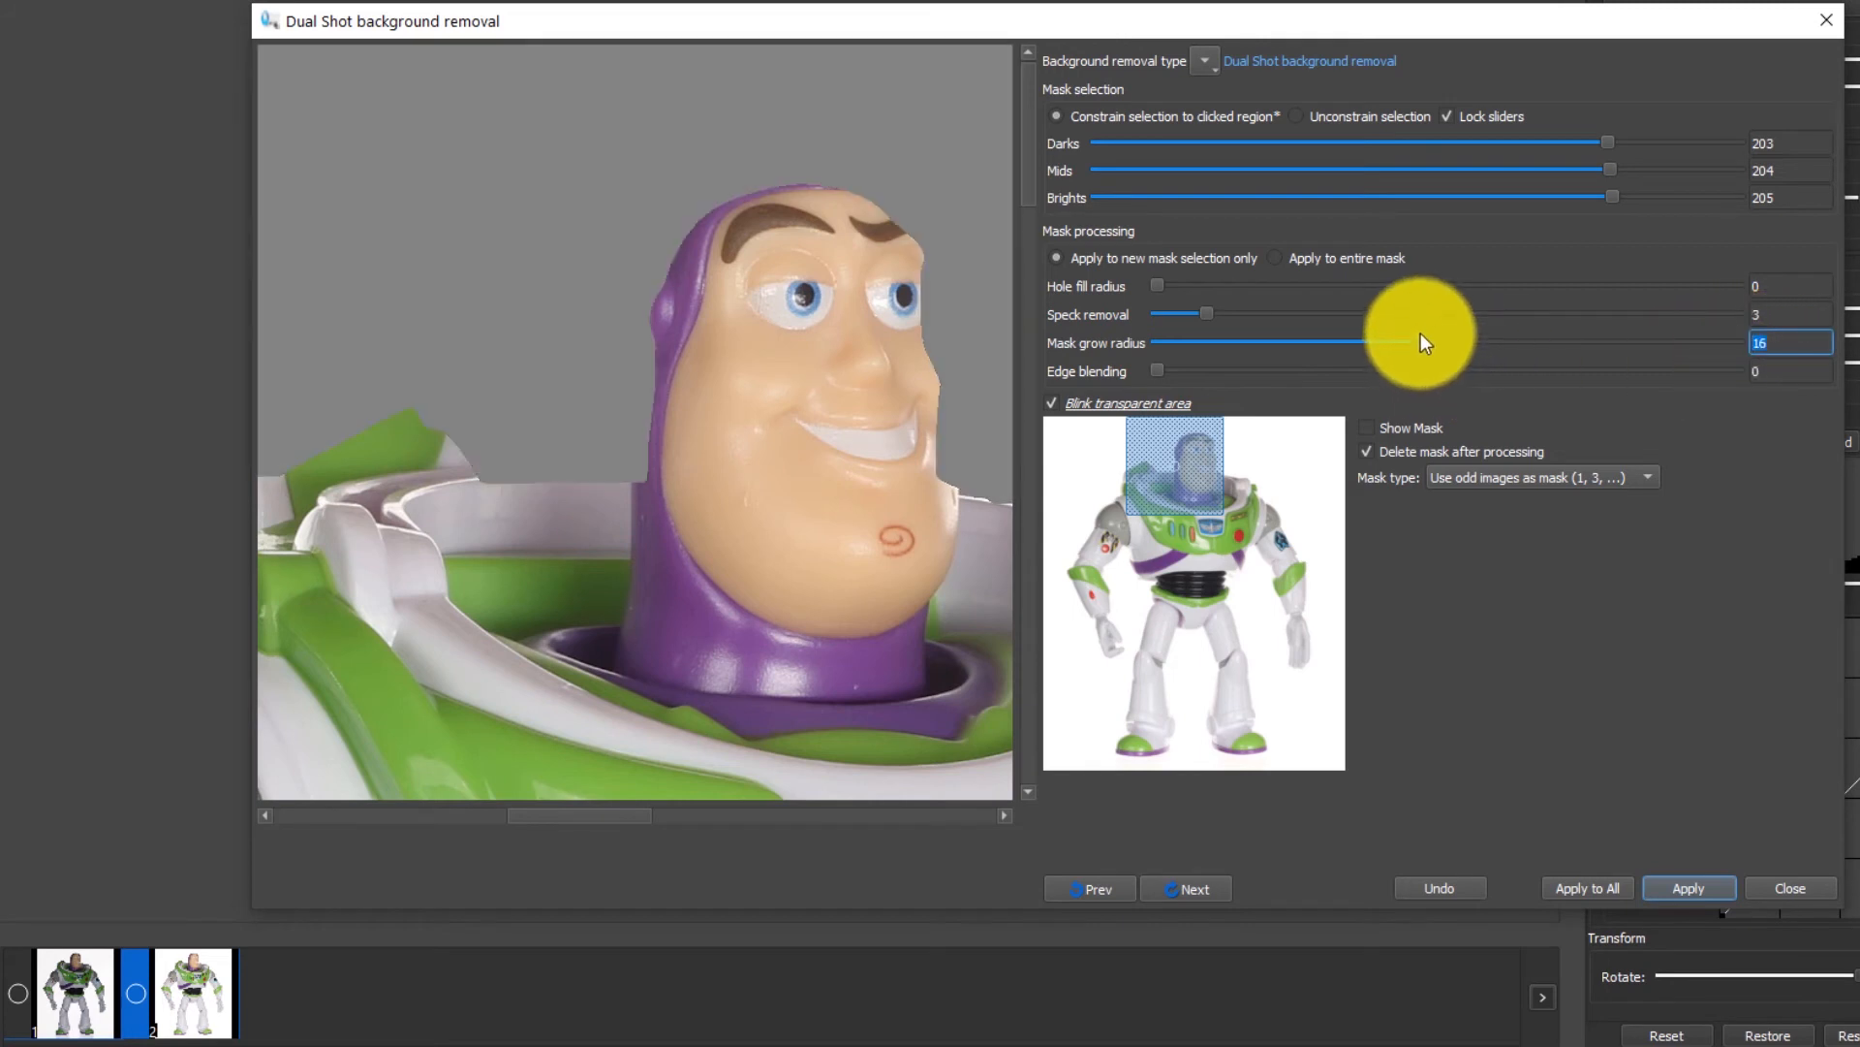
{"action": "left_click_drag", "start_coordinate": [1424, 341], "coordinate": [1614, 341]}
{"action": "type", "text": "3"}
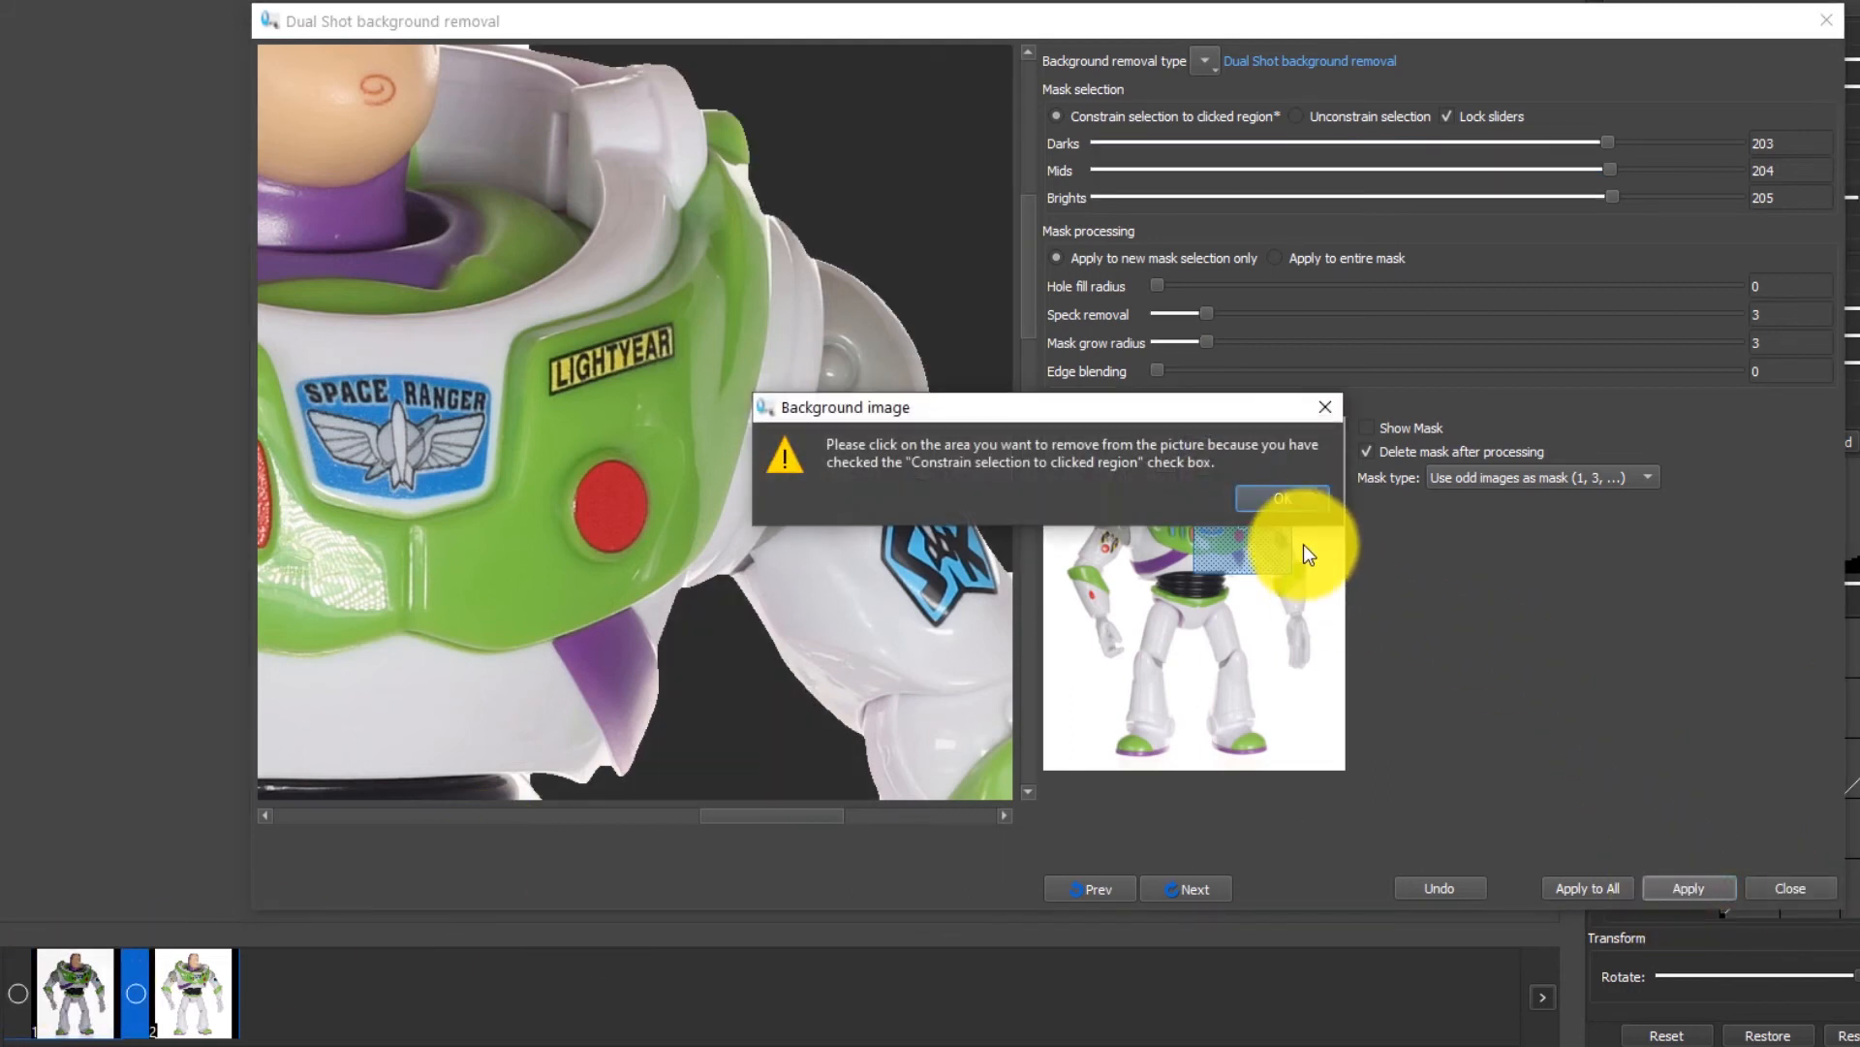
Step: Dismiss the notice, pick Buzz's eye as the removal area, and bring thresholds back to 202–204
{"action": "left_click", "coordinate": [1281, 498]}
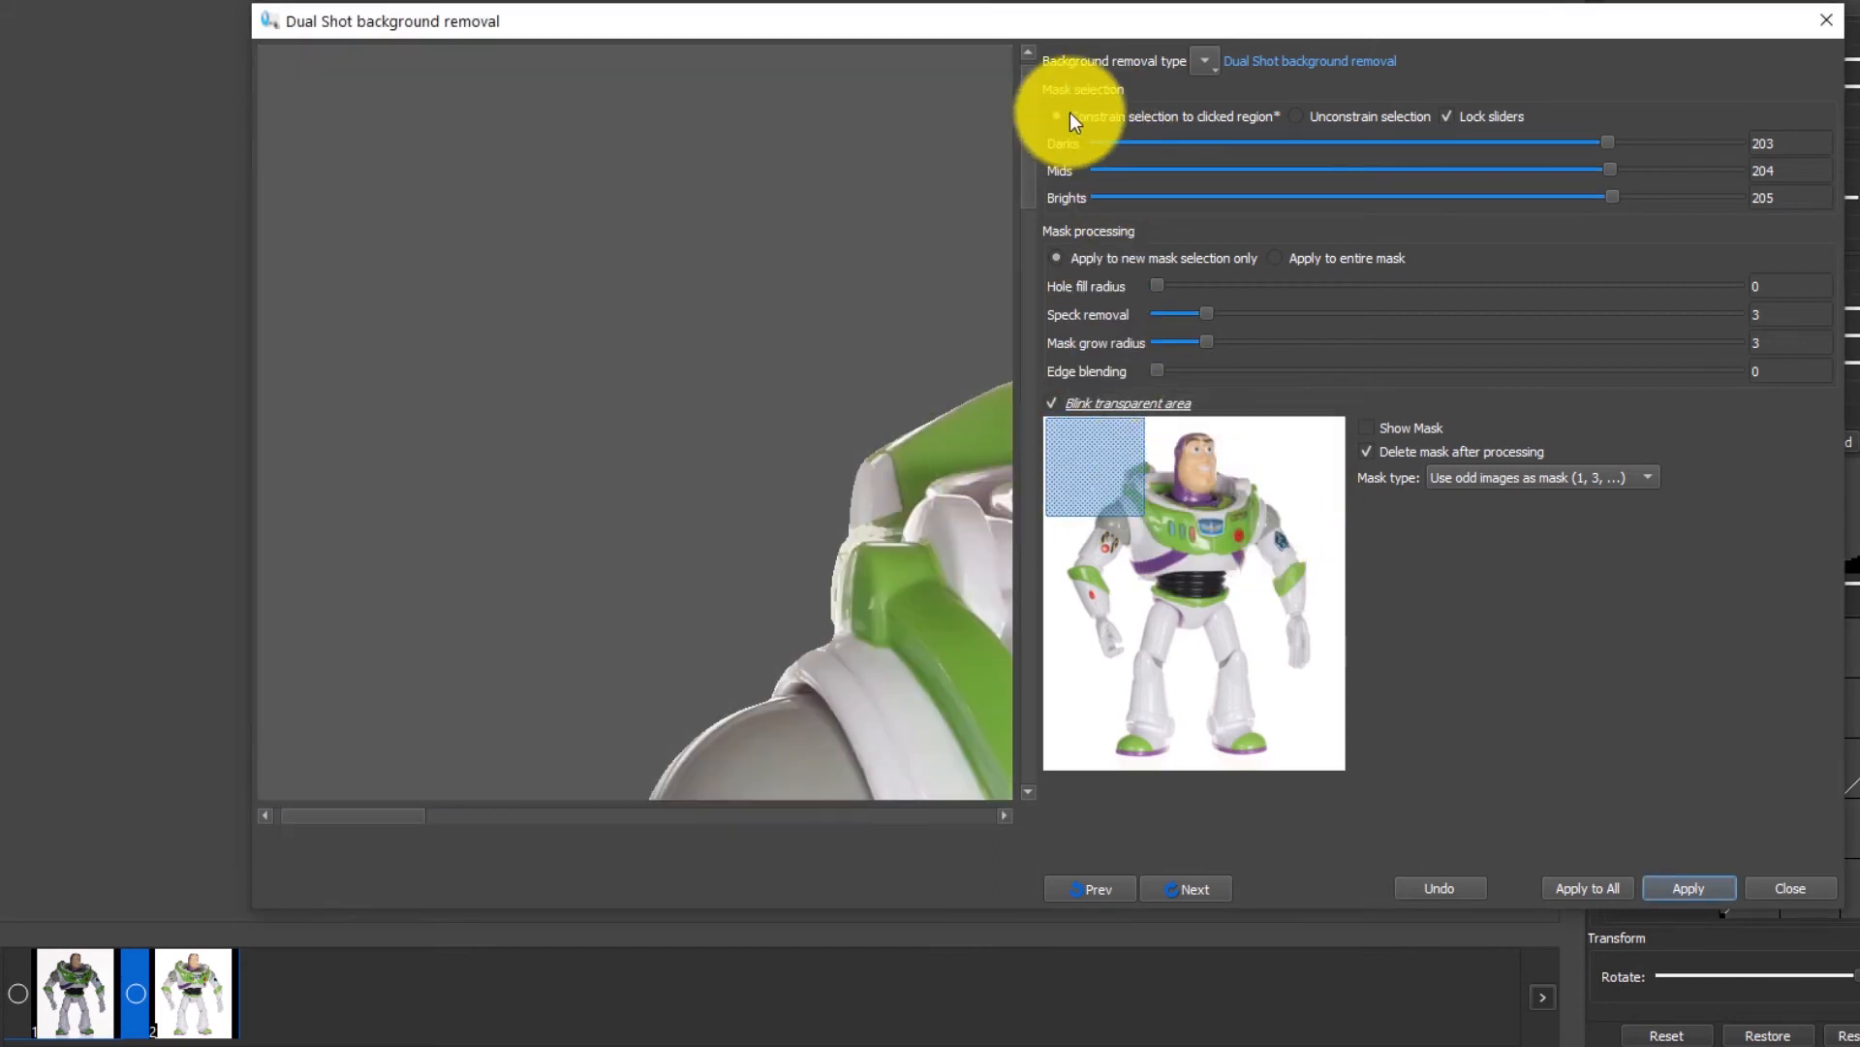
{"action": "mouse_move", "coordinate": [1339, 130]}
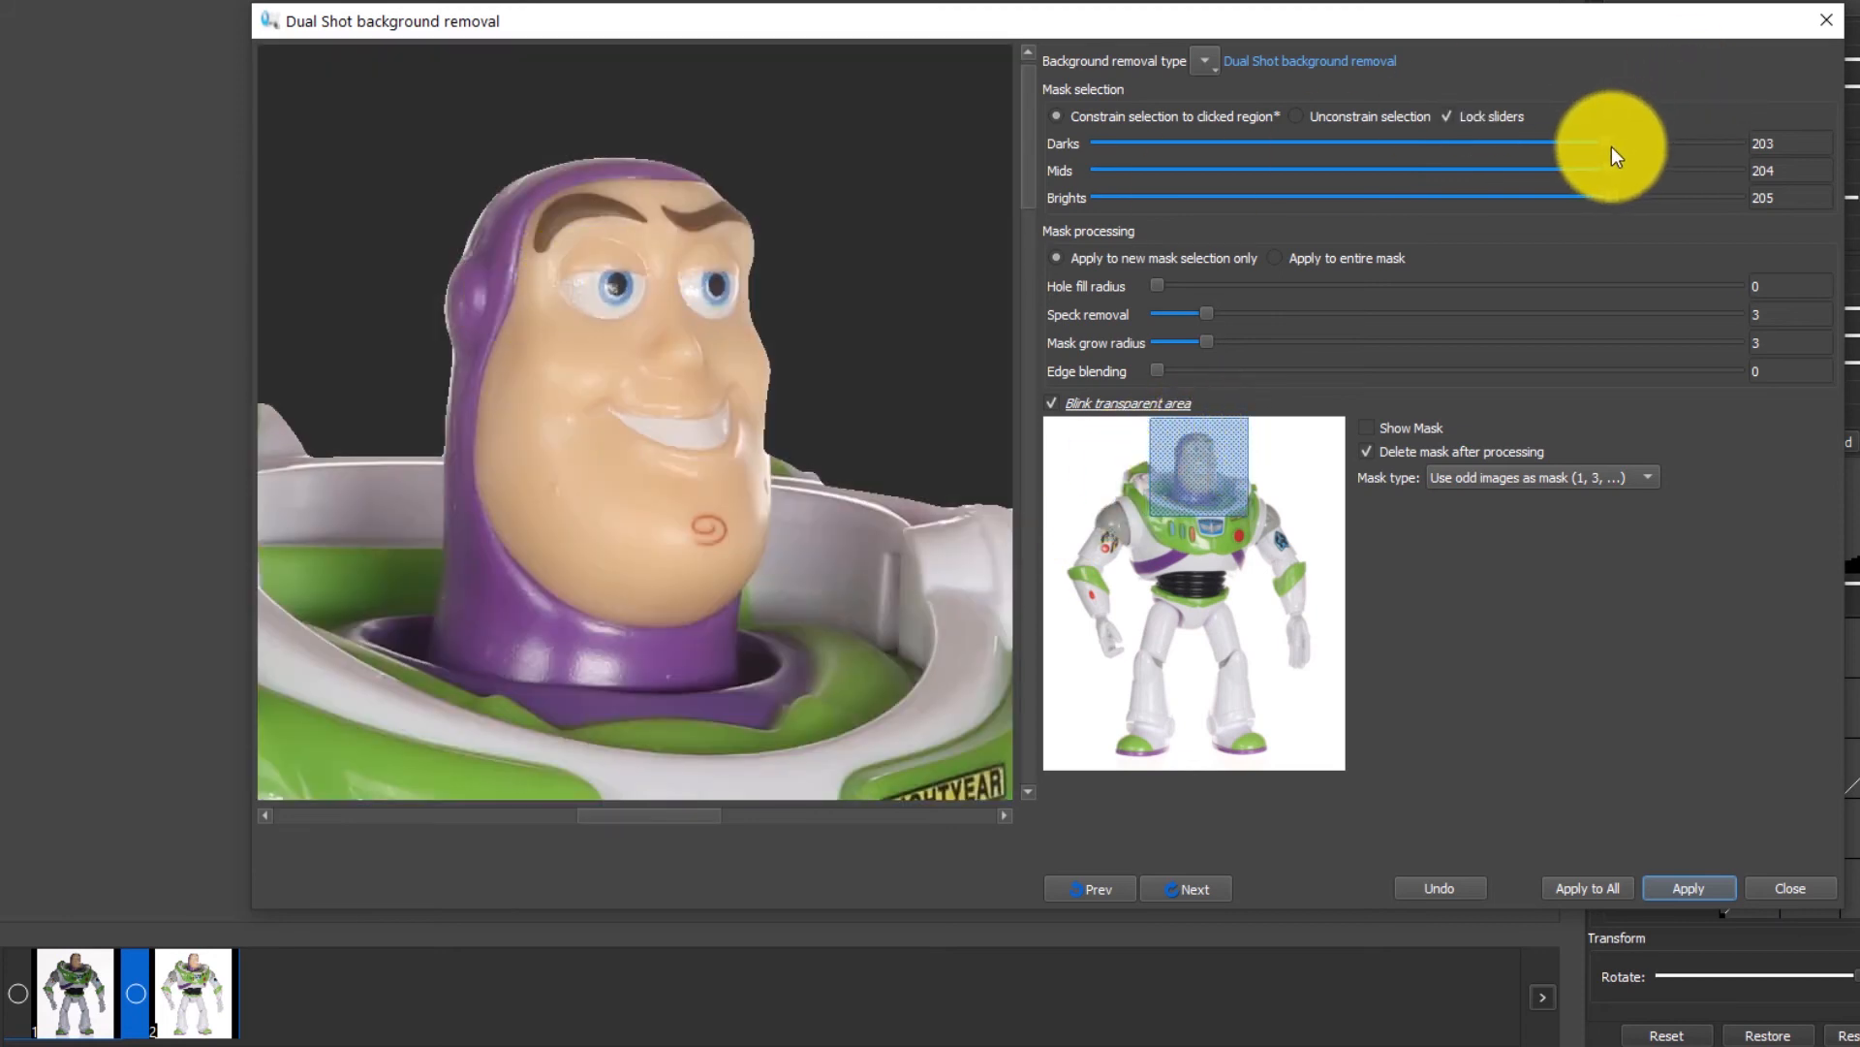
{"action": "left_click_drag", "start_coordinate": [1578, 141], "coordinate": [1507, 141]}
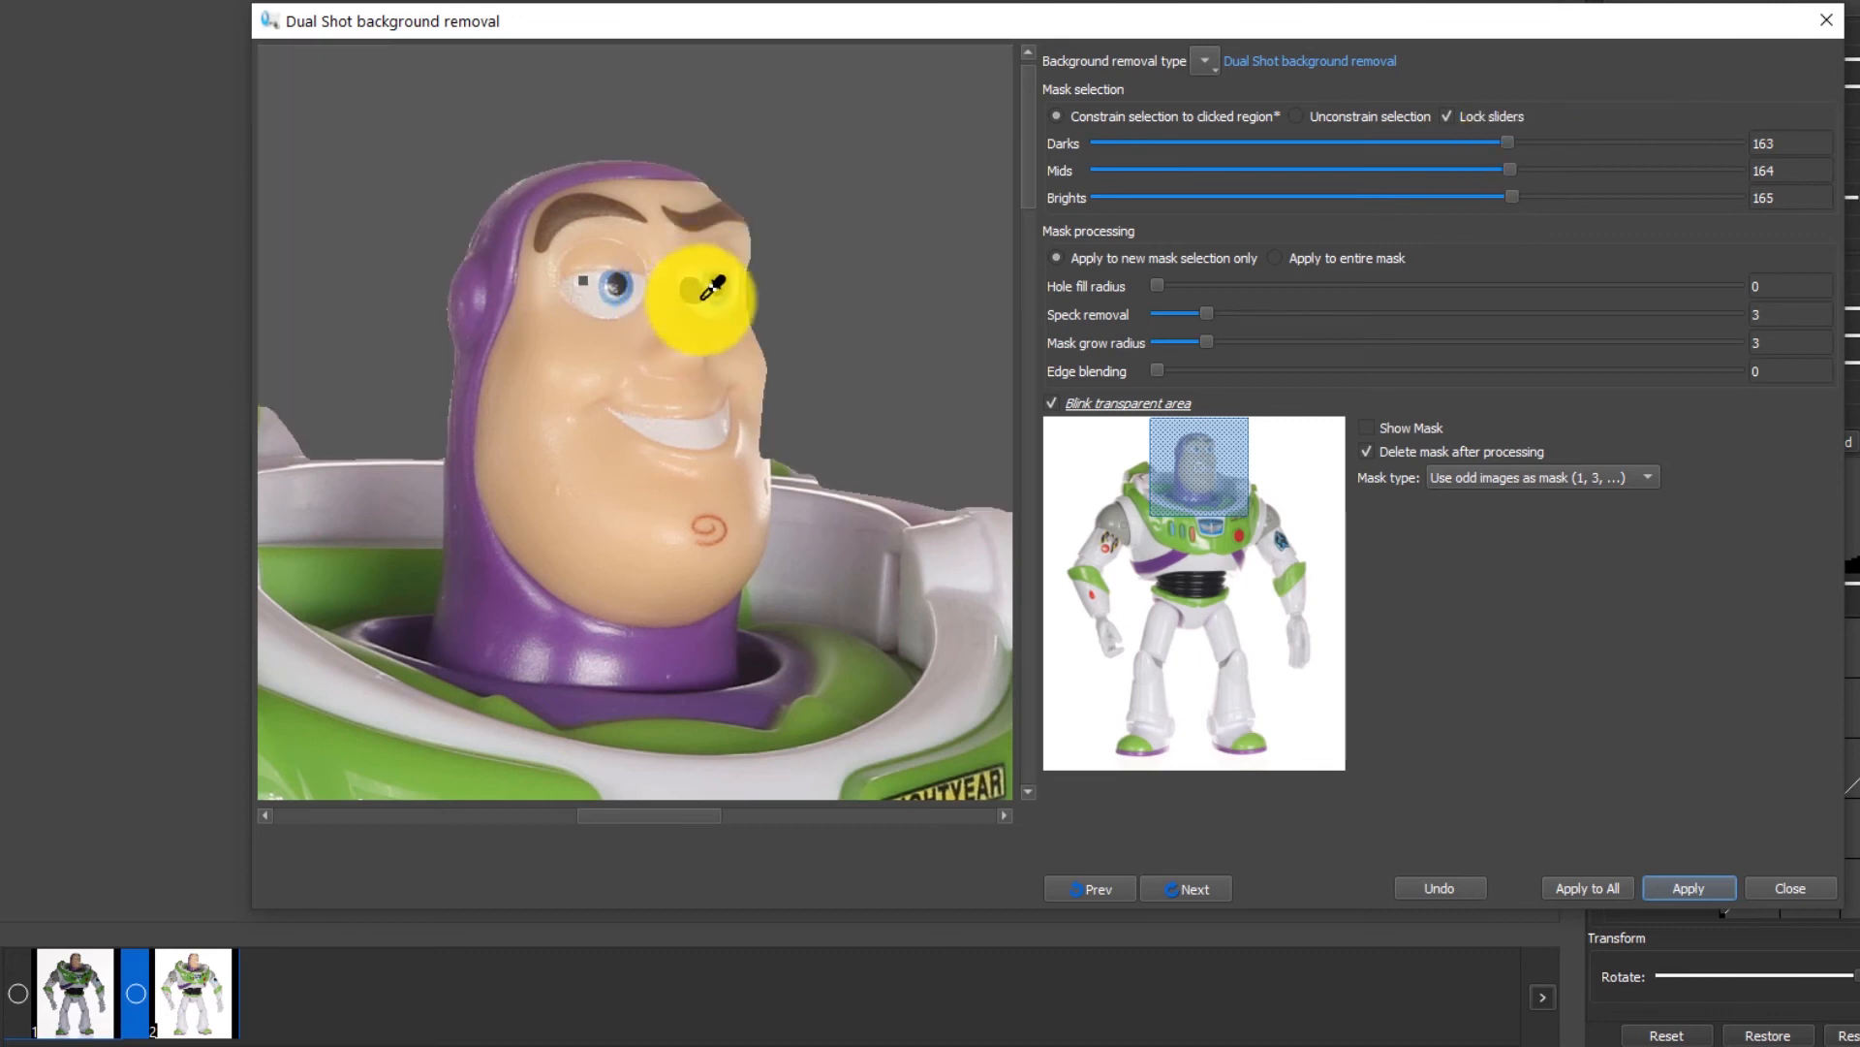
{"action": "left_click", "coordinate": [706, 289]}
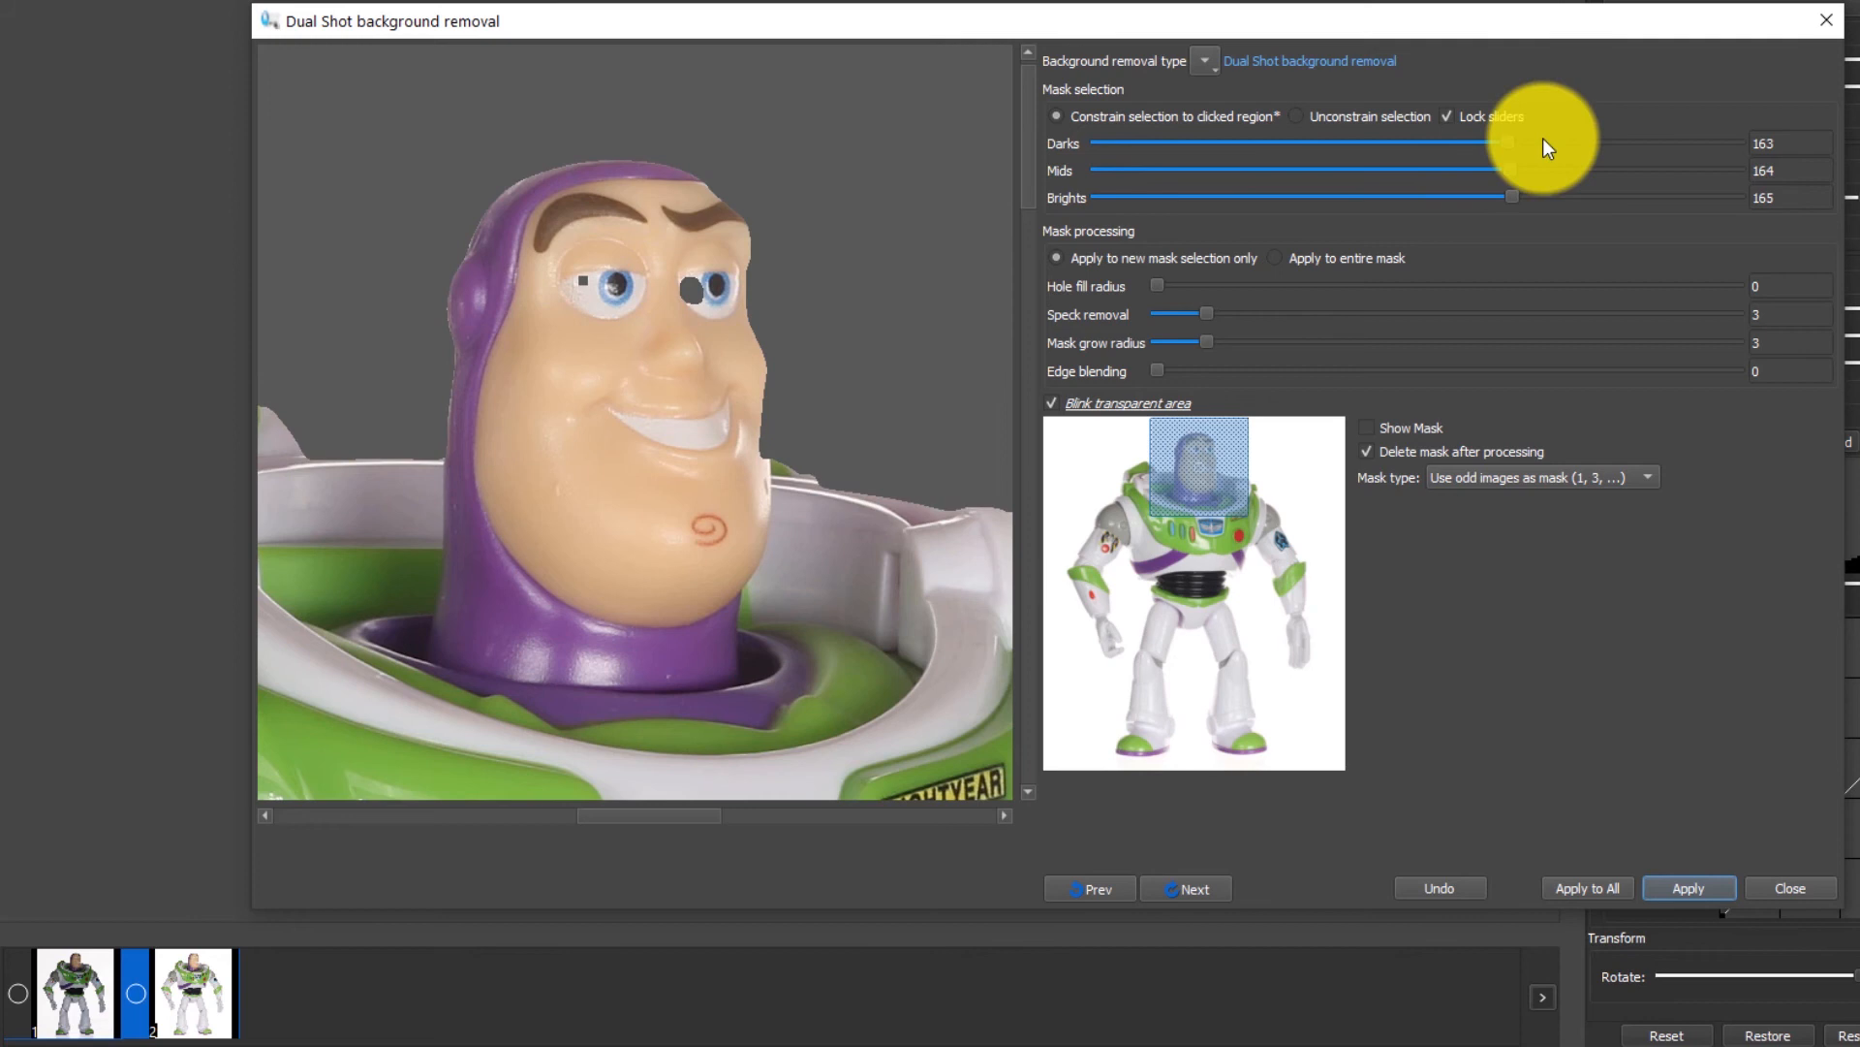
{"action": "left_click_drag", "start_coordinate": [1509, 142], "coordinate": [1575, 142]}
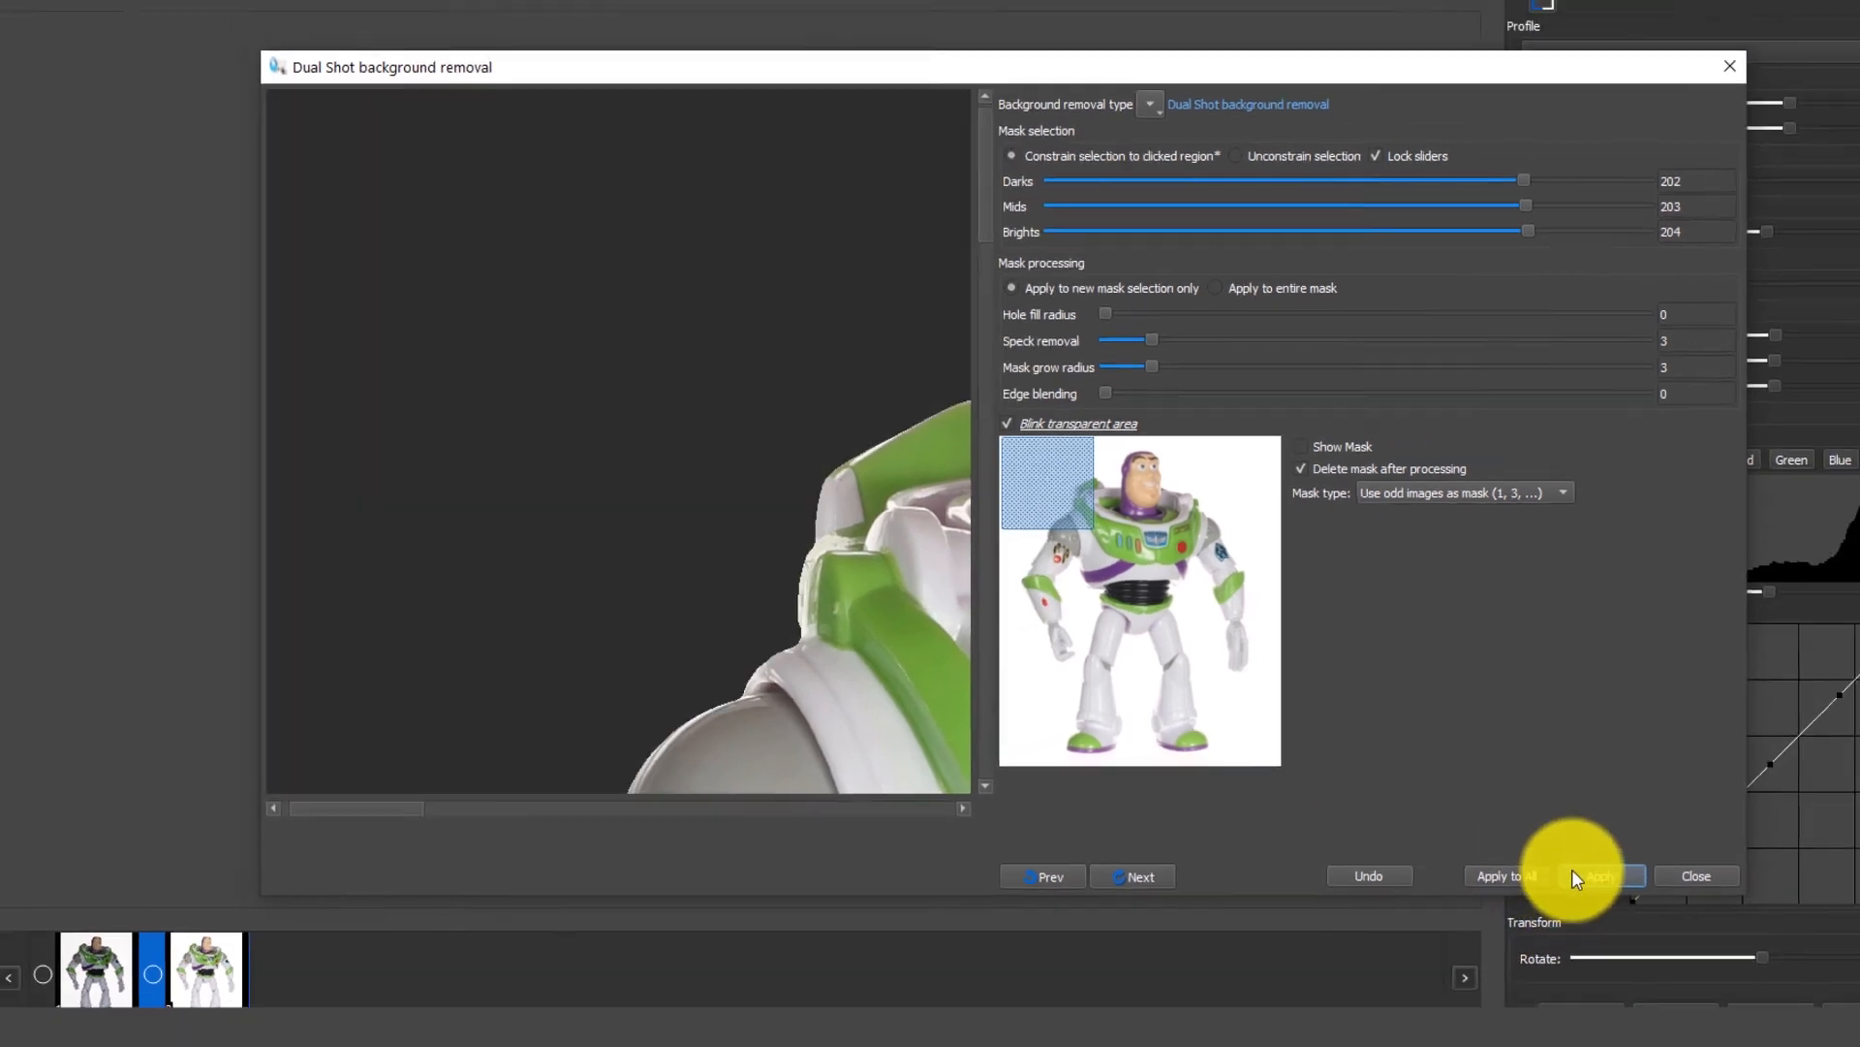
Step: Apply the background removal to the Buzz image and save the cut-out, returning to the main window
{"action": "left_click", "coordinate": [1595, 876]}
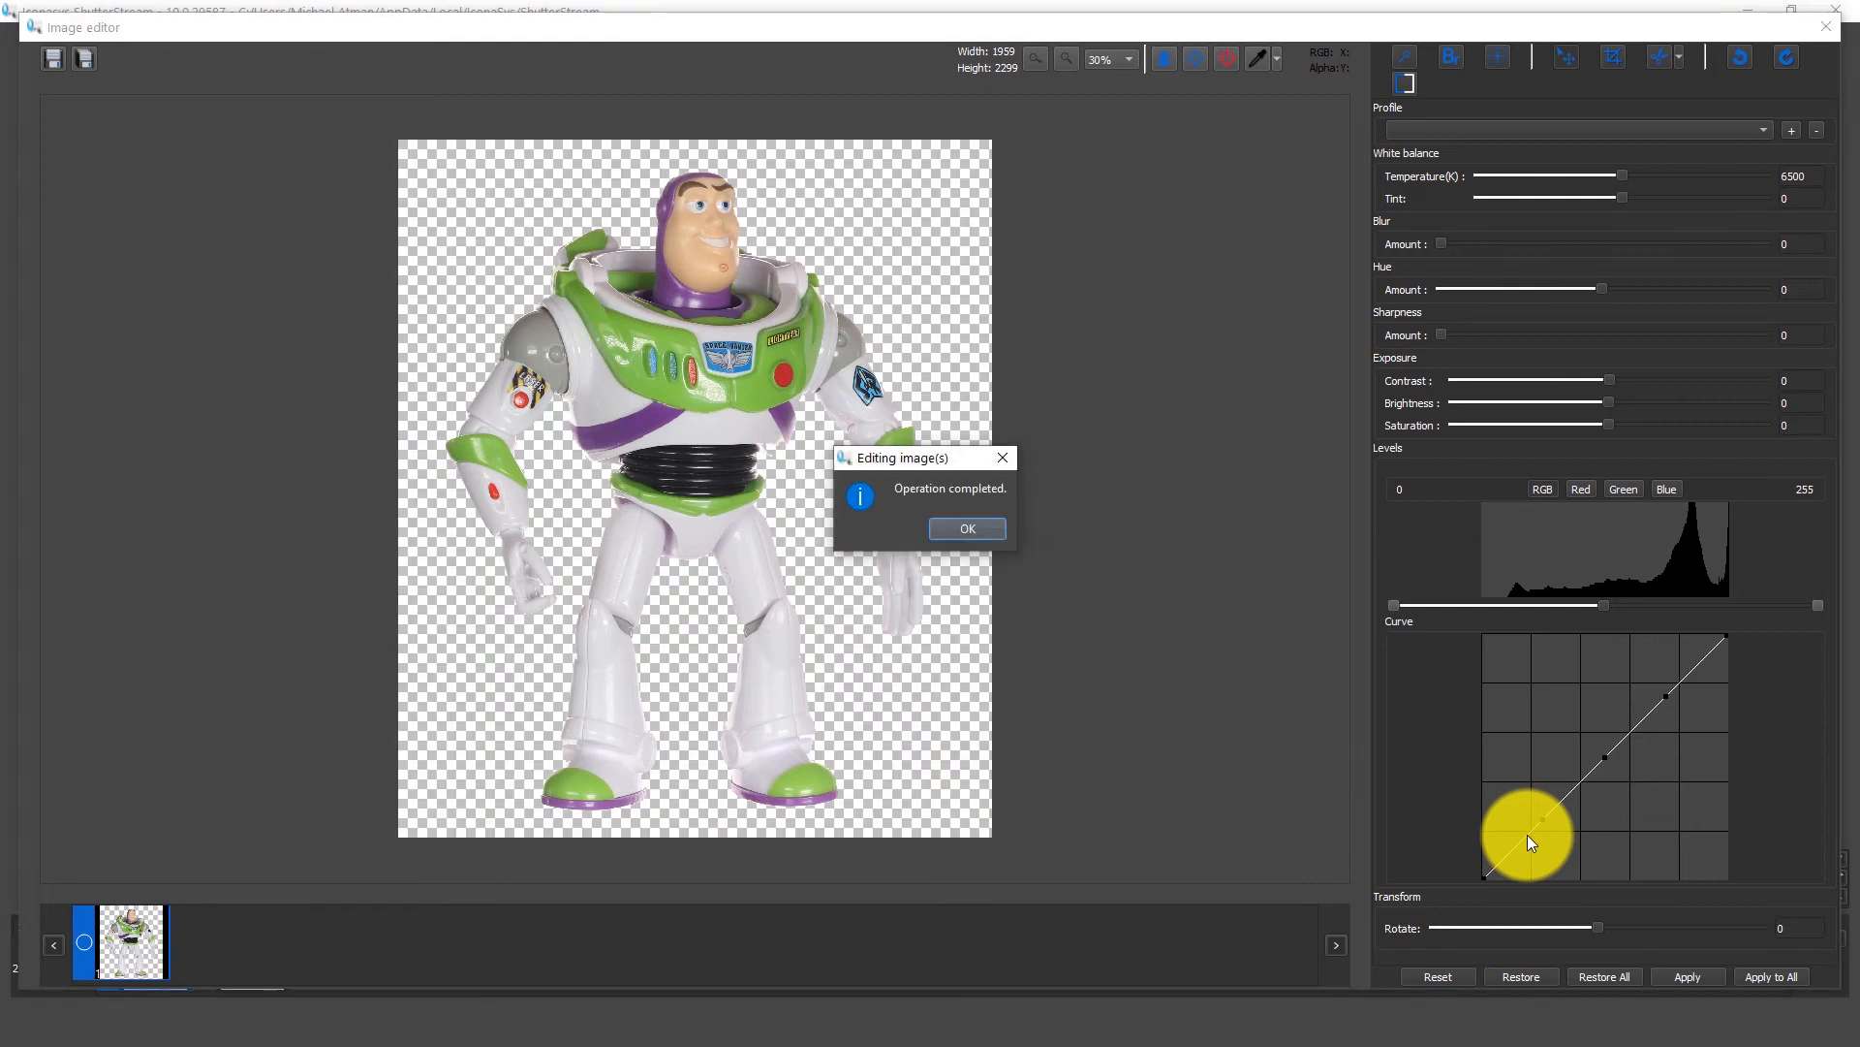
{"action": "left_click", "coordinate": [965, 527]}
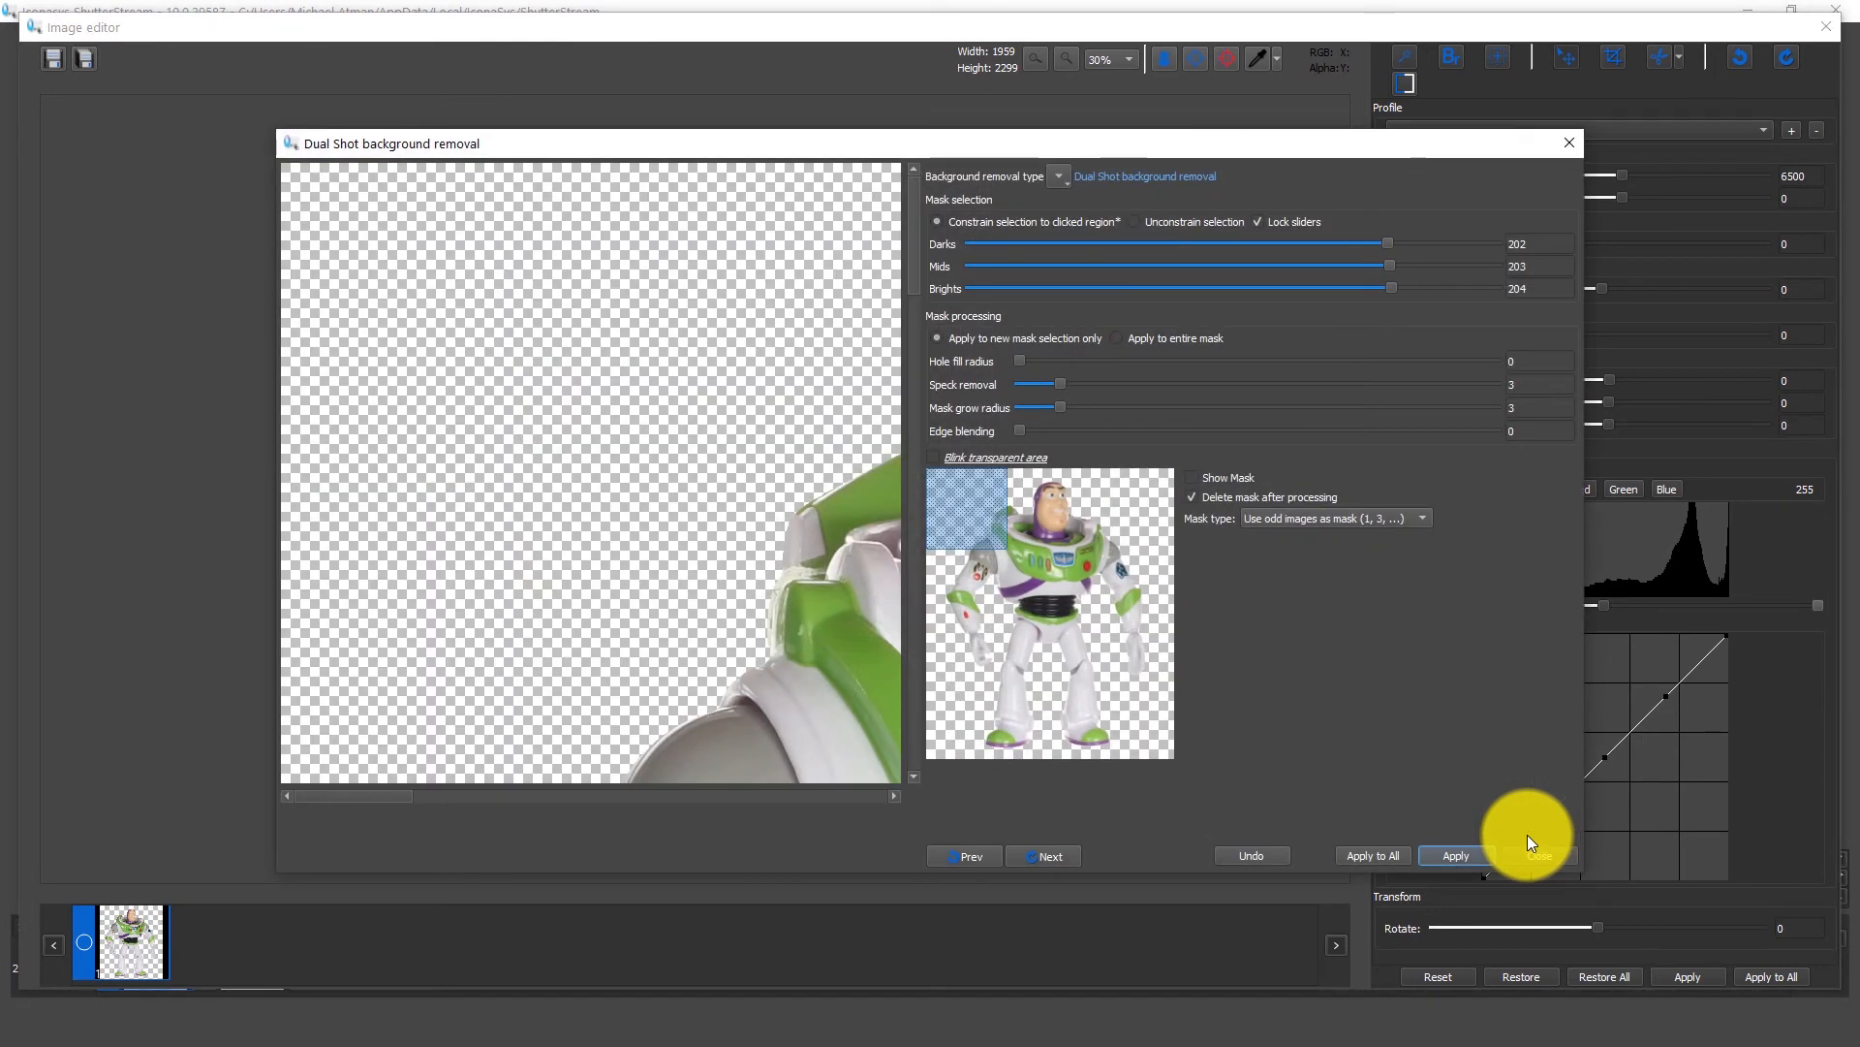
{"action": "left_click", "coordinate": [1455, 855]}
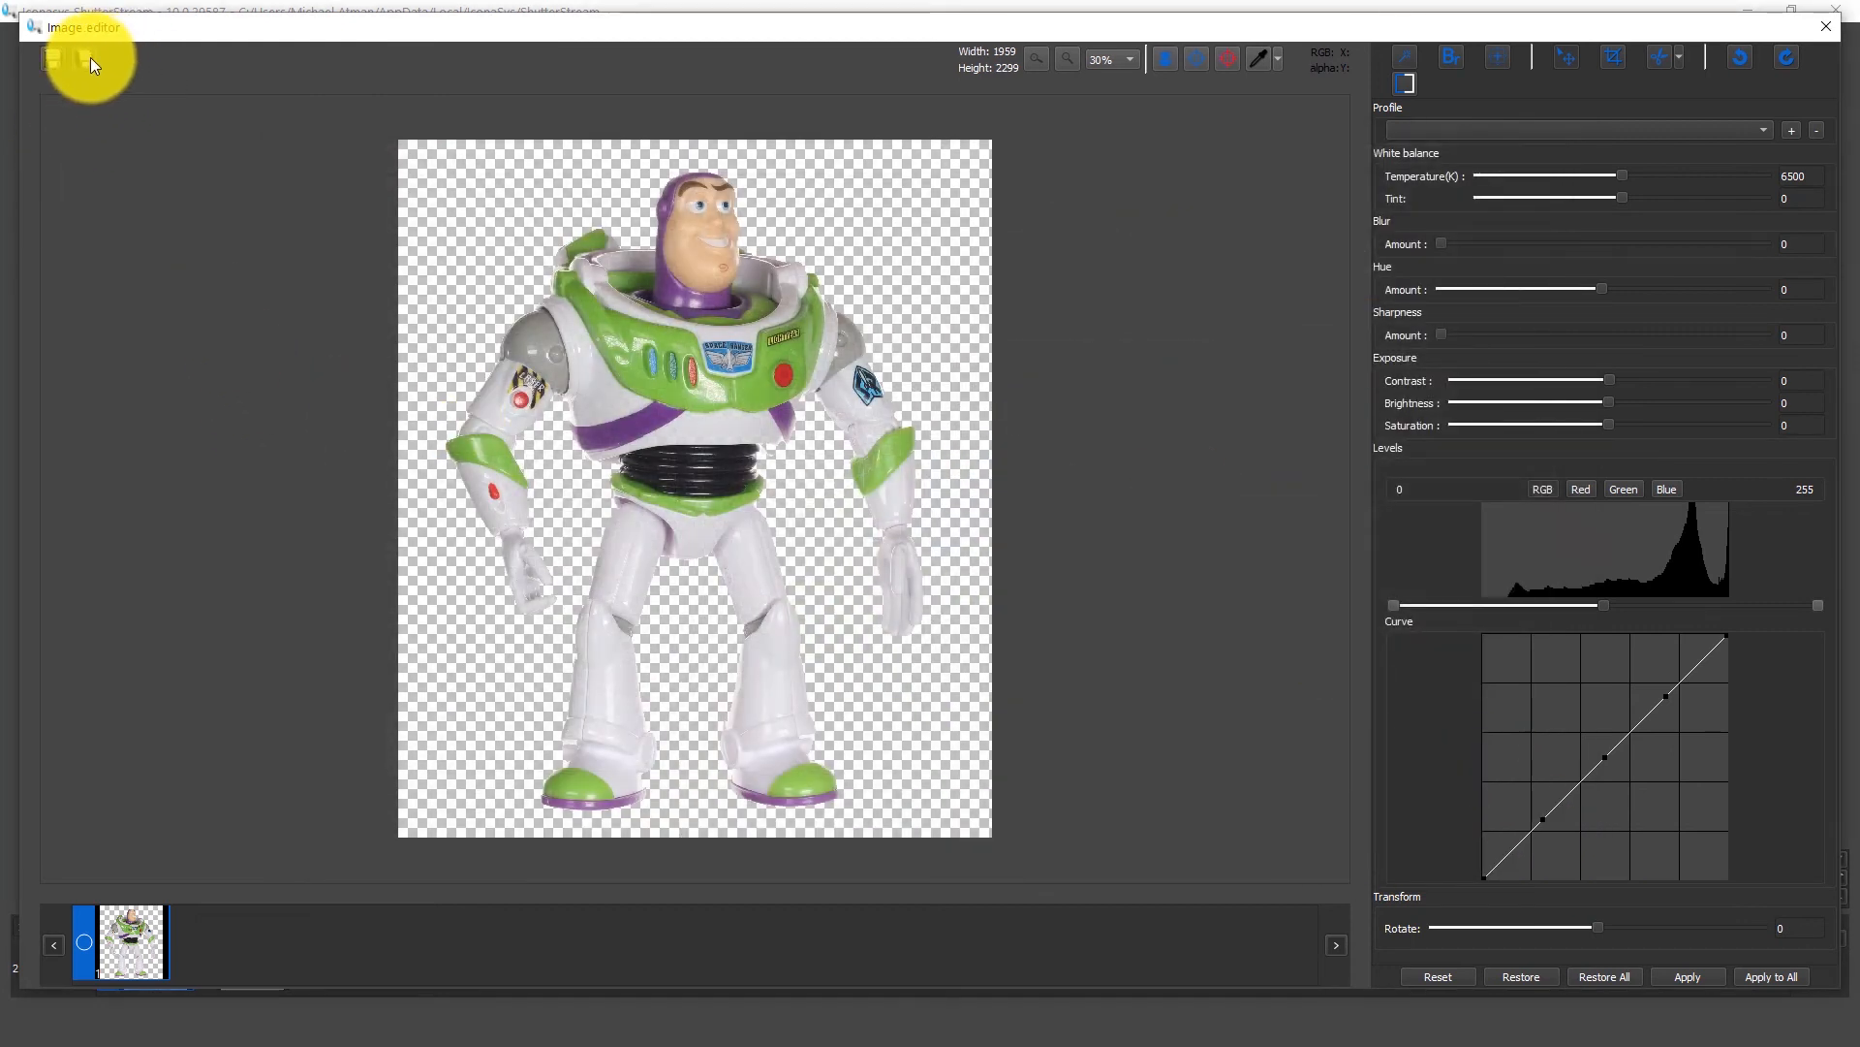
{"action": "mouse_move", "coordinate": [50, 60]}
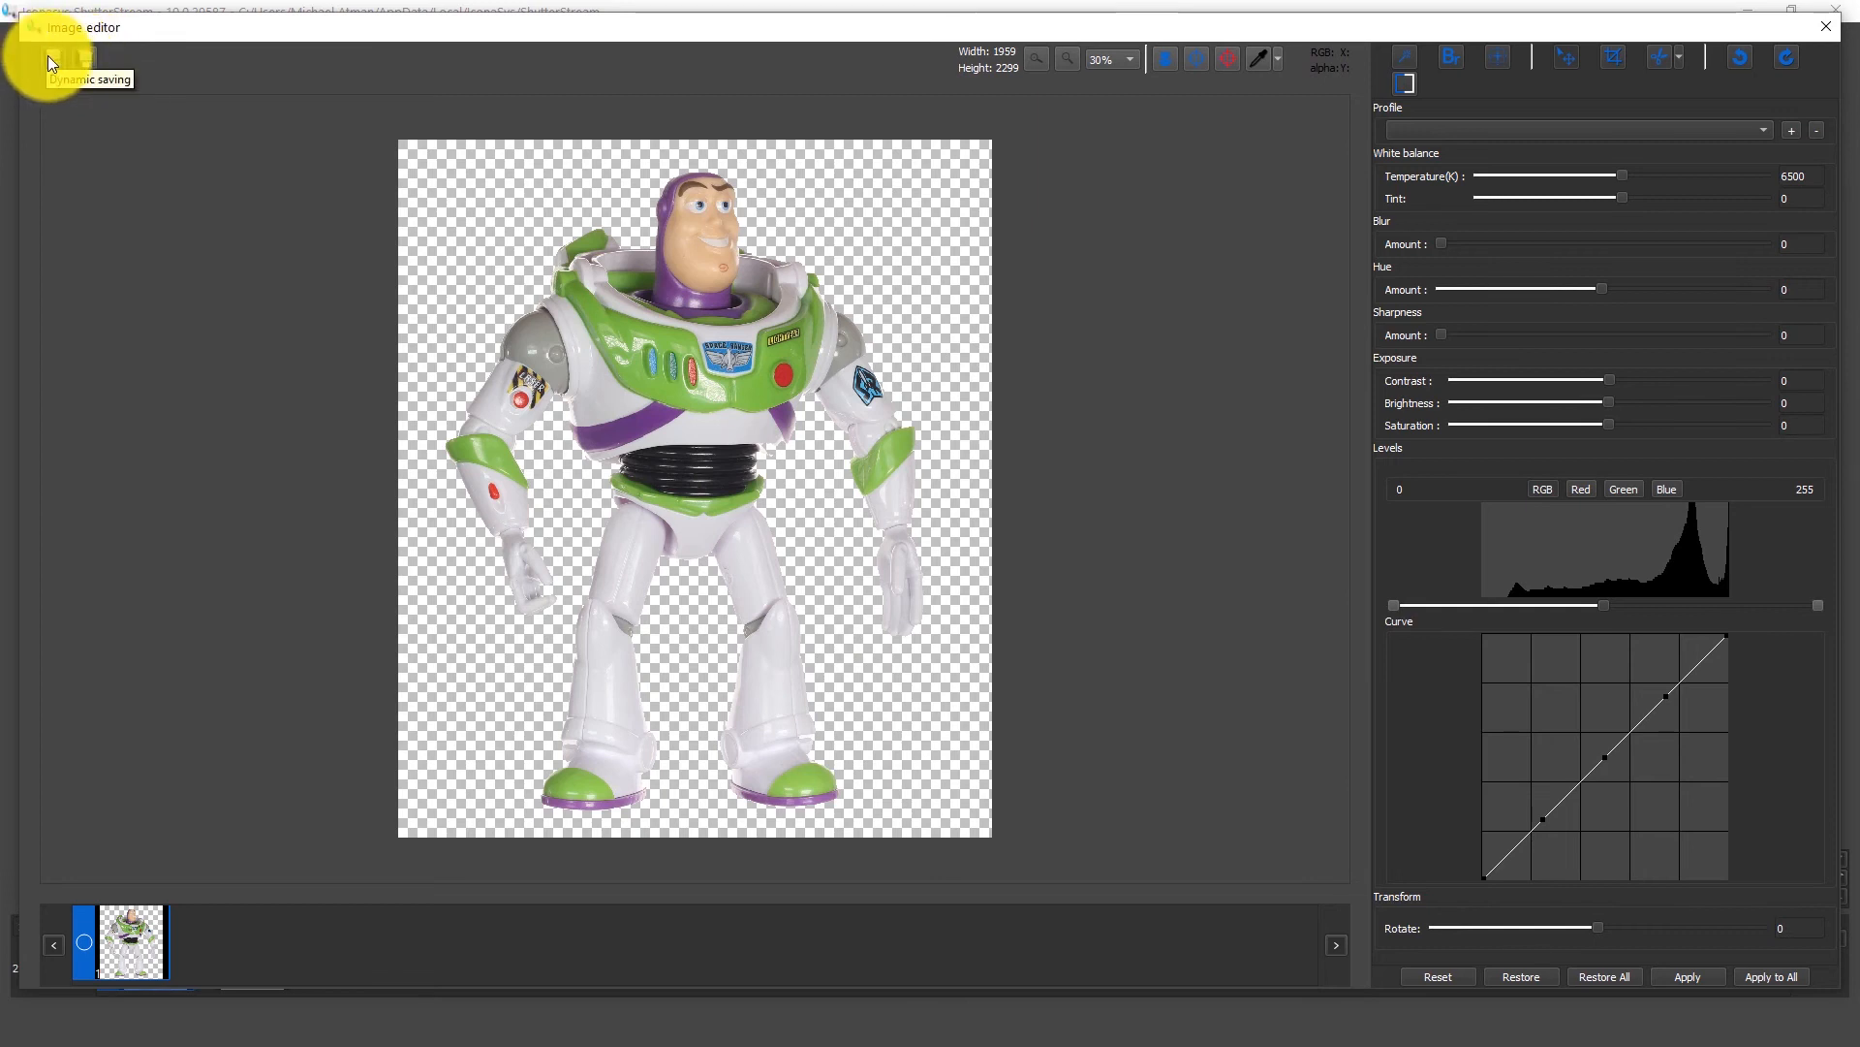
{"action": "left_click", "coordinate": [60, 60]}
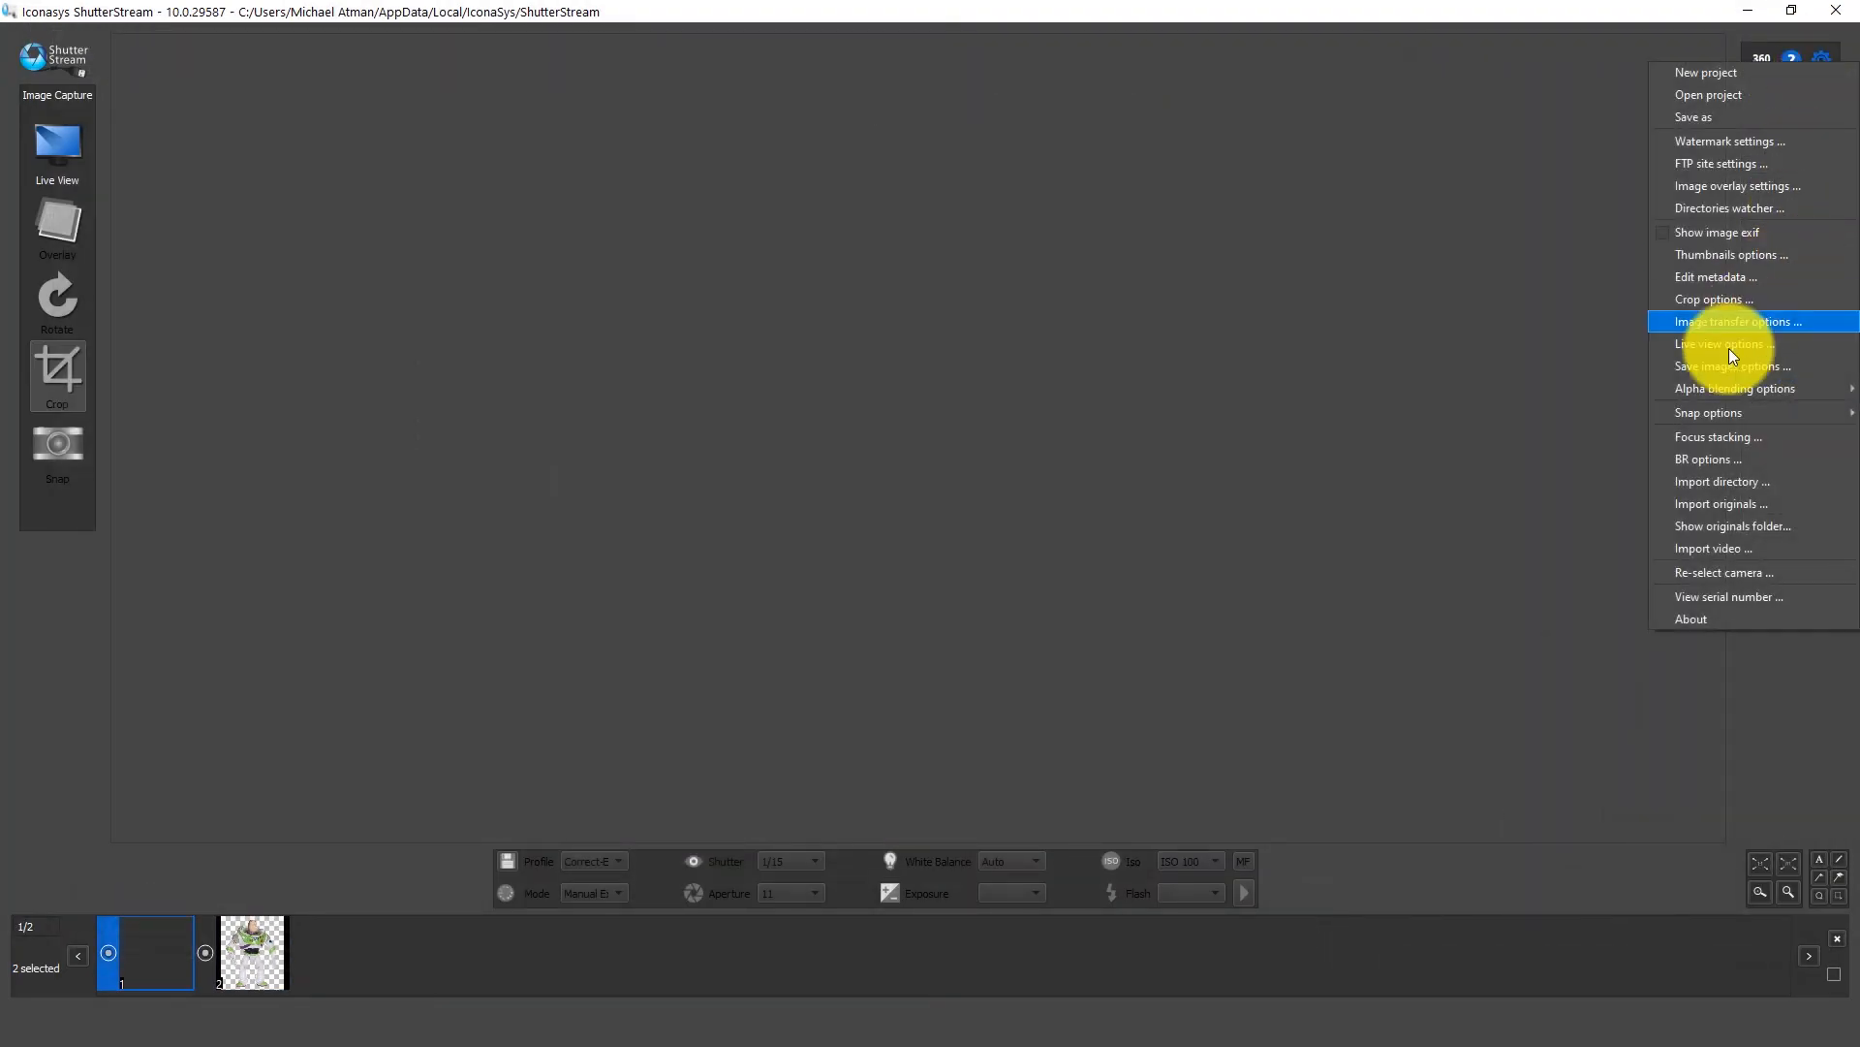
{"action": "mouse_move", "coordinate": [1737, 387]}
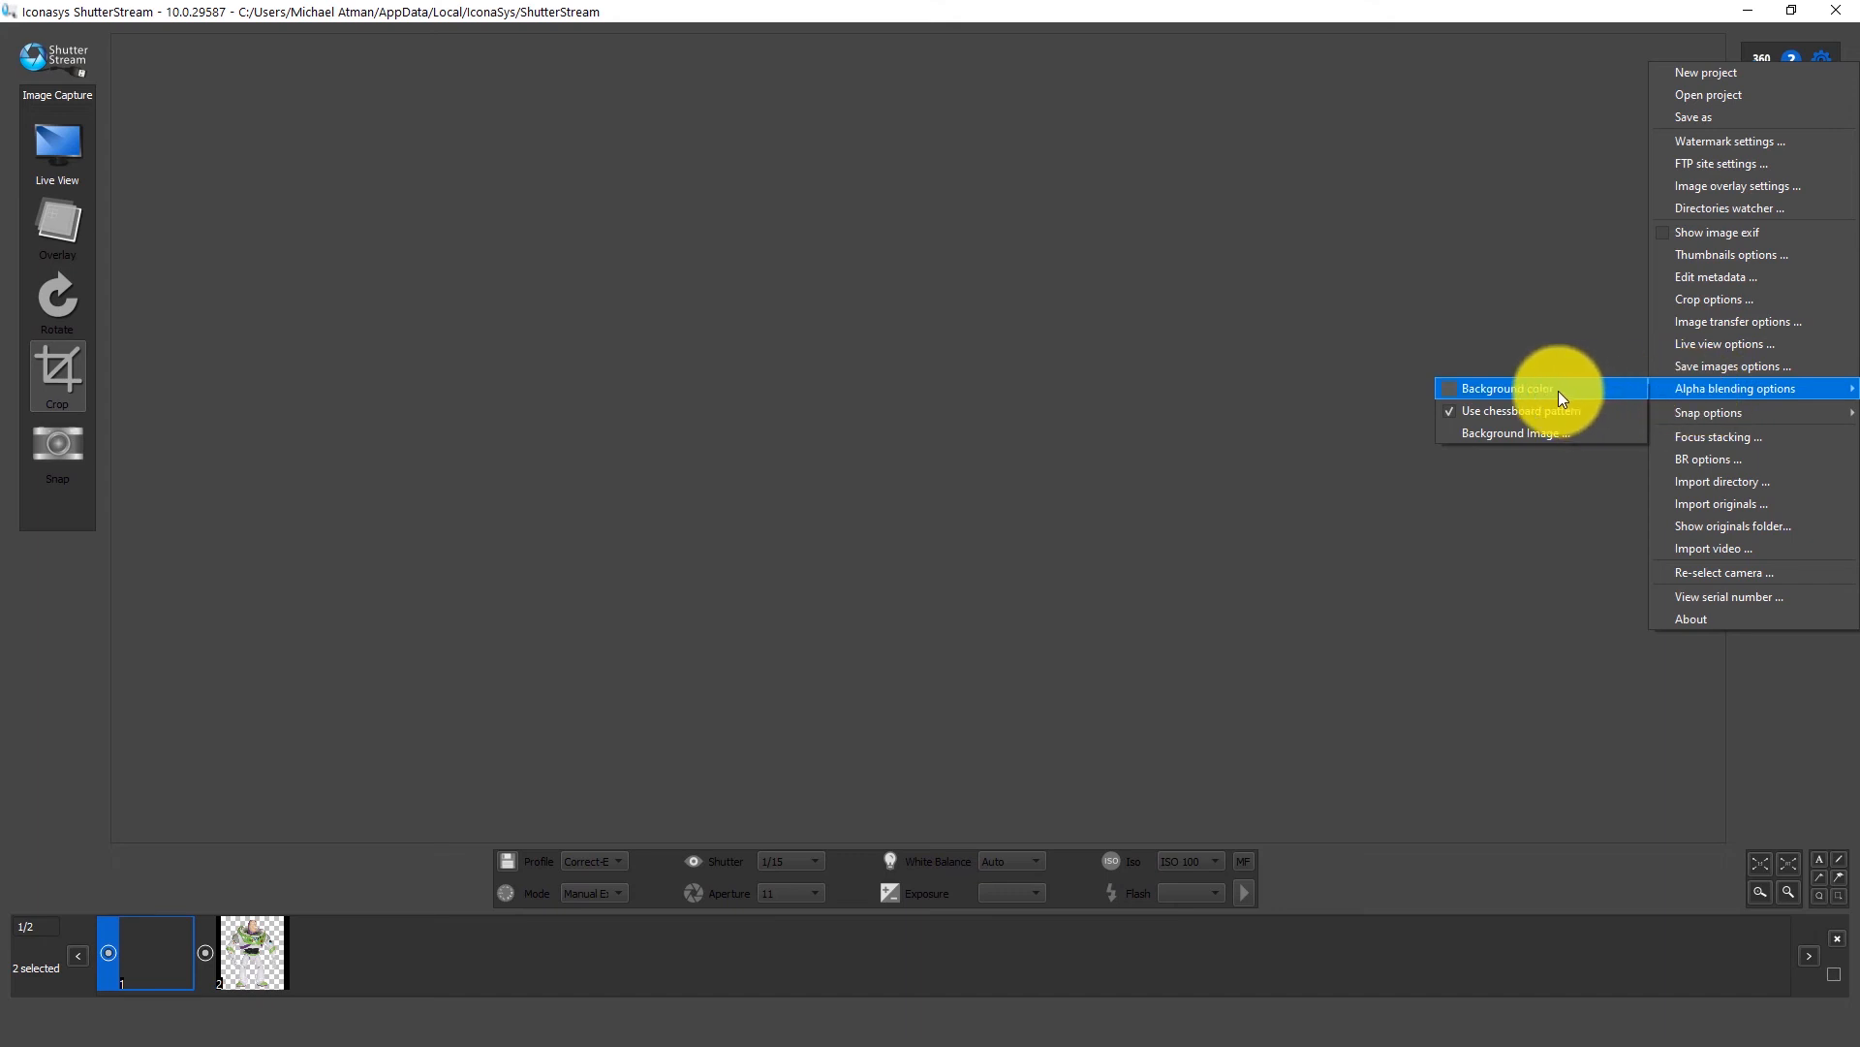
Step: Look at the alpha-blending background colour choice and cancel without changing it
{"action": "left_click", "coordinate": [1504, 388]}
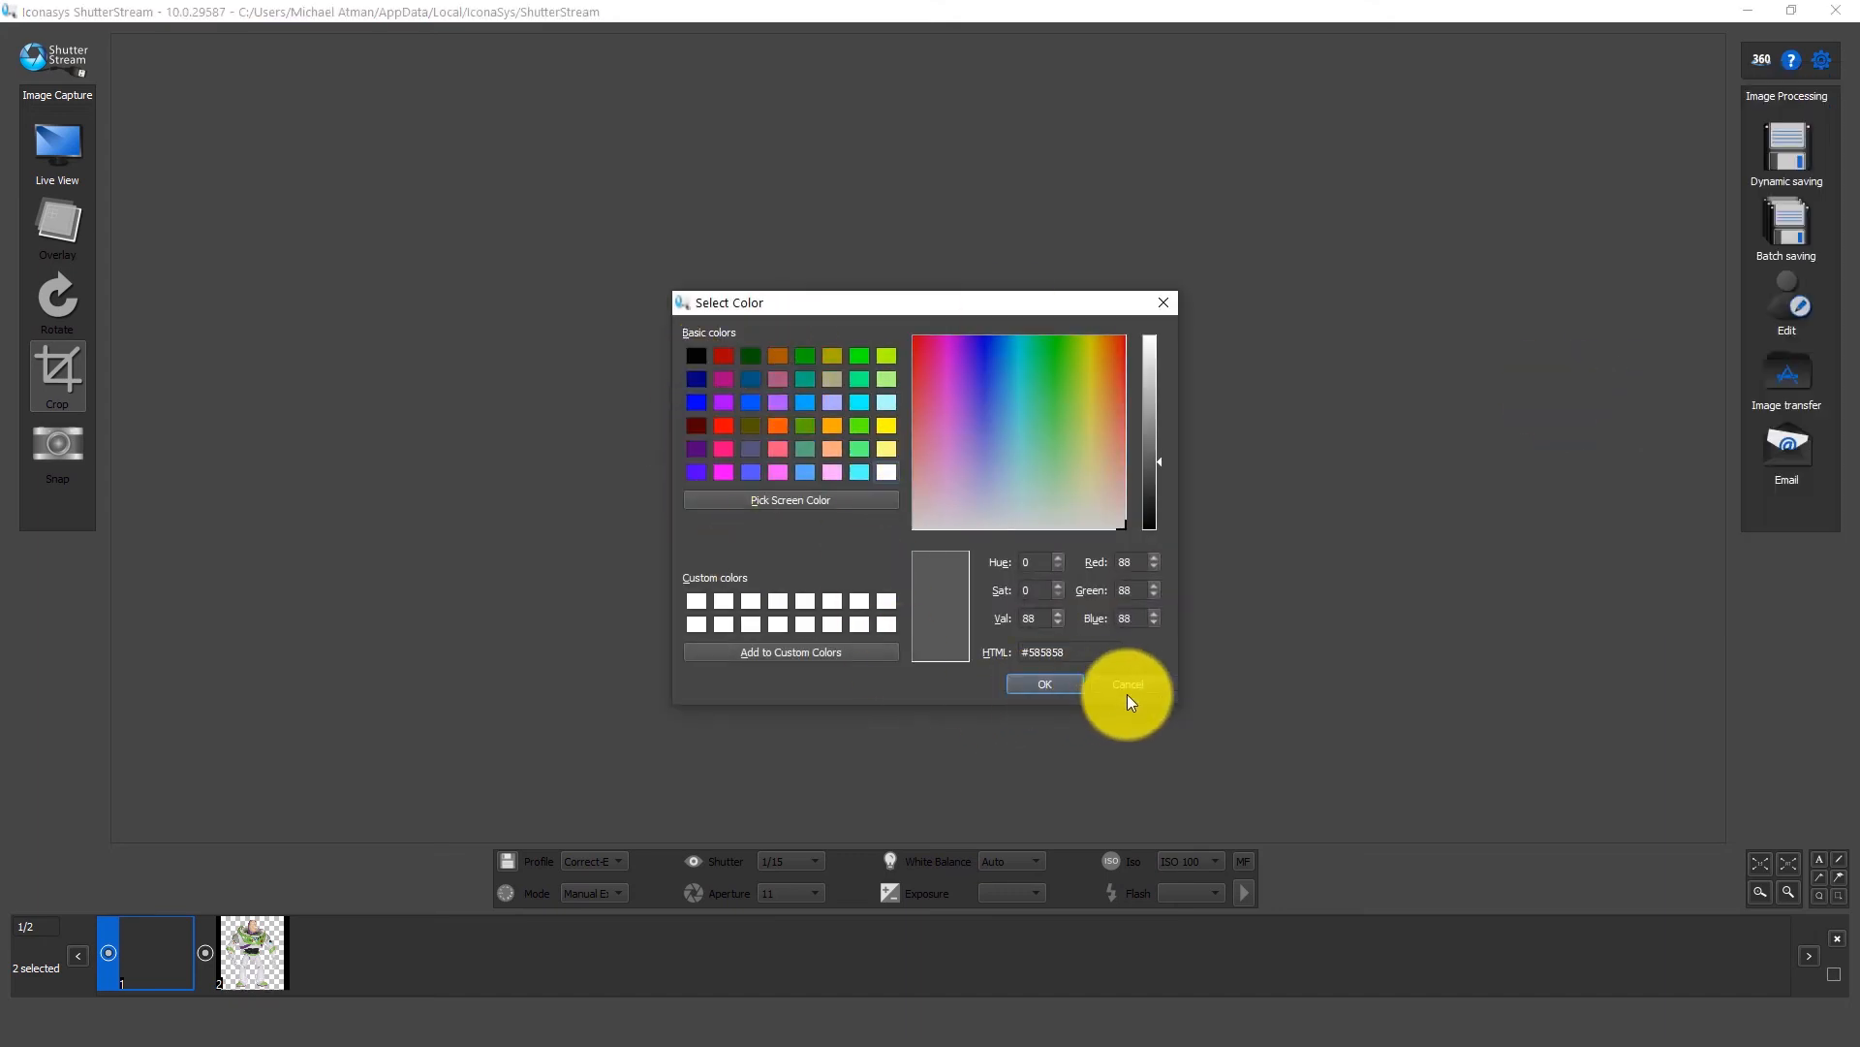
{"action": "left_click", "coordinate": [1124, 684]}
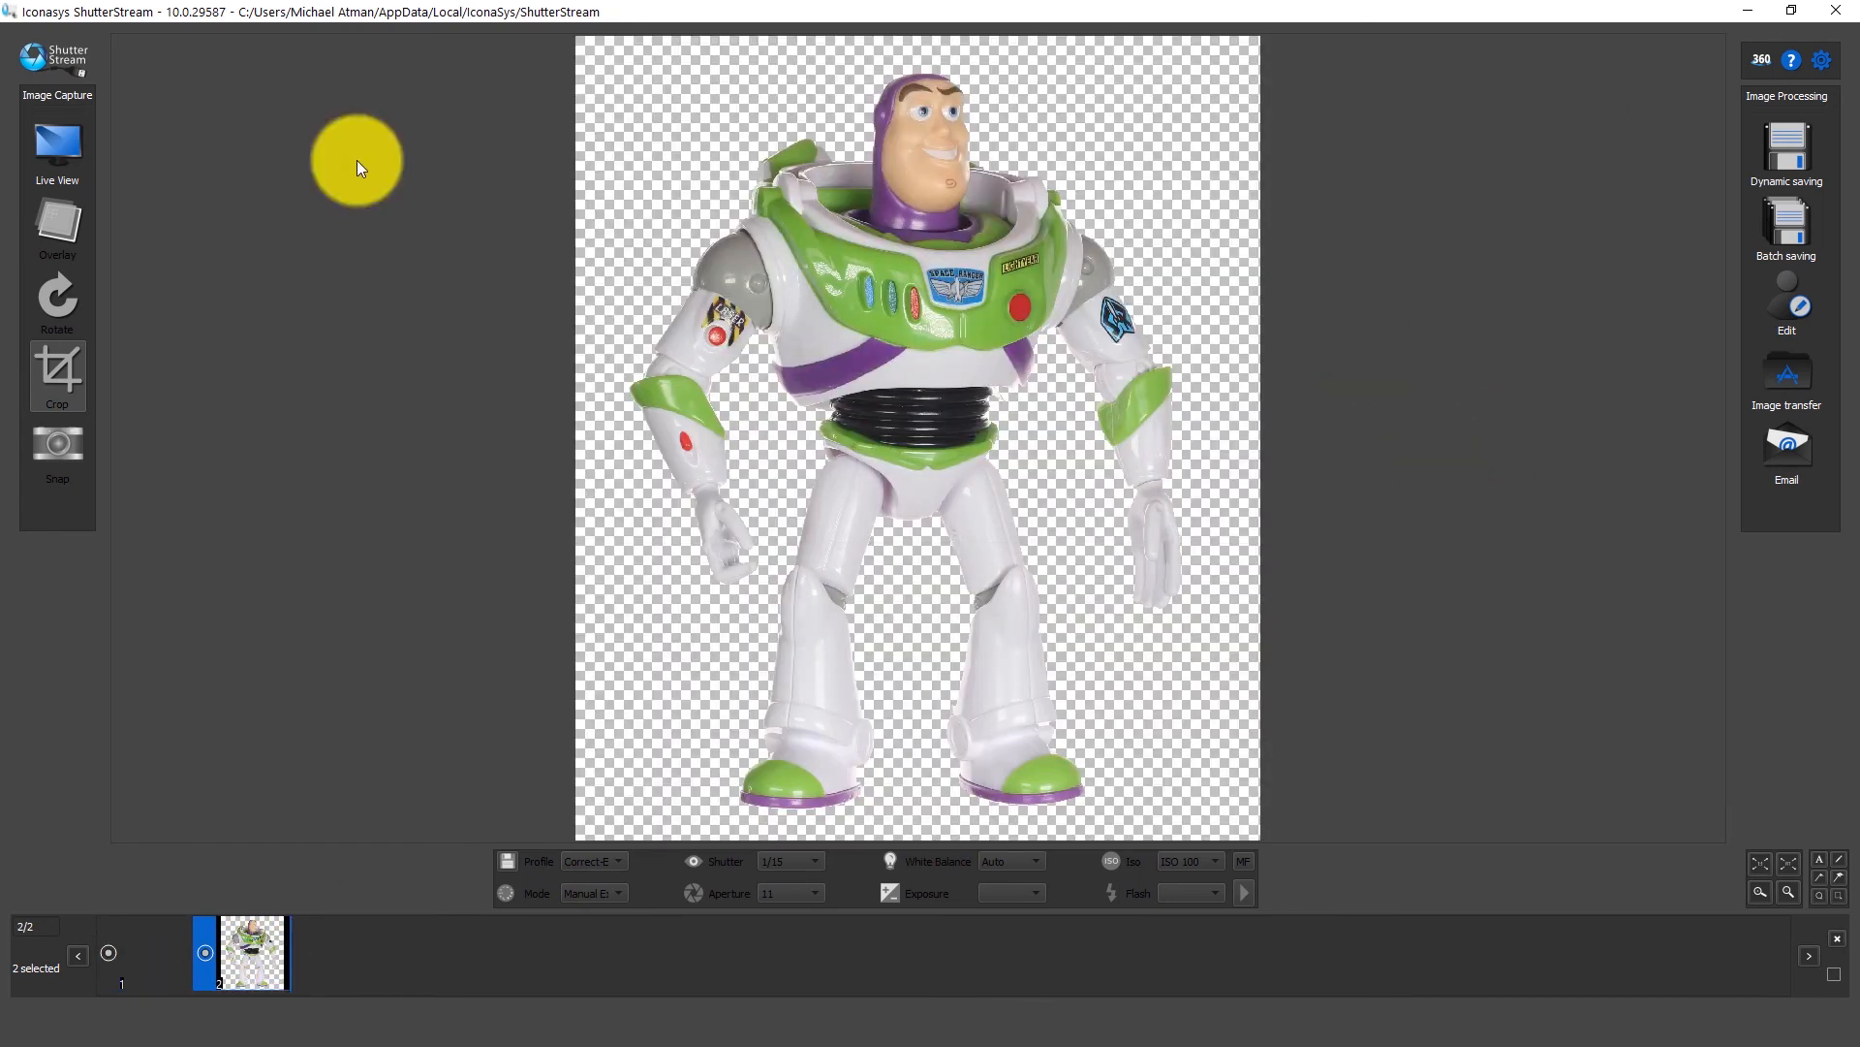
{"action": "mouse_move", "coordinate": [56, 145]}
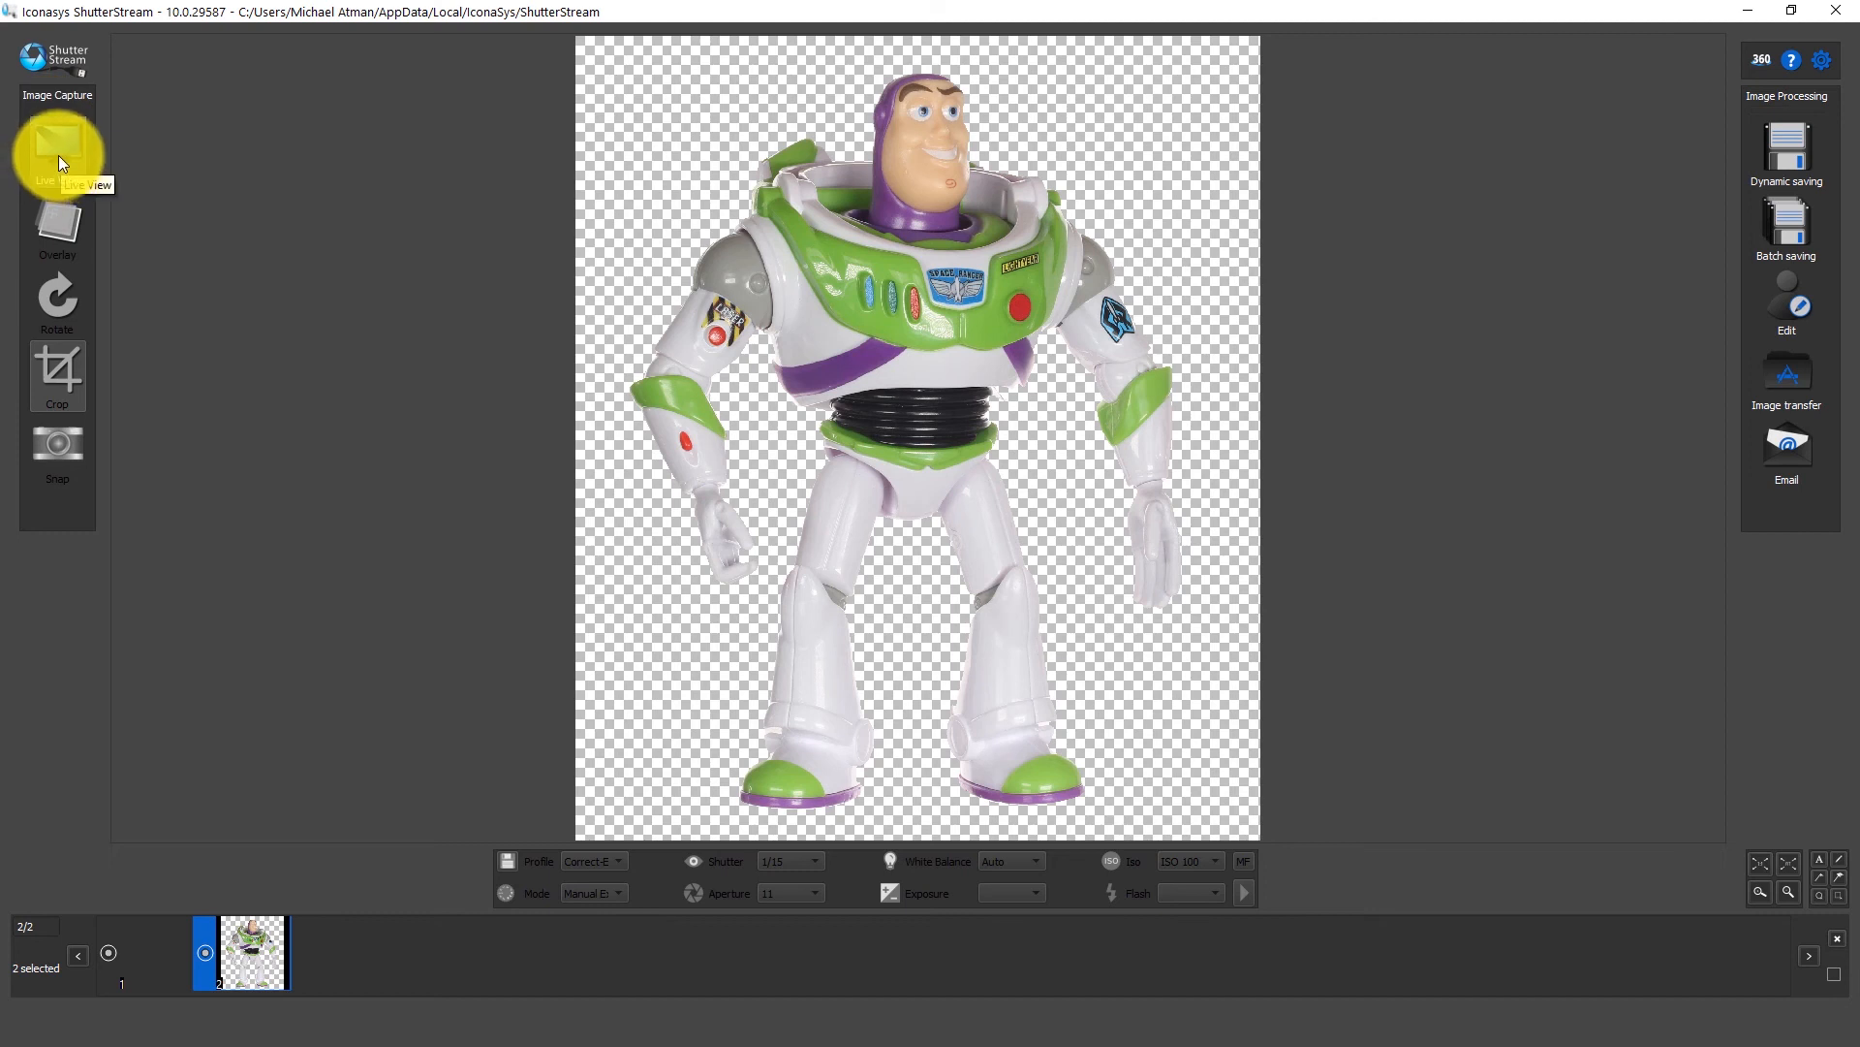
Step: Switch to live view and enable Apply BR after capture with dual-shot BR in the BR options
{"action": "left_click", "coordinate": [56, 151]}
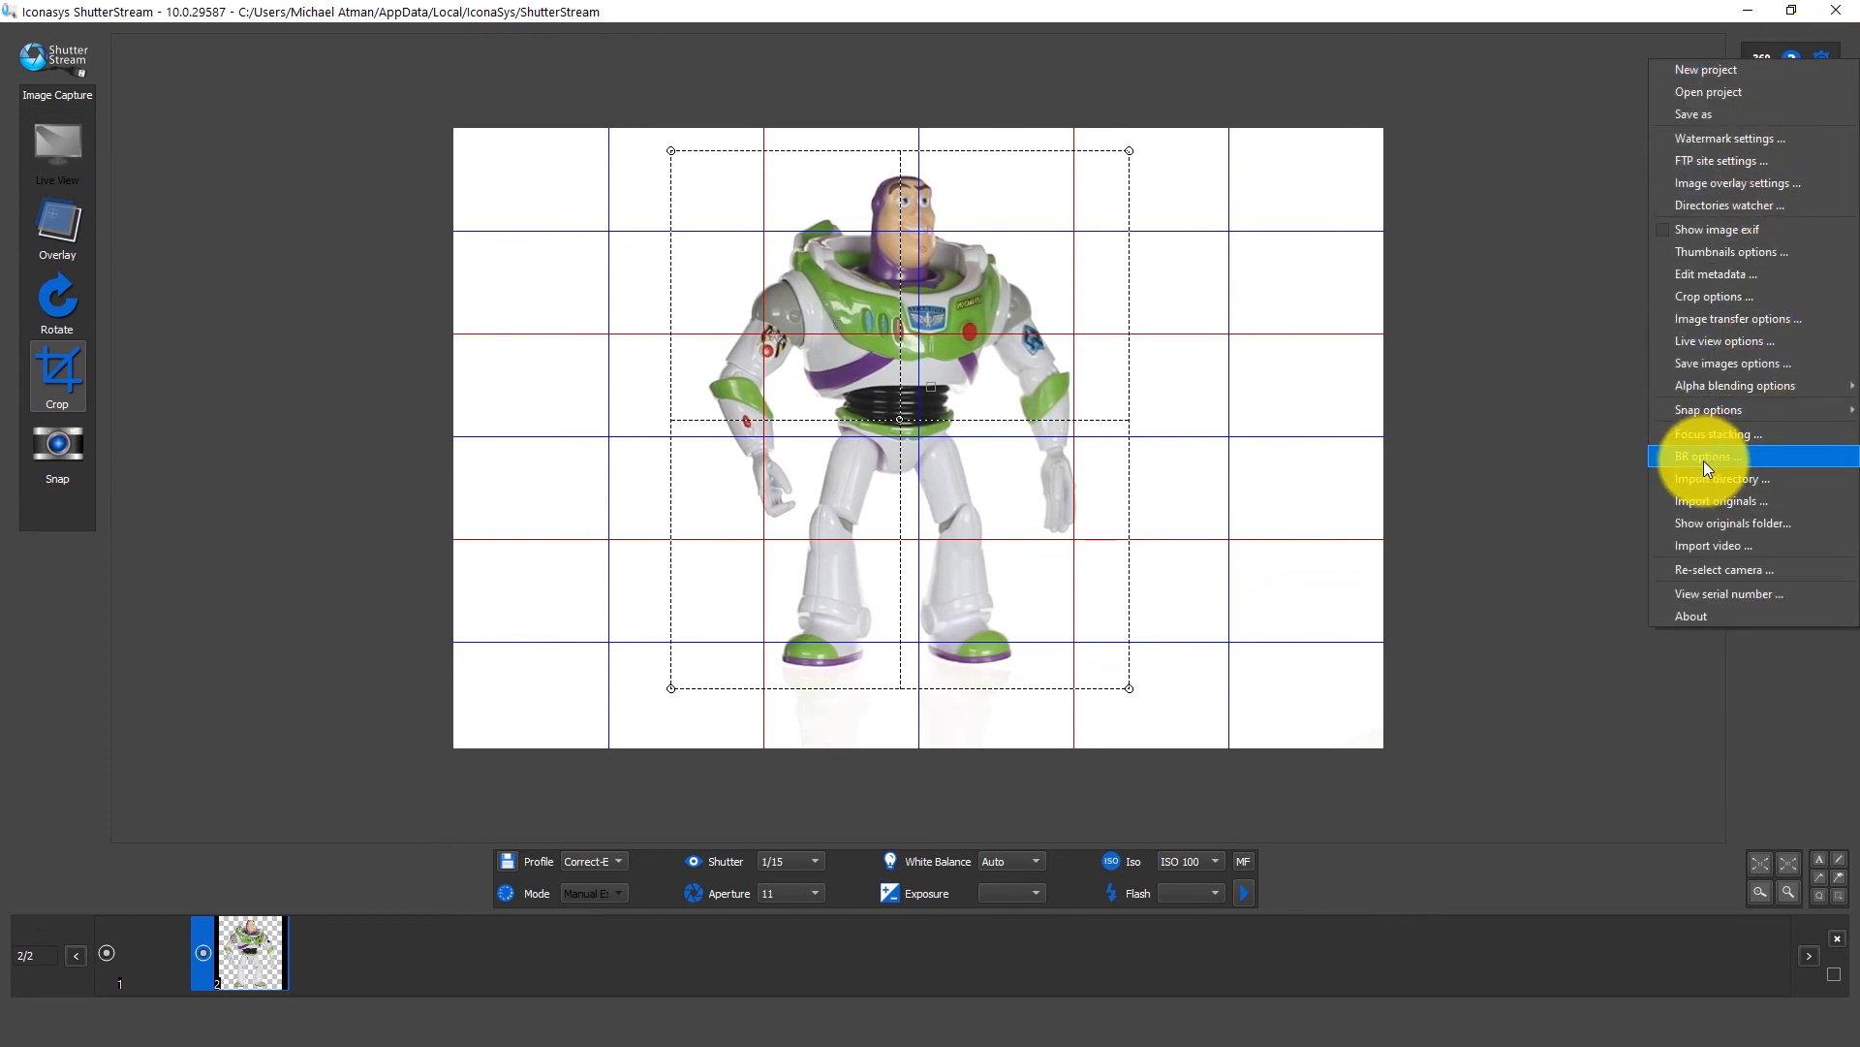
{"action": "left_click", "coordinate": [1716, 455]}
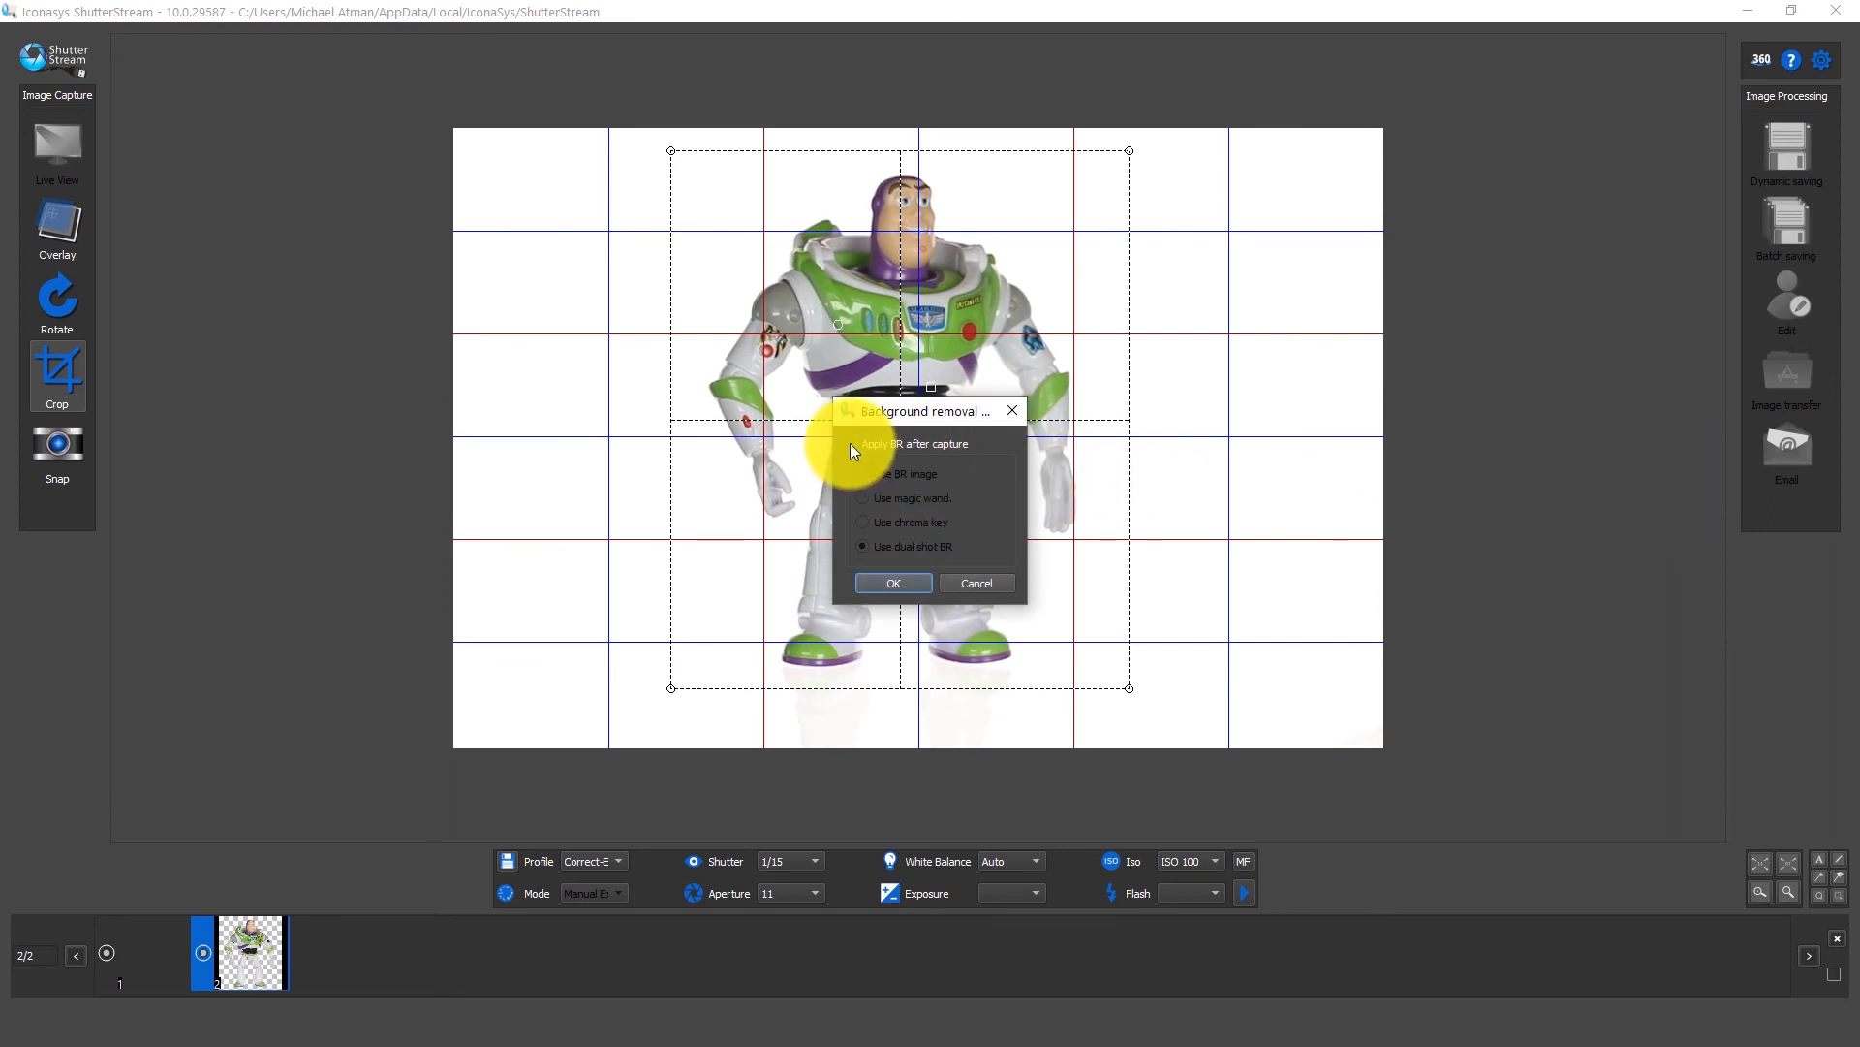
{"action": "left_click", "coordinate": [863, 441]}
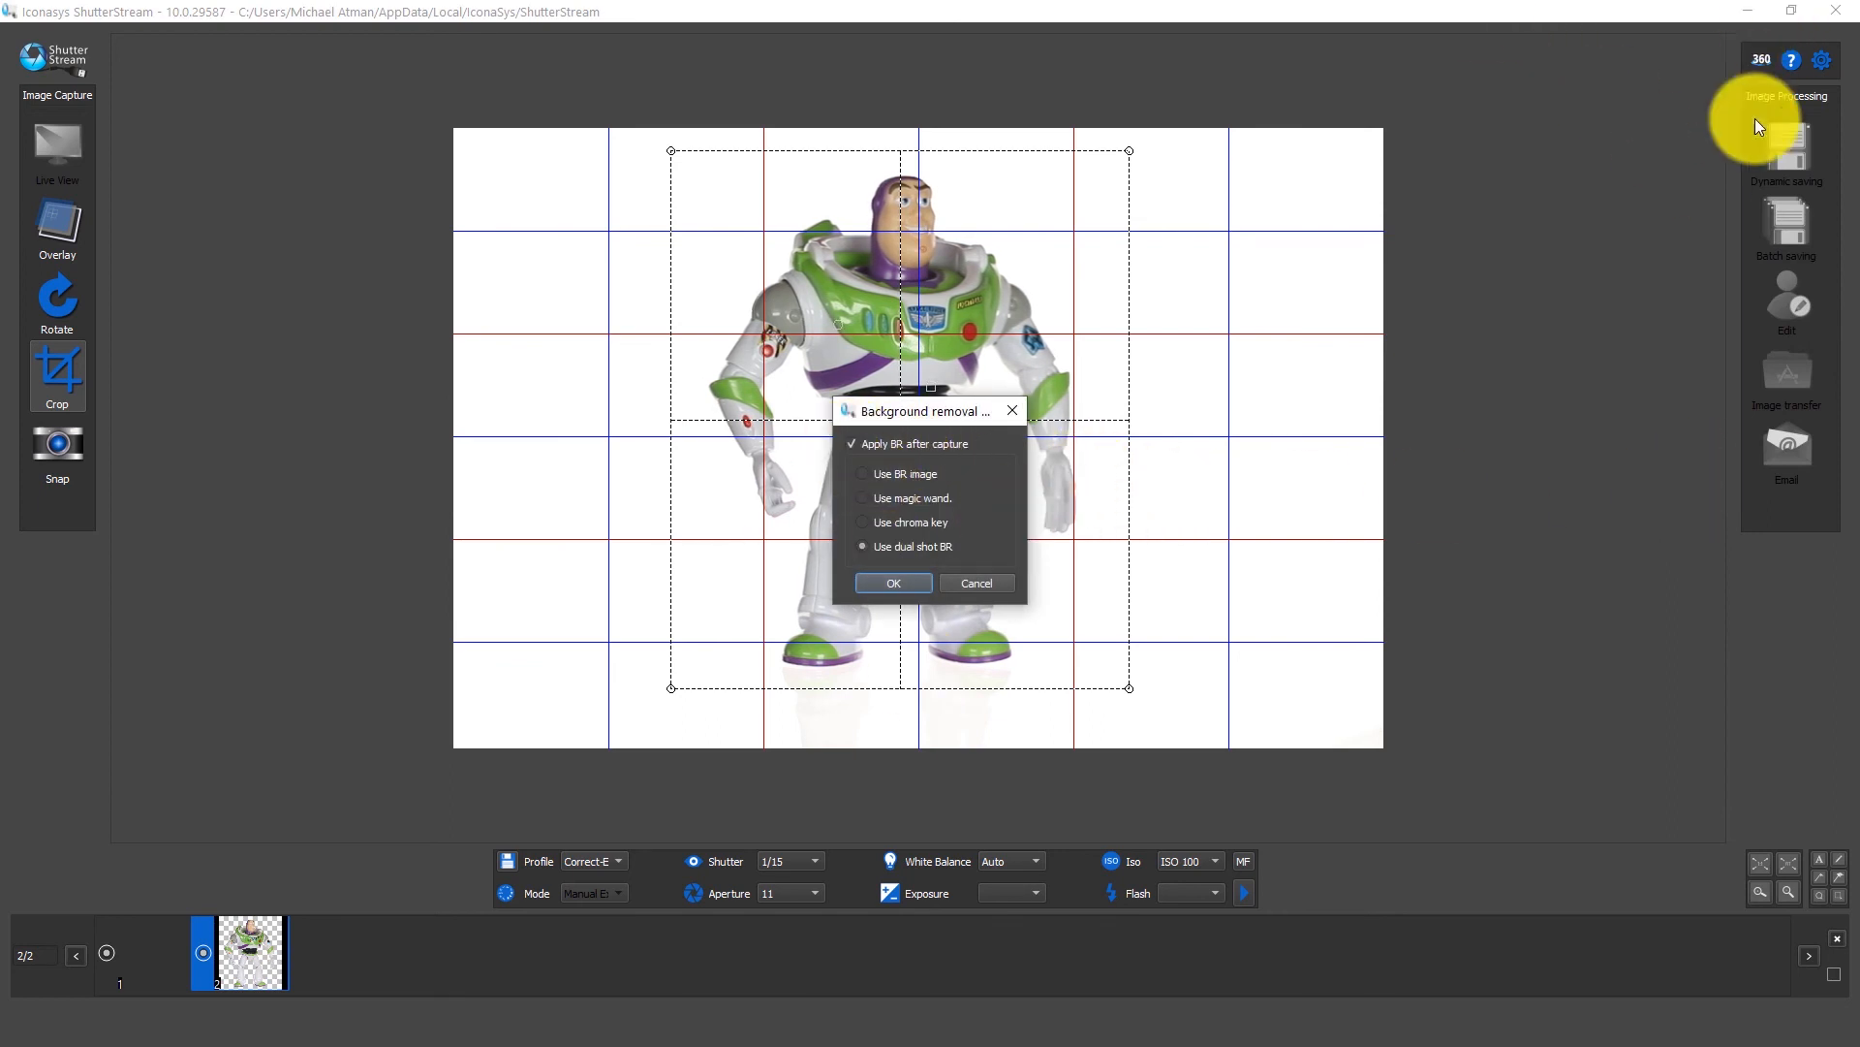
{"action": "mouse_move", "coordinate": [991, 464]}
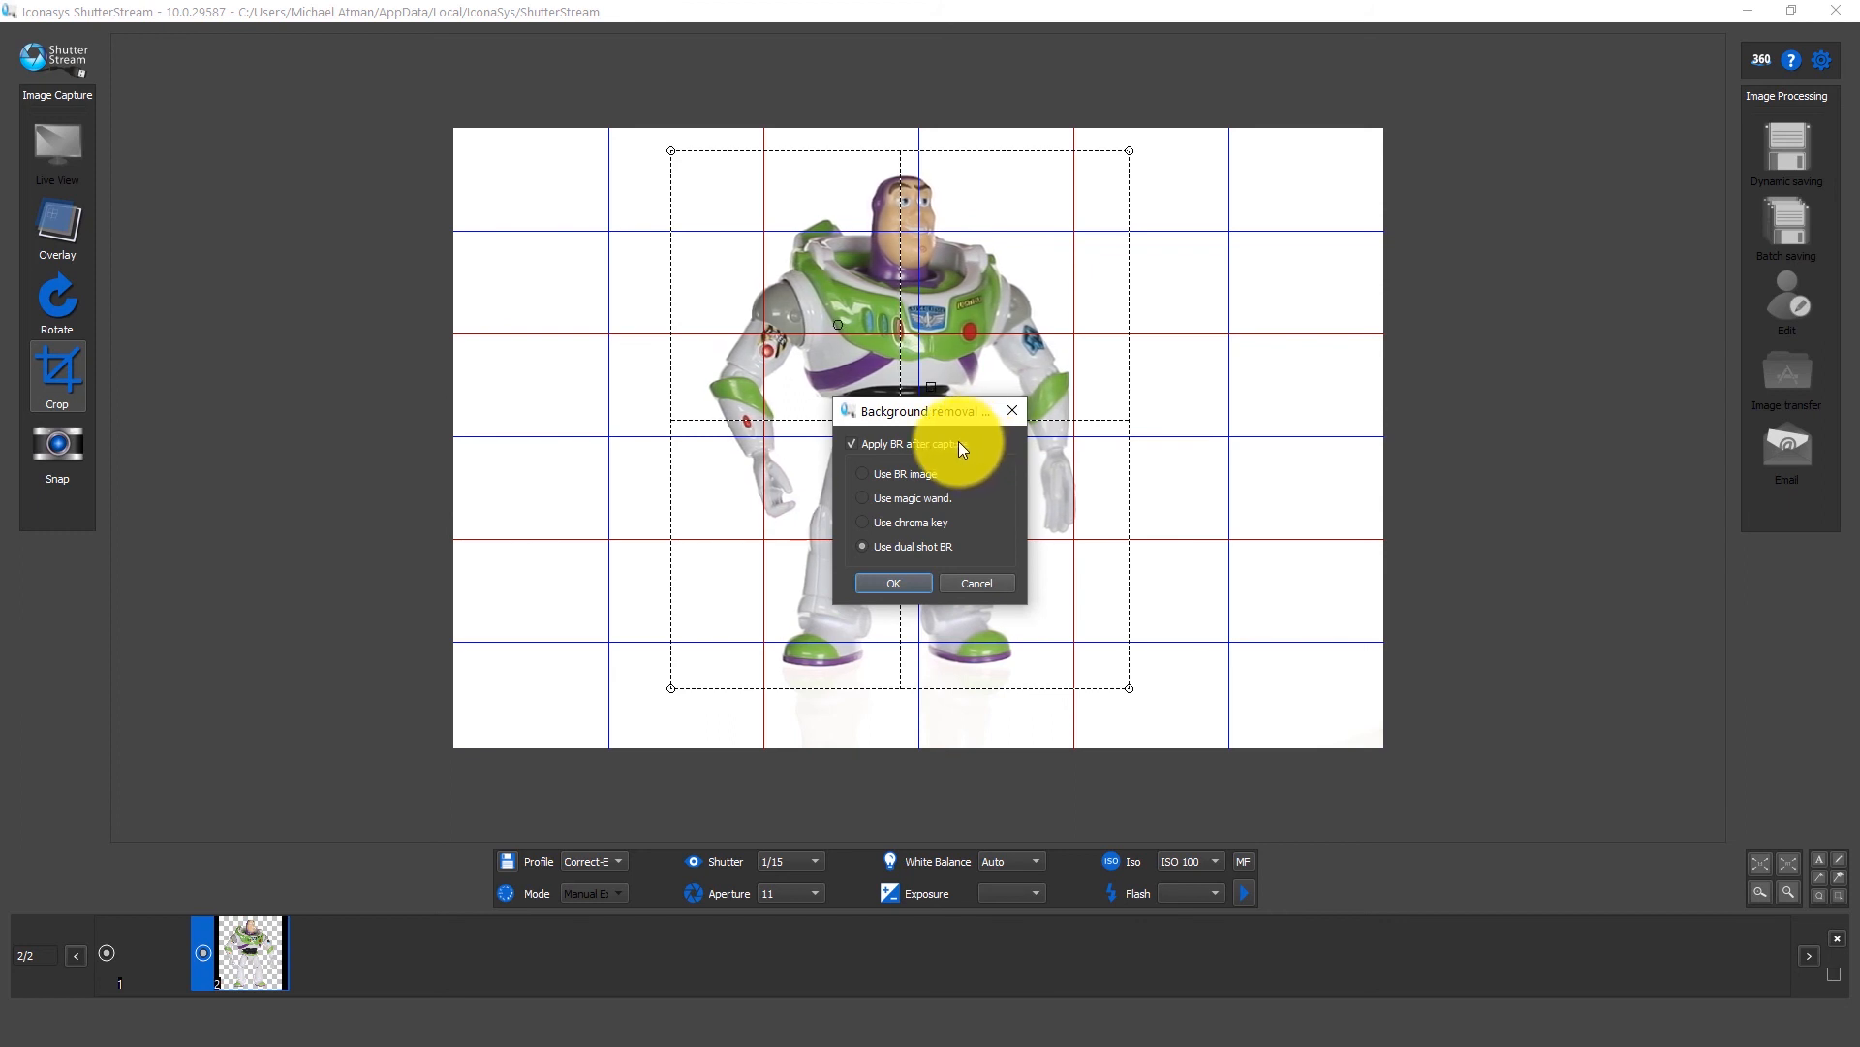
{"action": "mouse_move", "coordinate": [873, 502]}
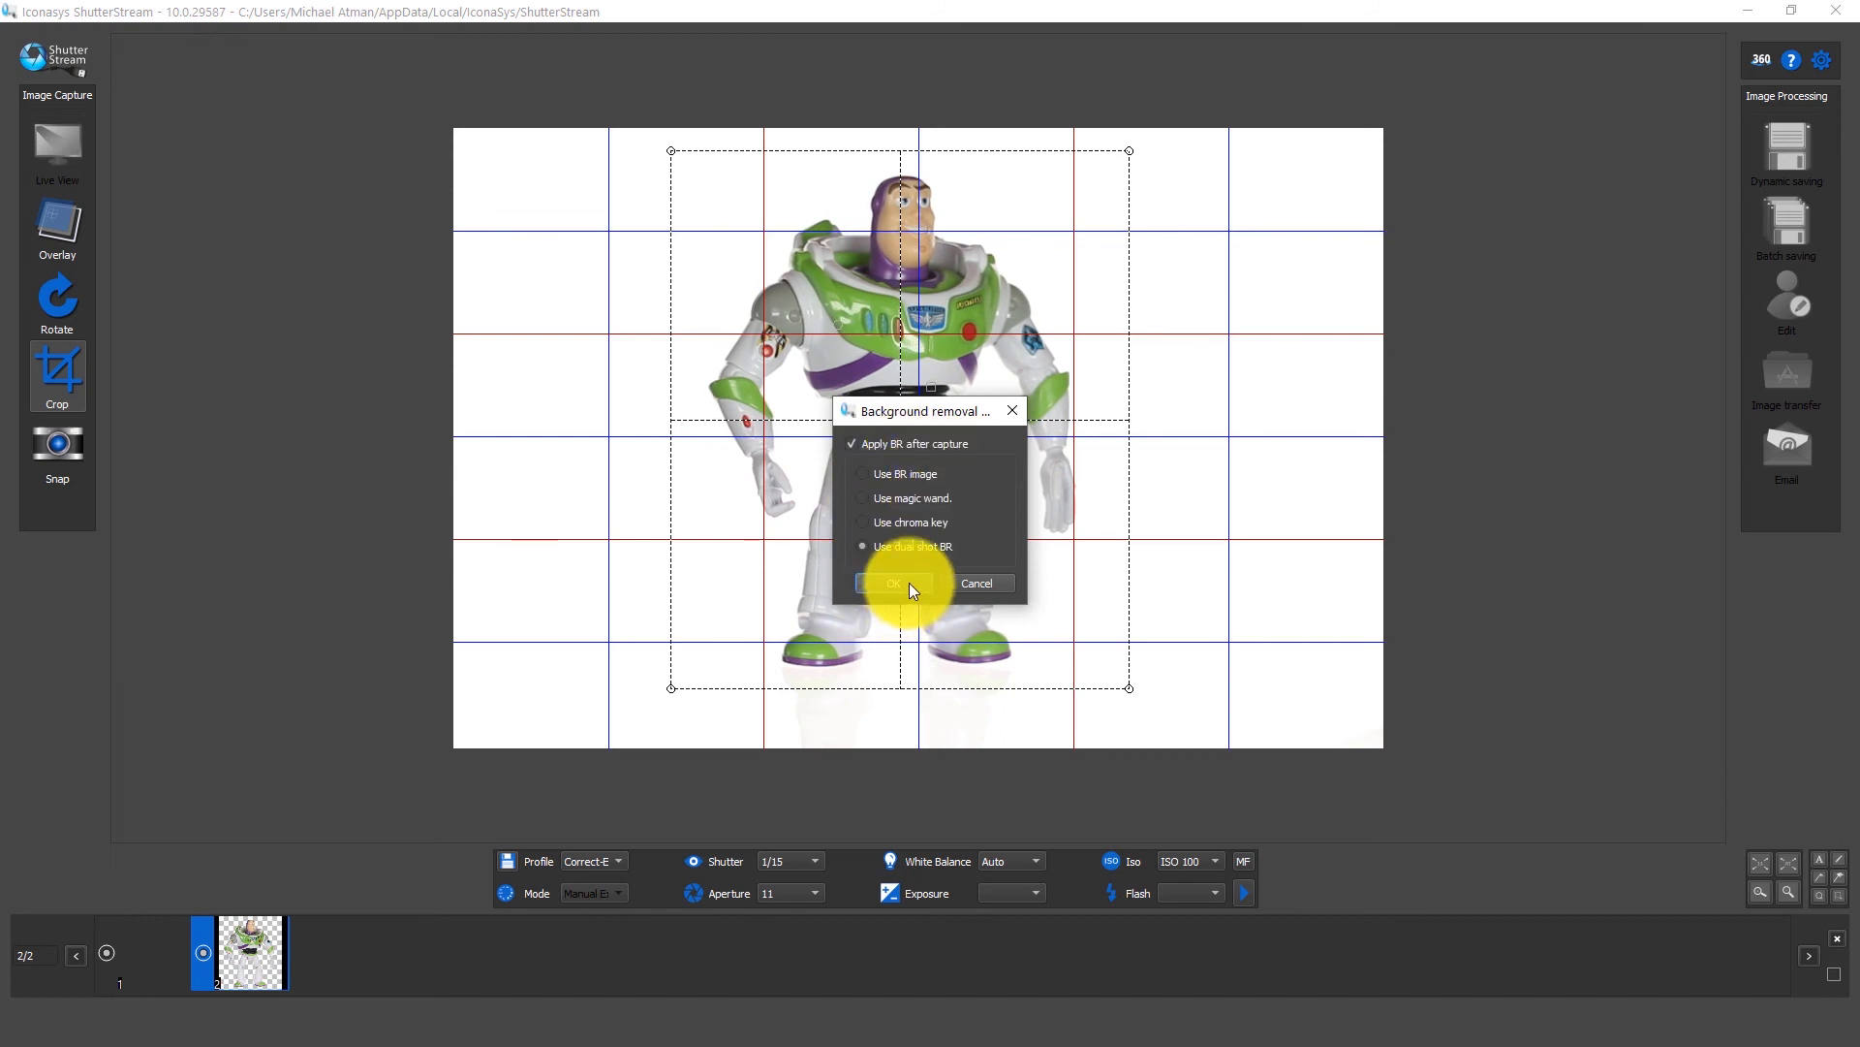
{"action": "left_click", "coordinate": [892, 584]}
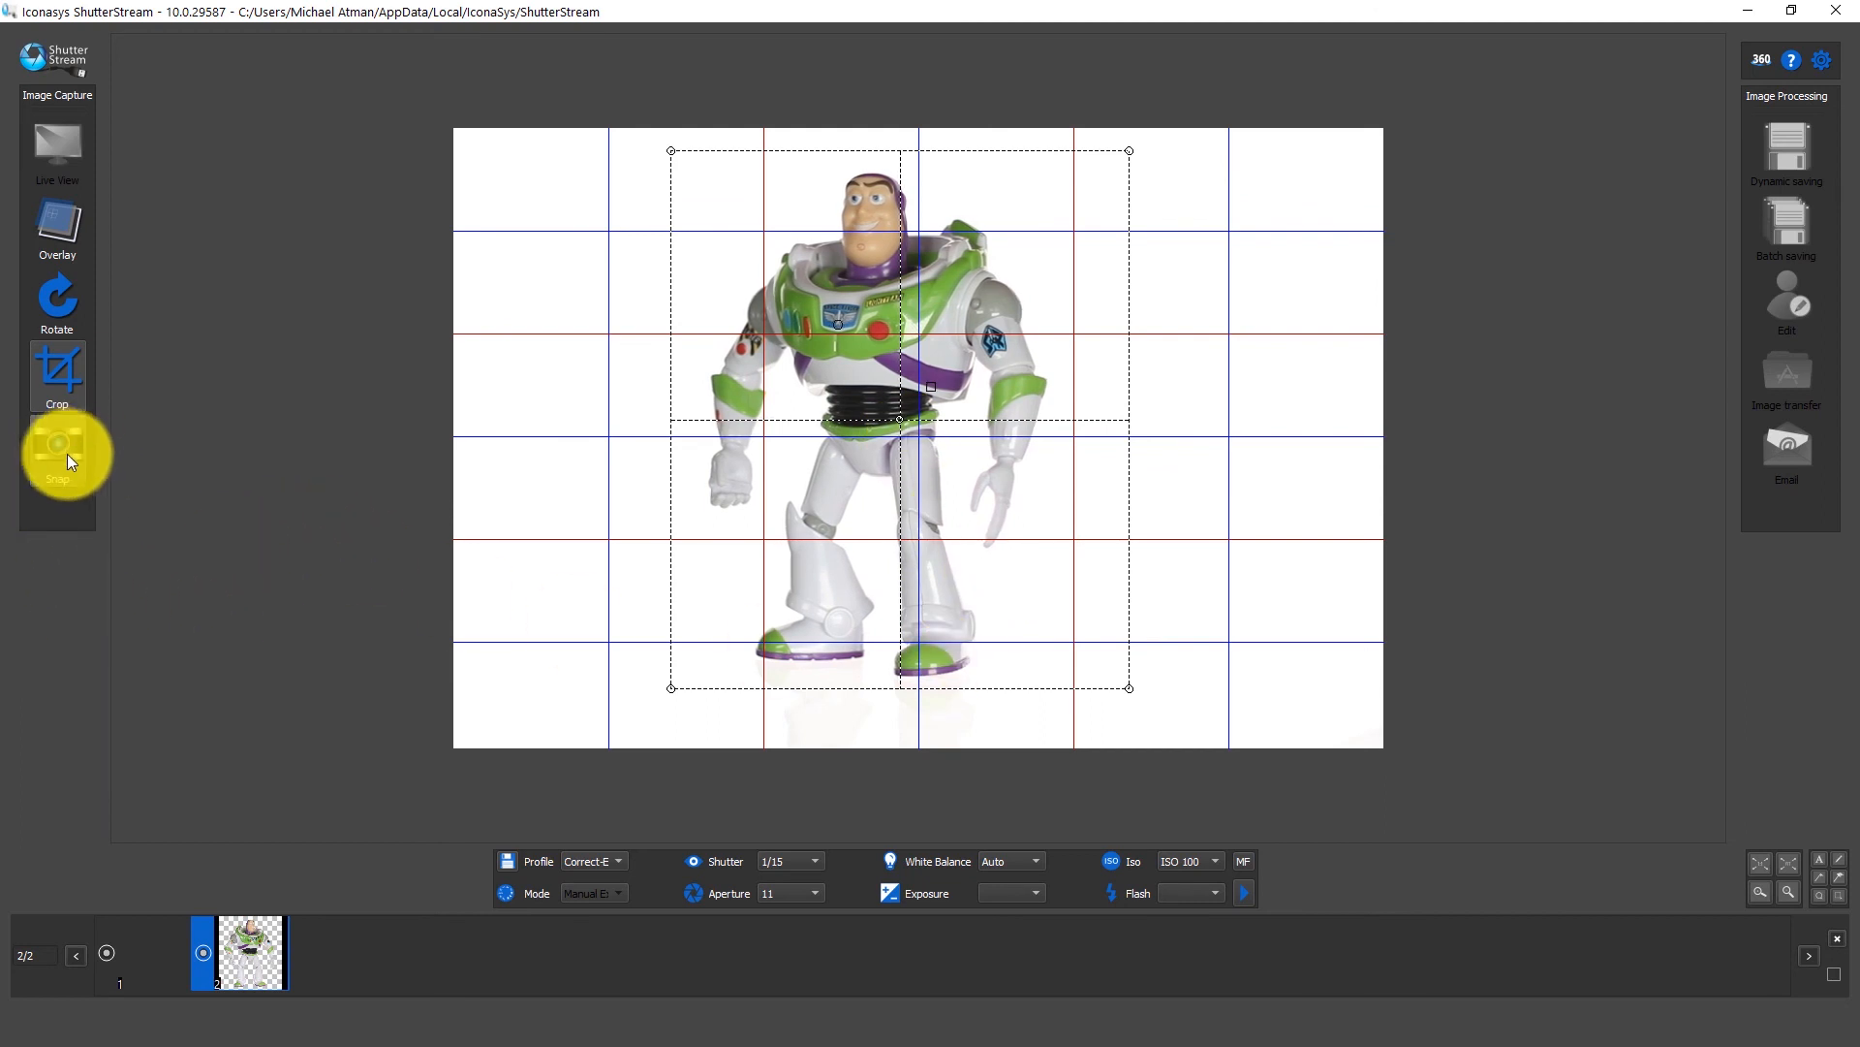
Step: Snap a new dual-shot photo of Buzz from live view
{"action": "left_click", "coordinate": [56, 447]}
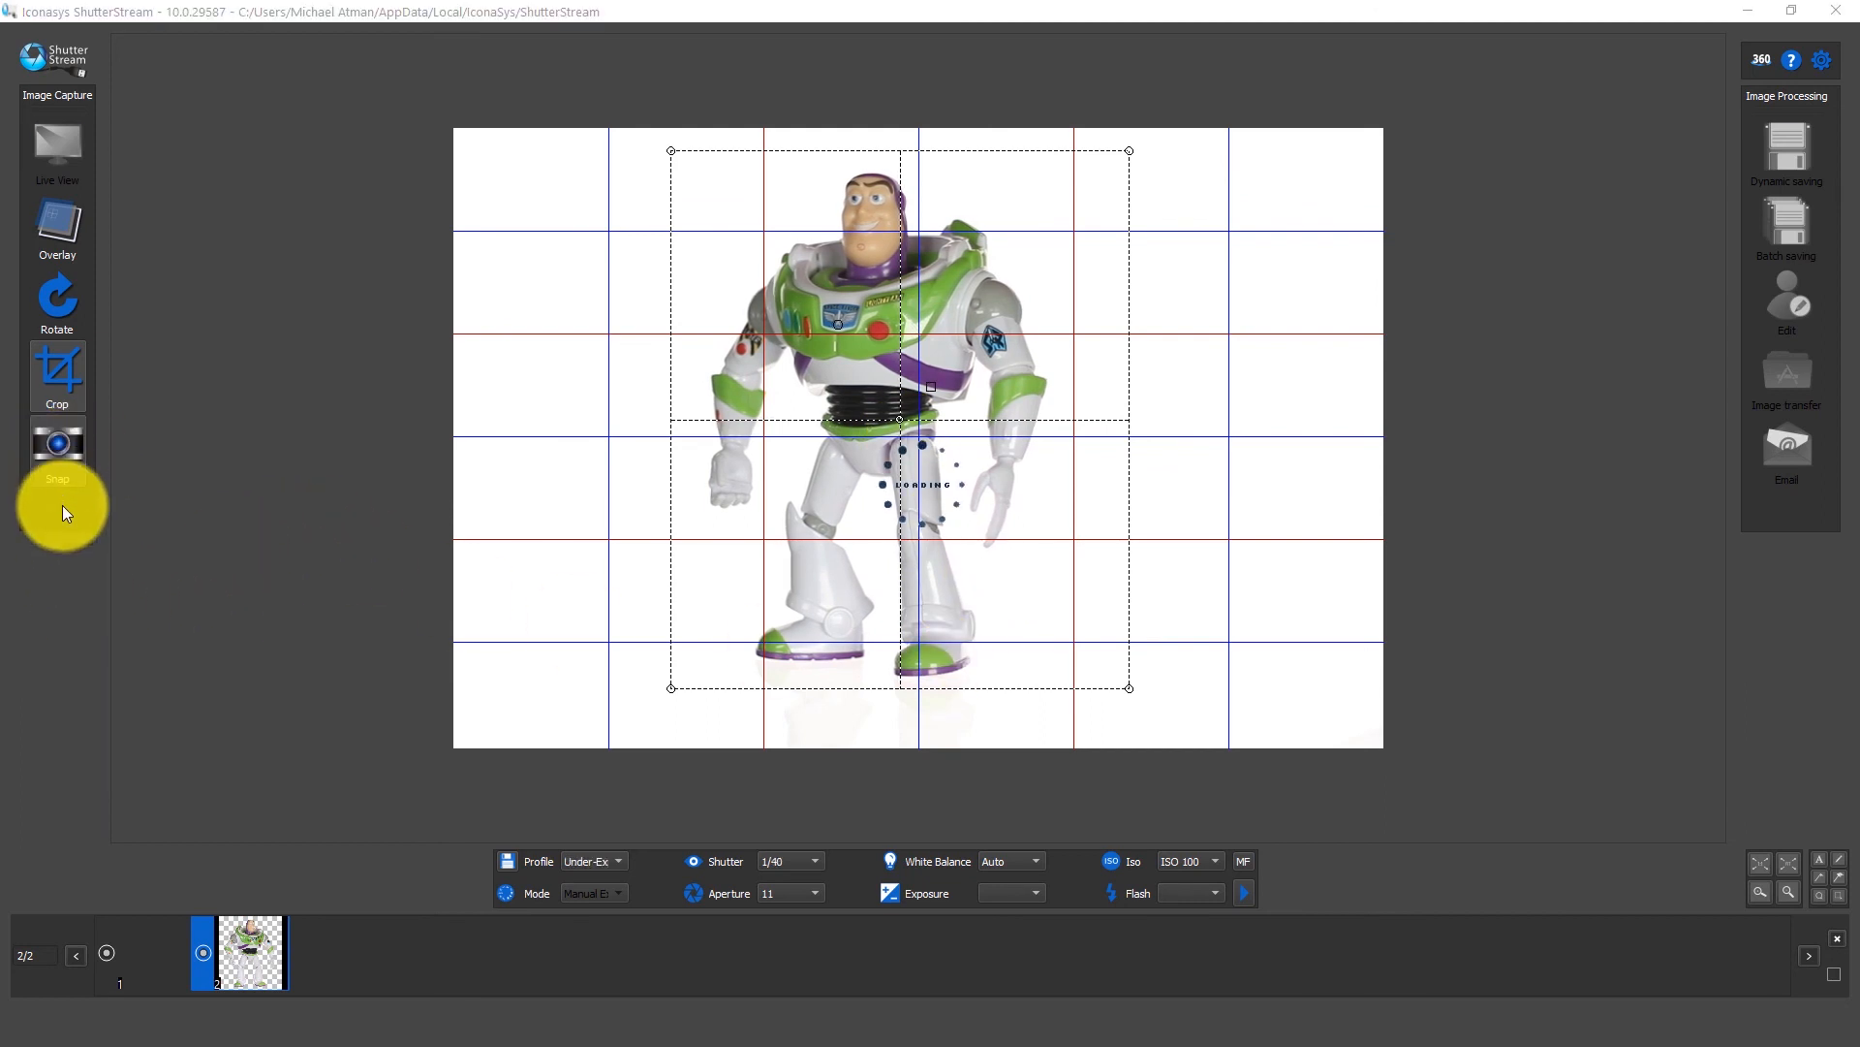
{"action": "left_click", "coordinate": [56, 445]}
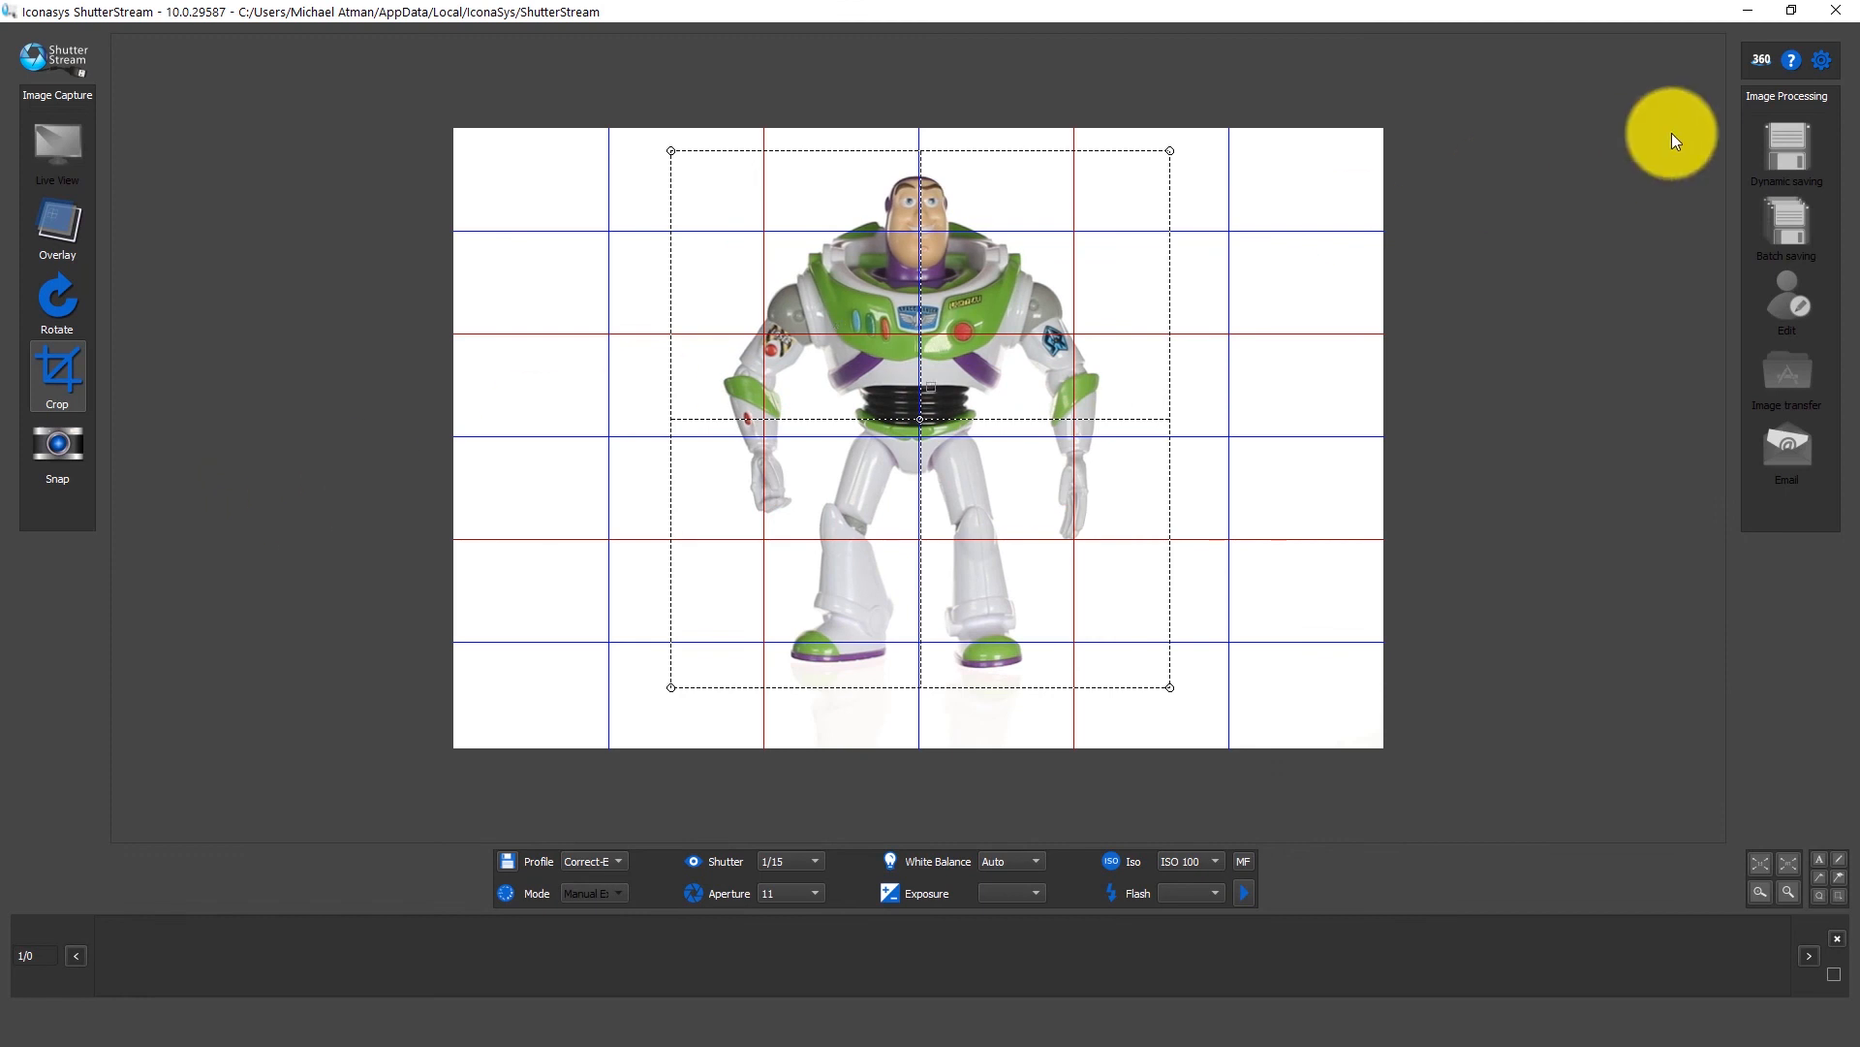
{"action": "mouse_move", "coordinate": [1112, 382]}
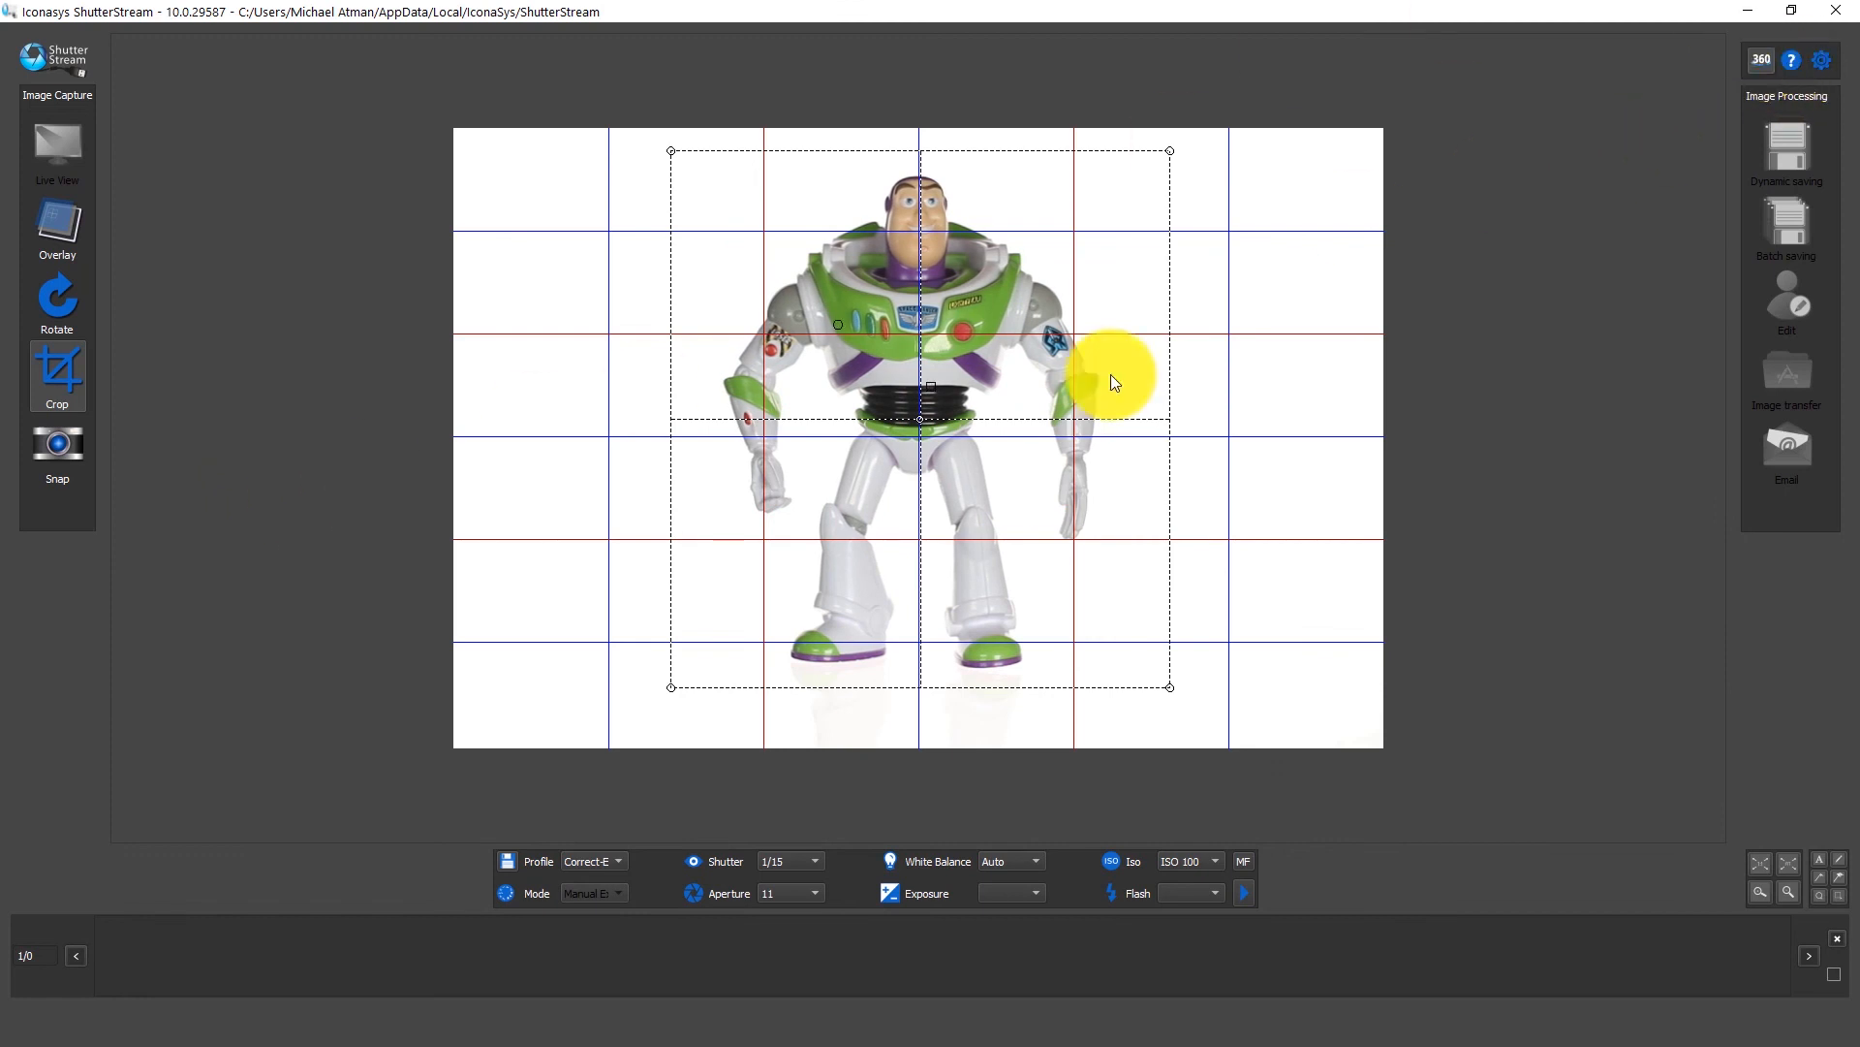
Step: Start a 72-frame 360 turntable capture of Buzz in Dual shot mode
{"action": "left_click", "coordinate": [1762, 61]}
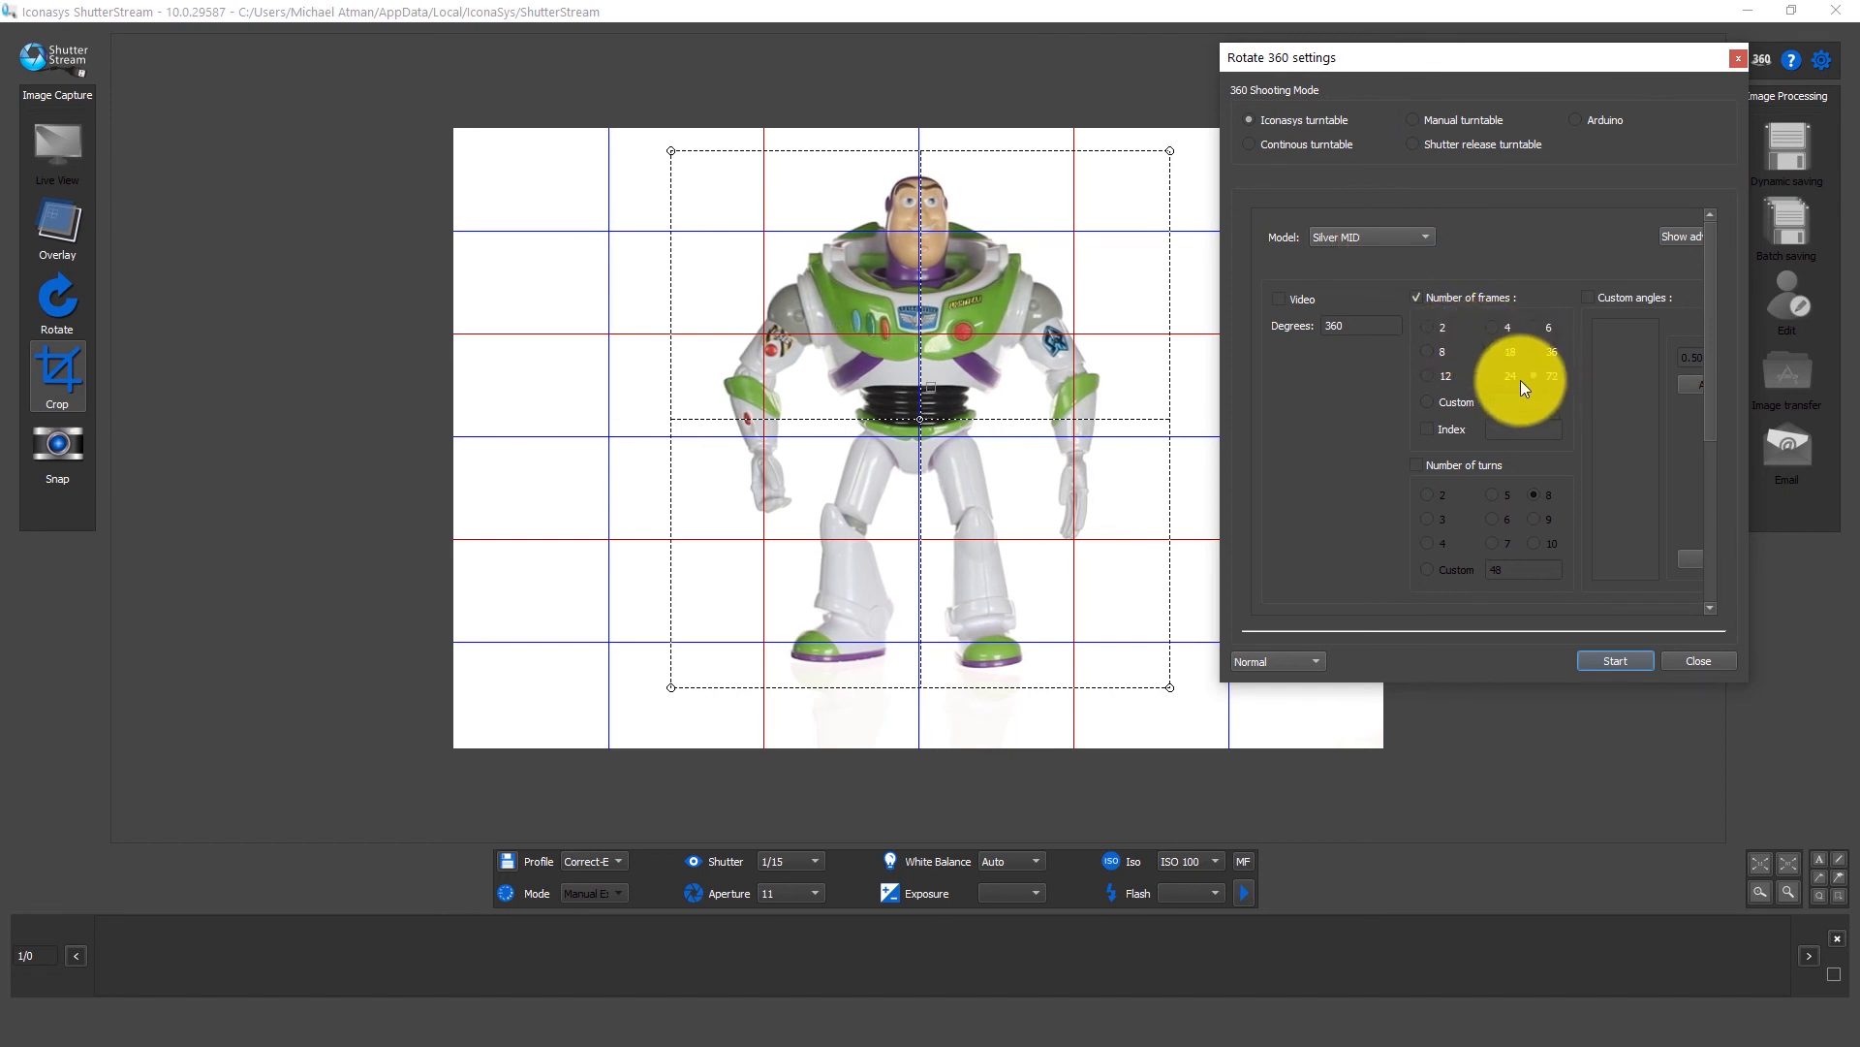
{"action": "left_click", "coordinate": [1535, 374]}
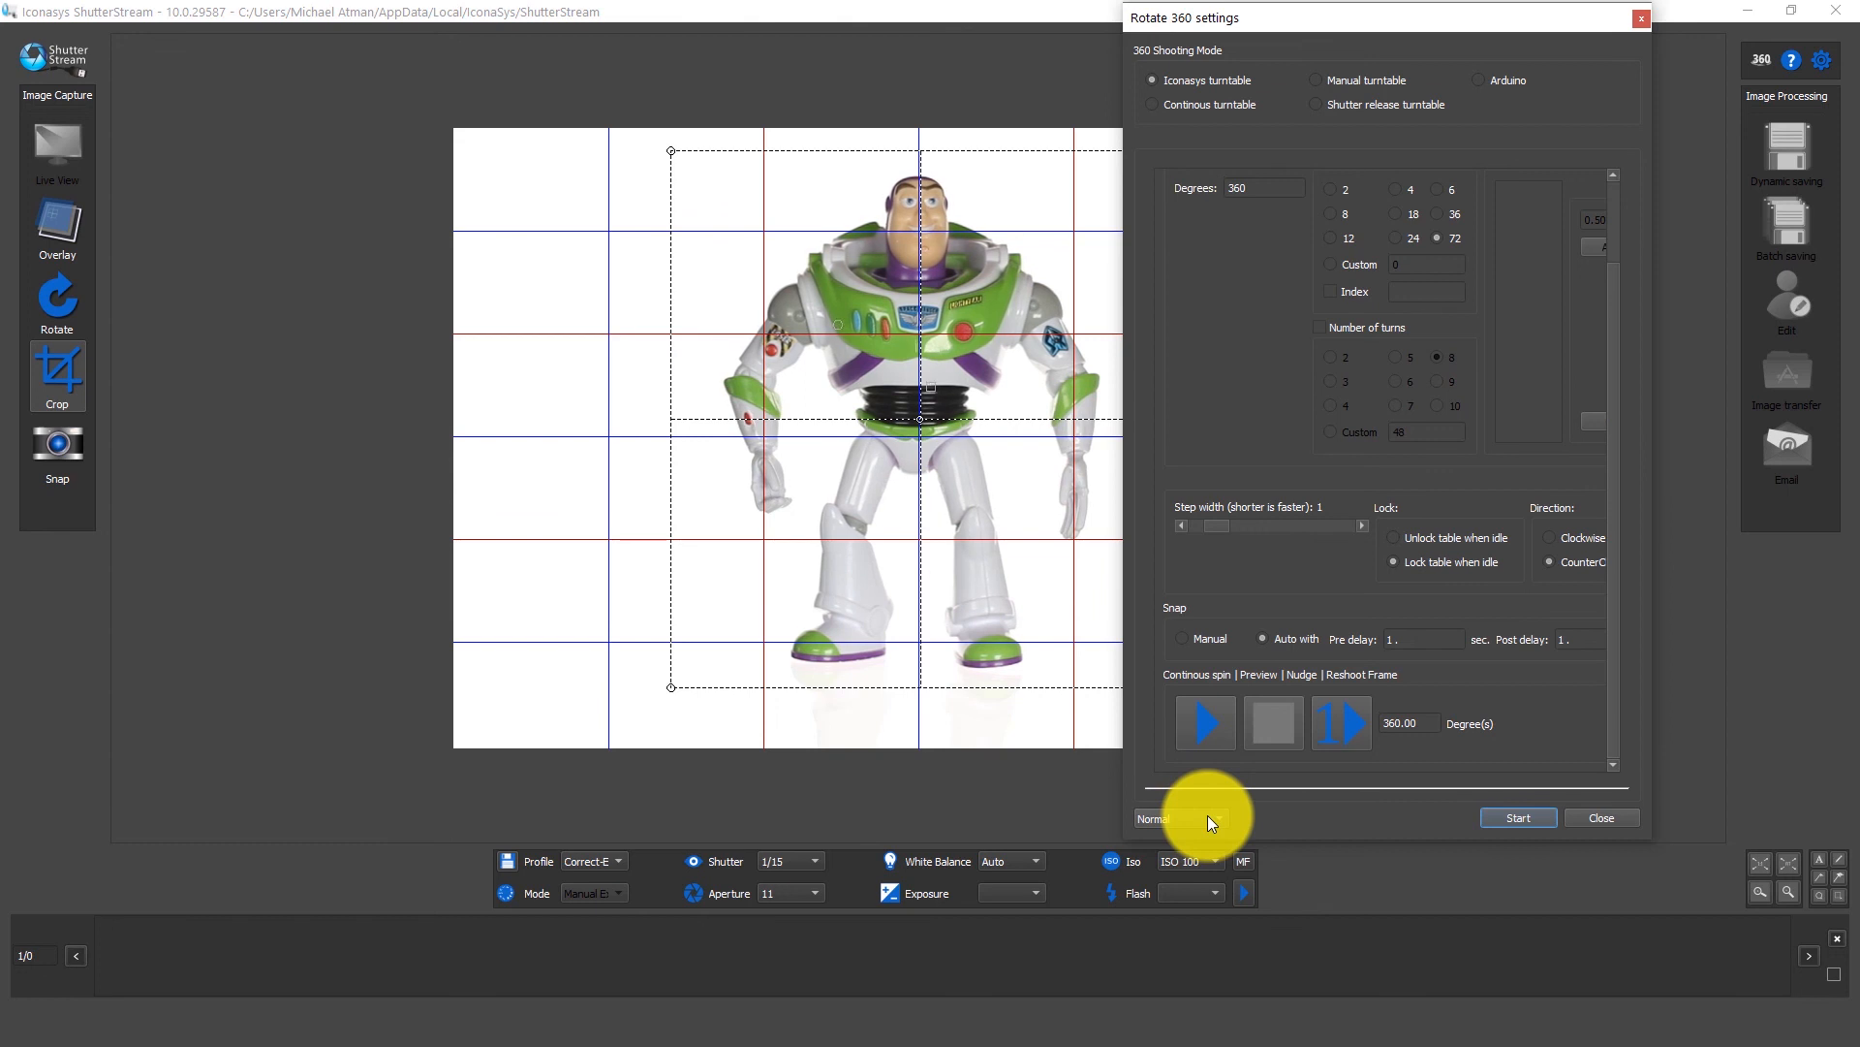
{"action": "left_click", "coordinate": [1178, 818]}
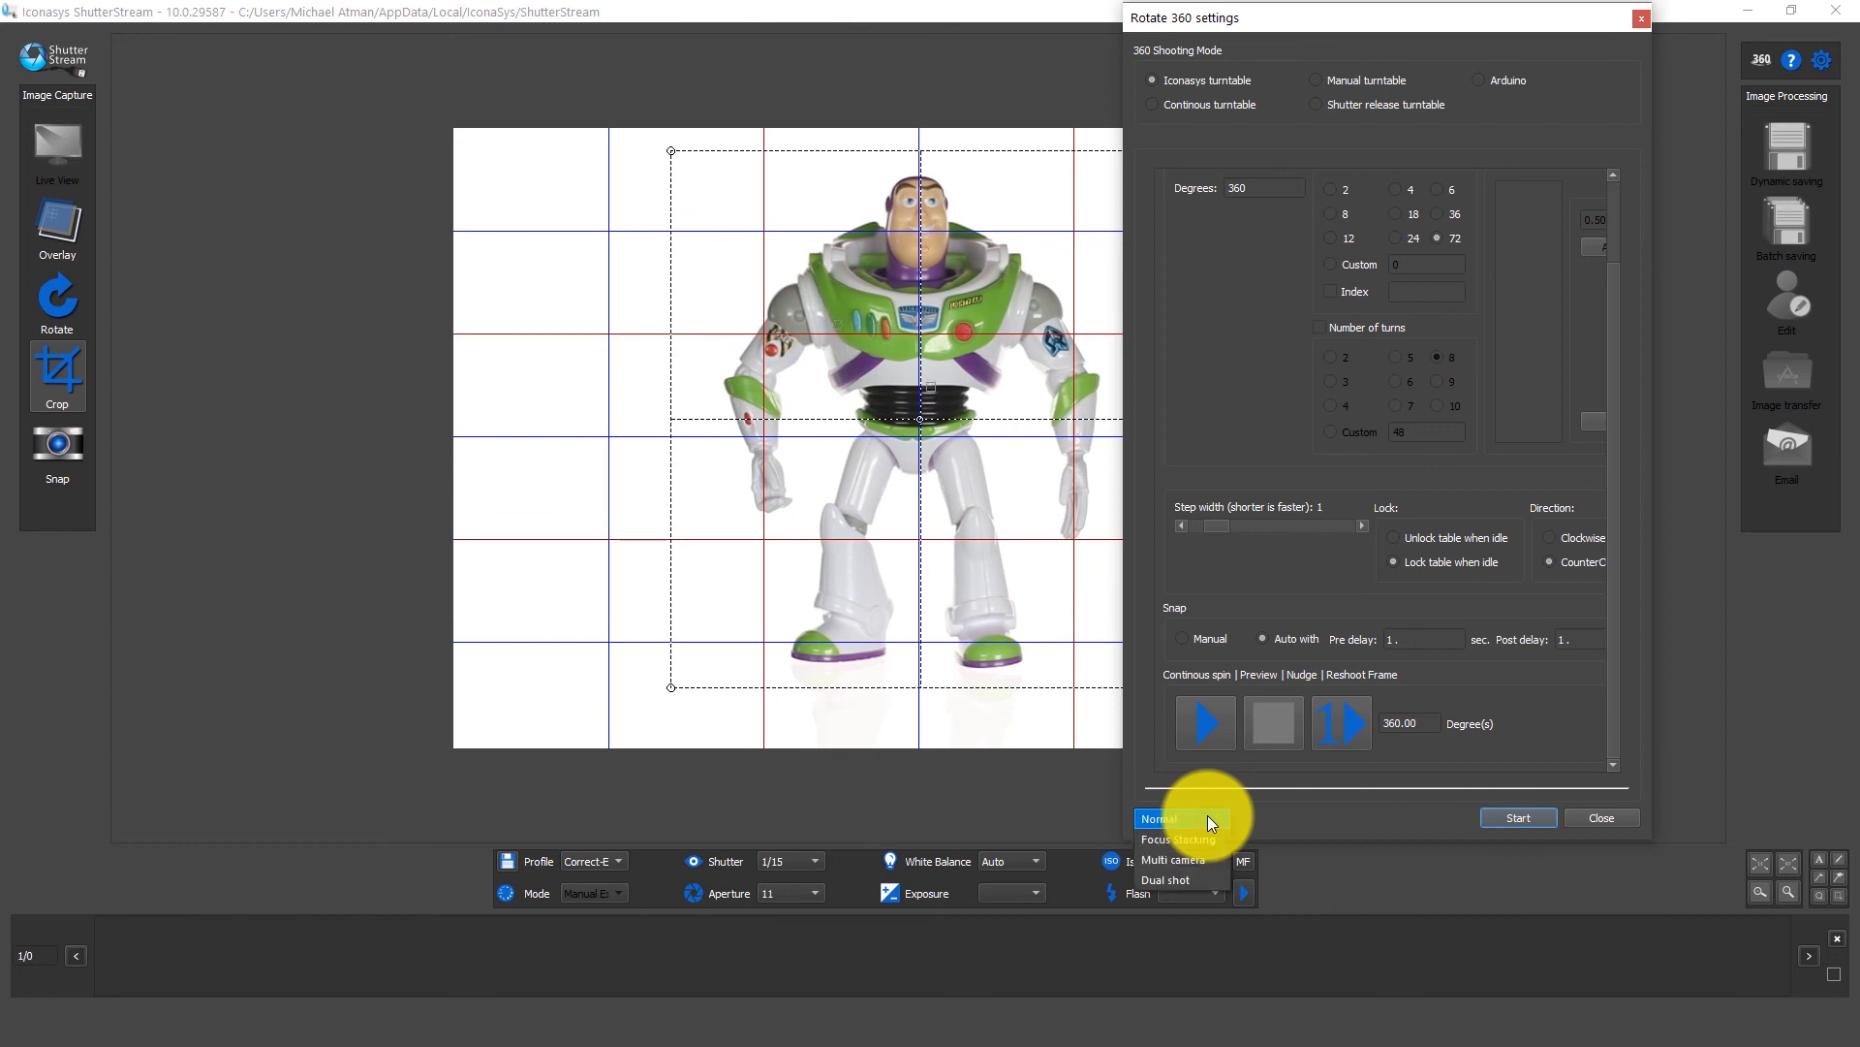
{"action": "mouse_move", "coordinate": [1184, 884]}
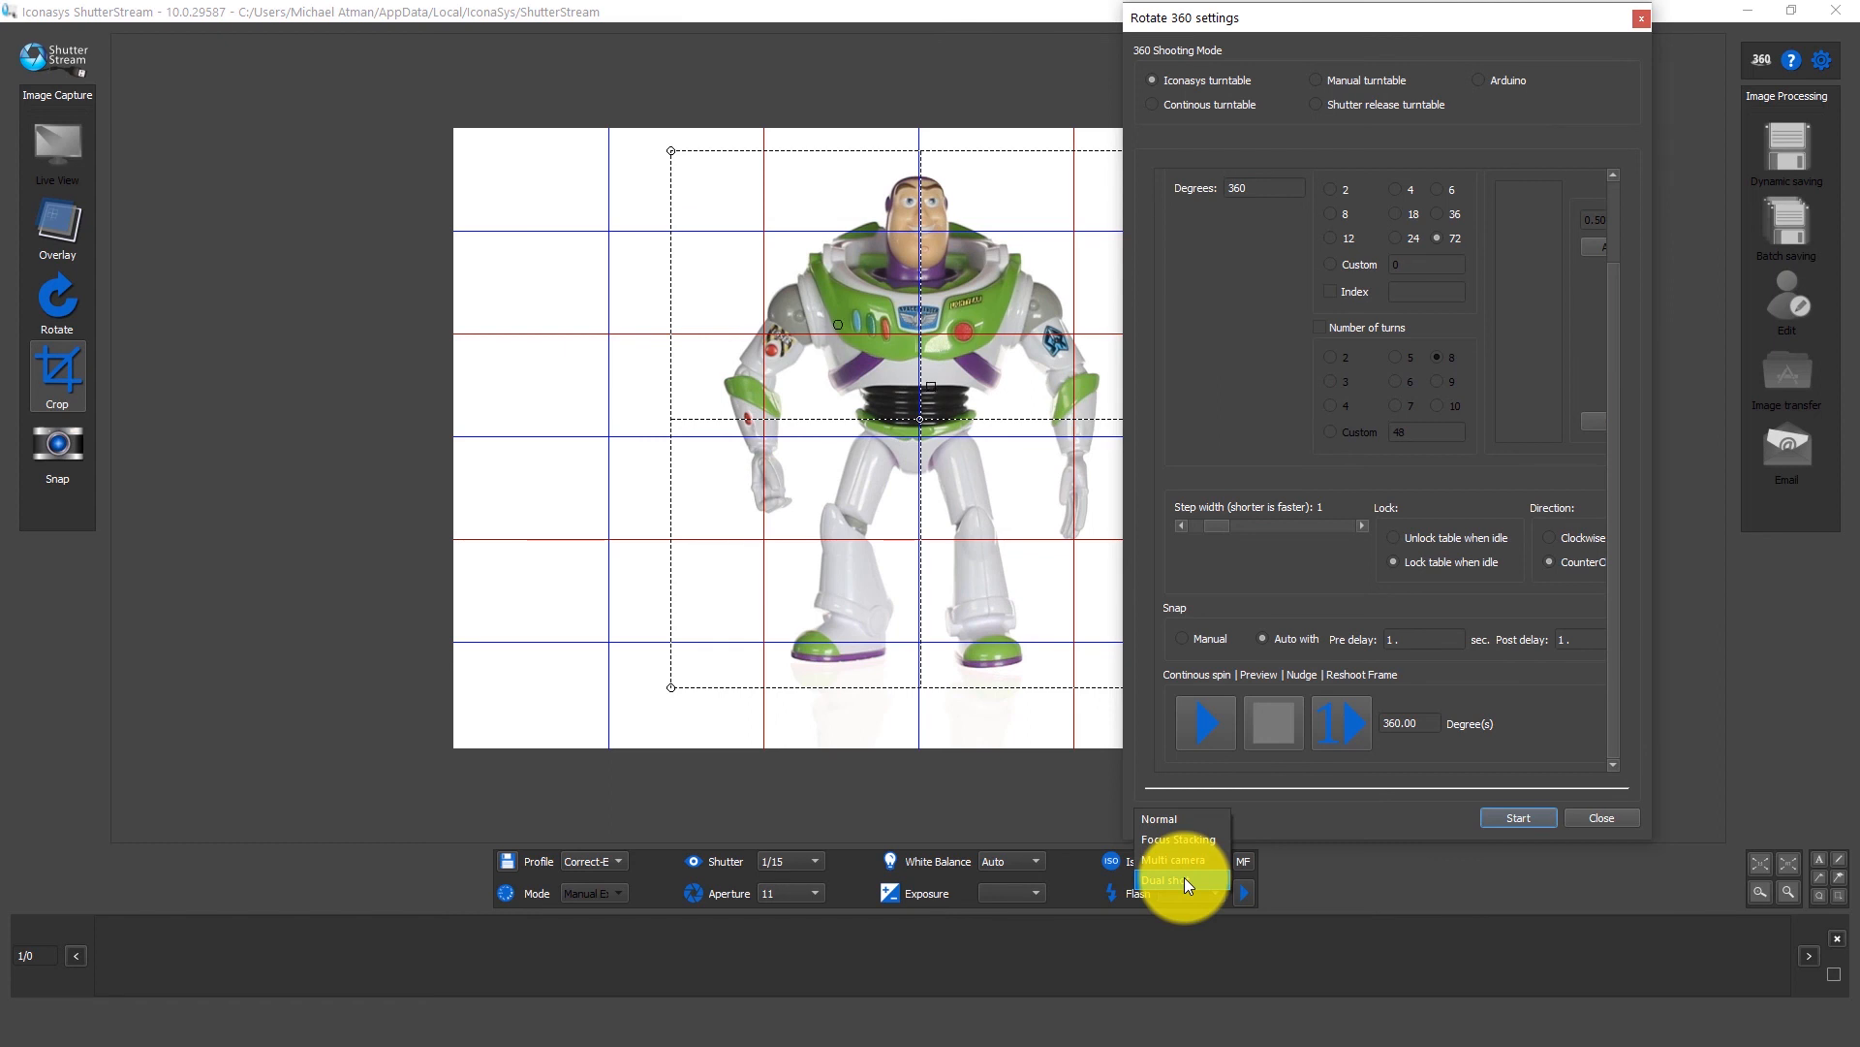
{"action": "left_click", "coordinate": [1178, 880]}
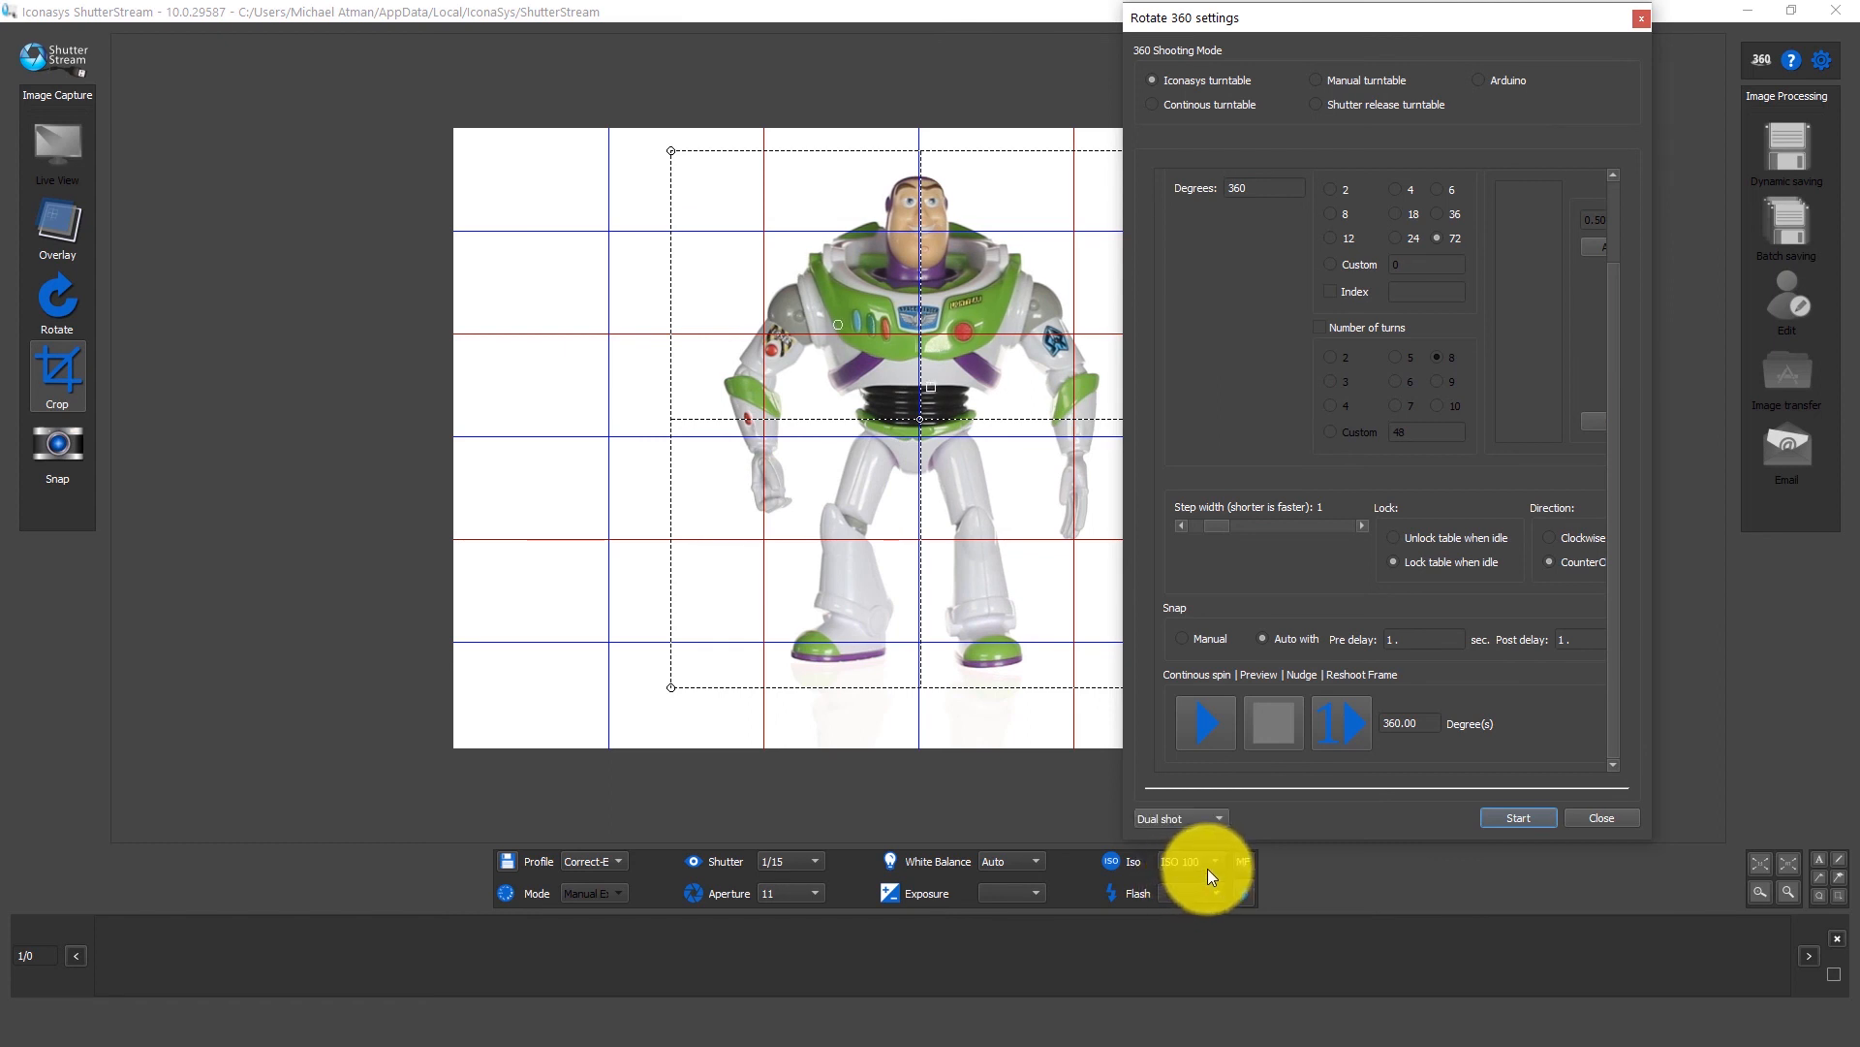
{"action": "left_click", "coordinate": [1517, 818]}
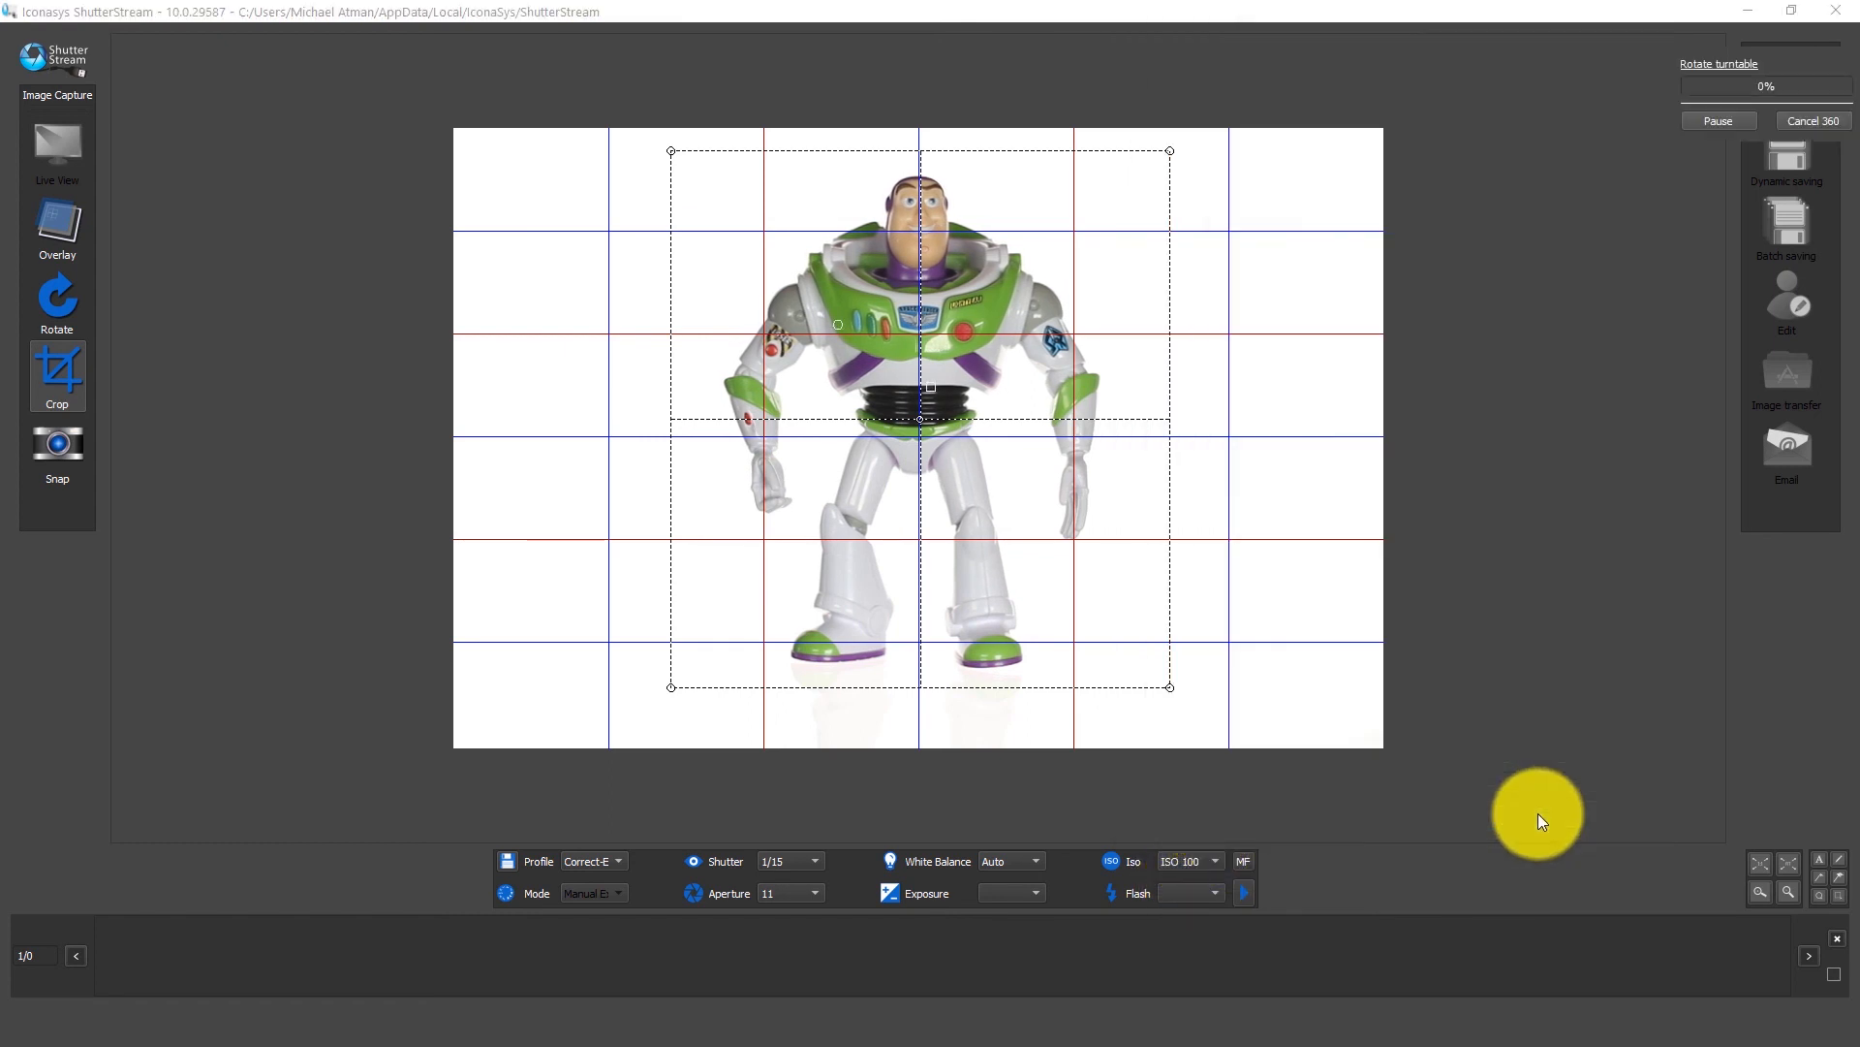